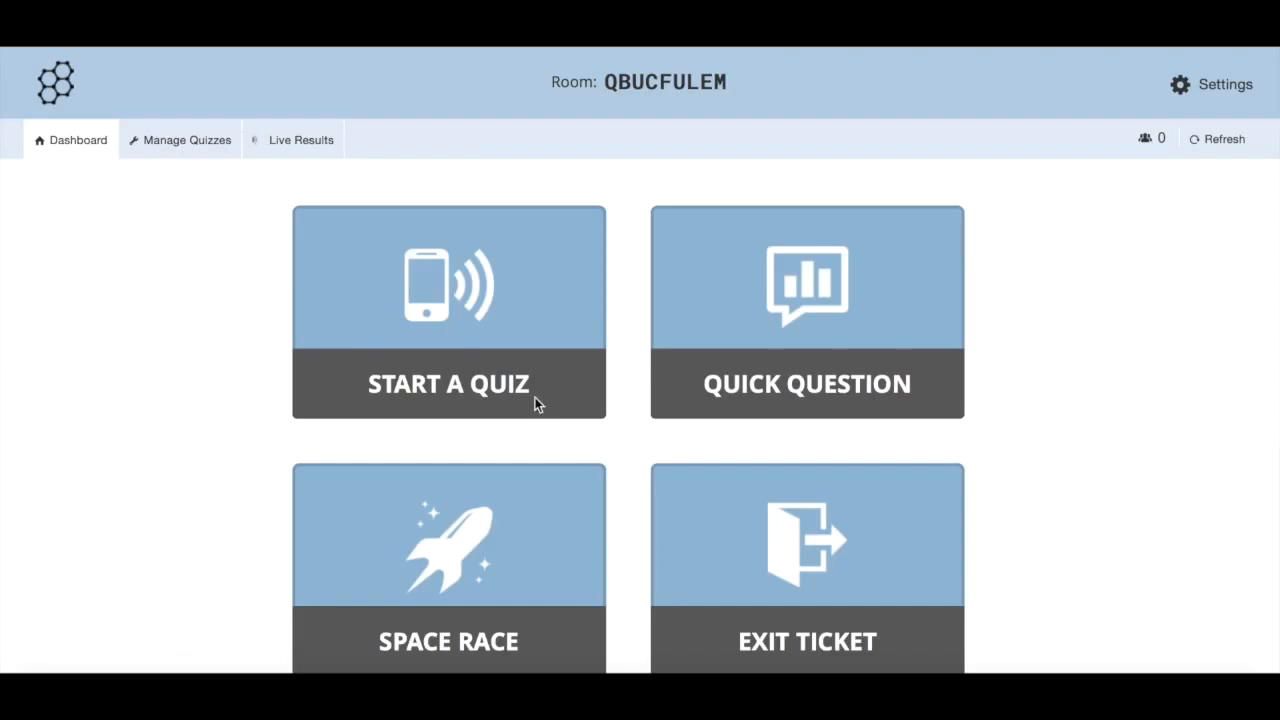
pyautogui.moveTo(196, 181)
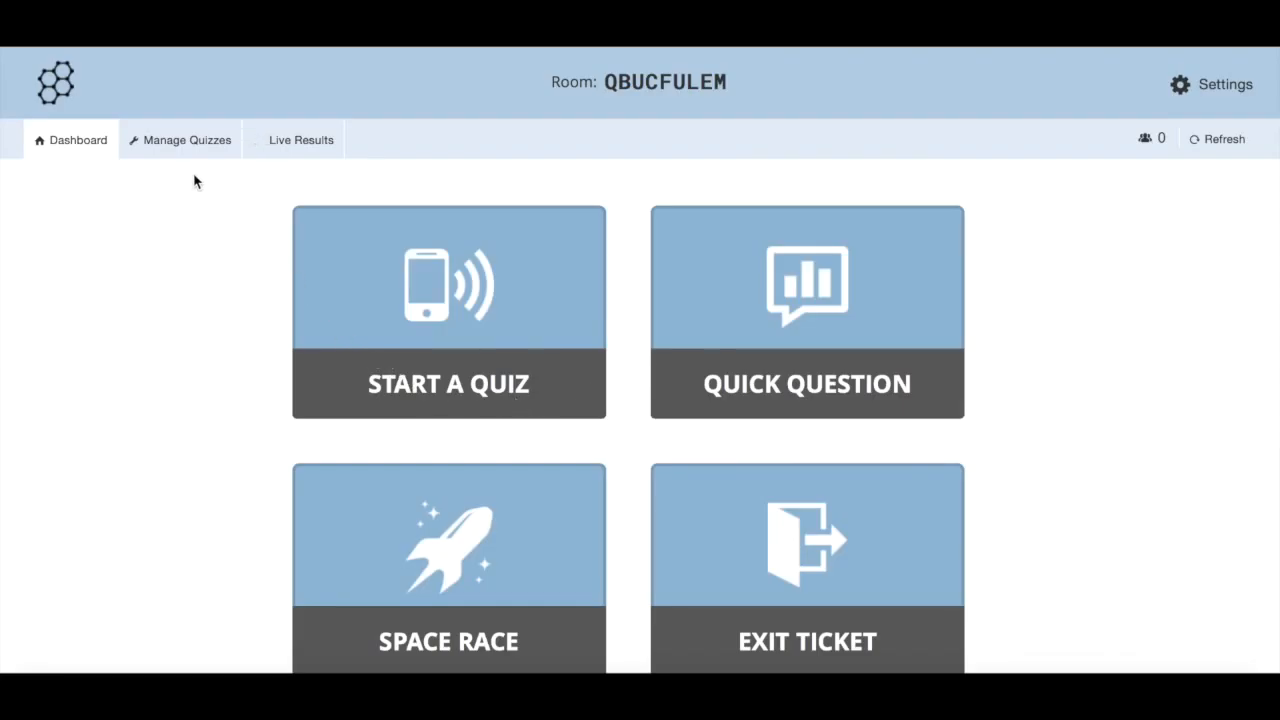
pyautogui.moveTo(185, 140)
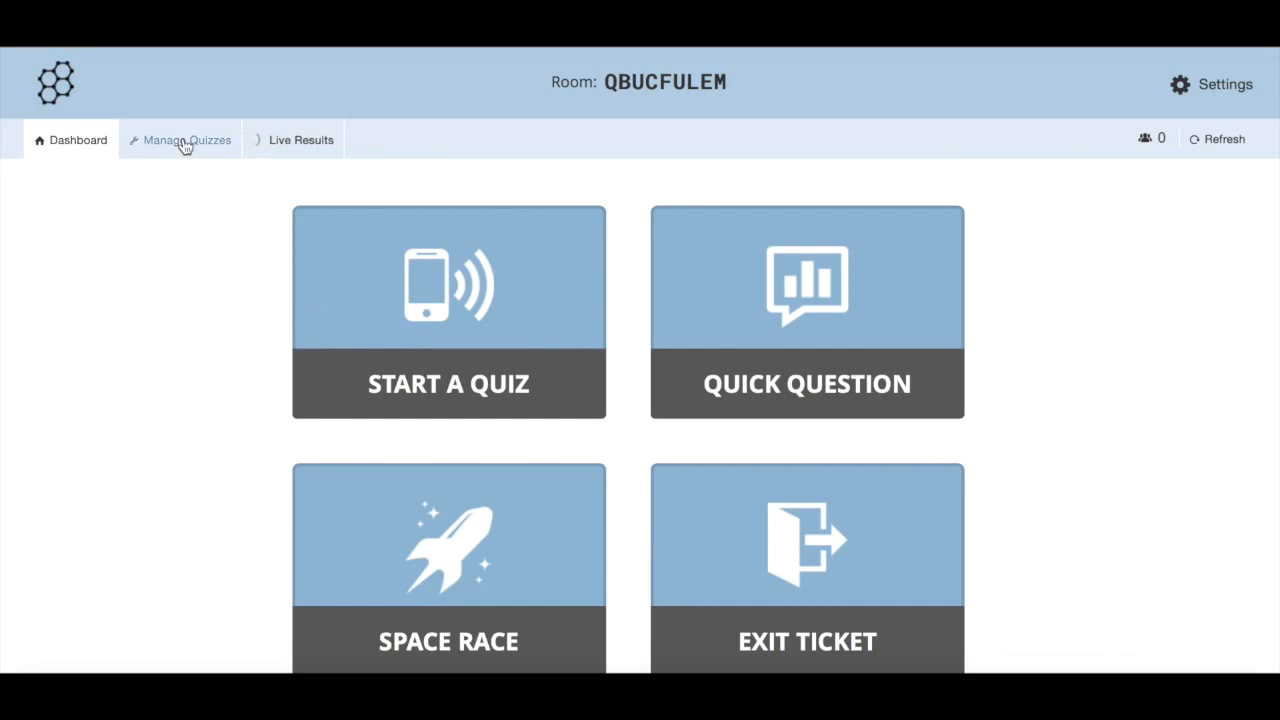
# Open the Manage Quizzes tab in the top navigation bar
pyautogui.click(186, 139)
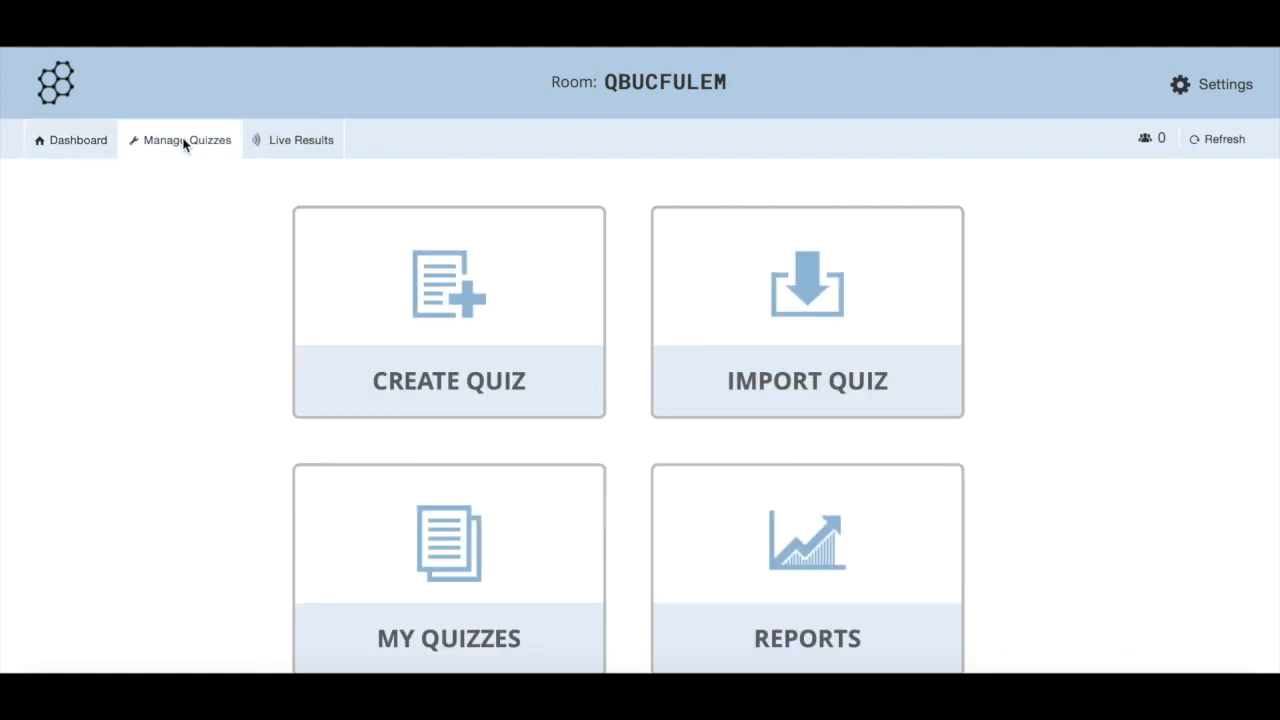
pyautogui.moveTo(453, 328)
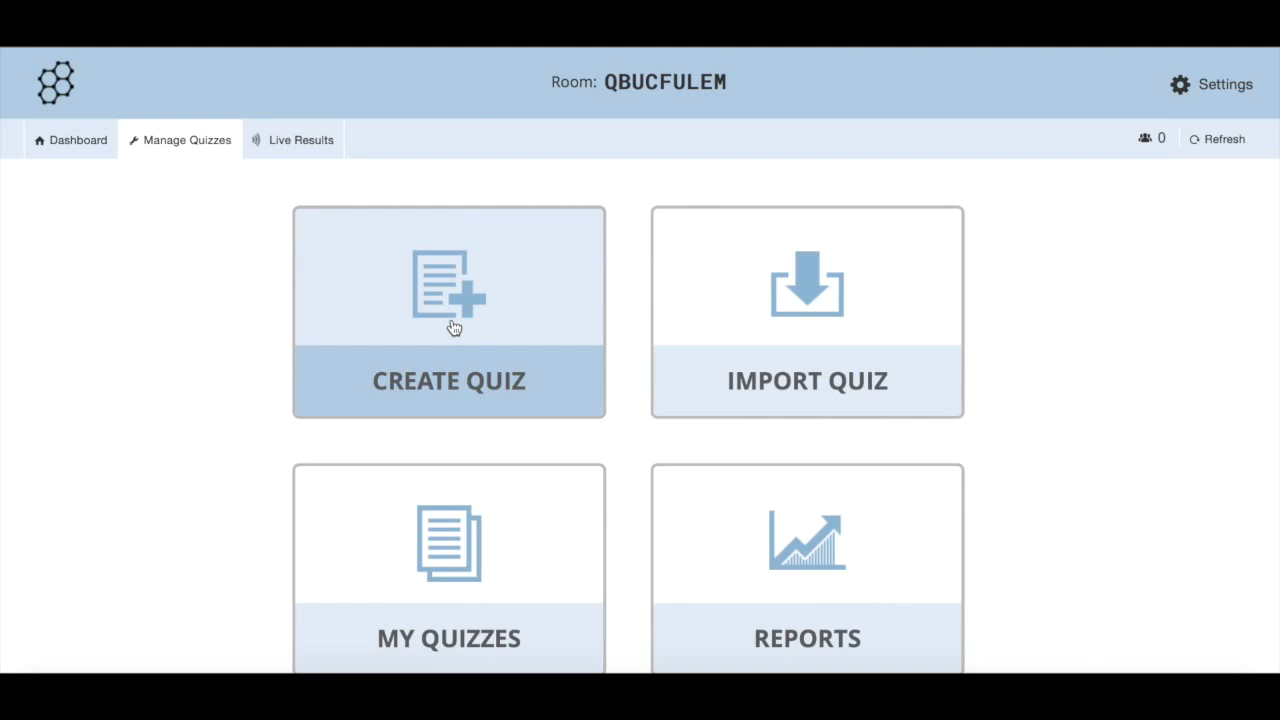
# Create a new quiz and name it 'Staff Training 123'
pyautogui.click(448, 312)
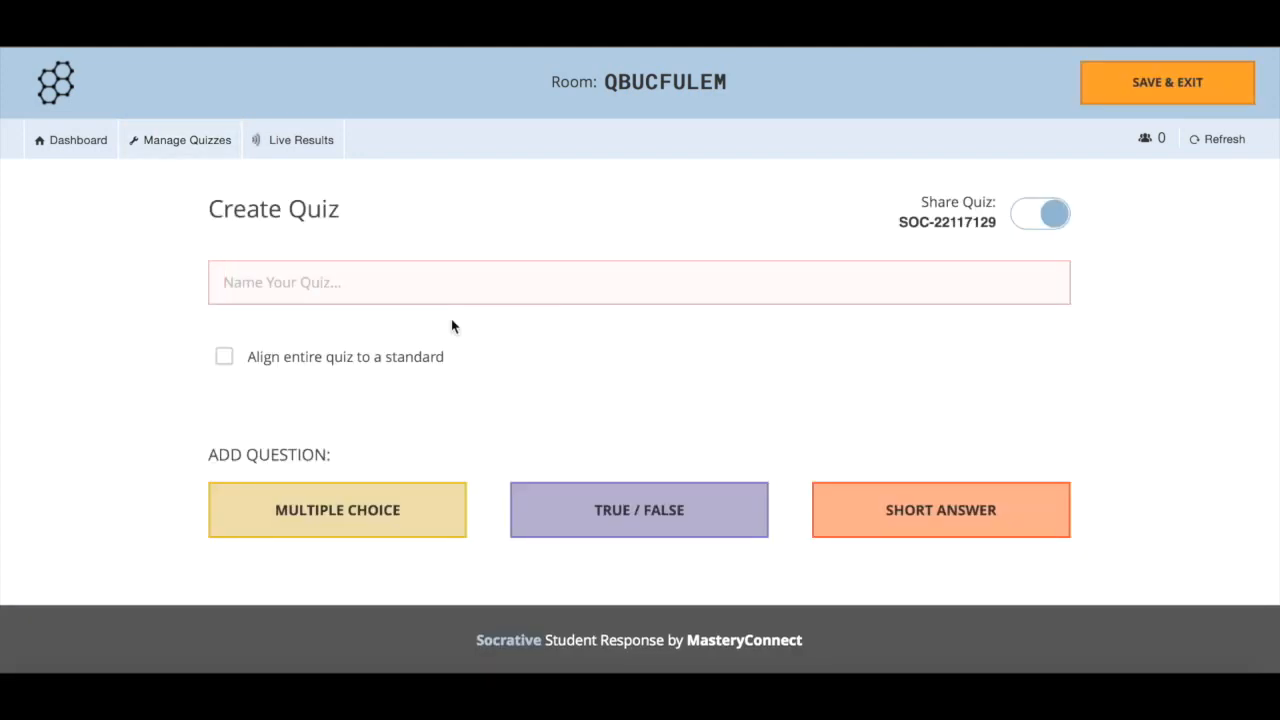
pyautogui.write('Staff /t')
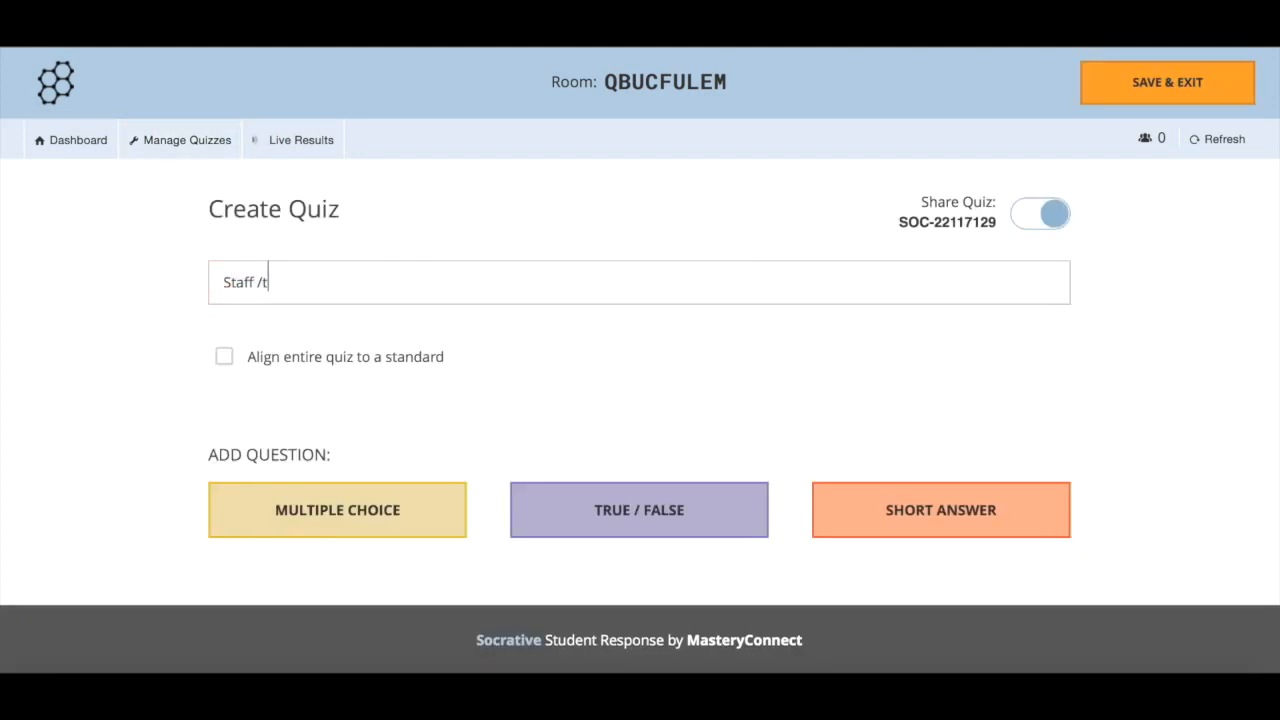
pyautogui.write('T')
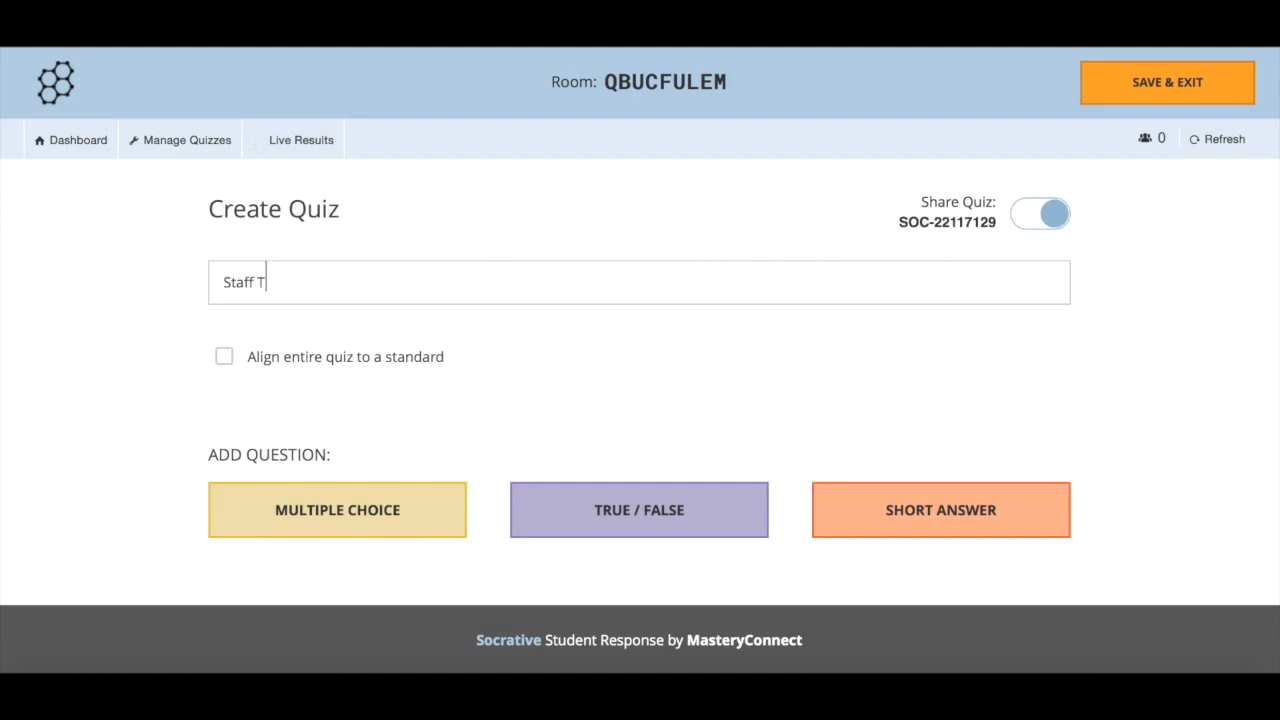
pyautogui.write('raining 123')
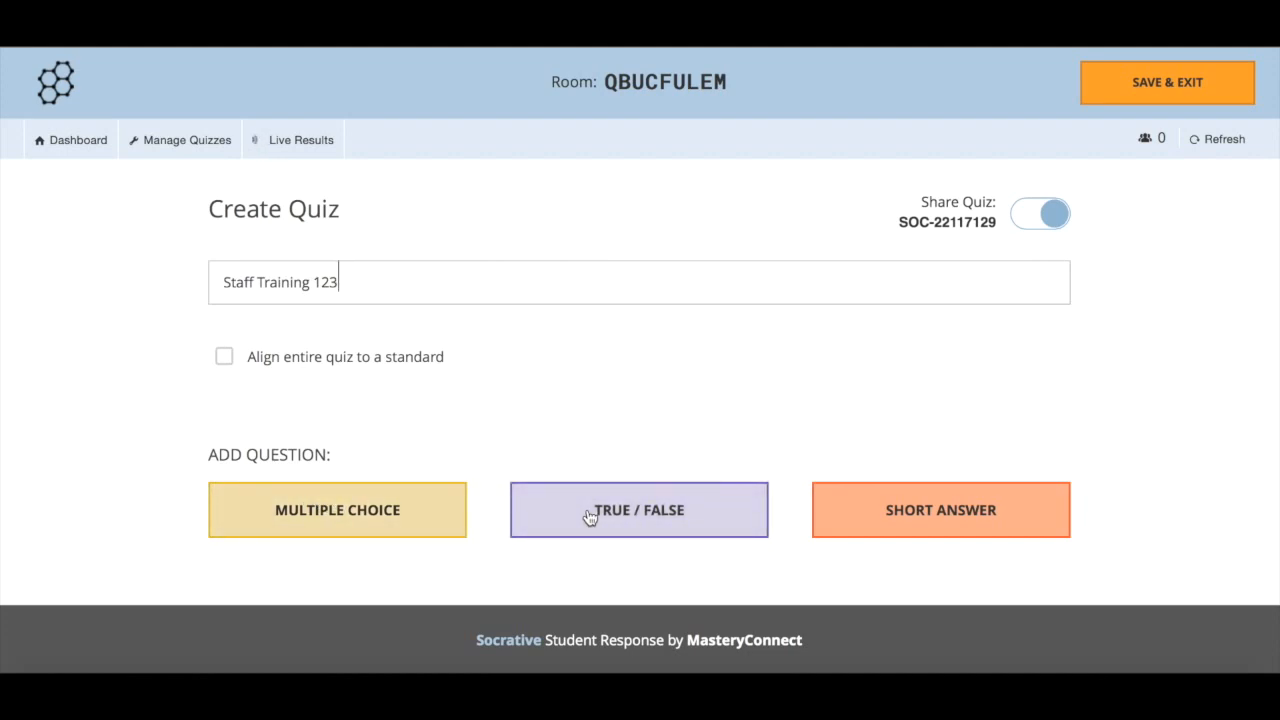
# Add true/false question 'Is this a useful presentation?' with explanation 'Because this is a useful app!'
pyautogui.click(639, 510)
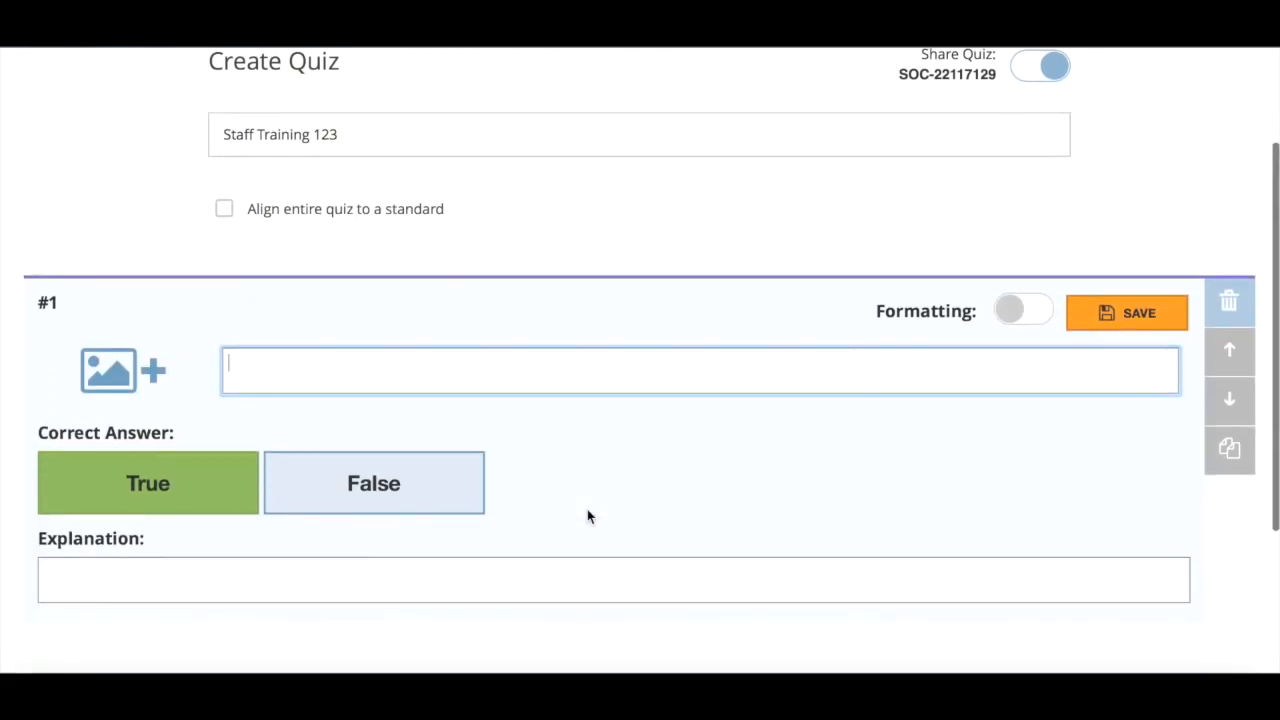
pyautogui.scroll(-3)
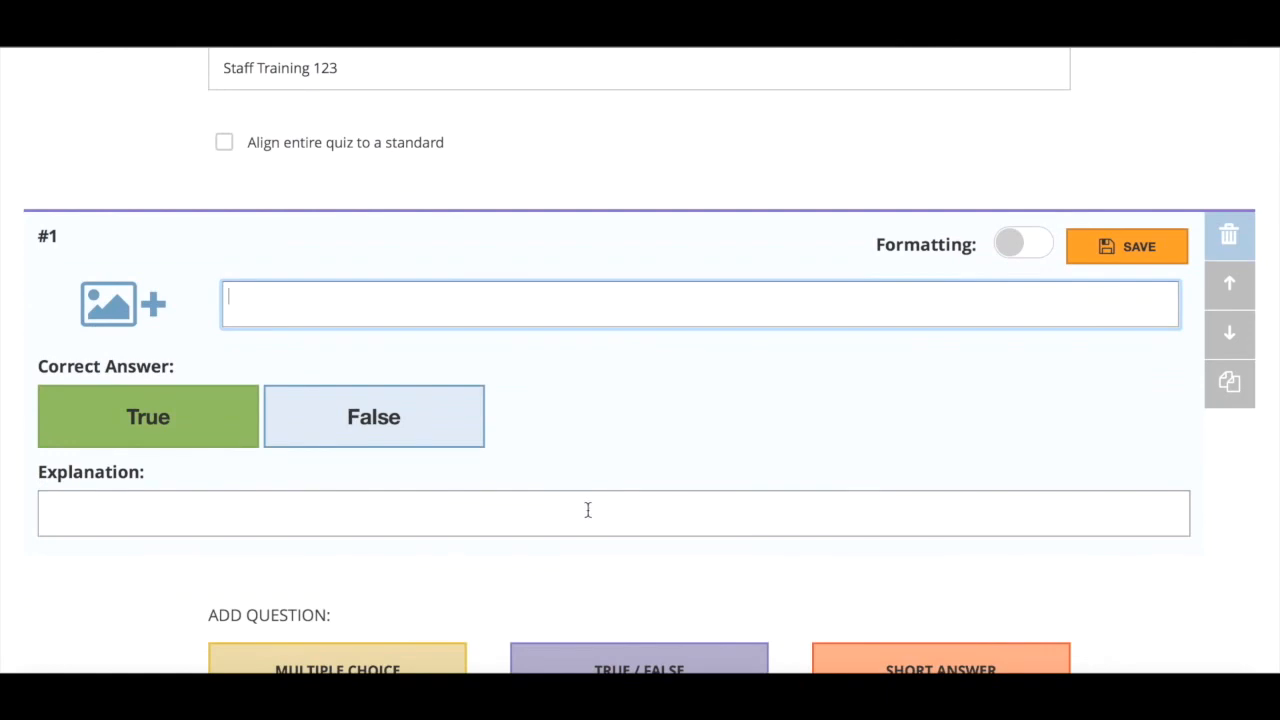
pyautogui.write('Is')
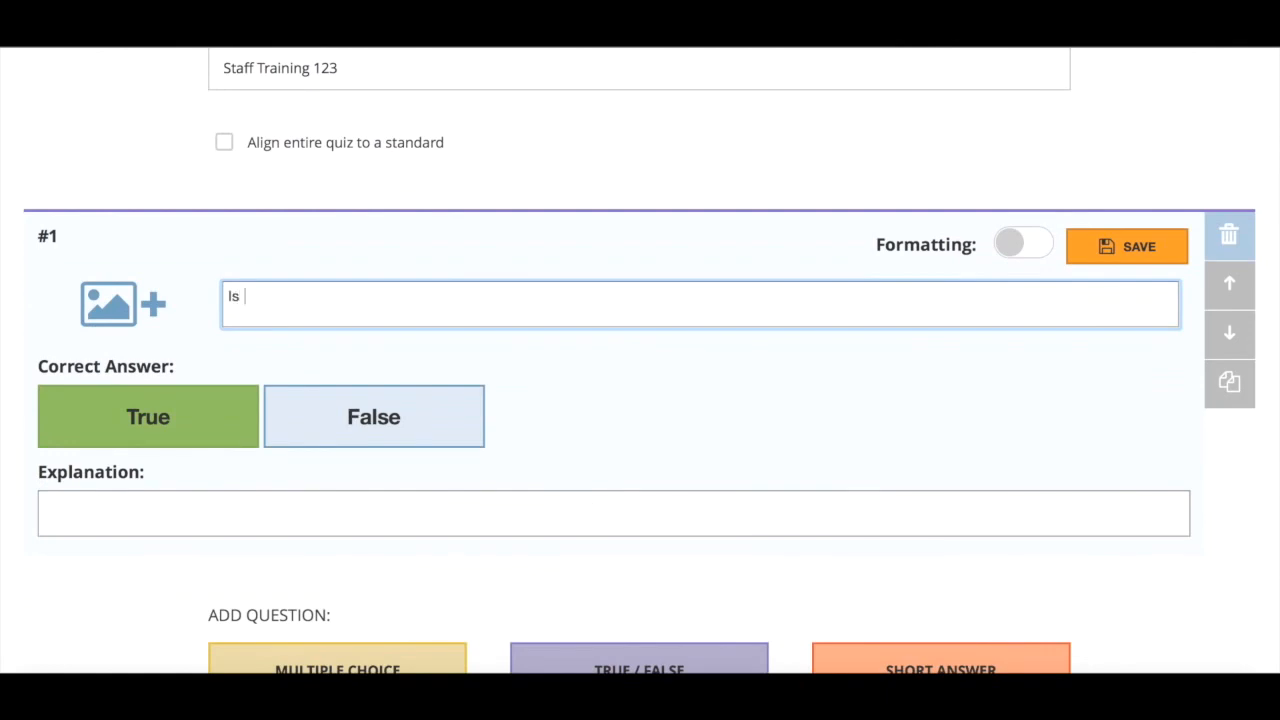
pyautogui.write('this a usef')
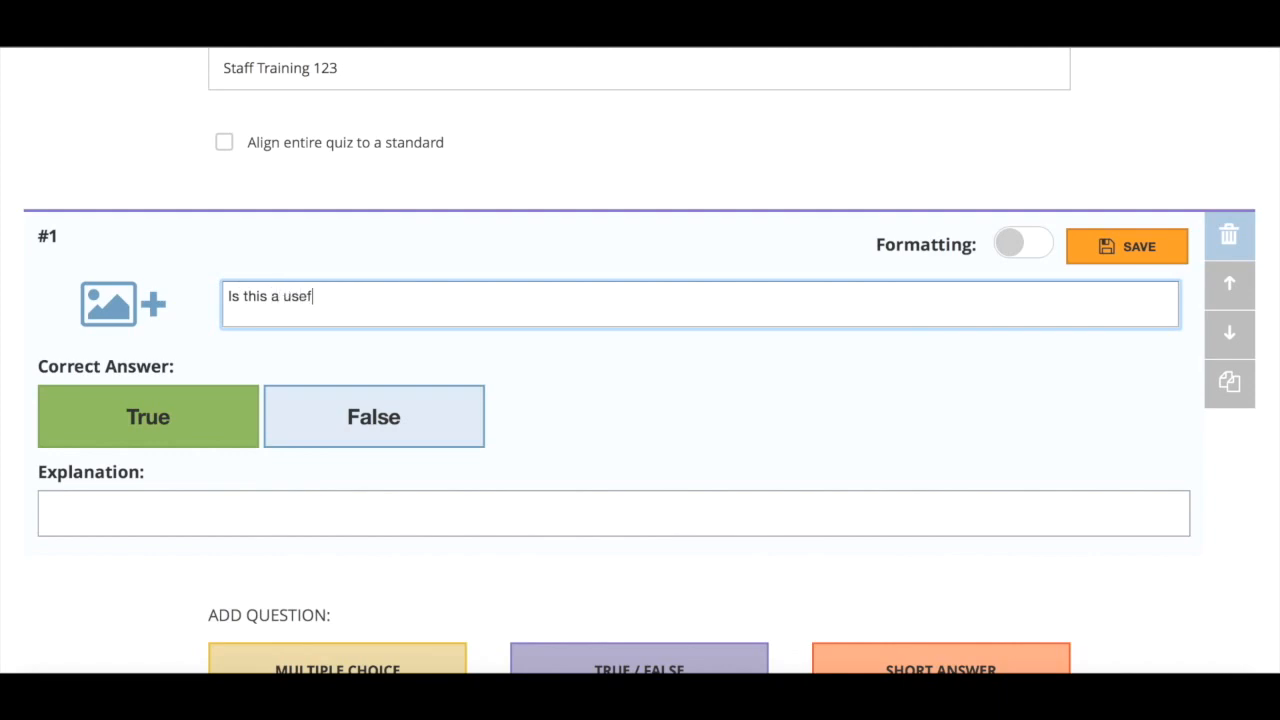
pyautogui.write('ul presentat')
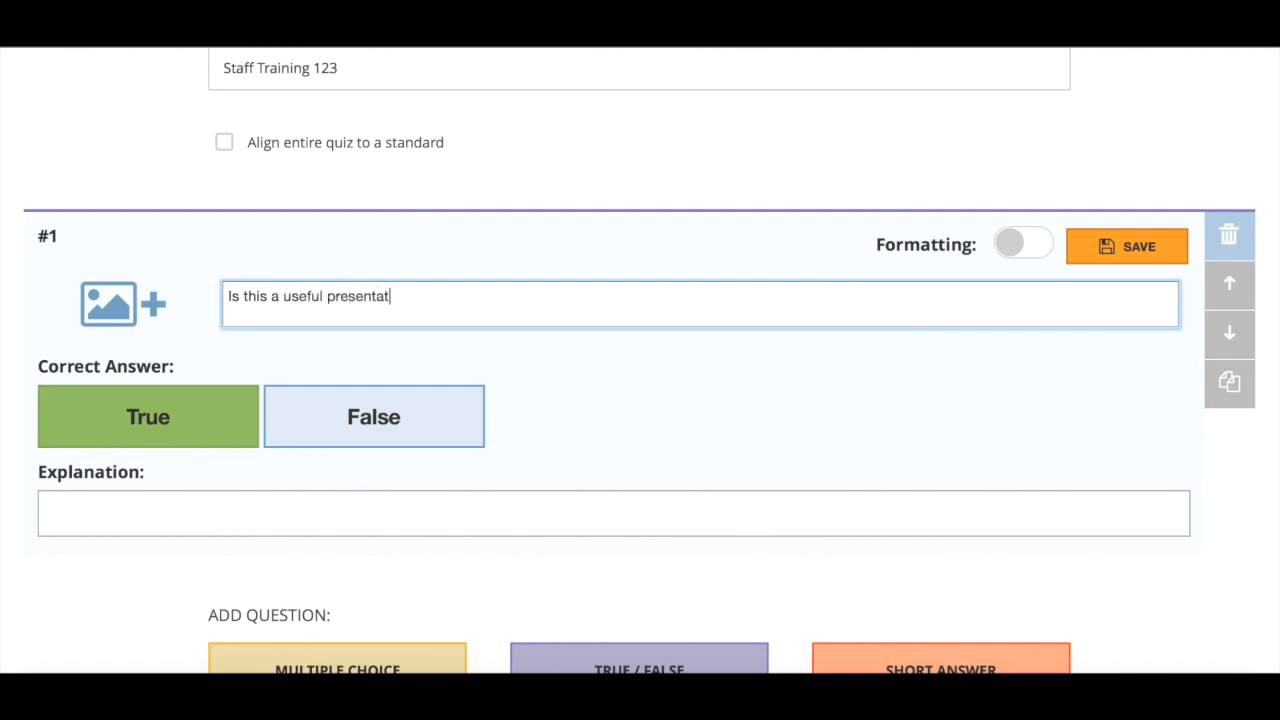
pyautogui.write('ion?')
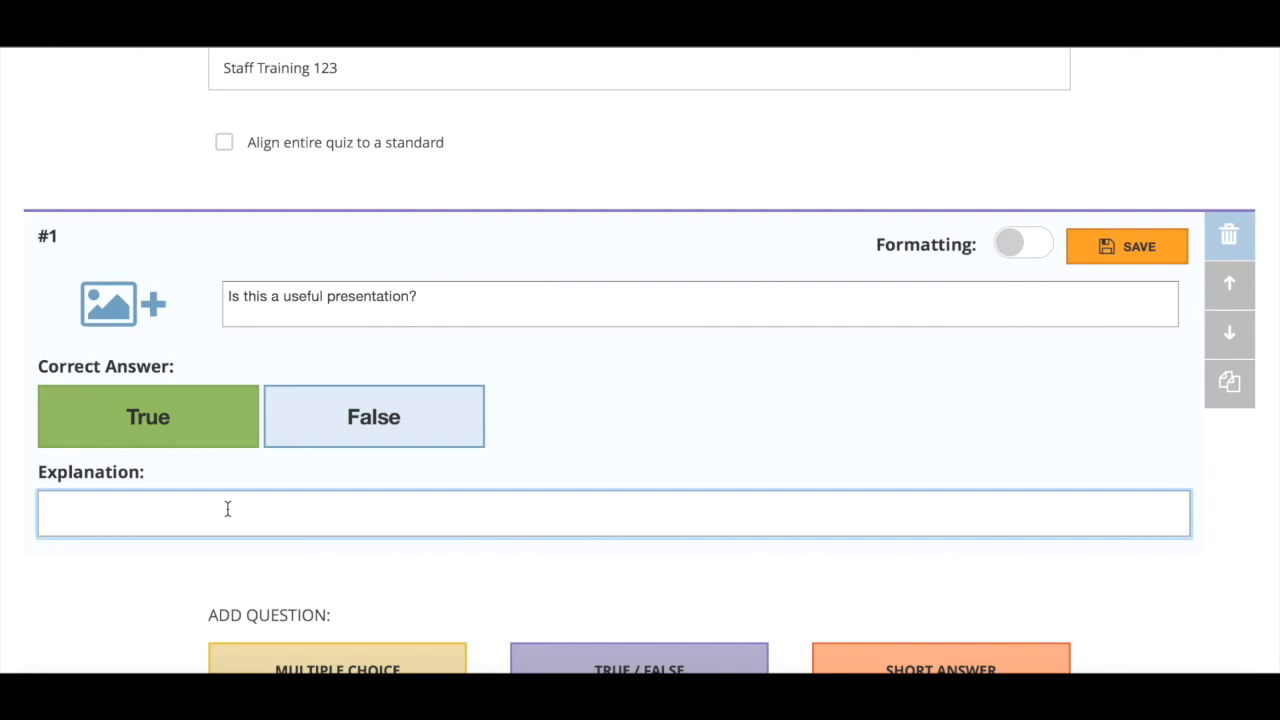
pyautogui.write('Because')
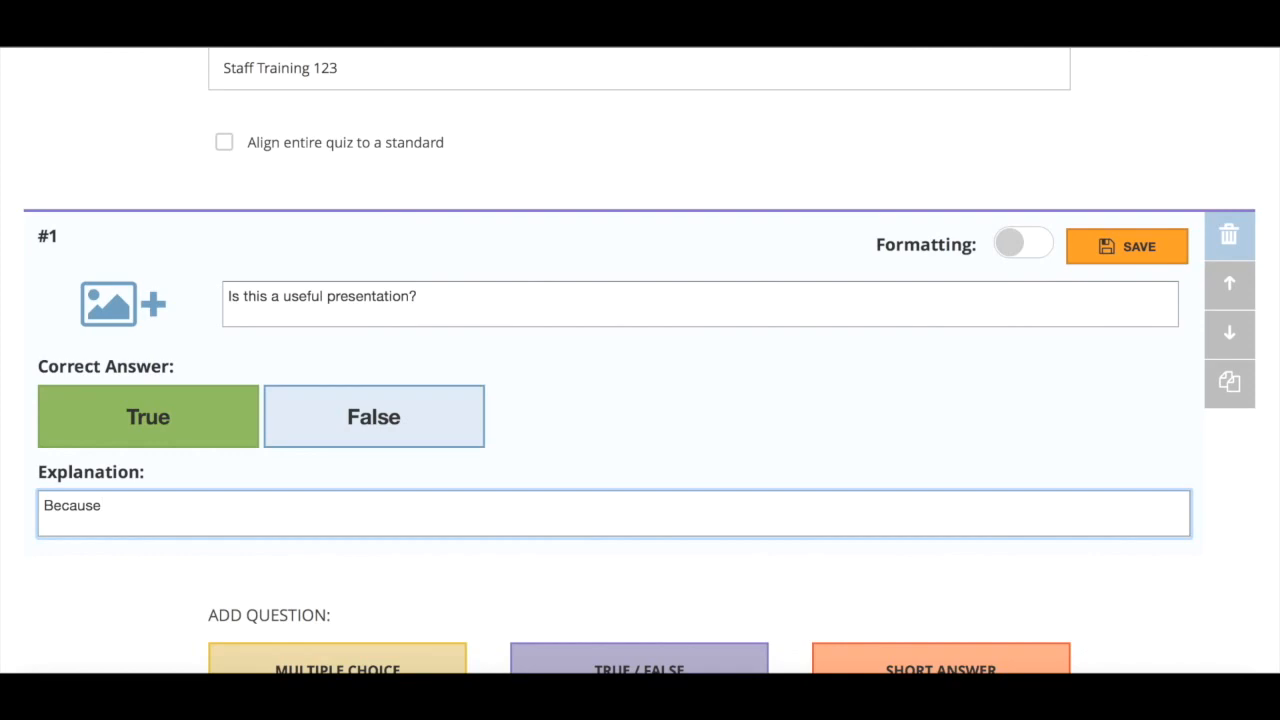
pyautogui.write('this is')
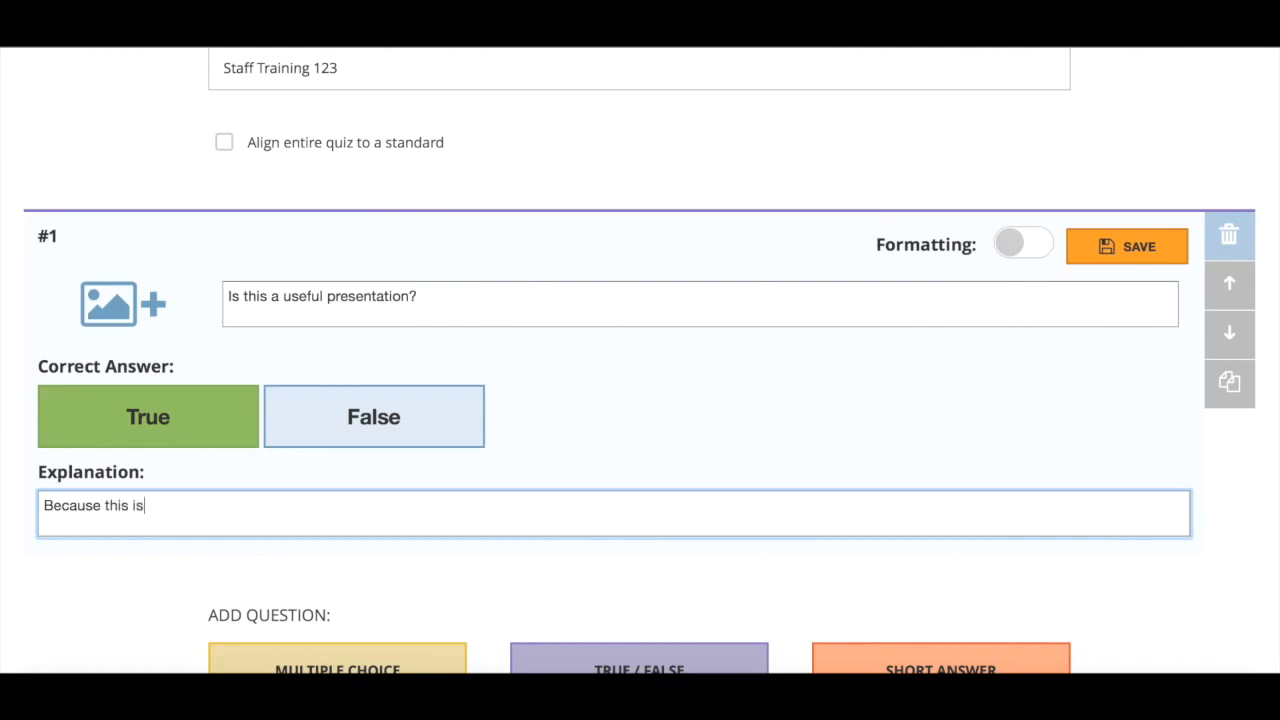
pyautogui.write('a useful app!')
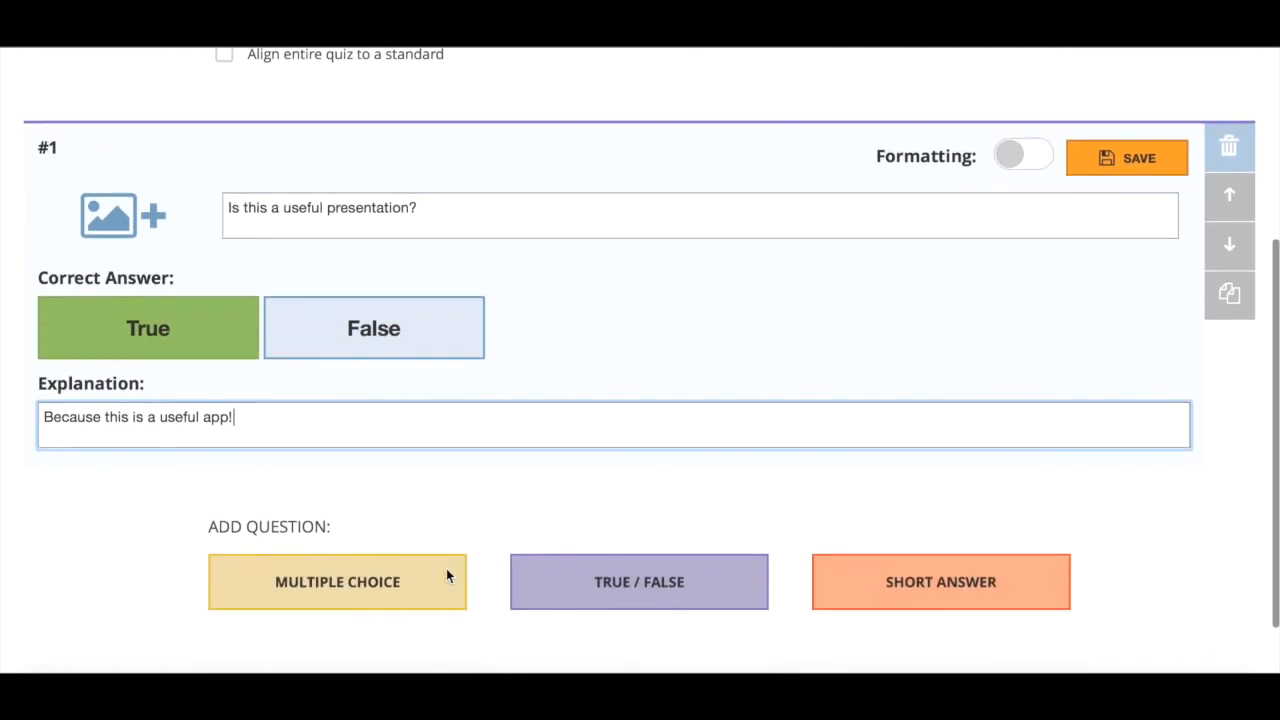
pyautogui.scroll(3)
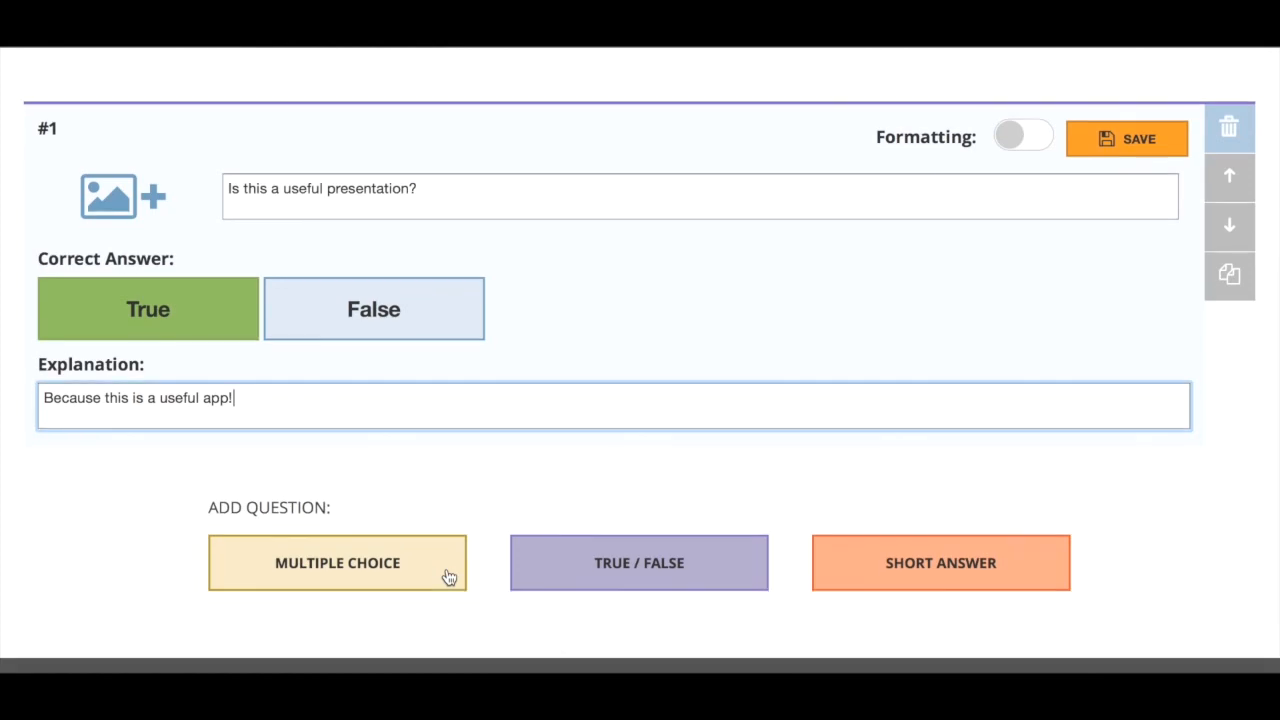
# Add a multiple-choice question about the best assessment app, with choices Facebook, Twitter, Socrative
pyautogui.click(337, 562)
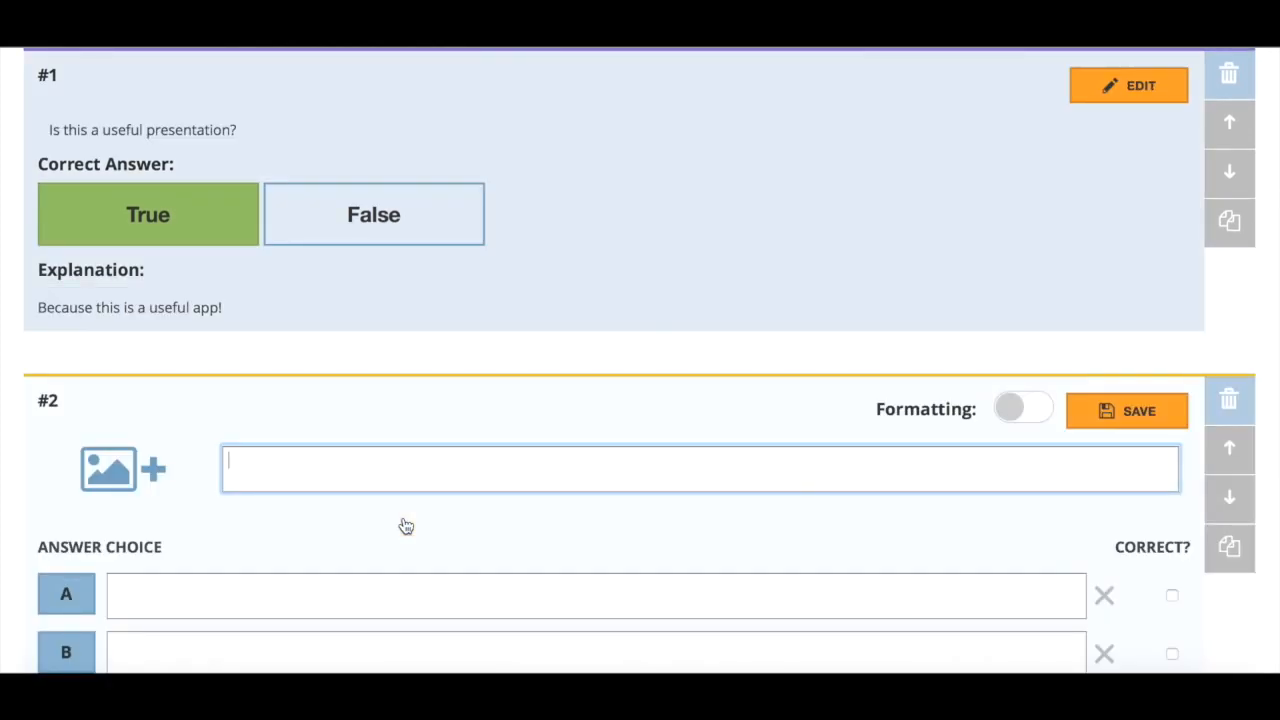
pyautogui.write('Which of the following is the')
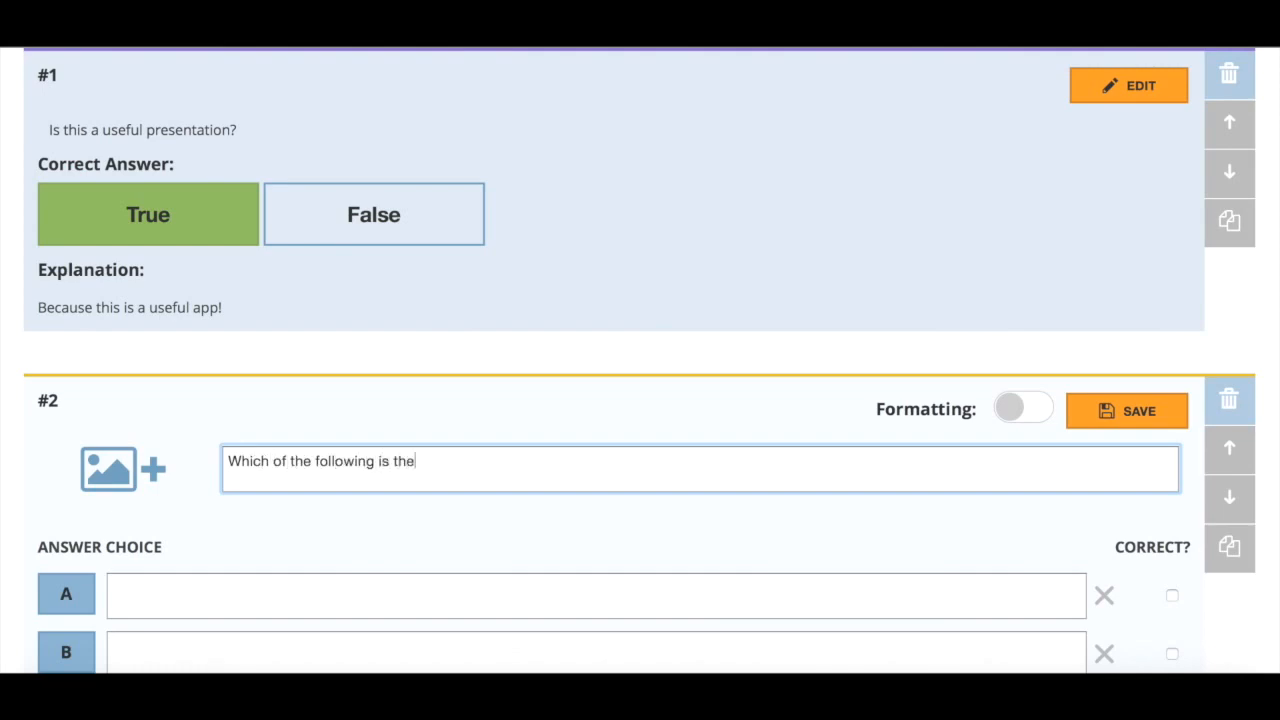
pyautogui.write('best app for')
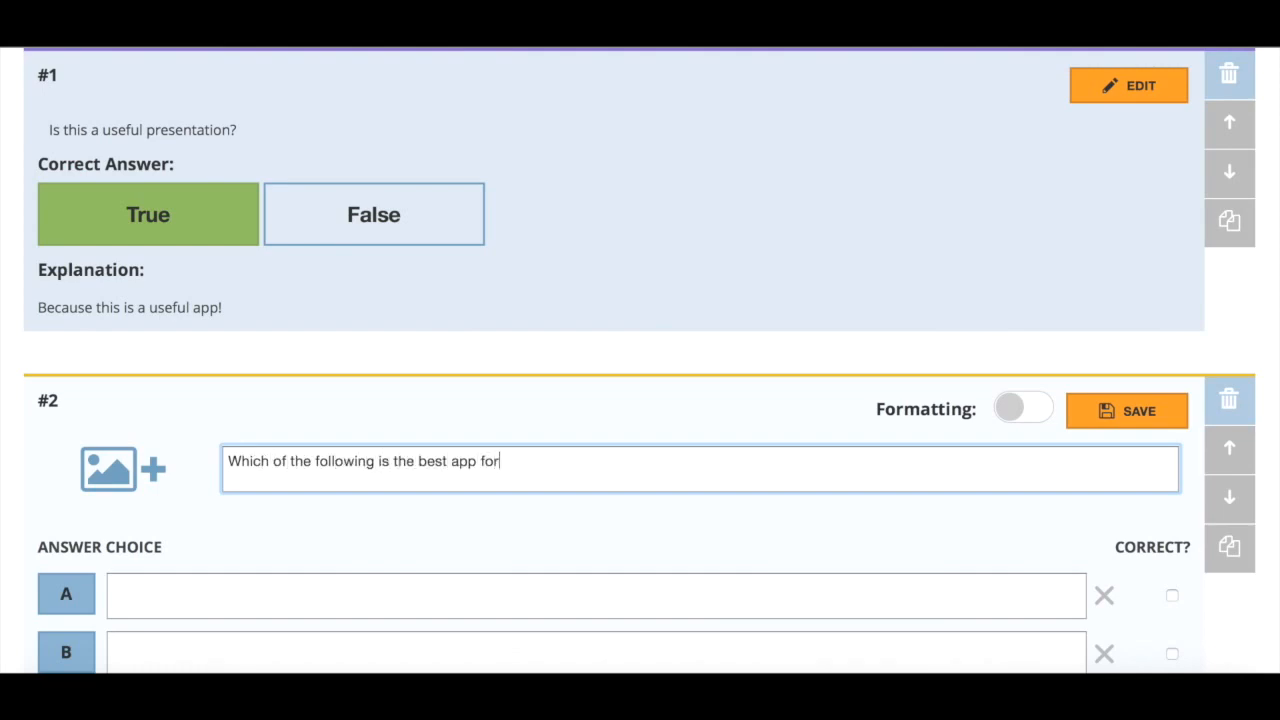
pyautogui.write('assessment?')
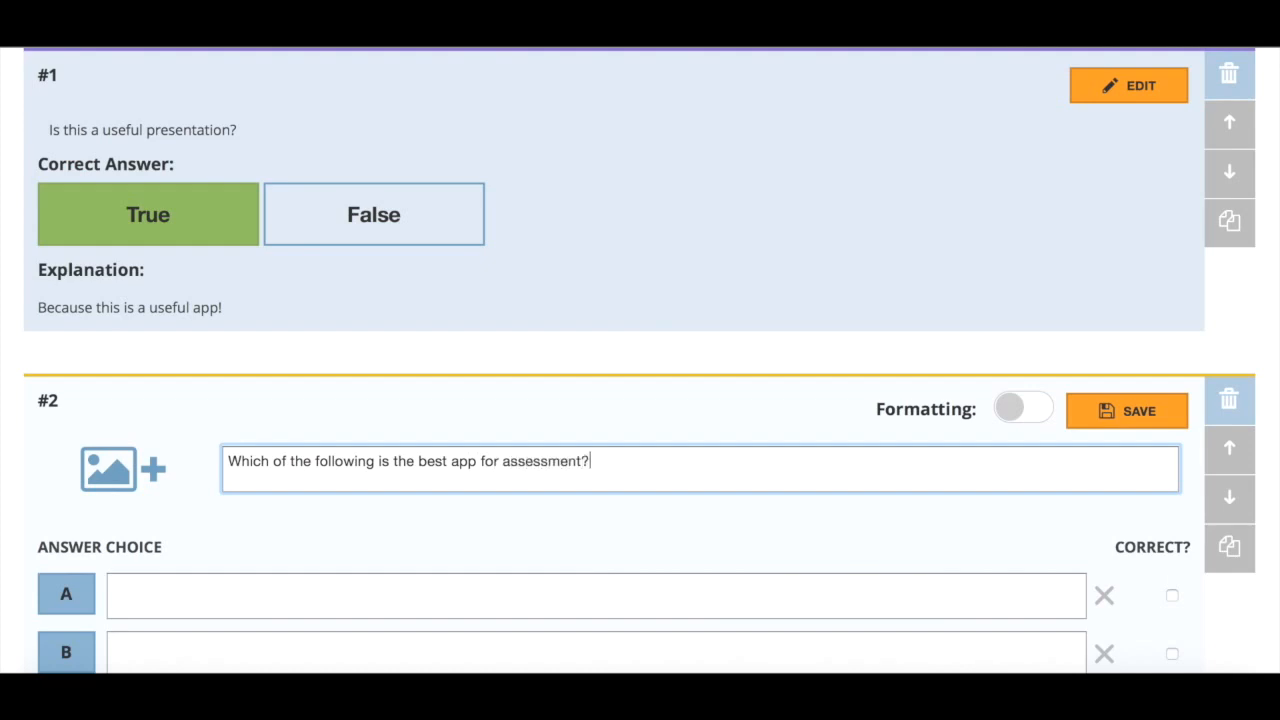
pyautogui.scroll(-3)
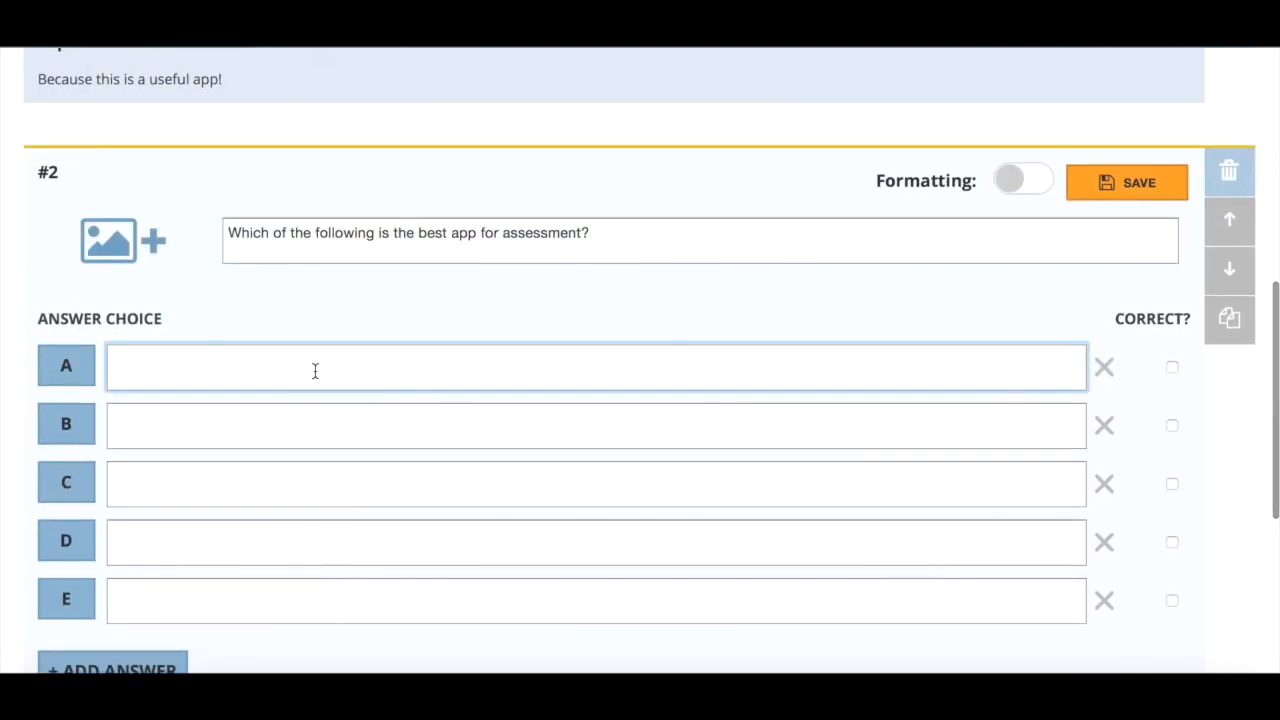
pyautogui.write('Facebook')
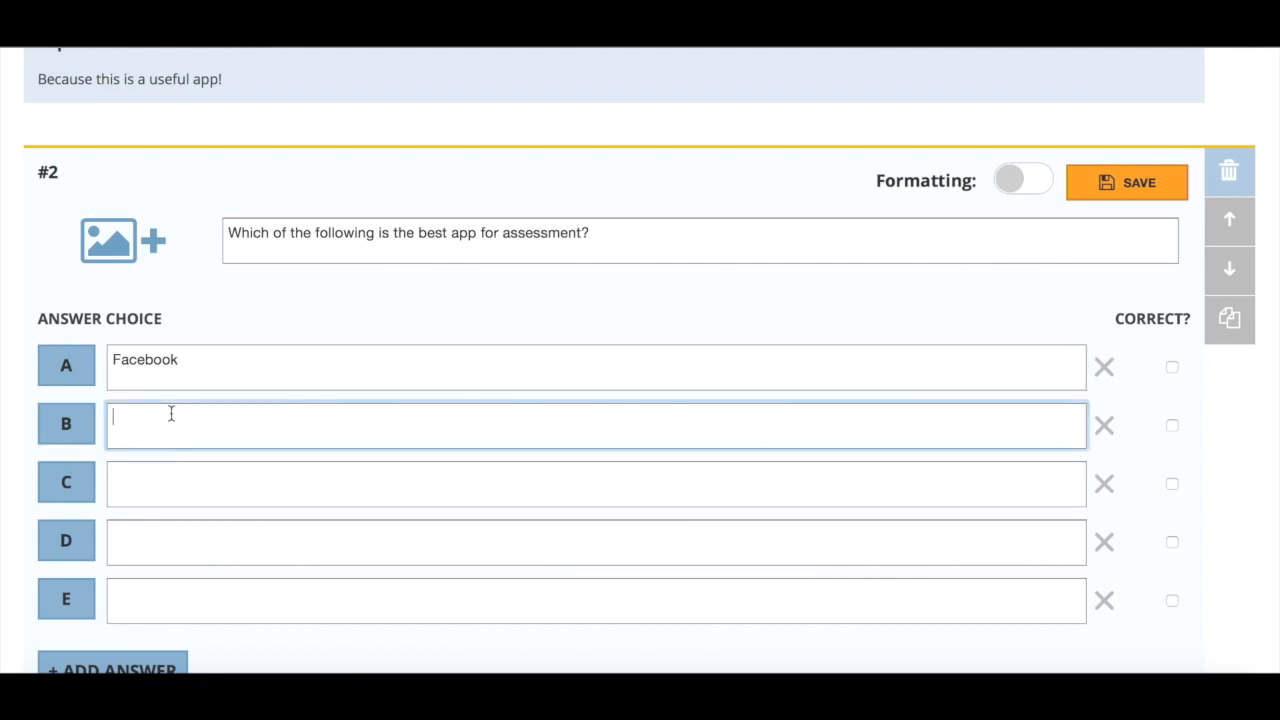
pyautogui.write('Twitter')
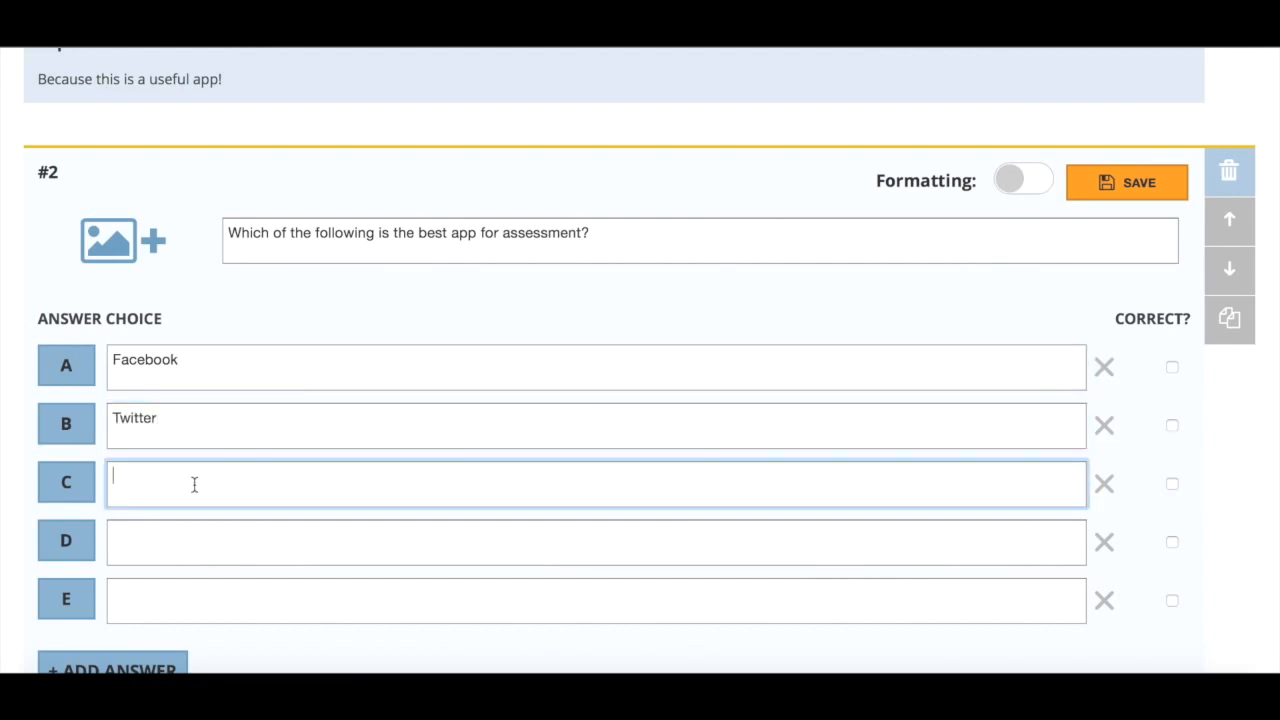
pyautogui.write('Socrative')
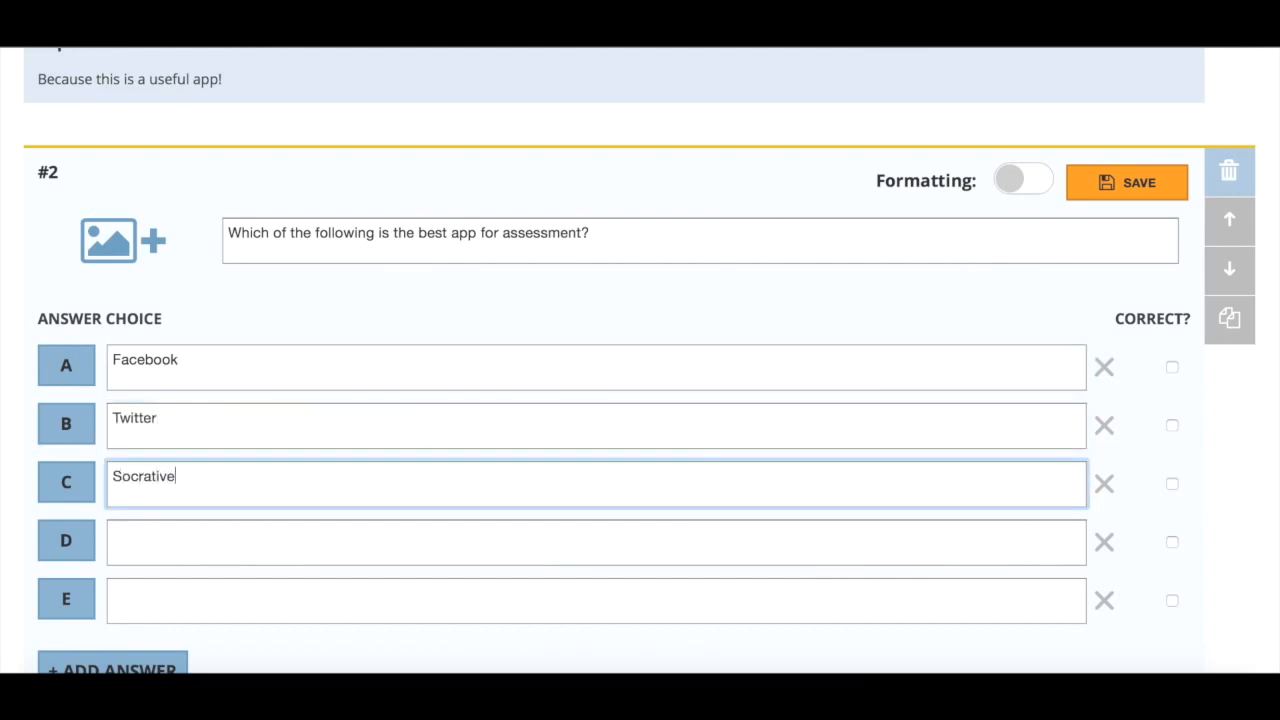
pyautogui.moveTo(1167, 490)
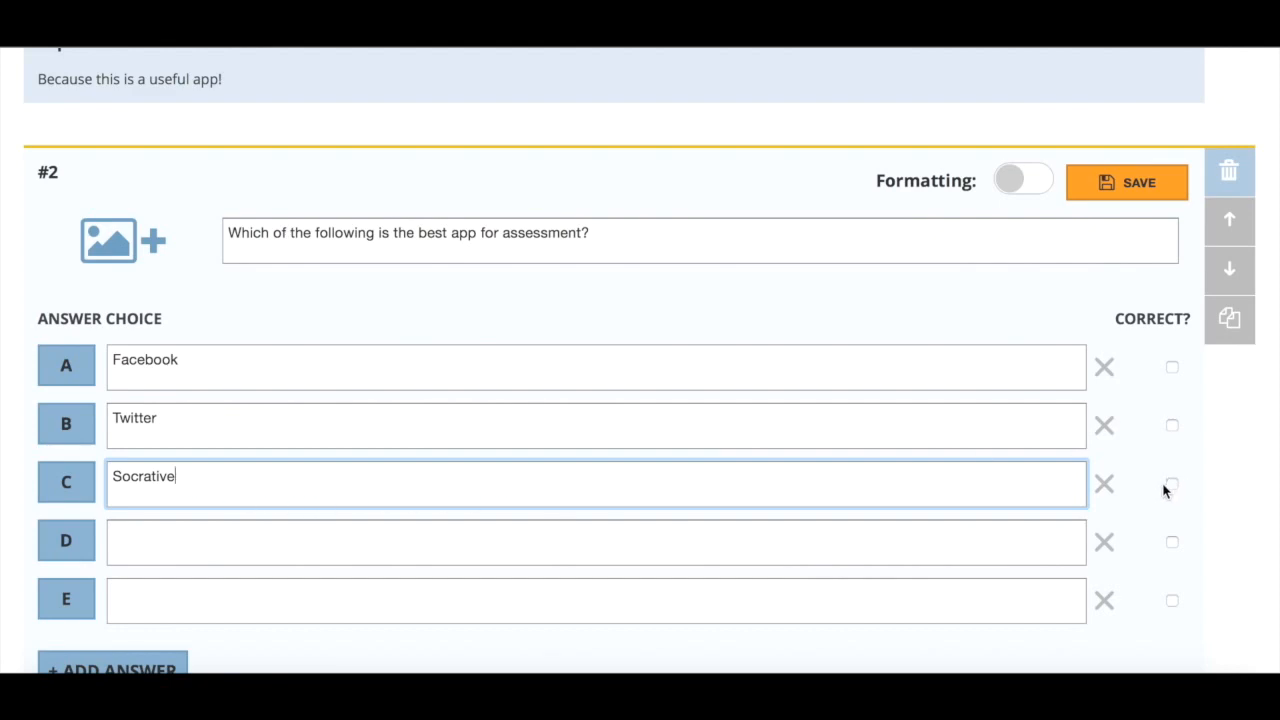
# Mark Socrative correct and add explanation 'The others are social media platforms'
pyautogui.click(1171, 484)
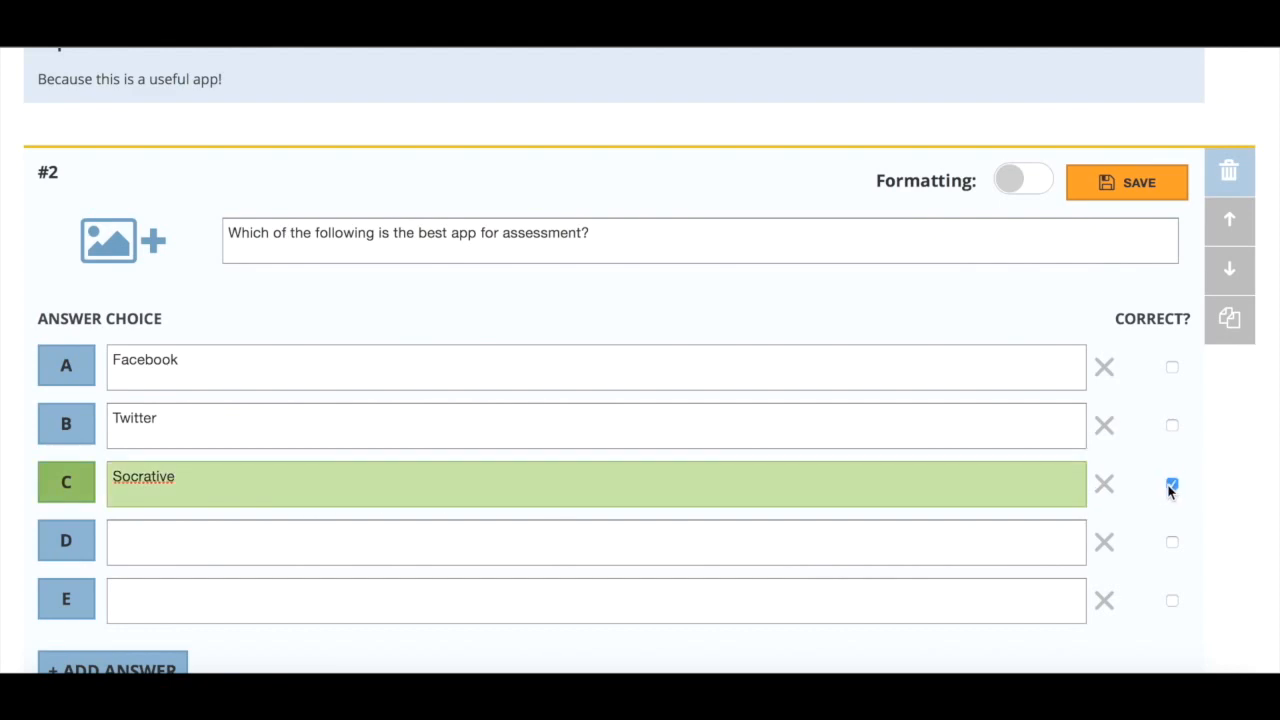
pyautogui.scroll(-3)
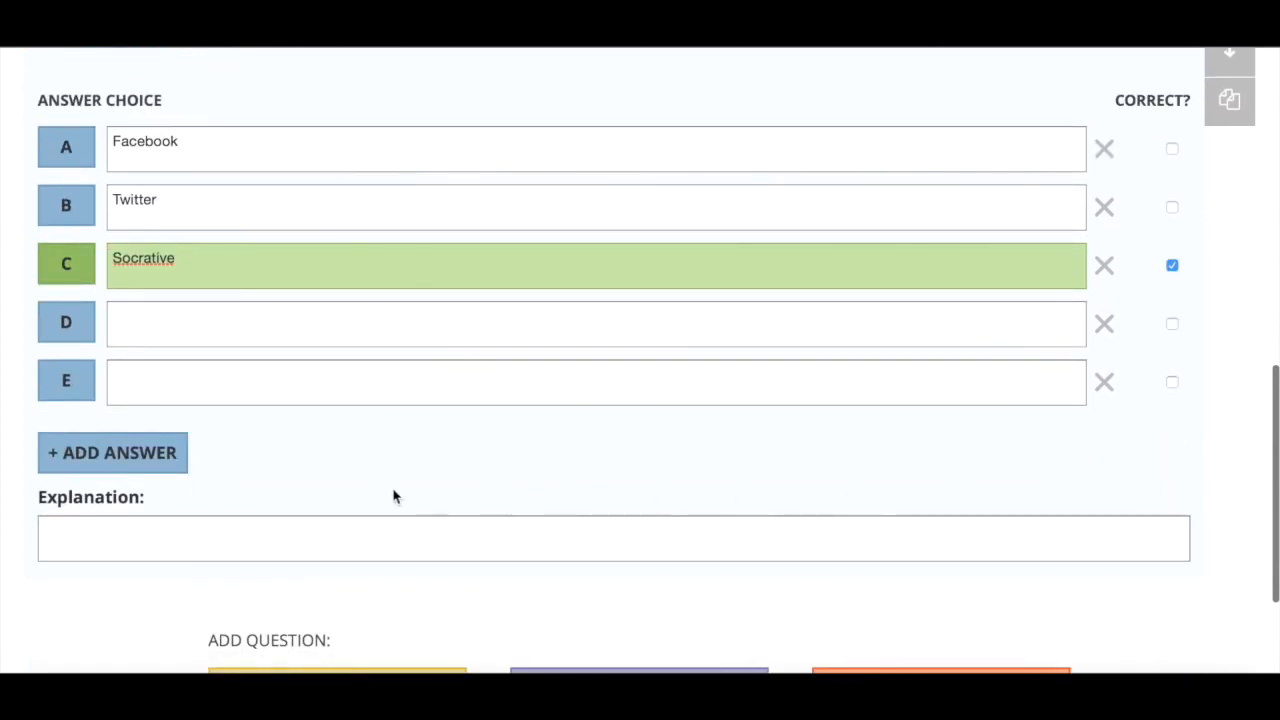
pyautogui.click(329, 538)
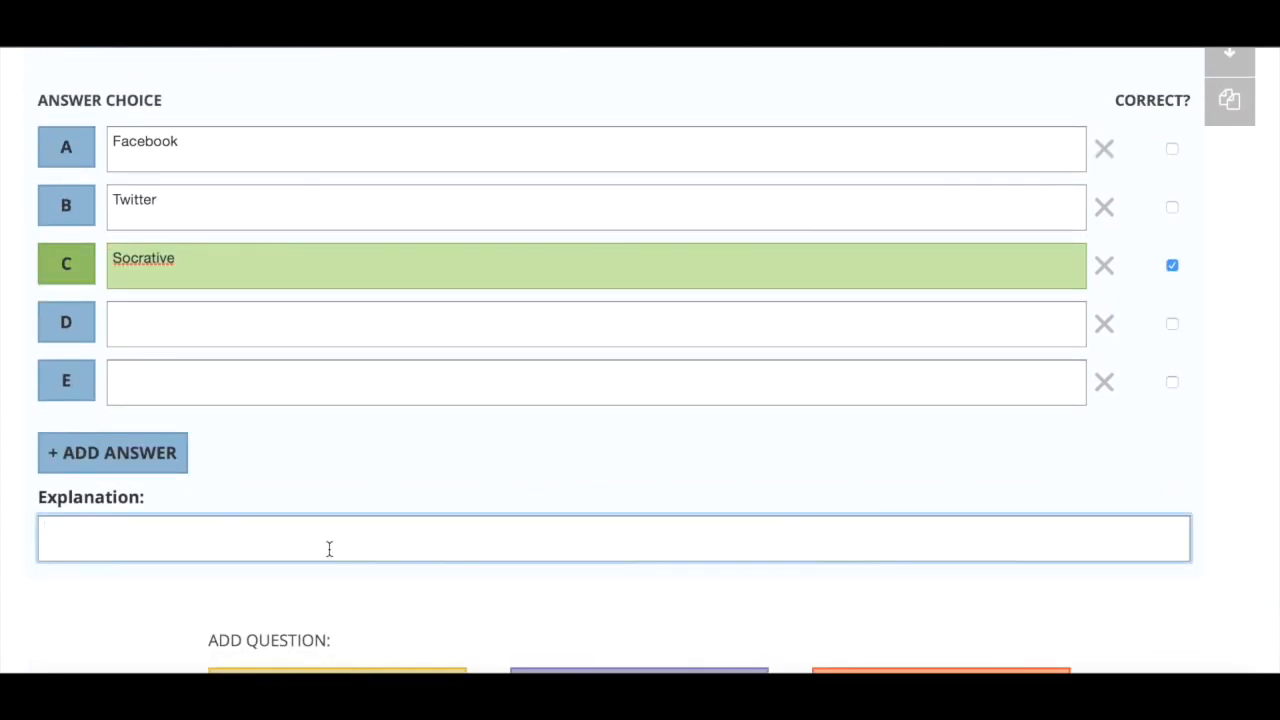
pyautogui.write('The others are social media plat')
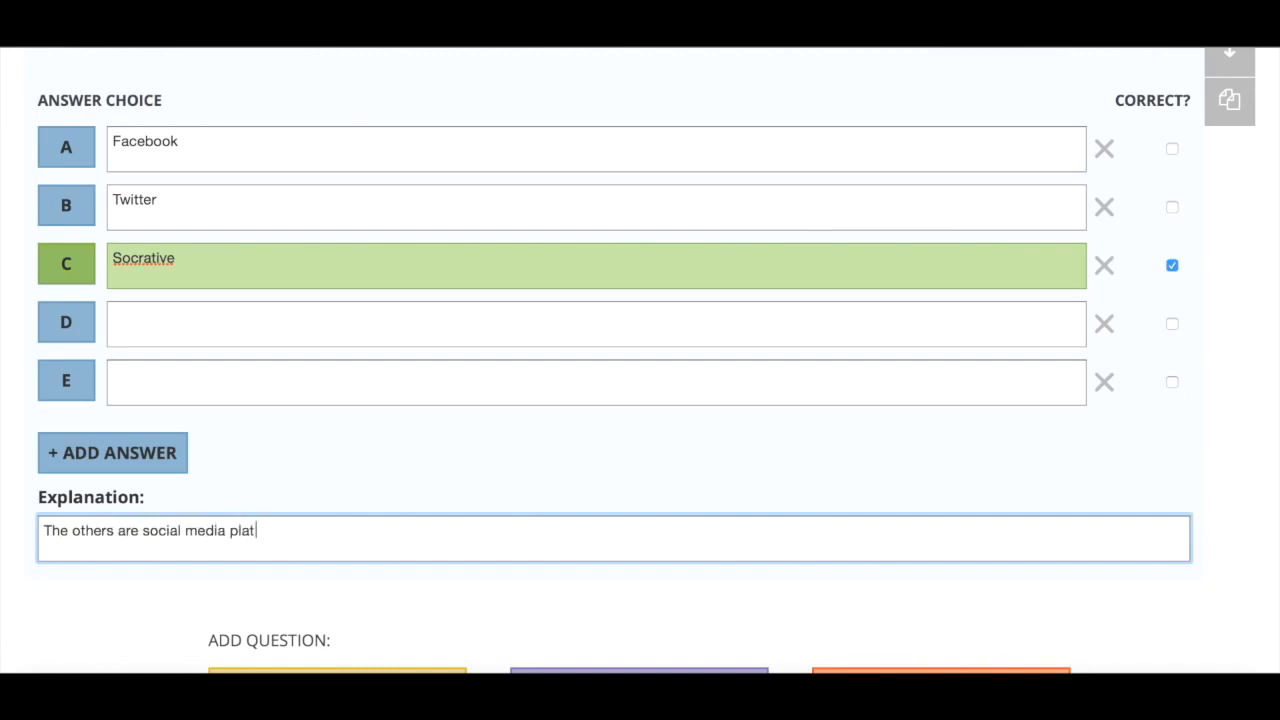
pyautogui.scroll(-3)
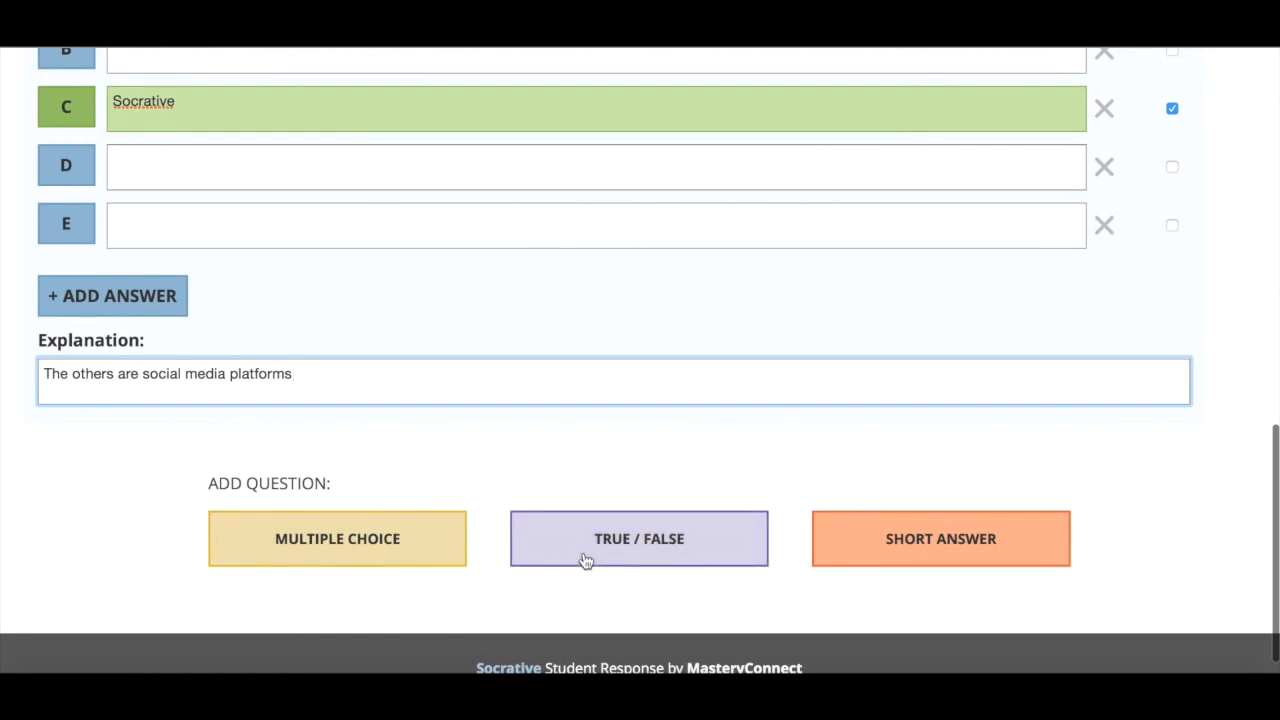
# Add a short-answer question with the Desktop 'socrative logo' image attached
pyautogui.click(940, 538)
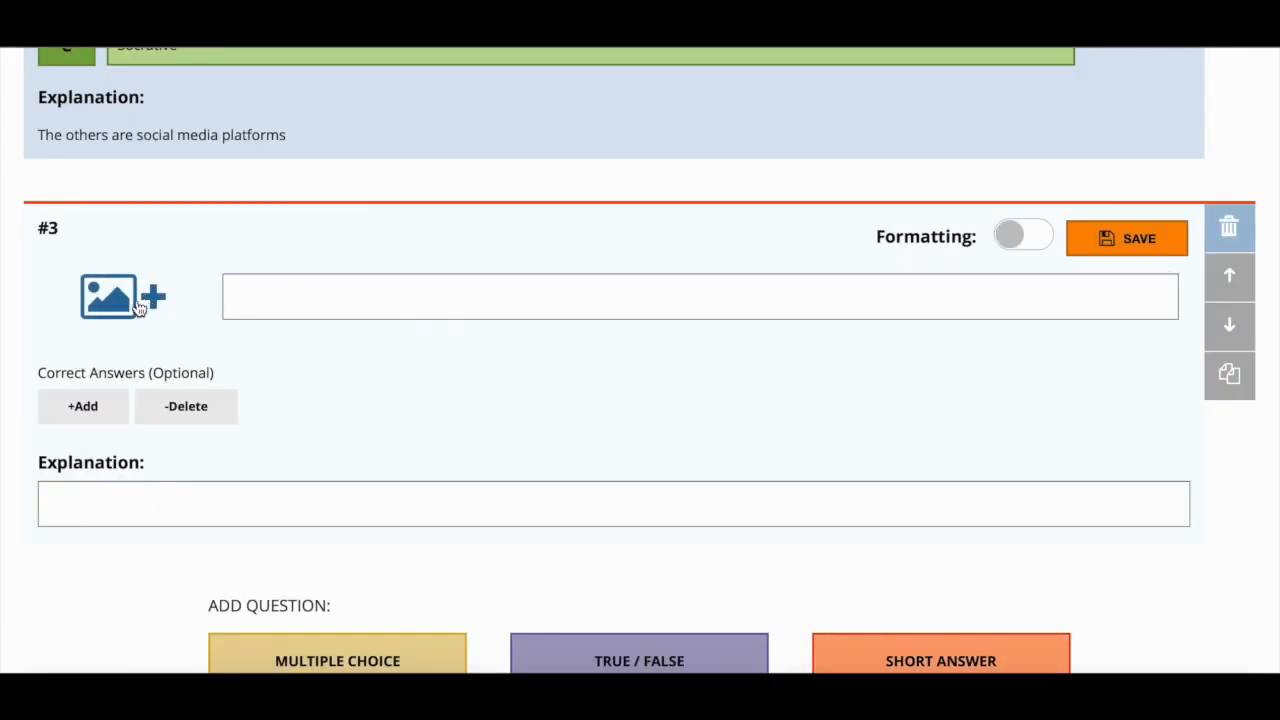
pyautogui.click(120, 296)
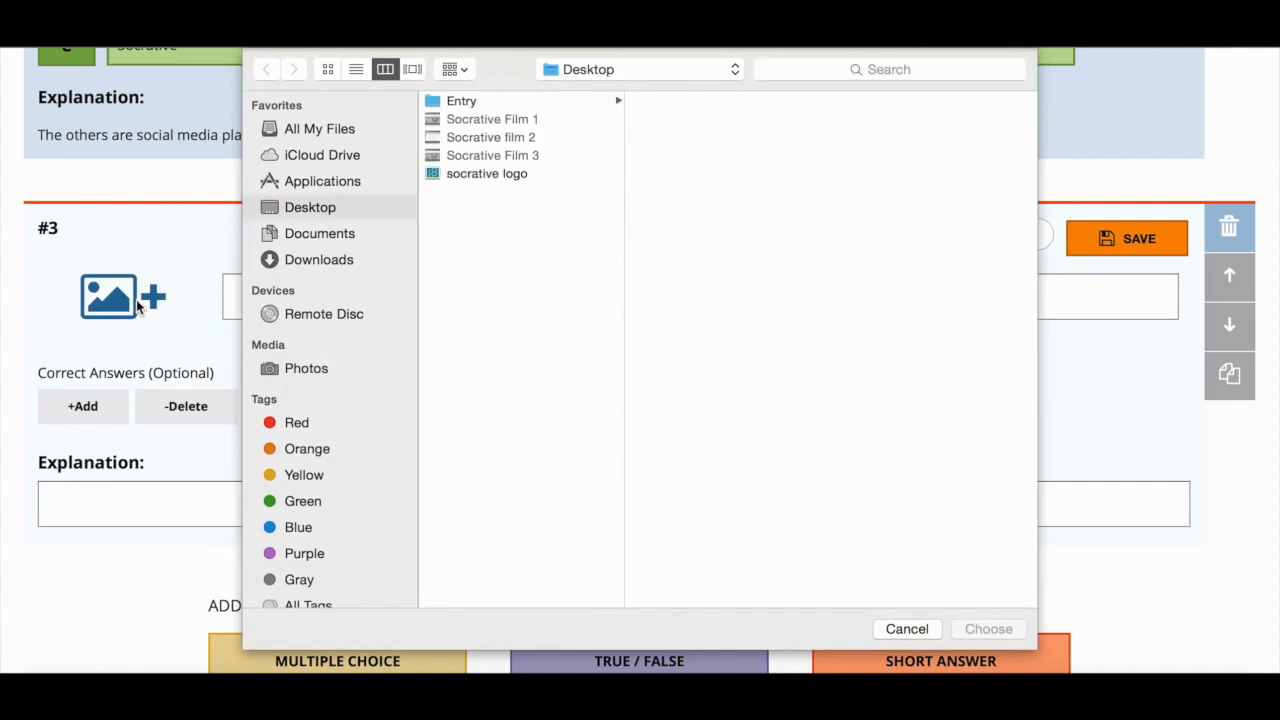
pyautogui.click(486, 173)
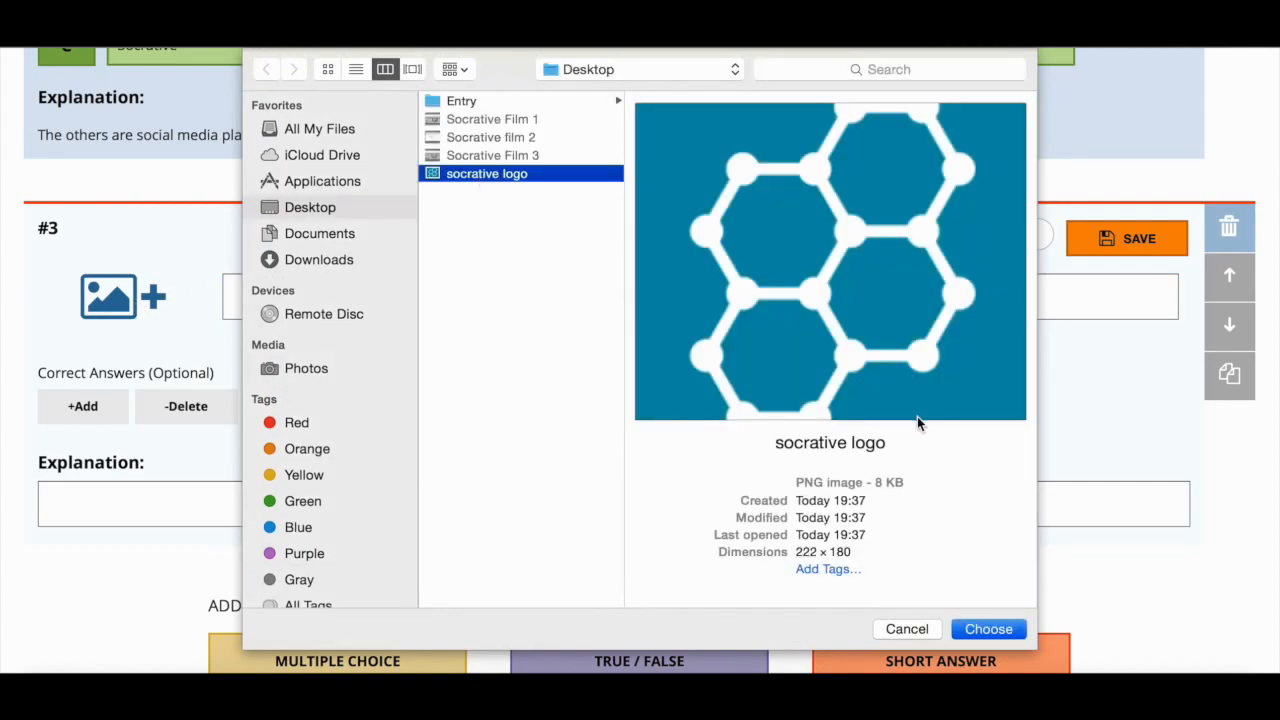
pyautogui.click(988, 629)
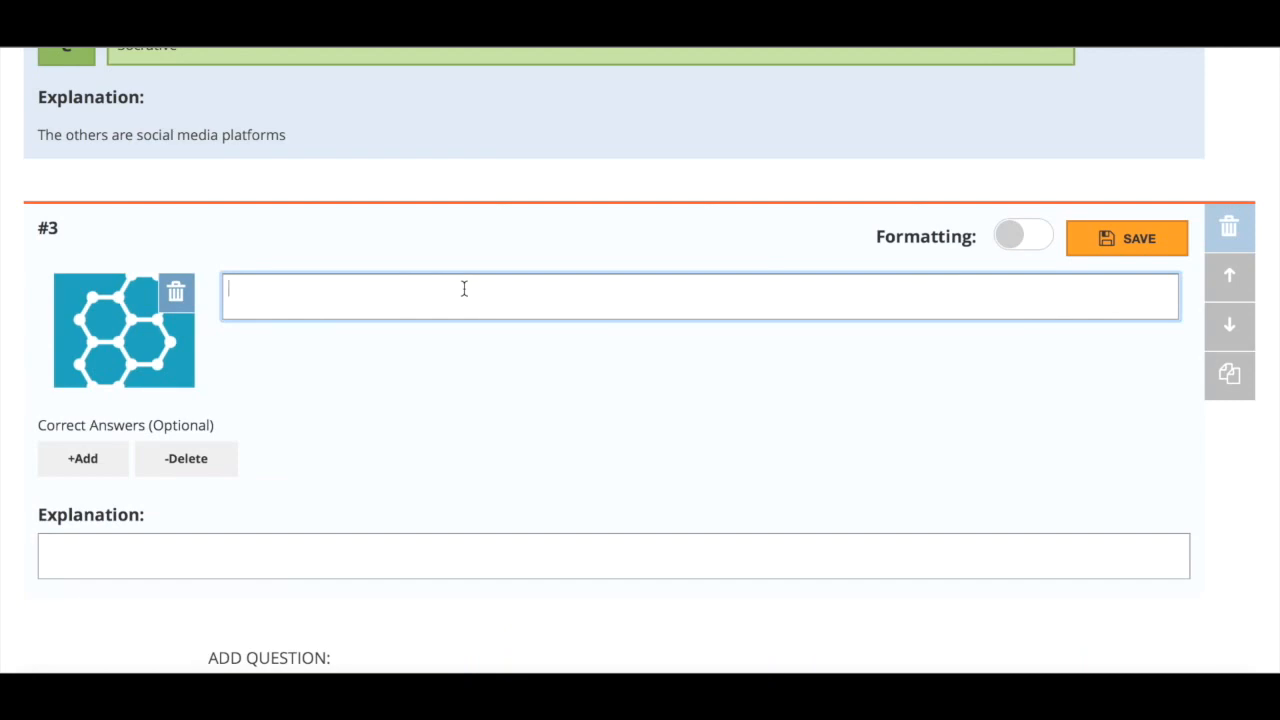
# Enter the question text 'This is the logo for which company?'
pyautogui.write('This is')
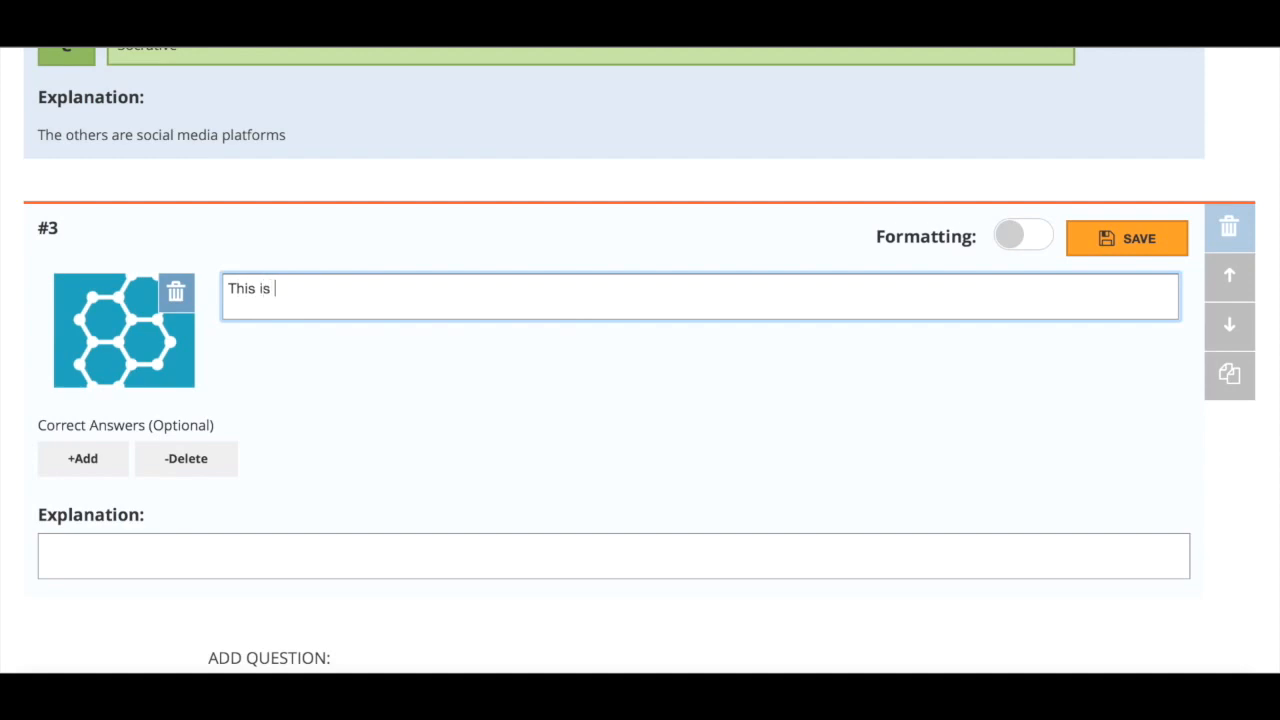
pyautogui.write('the logo for whi')
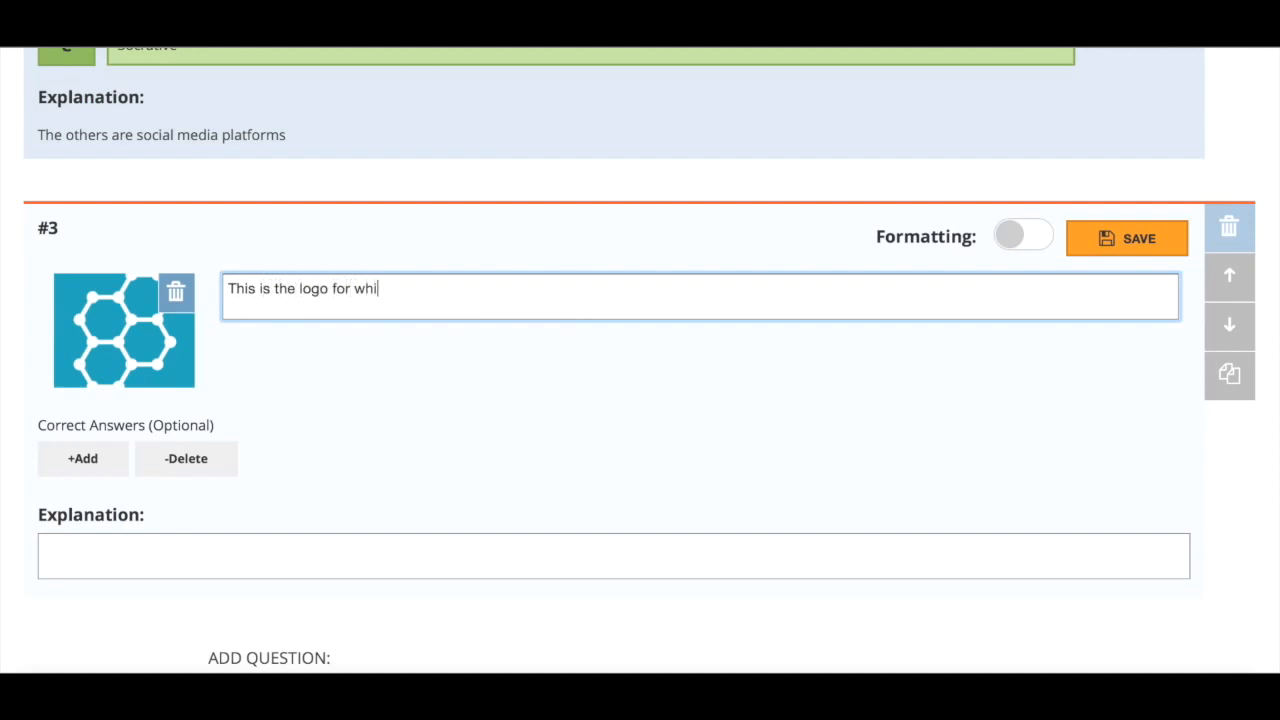
pyautogui.write('ch comppa')
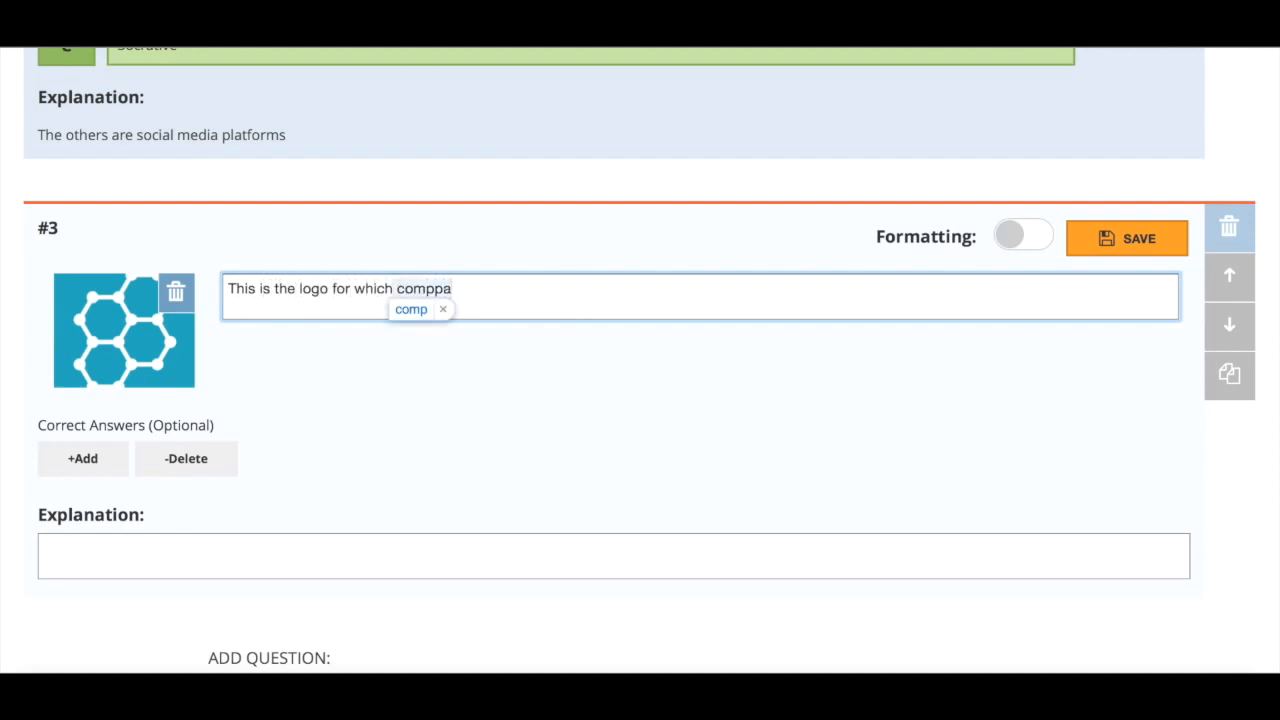
pyautogui.write('ny?')
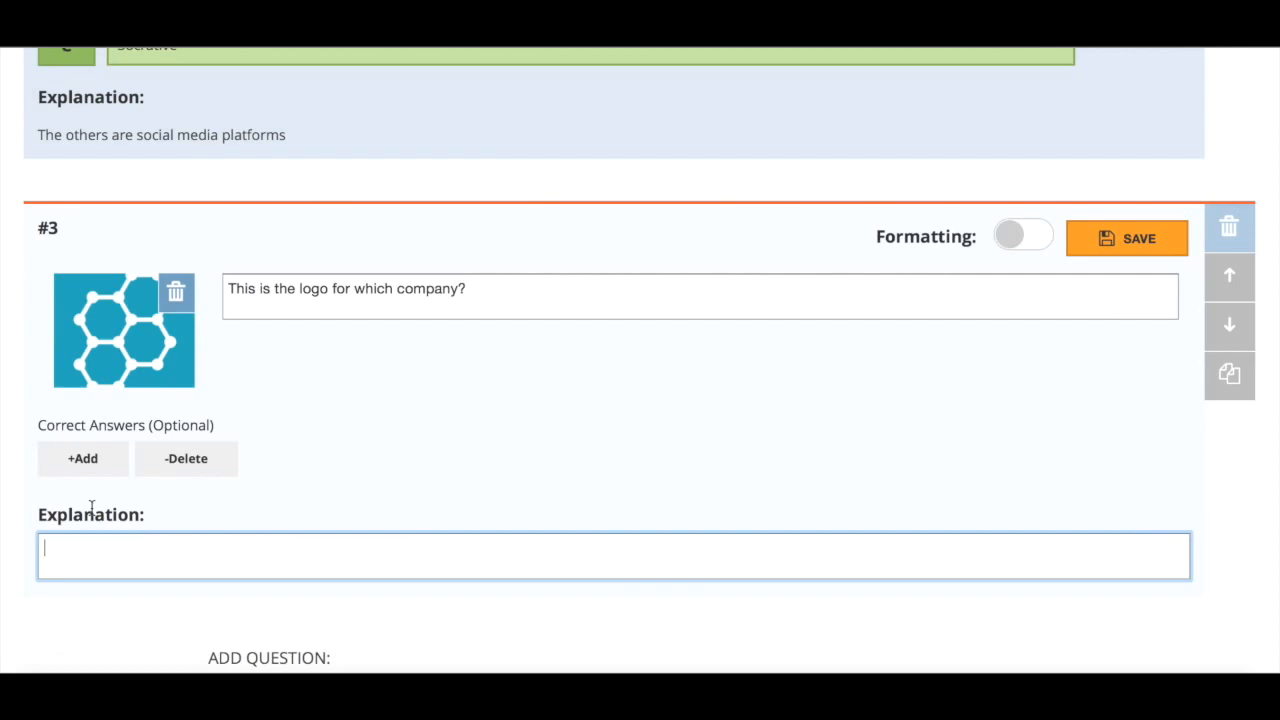
# Add 'Socrative' as the accepted correct answer and save the quiz
pyautogui.click(83, 458)
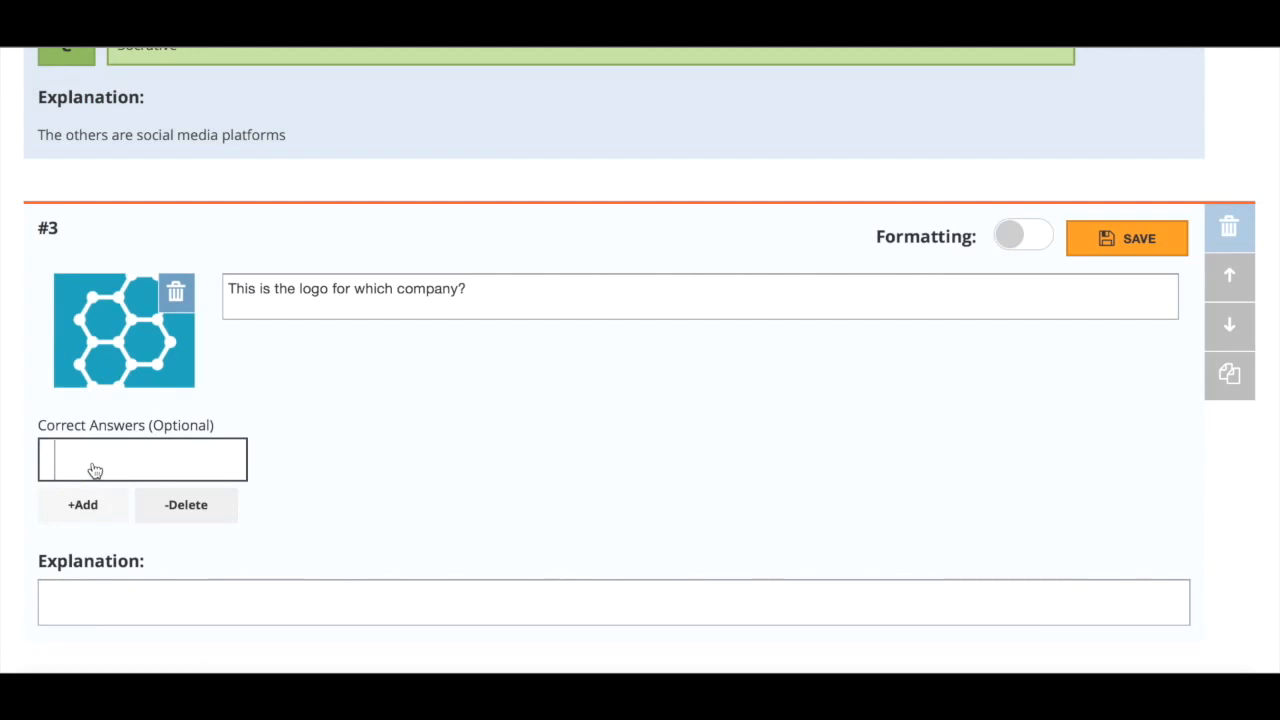
pyautogui.write('Socrat')
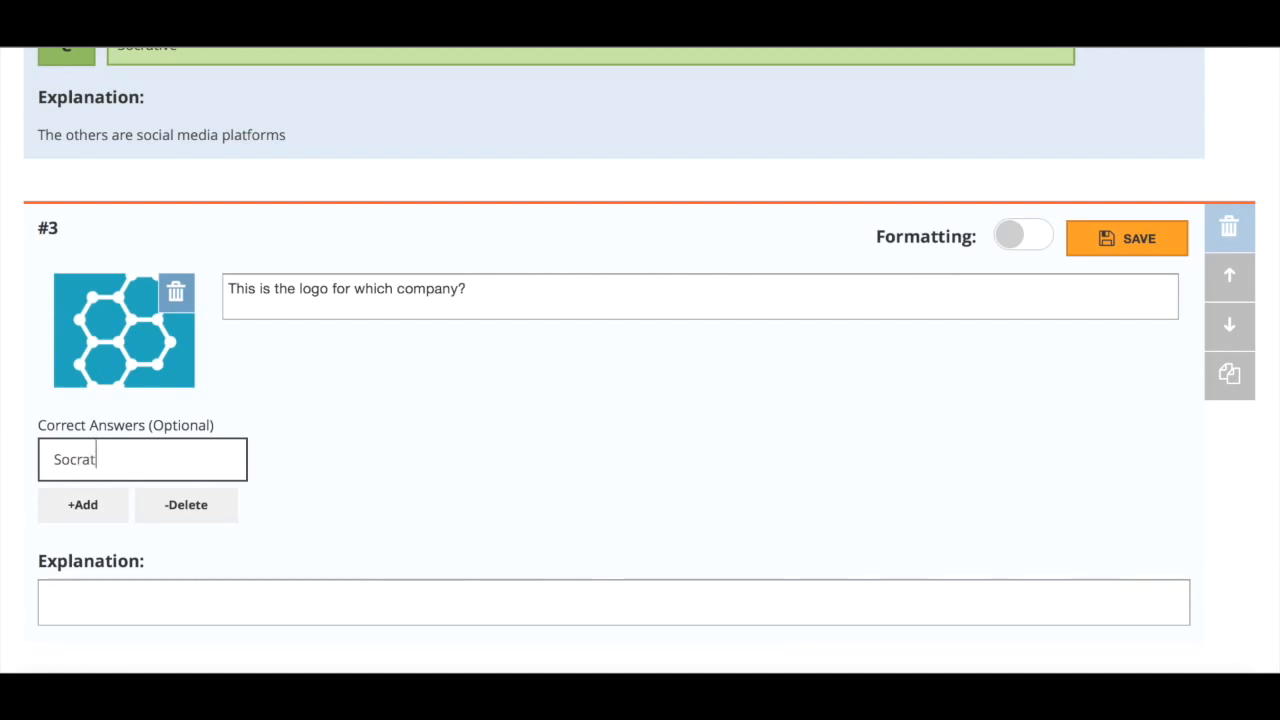
pyautogui.write('ive')
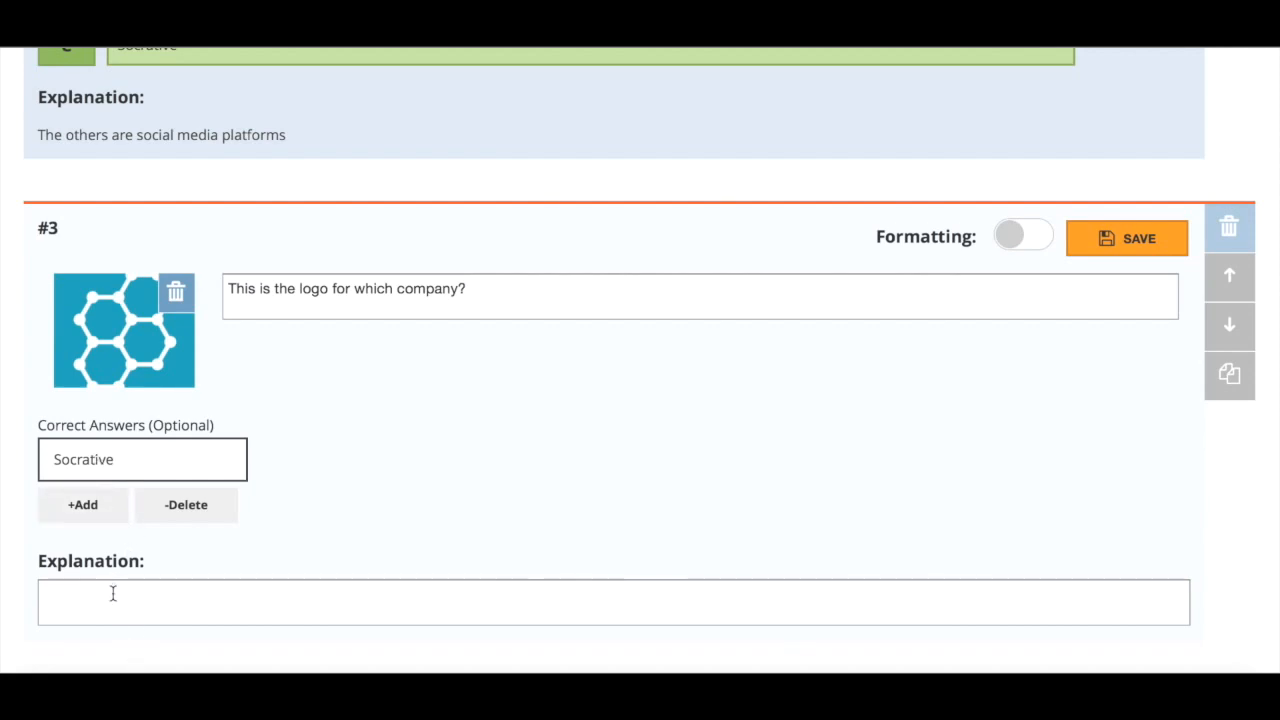
pyautogui.scroll(-3)
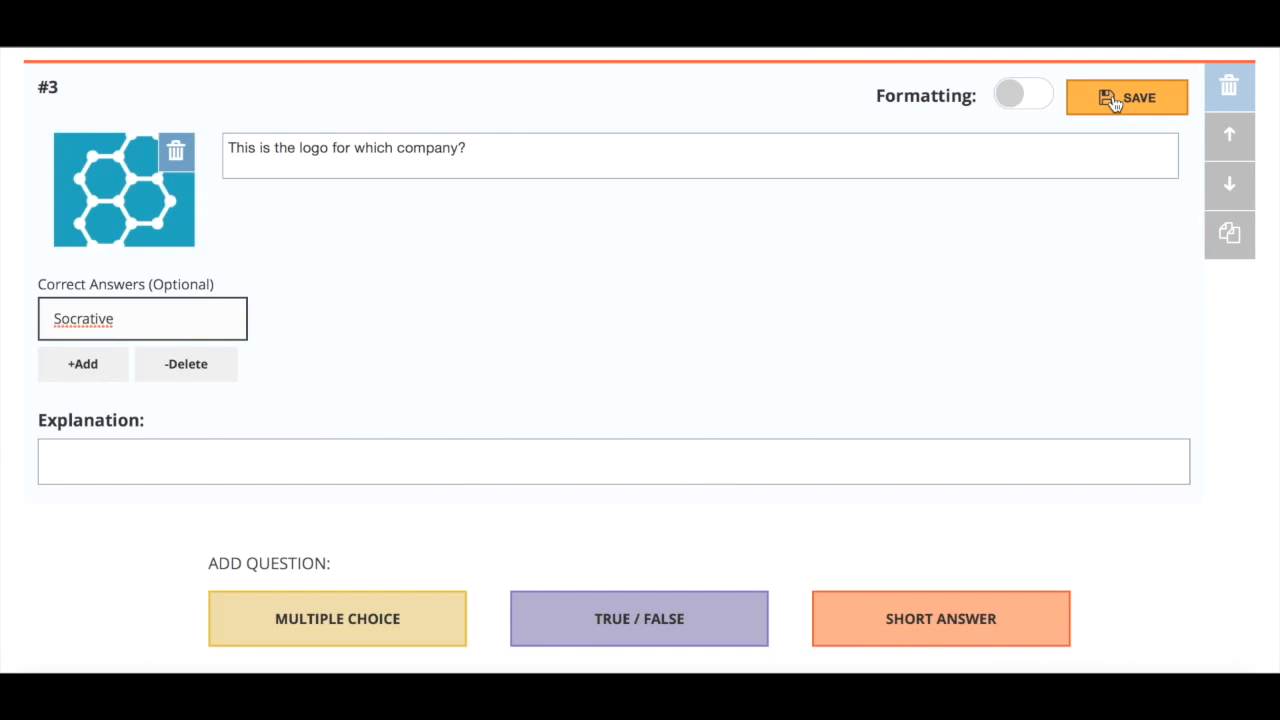
pyautogui.click(1127, 97)
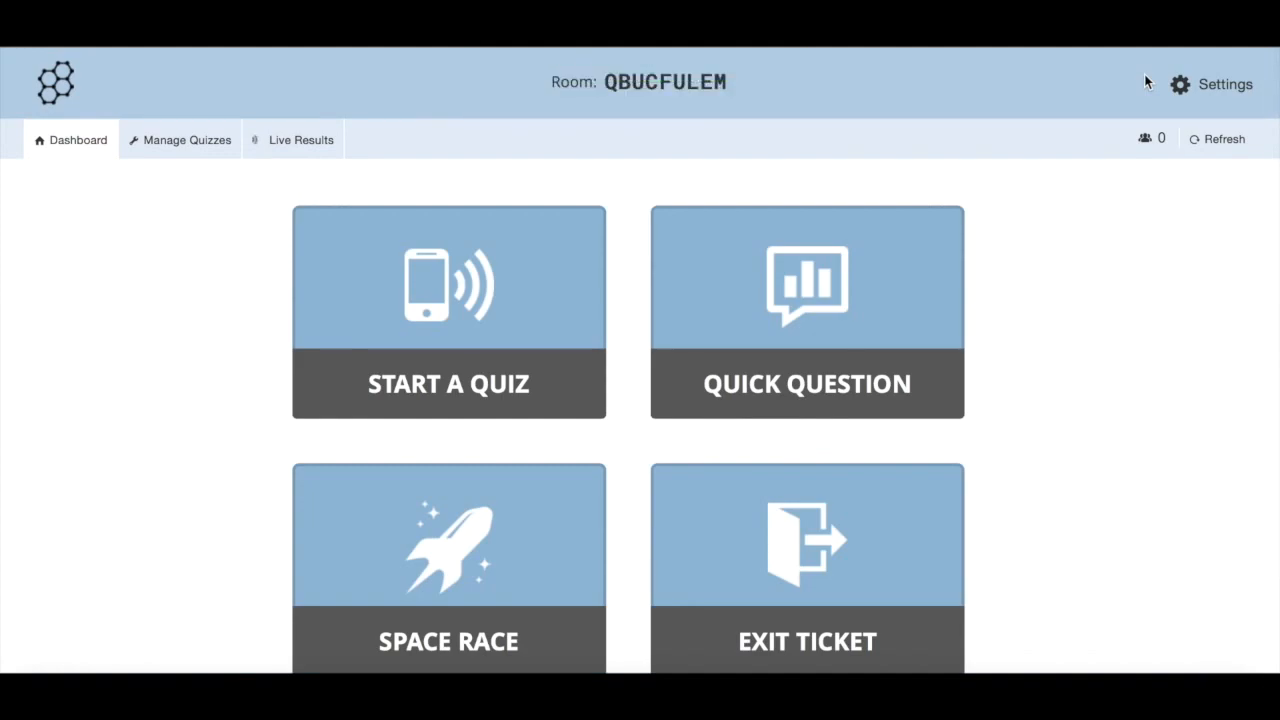
pyautogui.moveTo(470, 287)
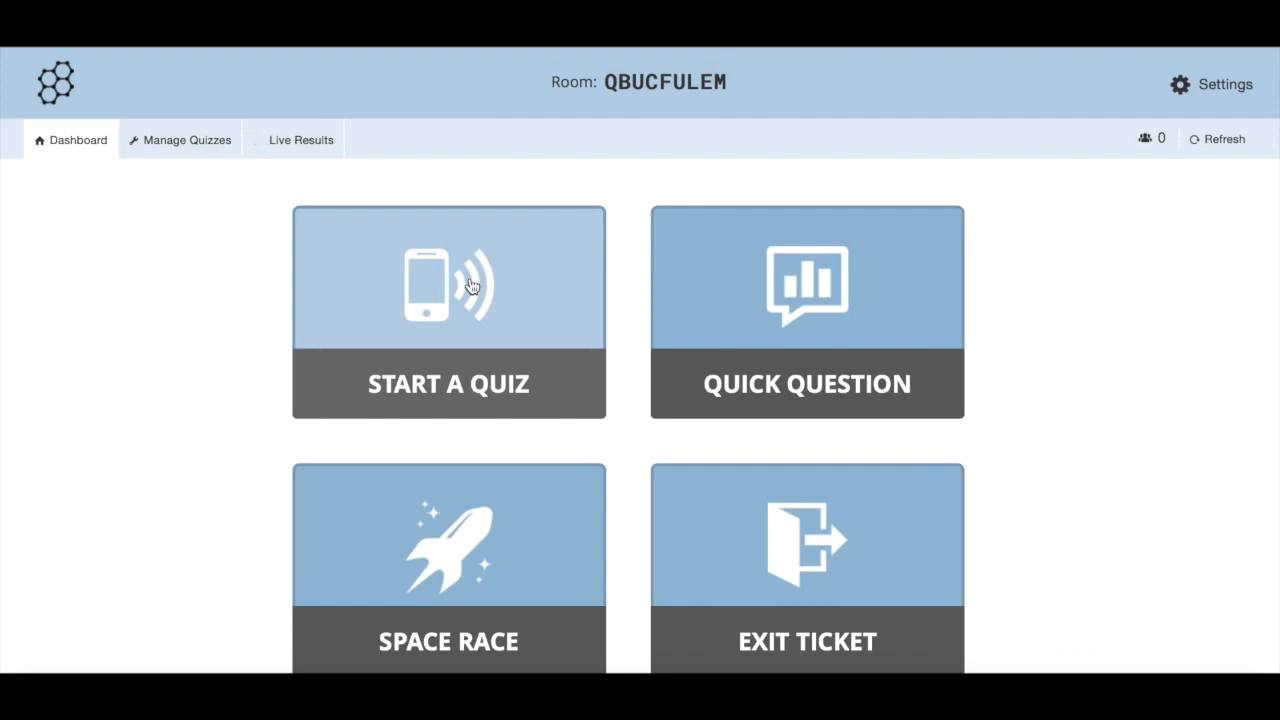
# Begin launching a quiz and review the quiz types and Additional Settings
pyautogui.click(448, 311)
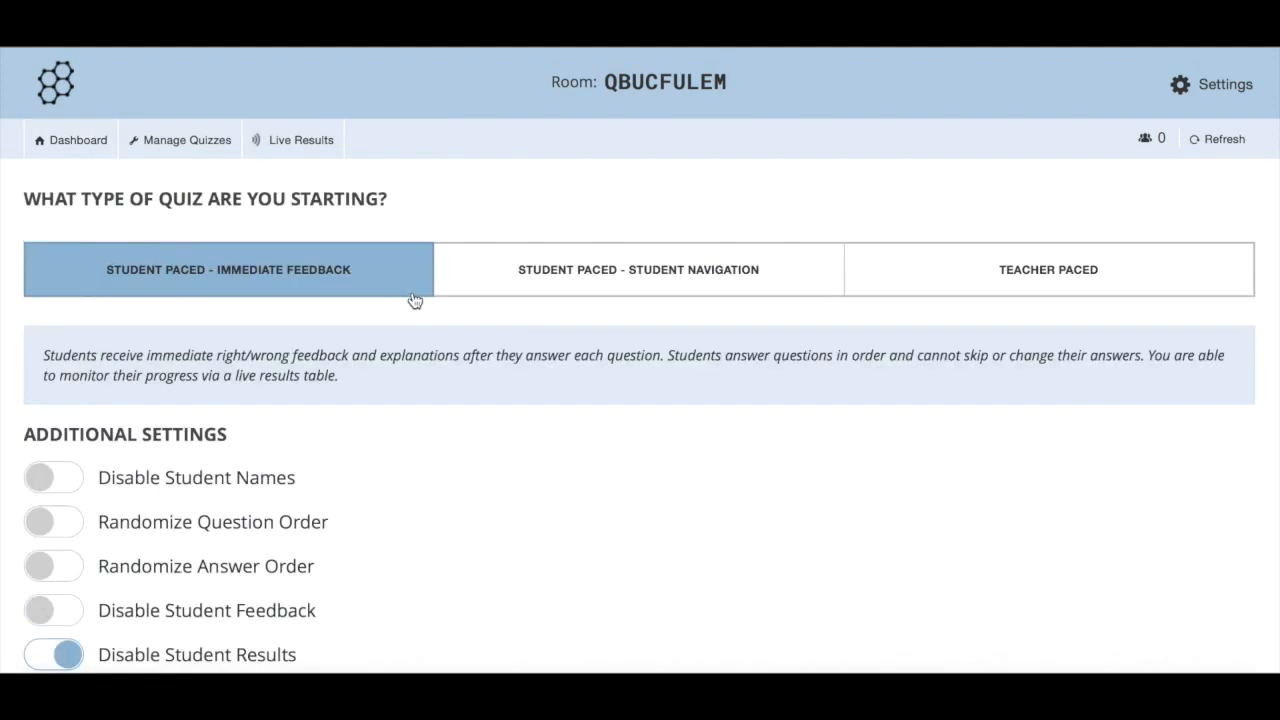
pyautogui.scroll(-3)
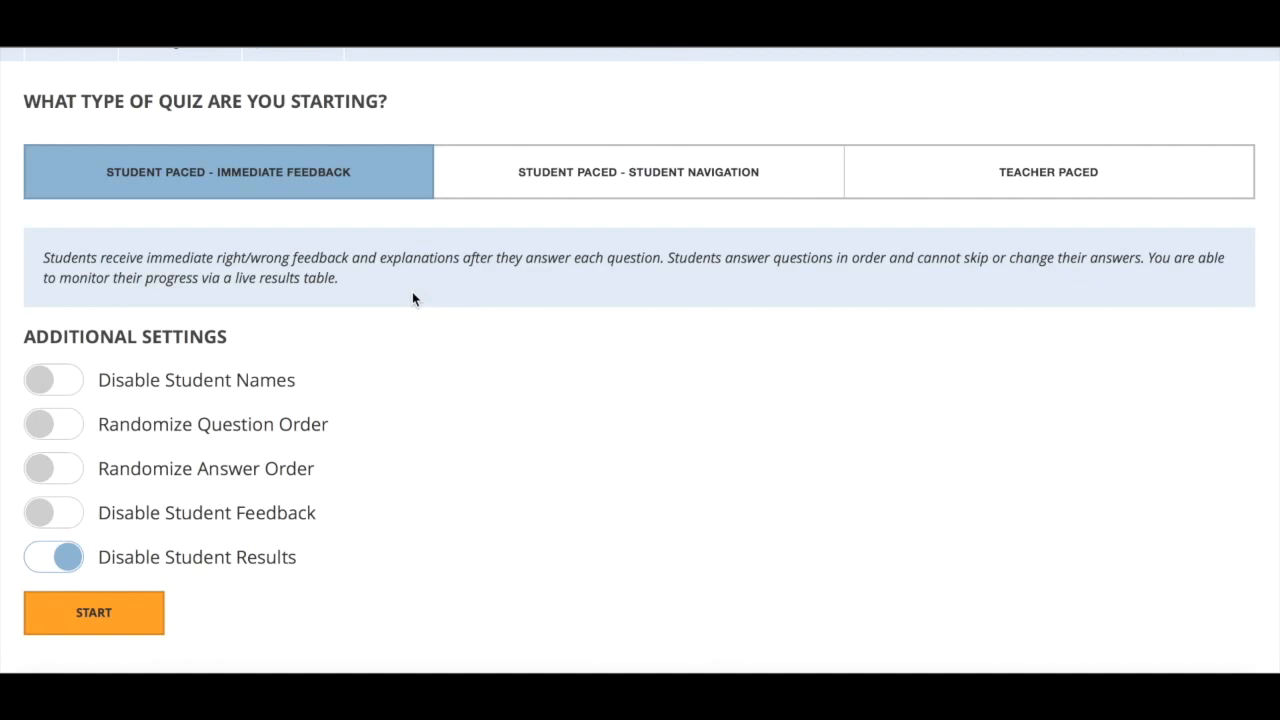
pyautogui.moveTo(210, 199)
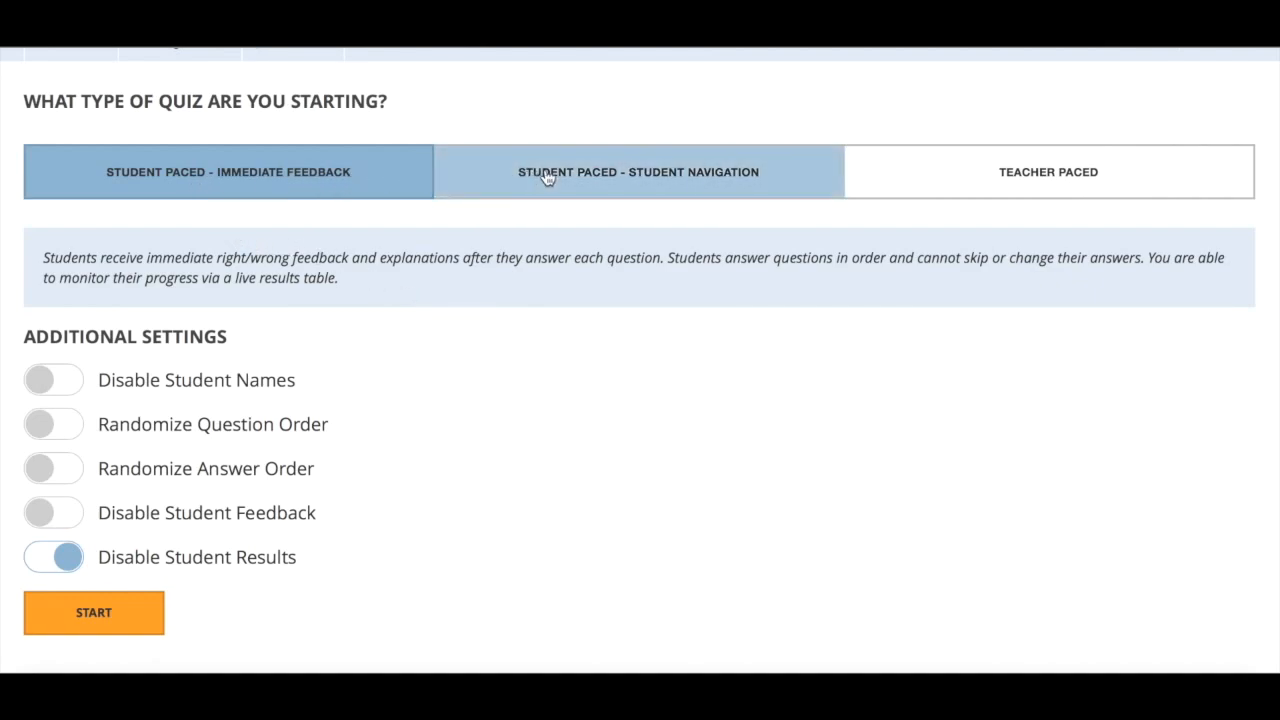
pyautogui.moveTo(491, 182)
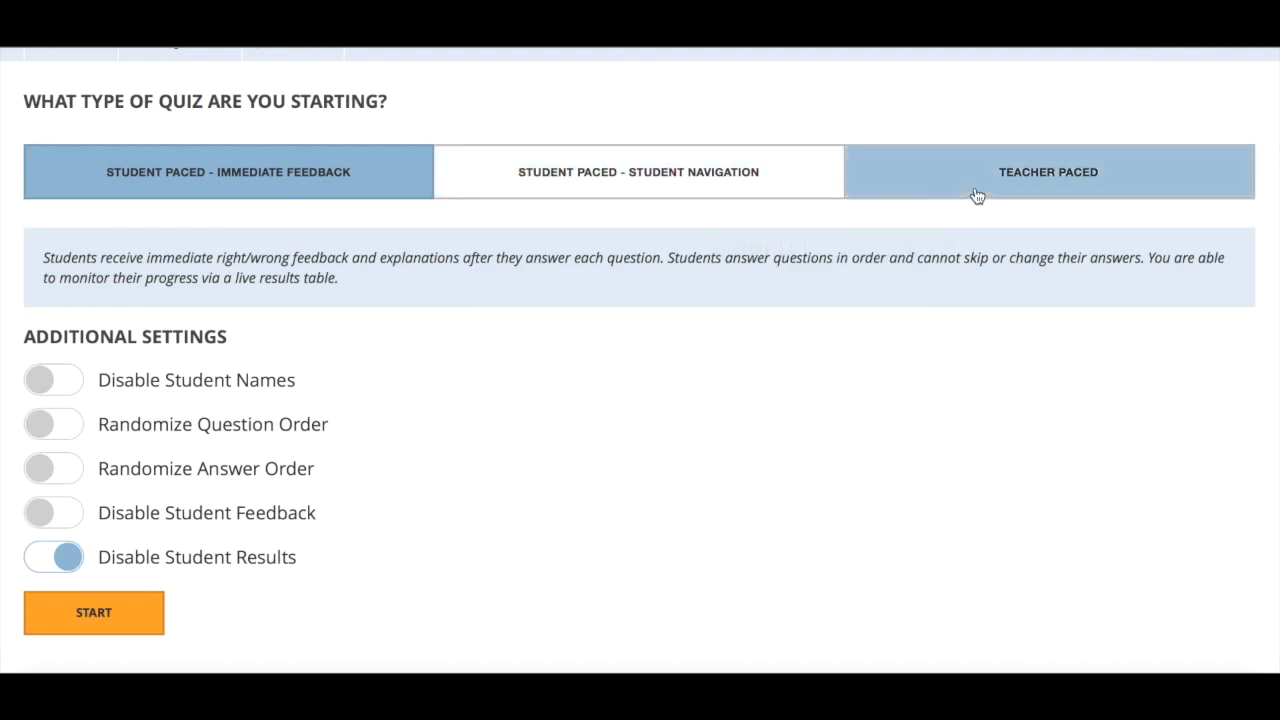
pyautogui.moveTo(970, 194)
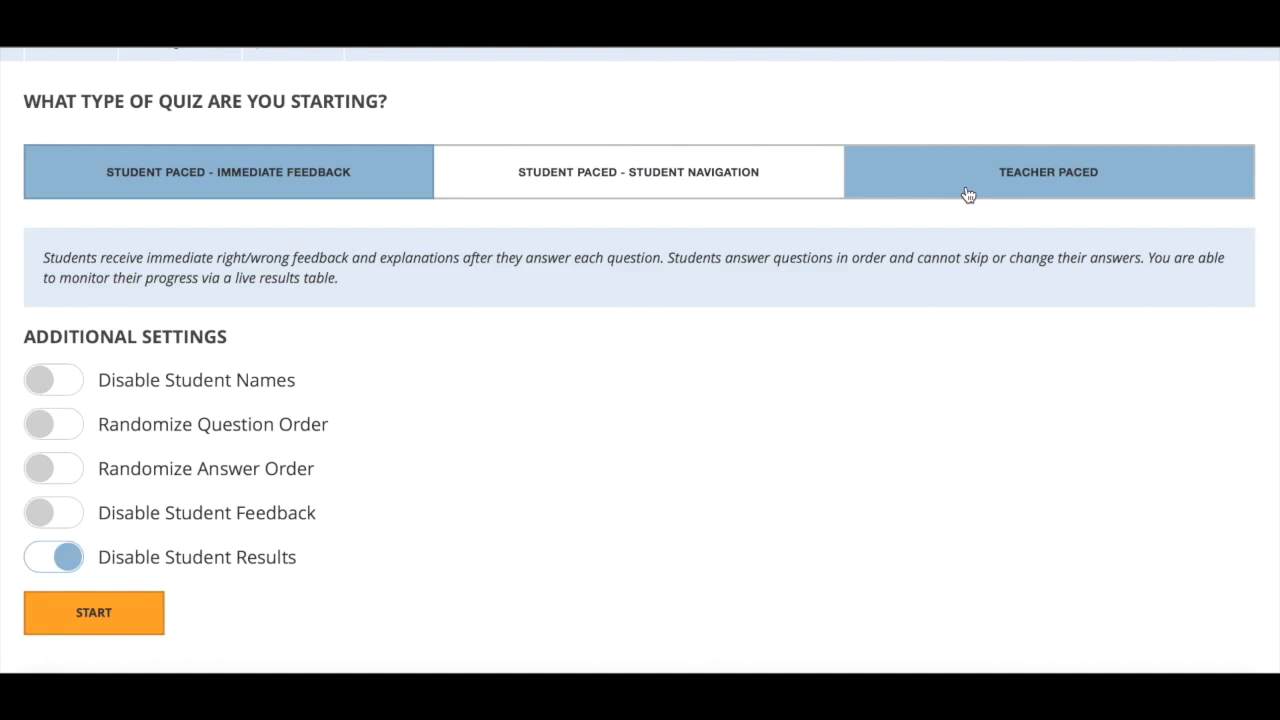
pyautogui.moveTo(922, 210)
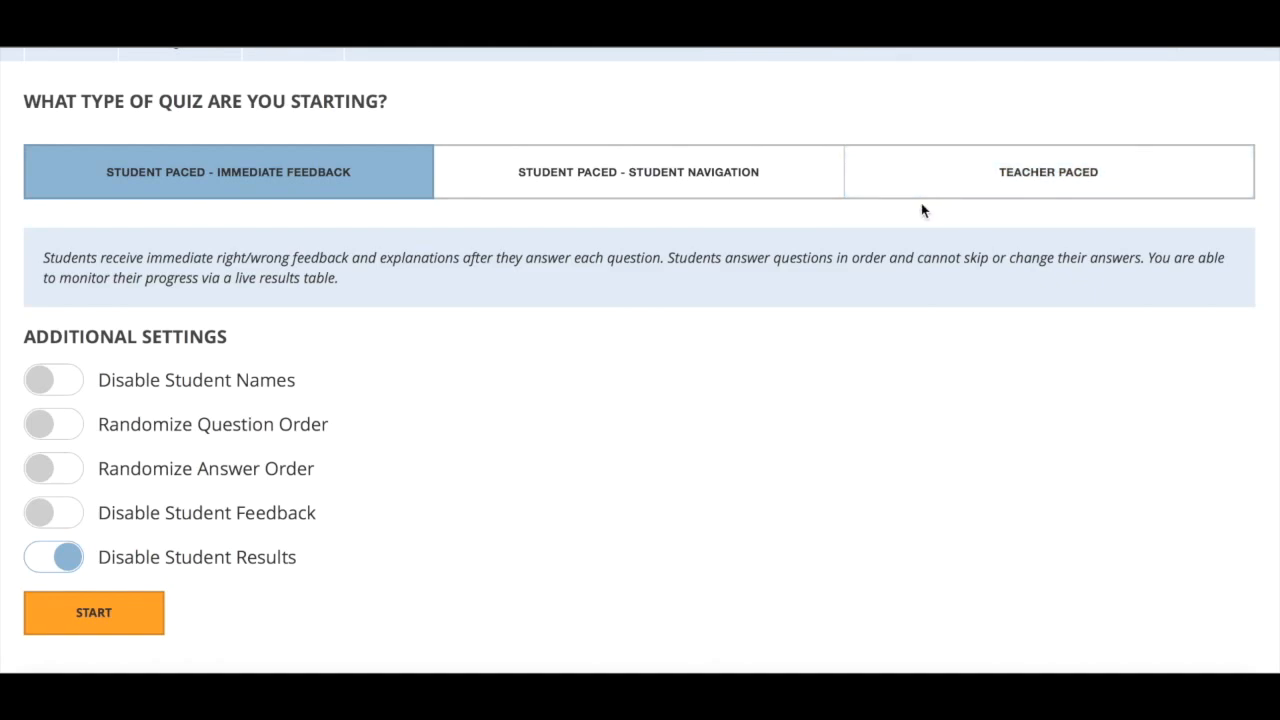
pyautogui.moveTo(508, 231)
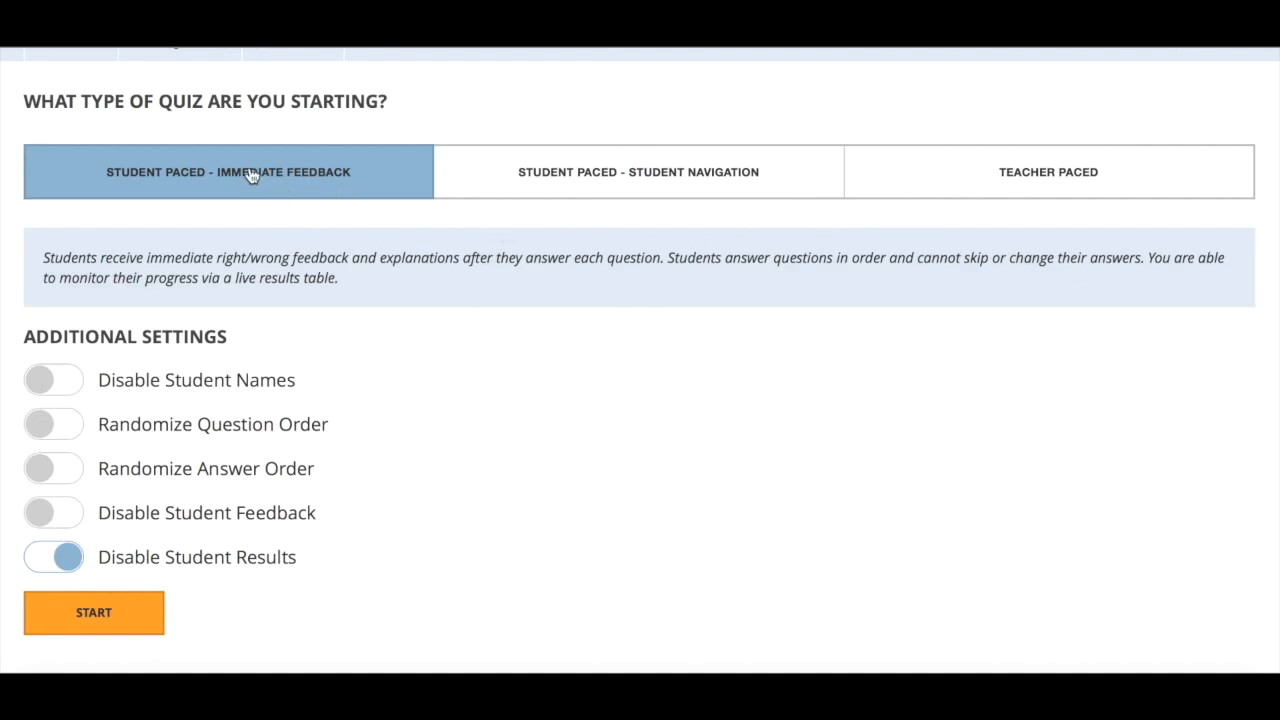
pyautogui.moveTo(54, 424)
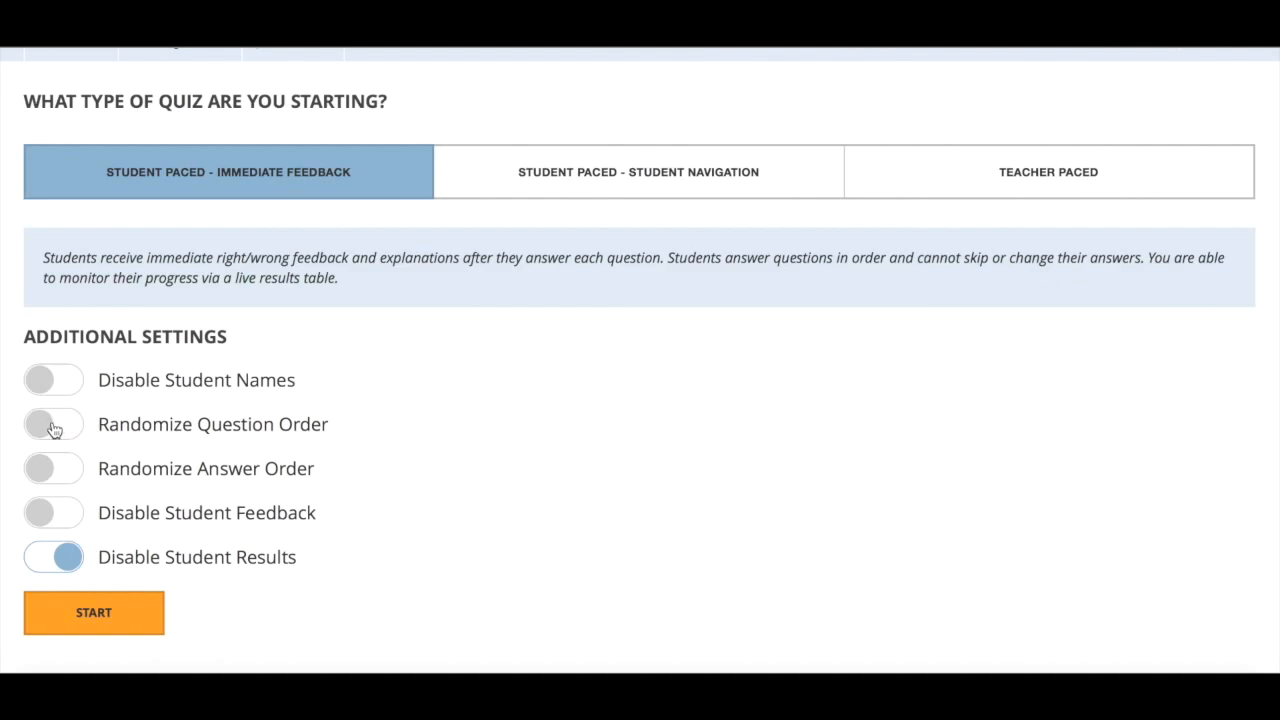
pyautogui.moveTo(80, 358)
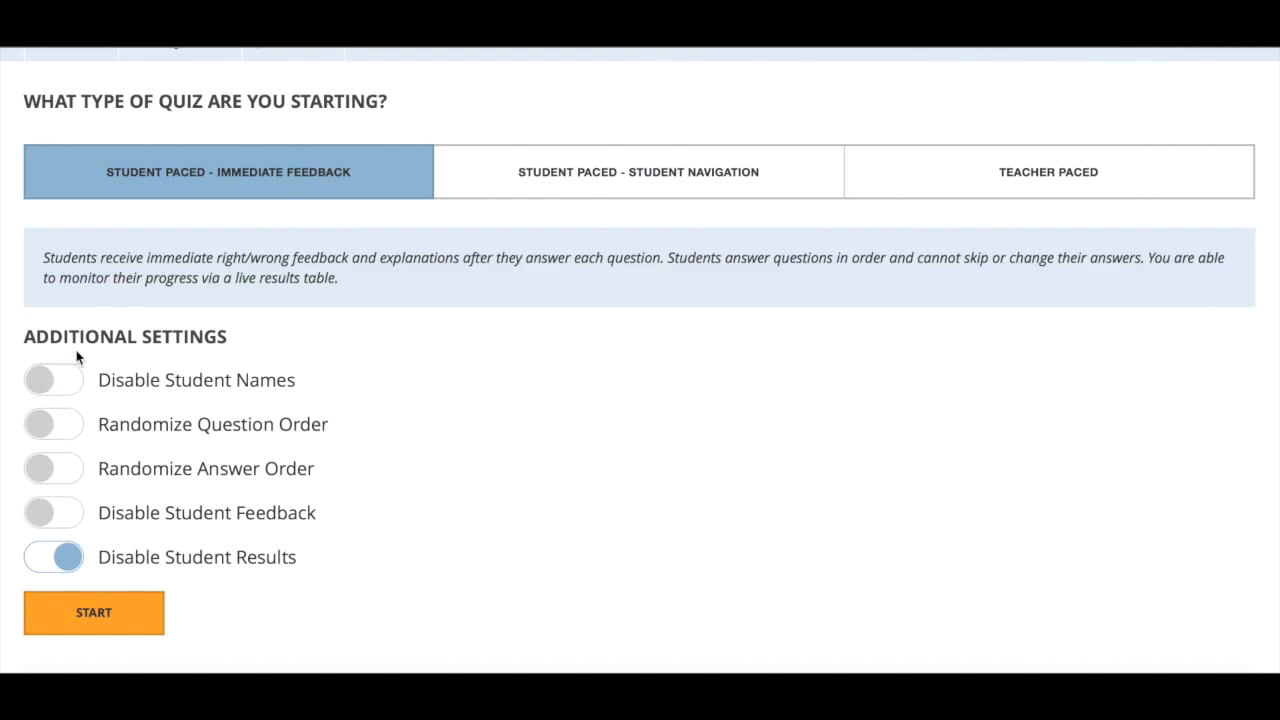
pyautogui.moveTo(119, 388)
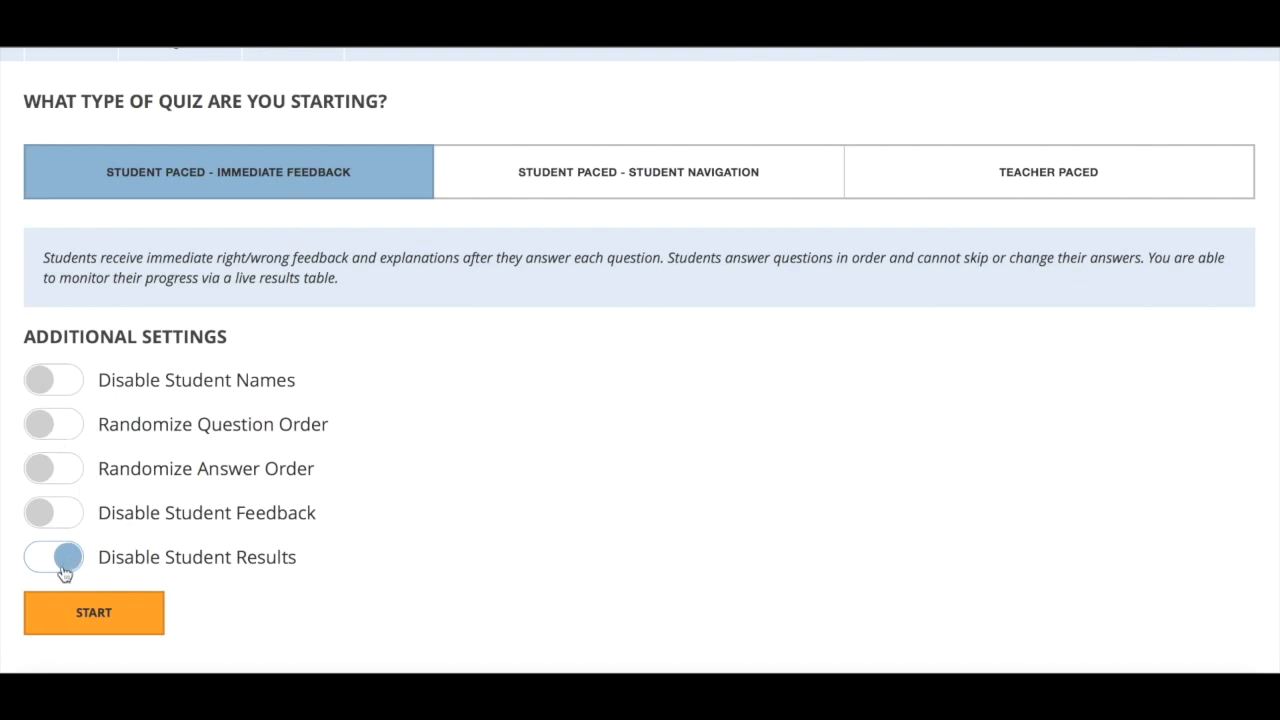
# Enable student results and turn on randomized question order and answer order
pyautogui.click(53, 557)
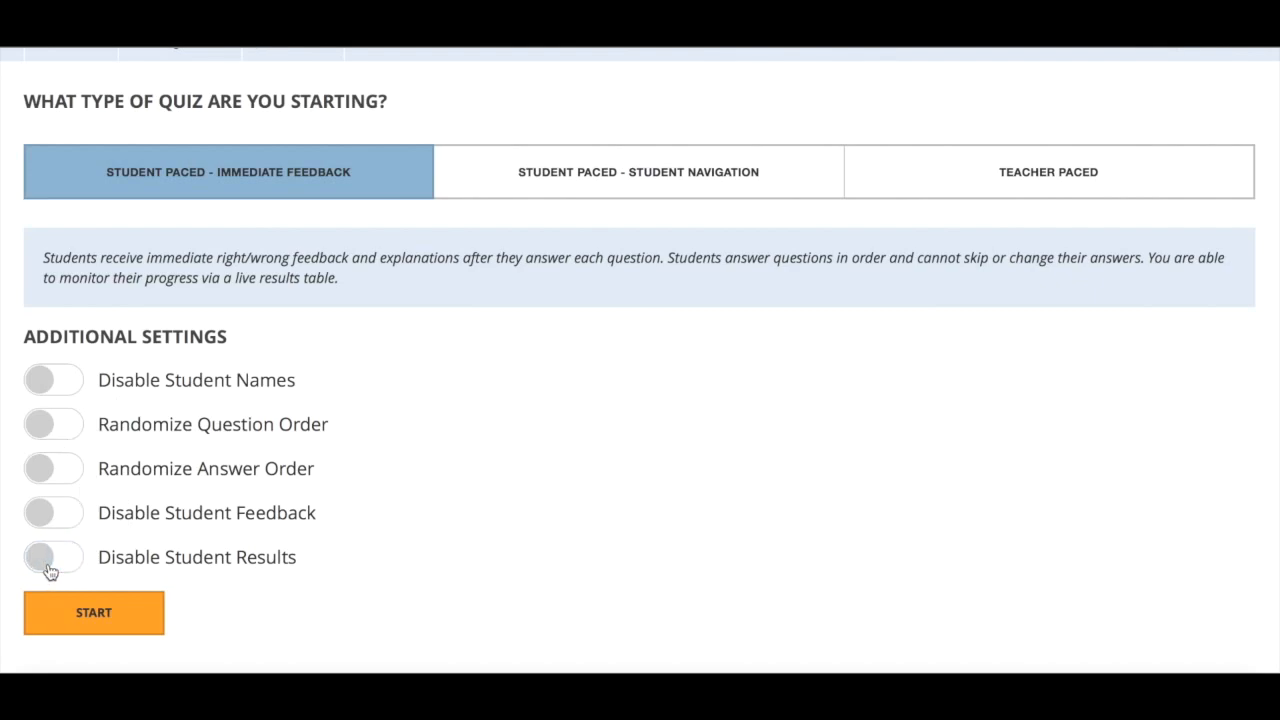
pyautogui.moveTo(66, 463)
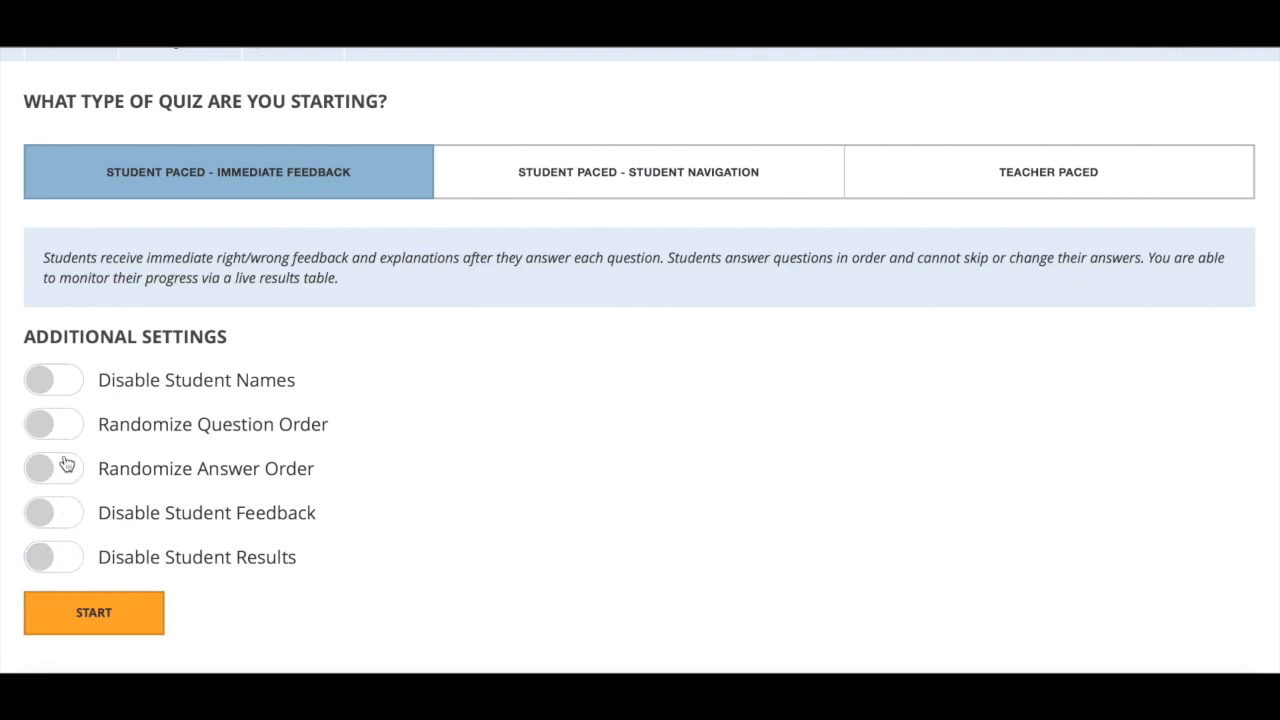
pyautogui.moveTo(66, 437)
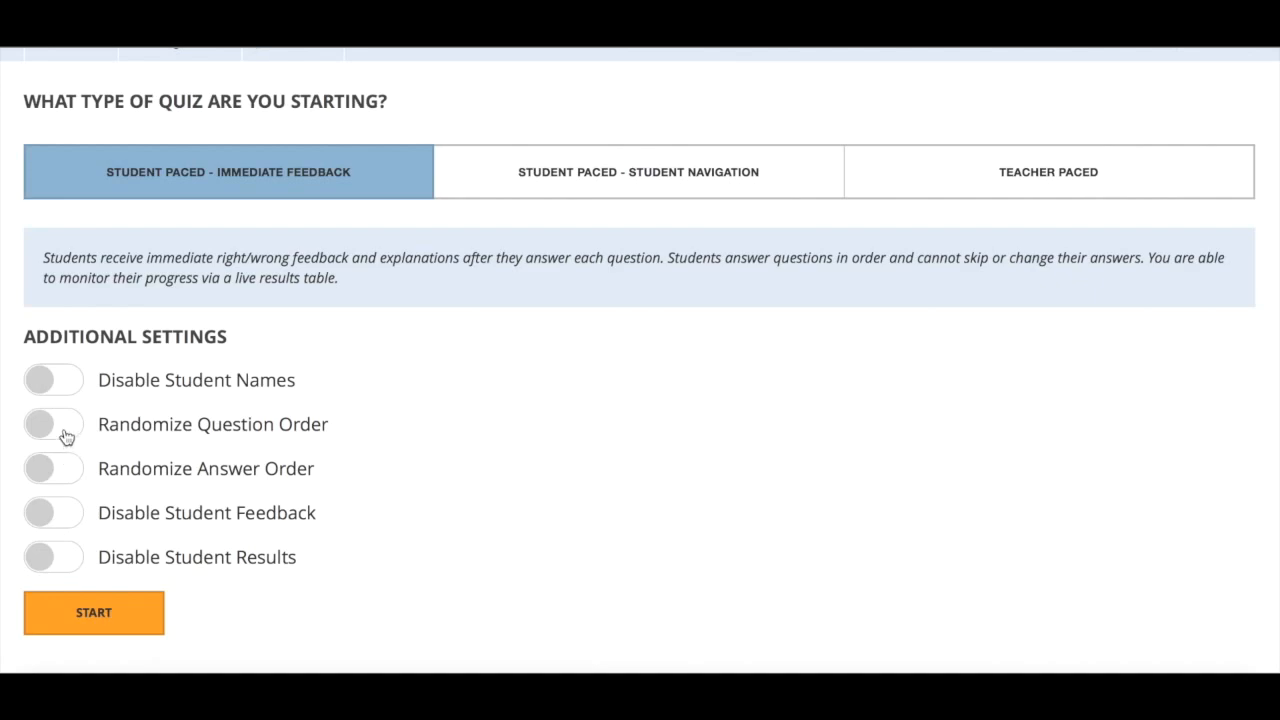
pyautogui.click(53, 423)
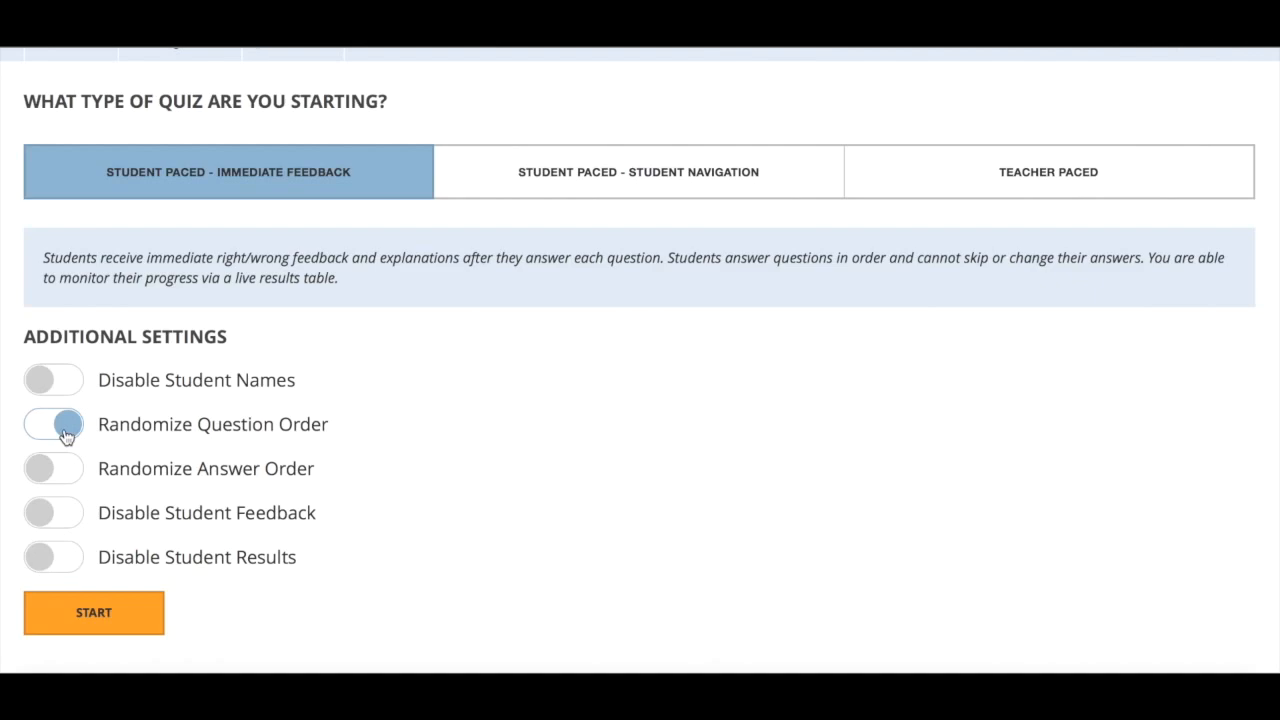
pyautogui.click(53, 424)
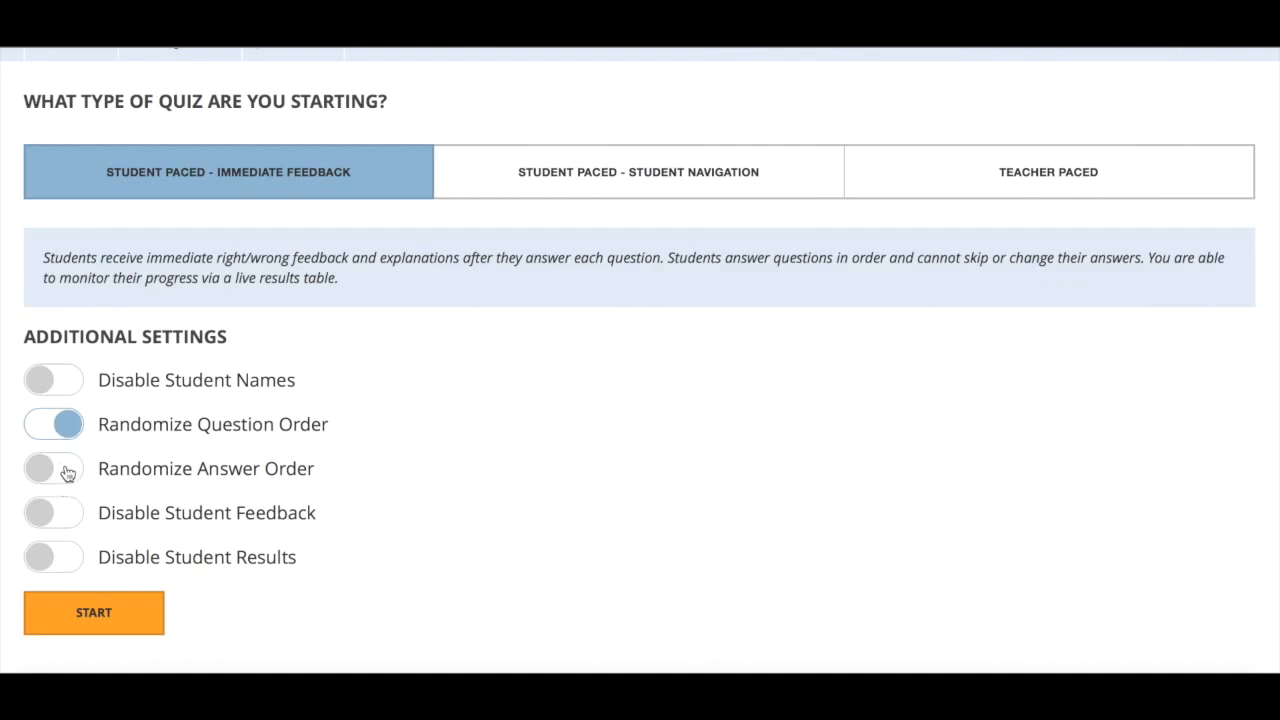
pyautogui.click(53, 468)
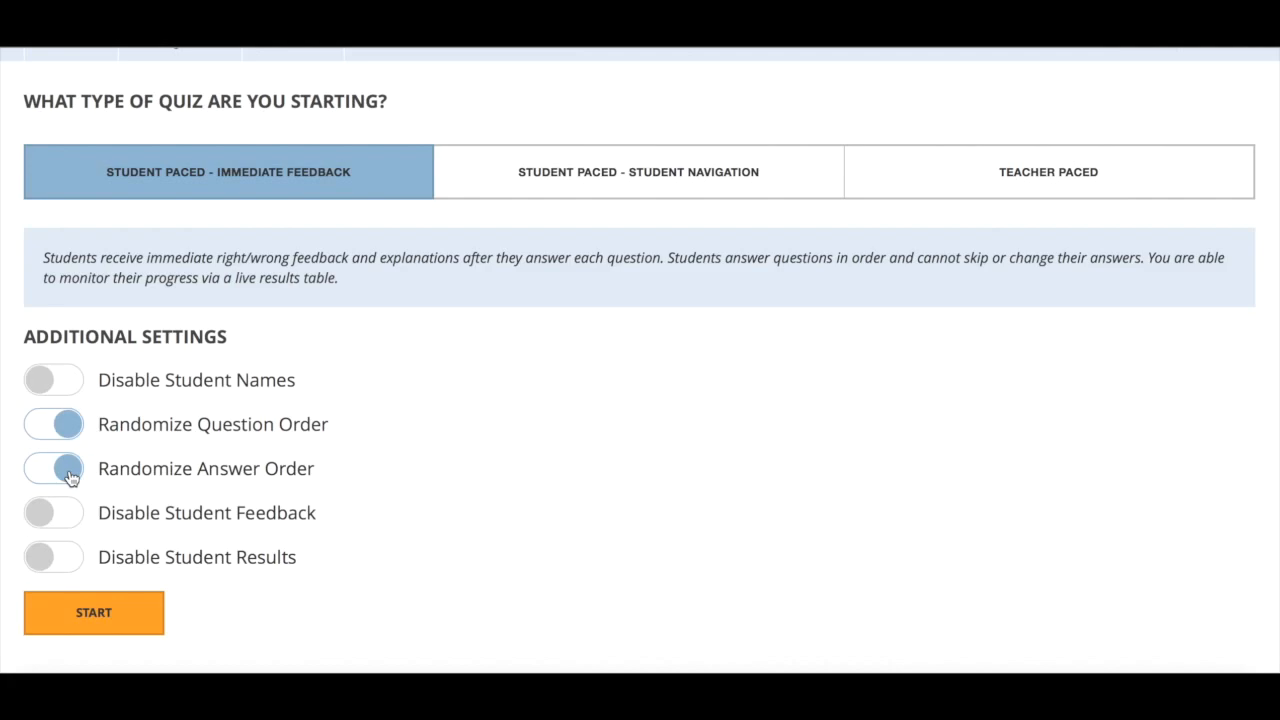
# Start the Staff Training 123 quiz, replacing the activity already in progress
pyautogui.click(53, 468)
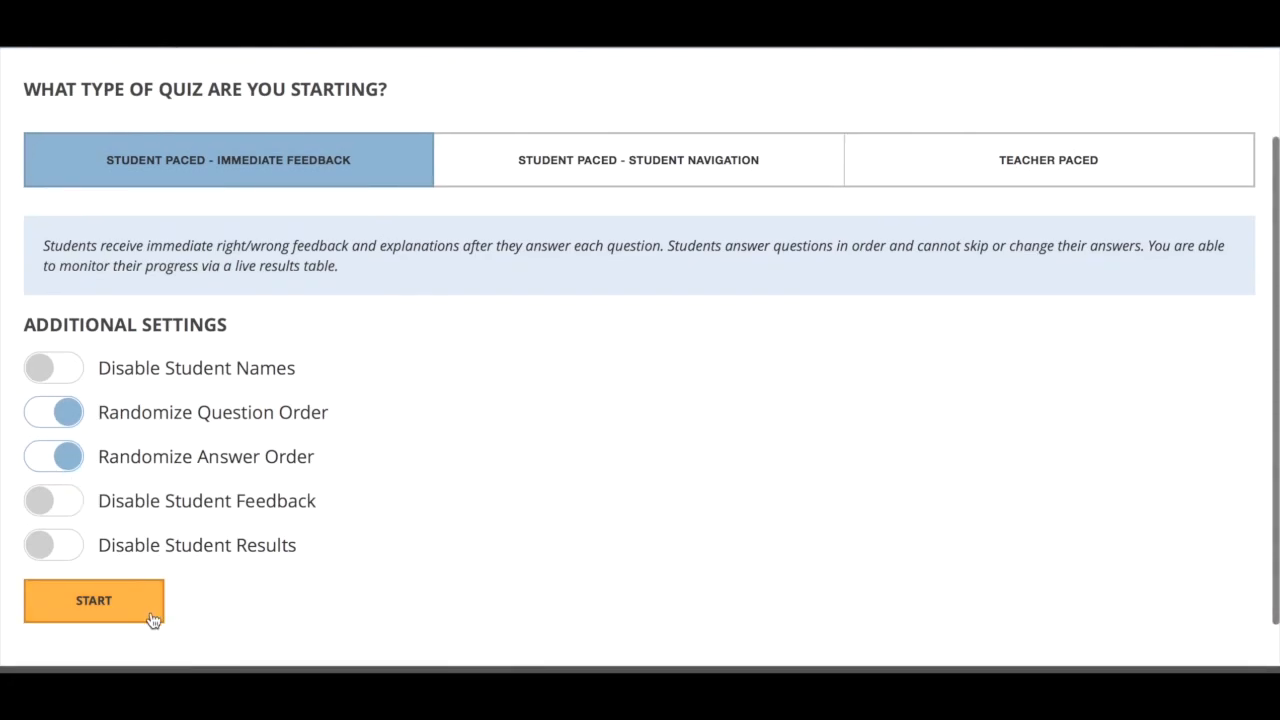
pyautogui.moveTo(127, 627)
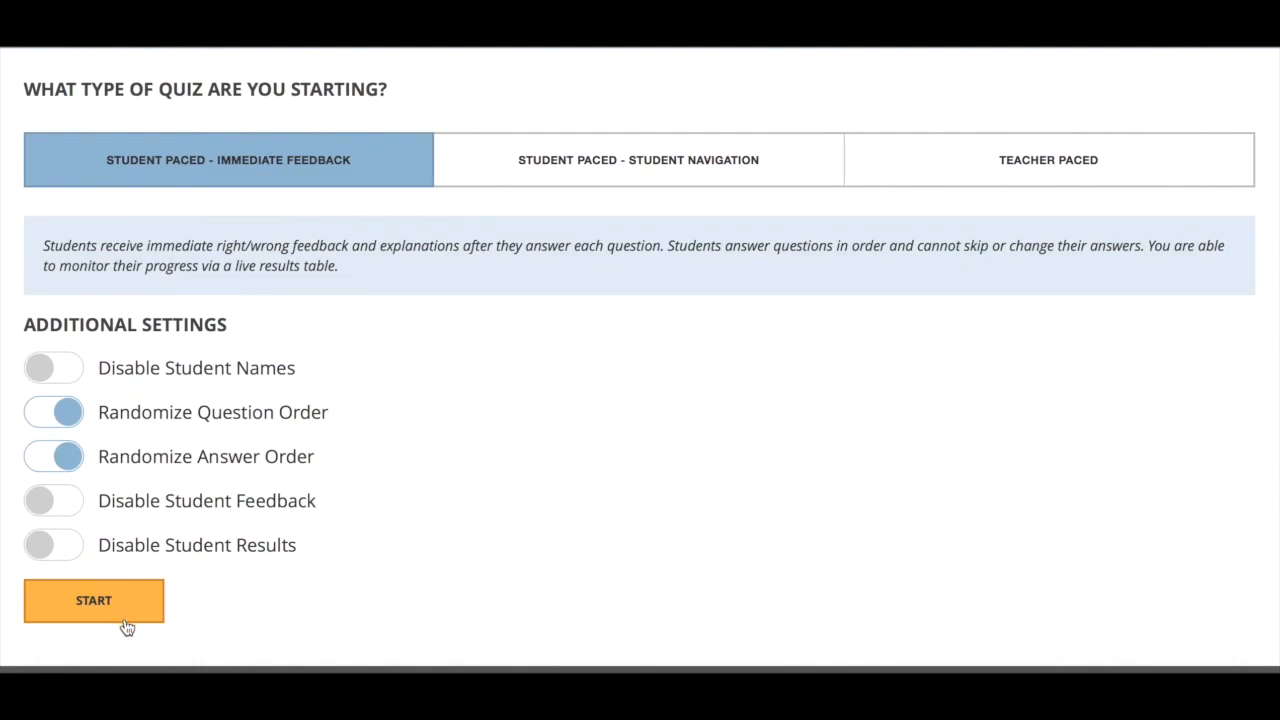
pyautogui.click(93, 600)
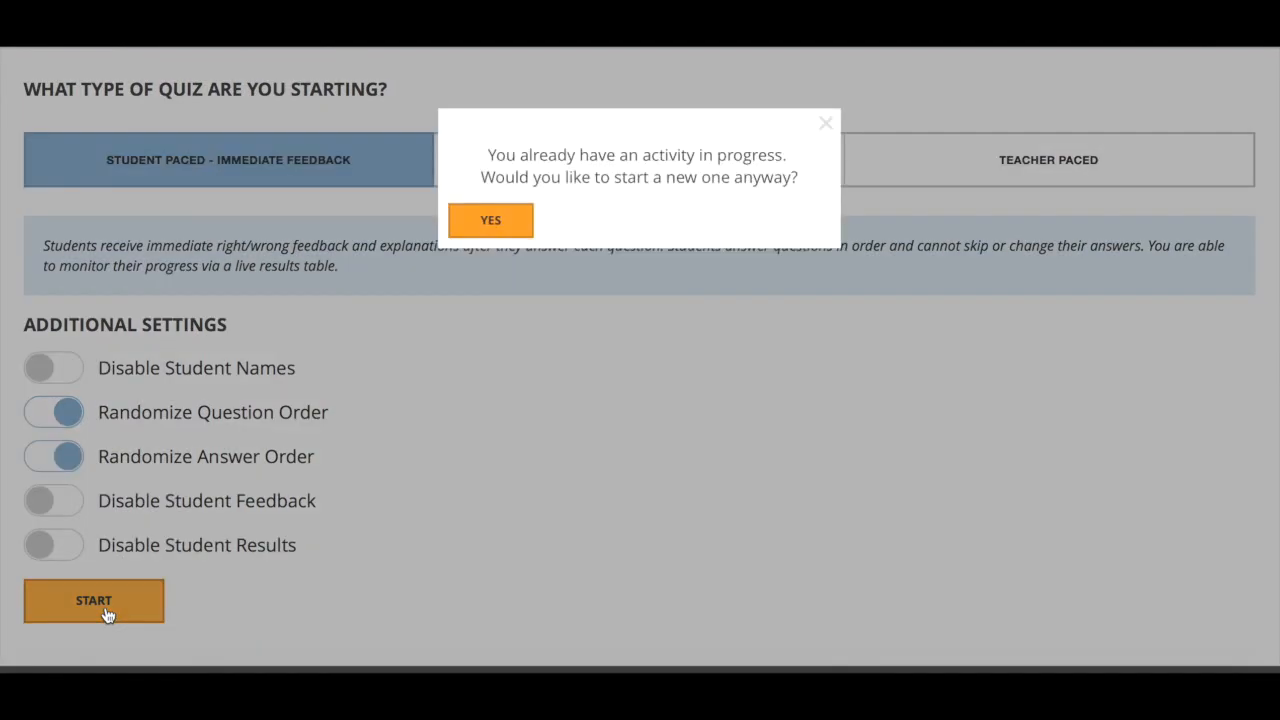
pyautogui.moveTo(515, 242)
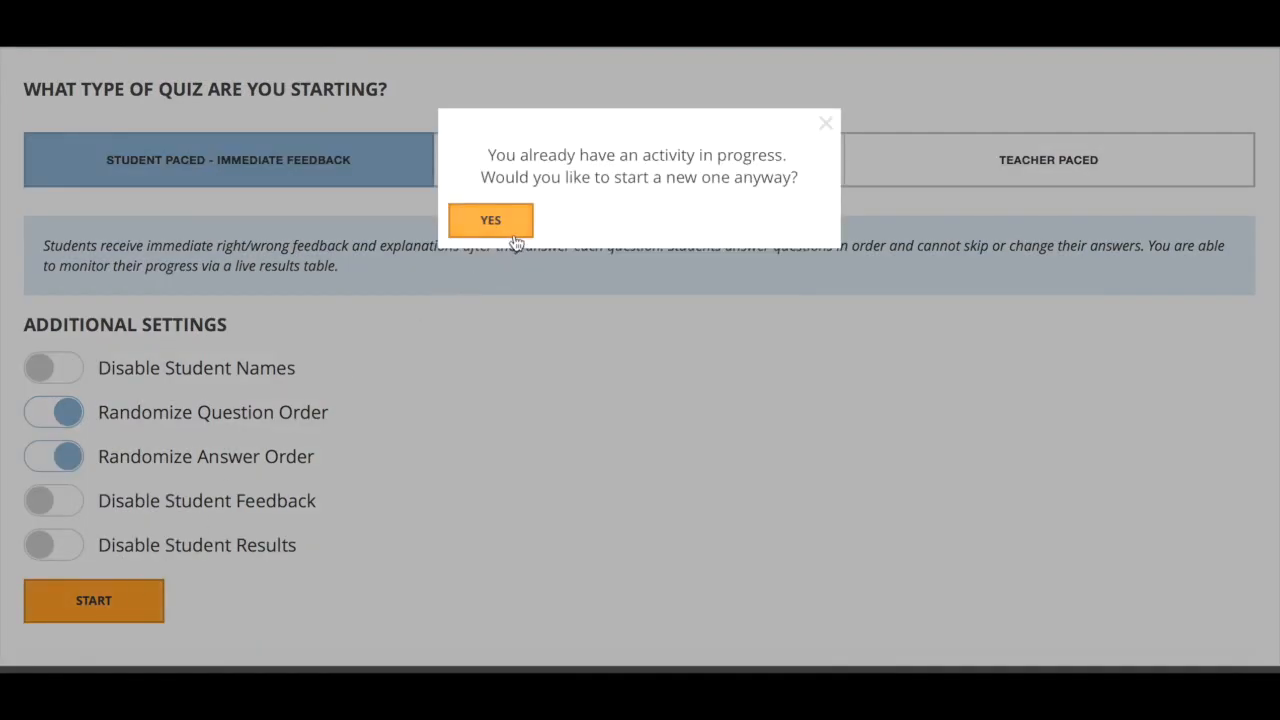
pyautogui.click(490, 220)
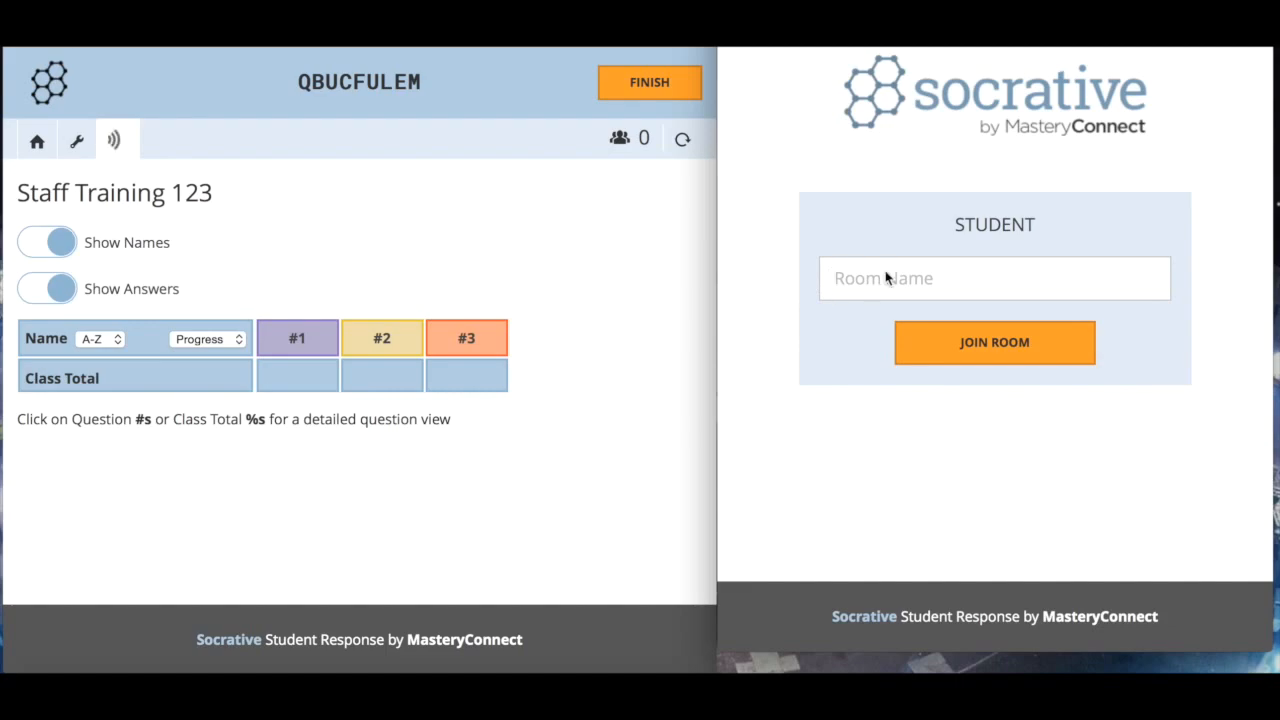
pyautogui.moveTo(364, 85)
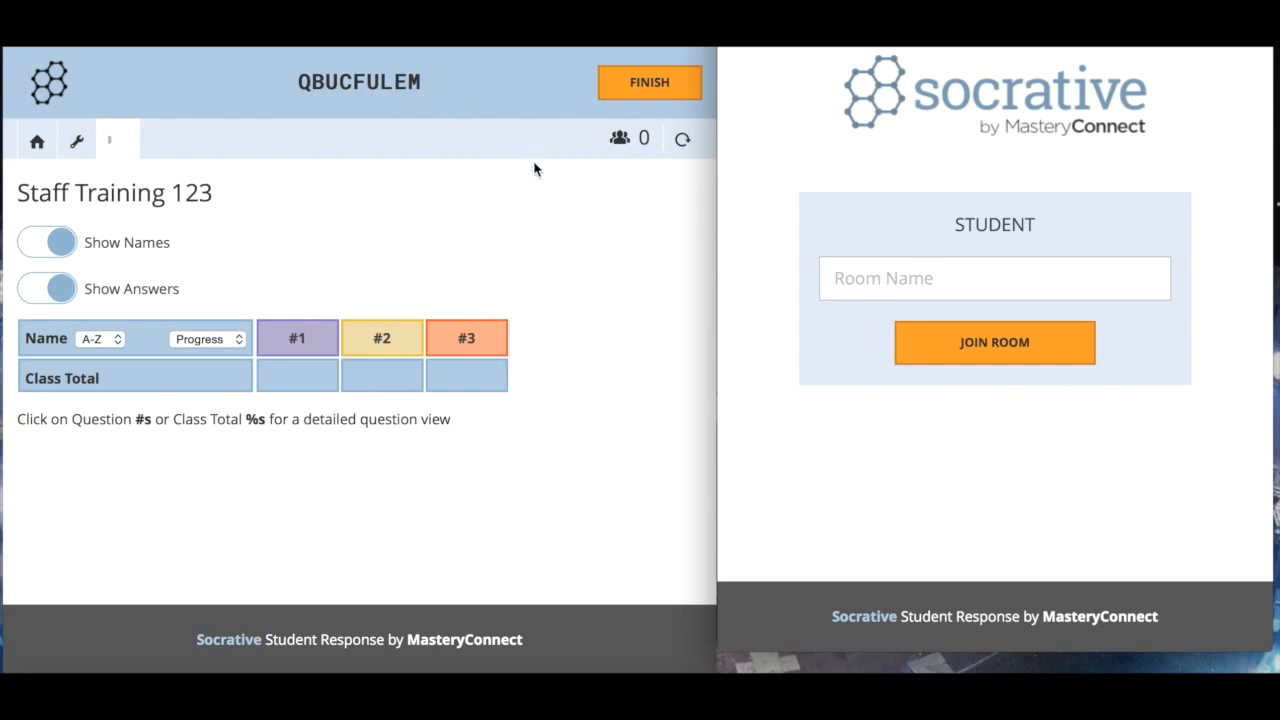
# Join room QBUCFULEM as test student Robert Pepper
pyautogui.write('Q')
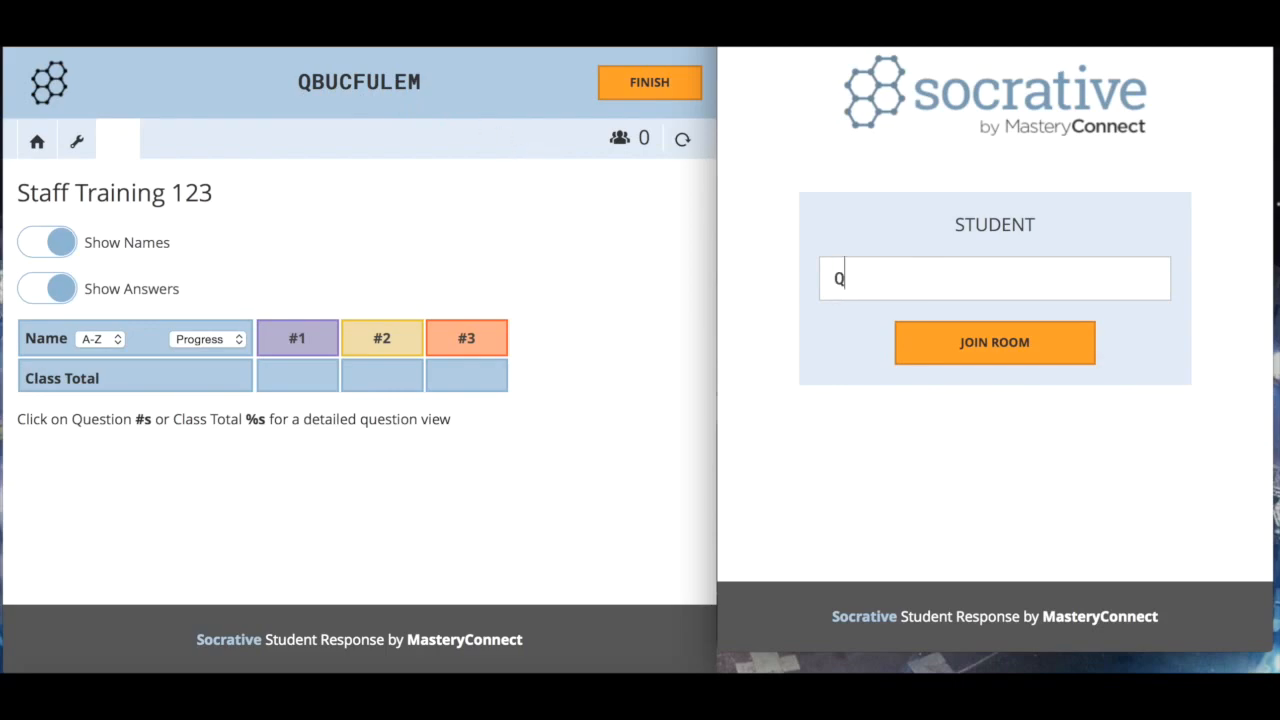
pyautogui.write('BUCF')
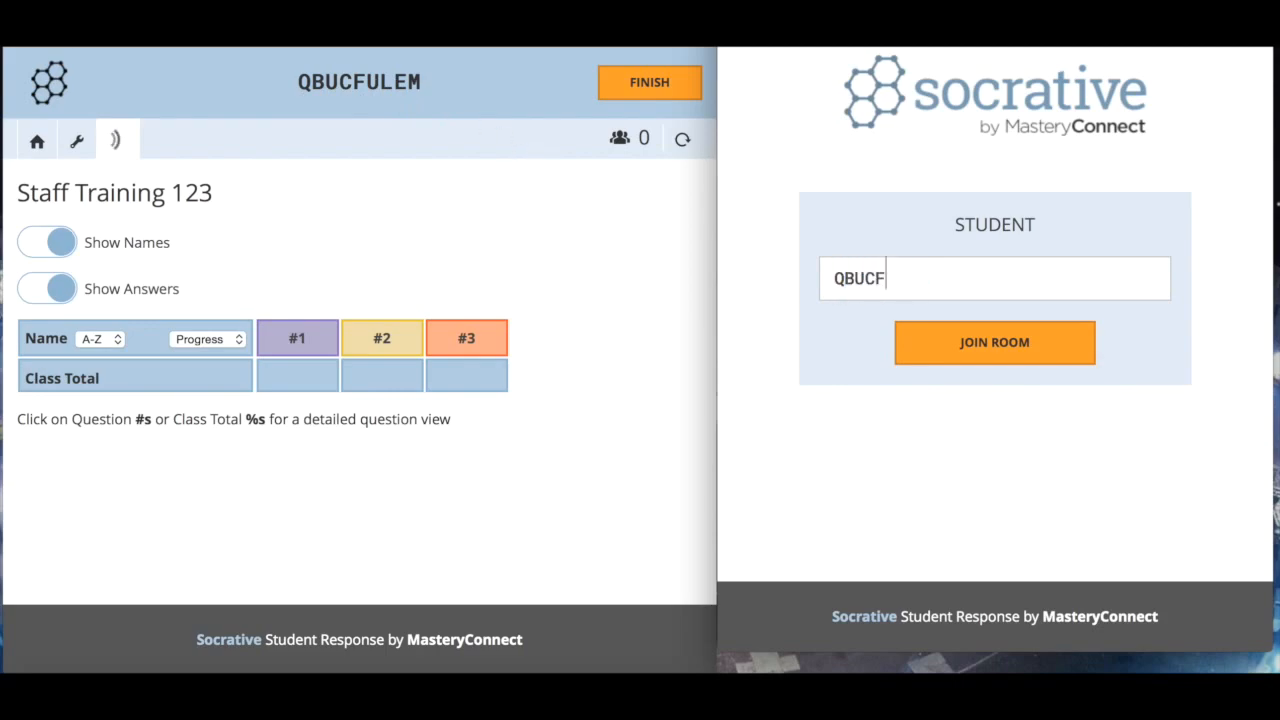
pyautogui.write('ULEM')
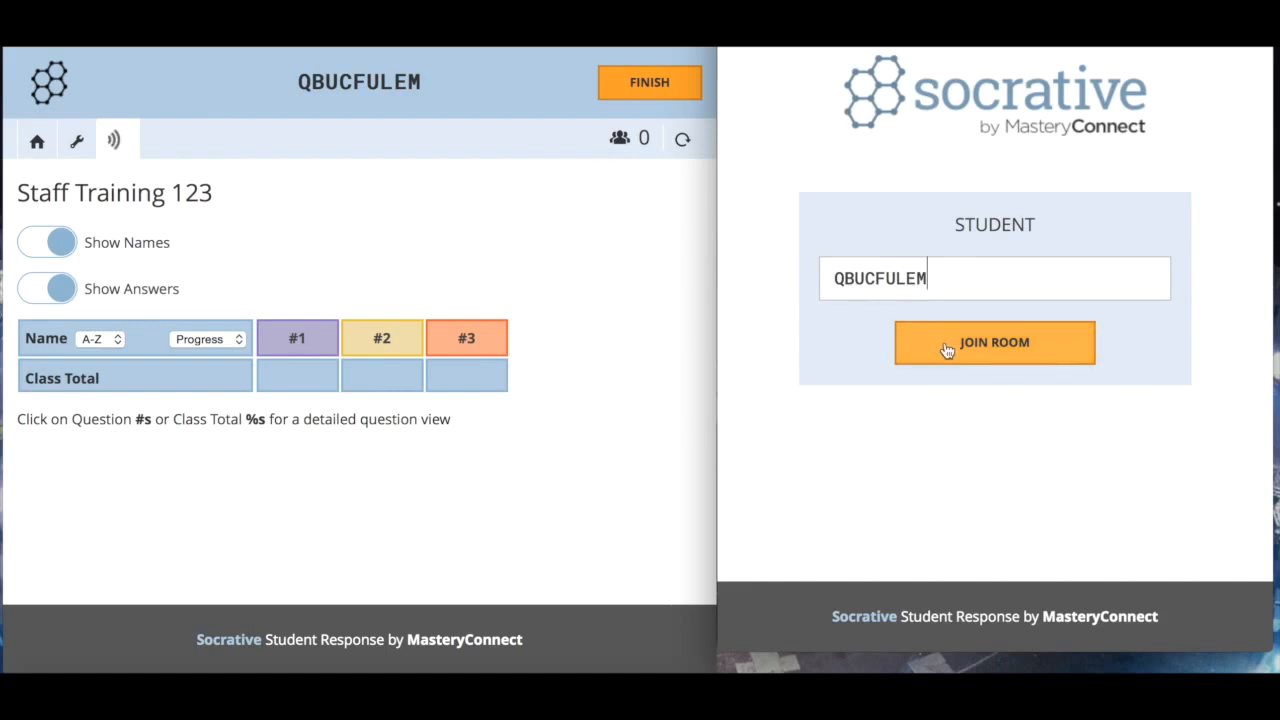
pyautogui.click(994, 342)
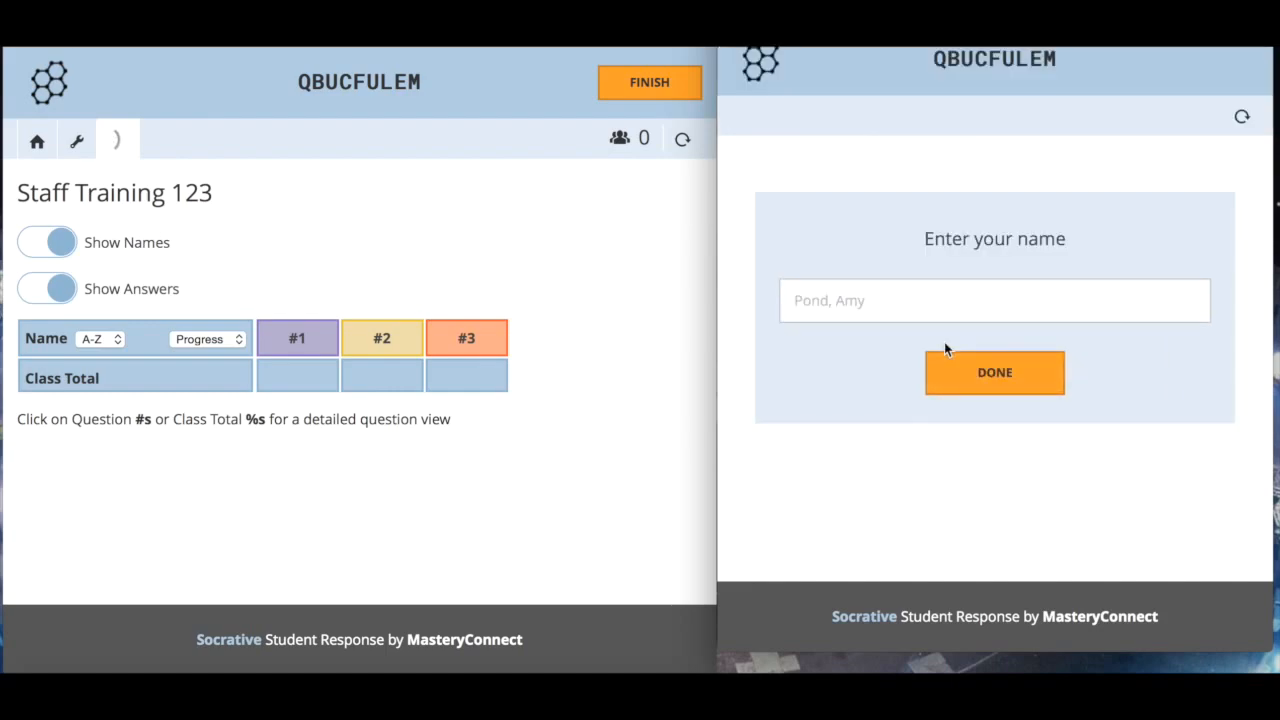
pyautogui.click(994, 300)
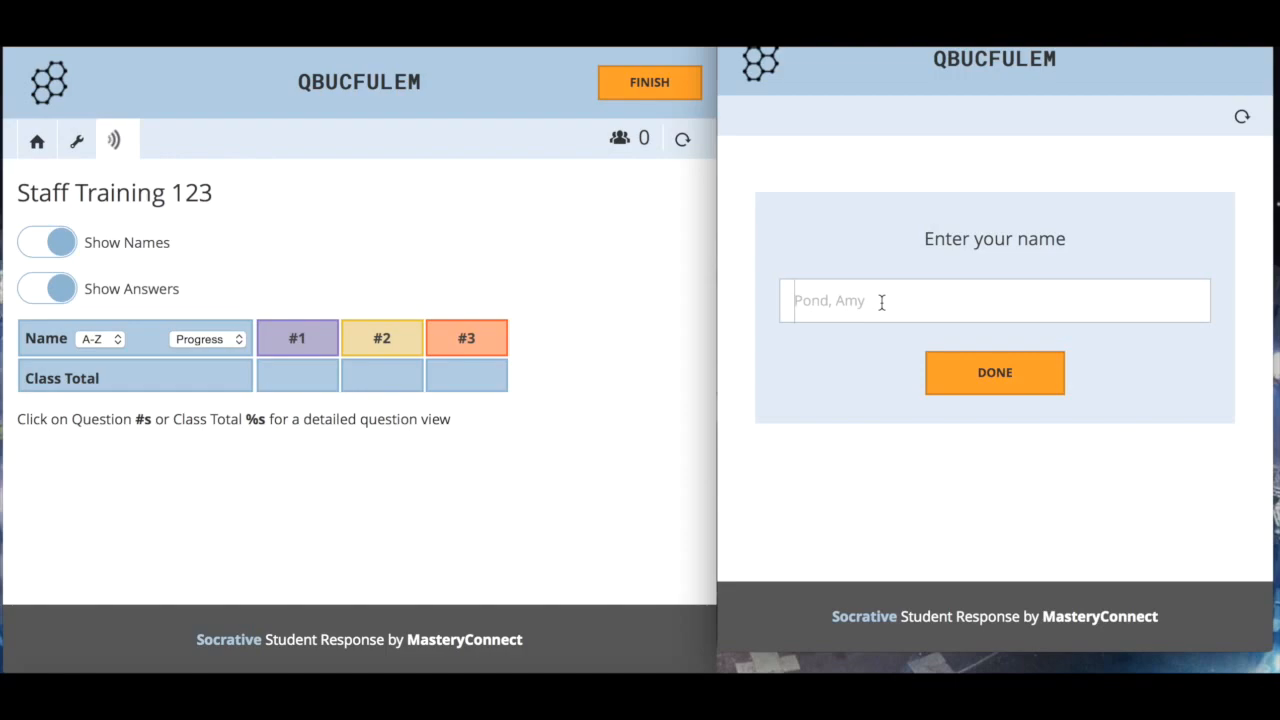
pyautogui.write('Robert Pepper')
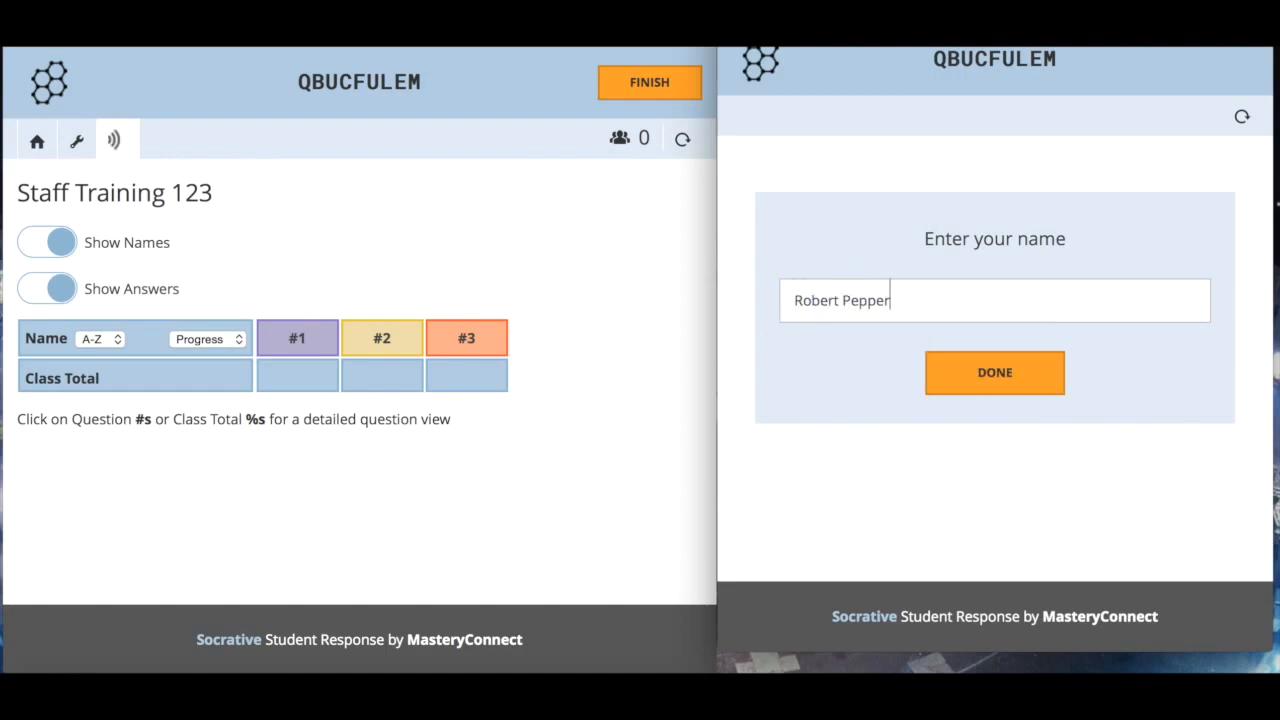
pyautogui.moveTo(995, 373)
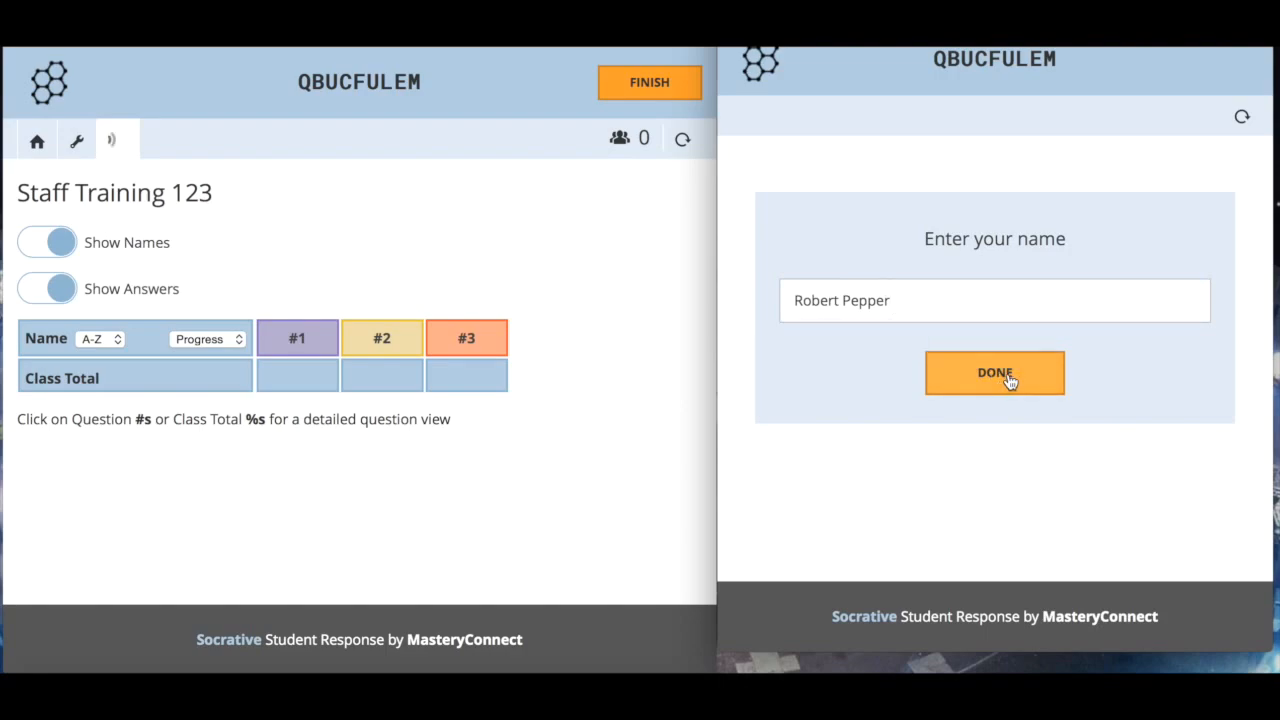
pyautogui.click(994, 373)
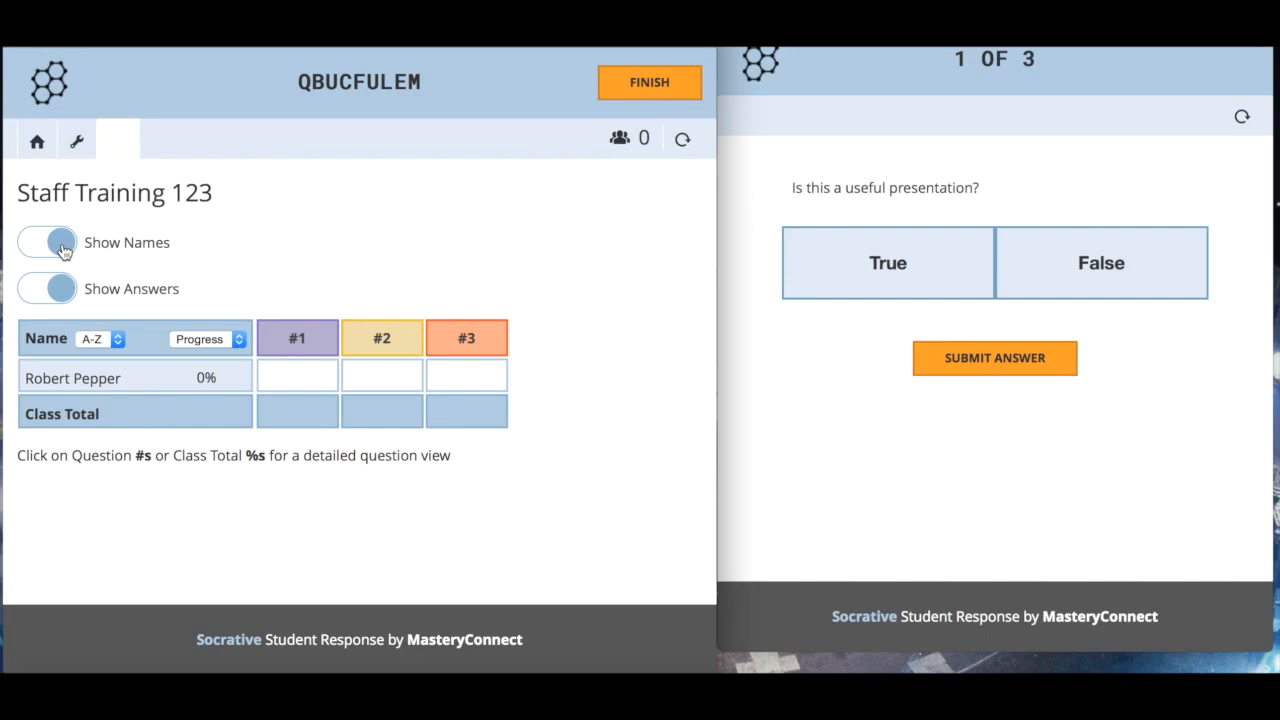
# Switch the results table dropdown from Progress to Score
pyautogui.click(205, 338)
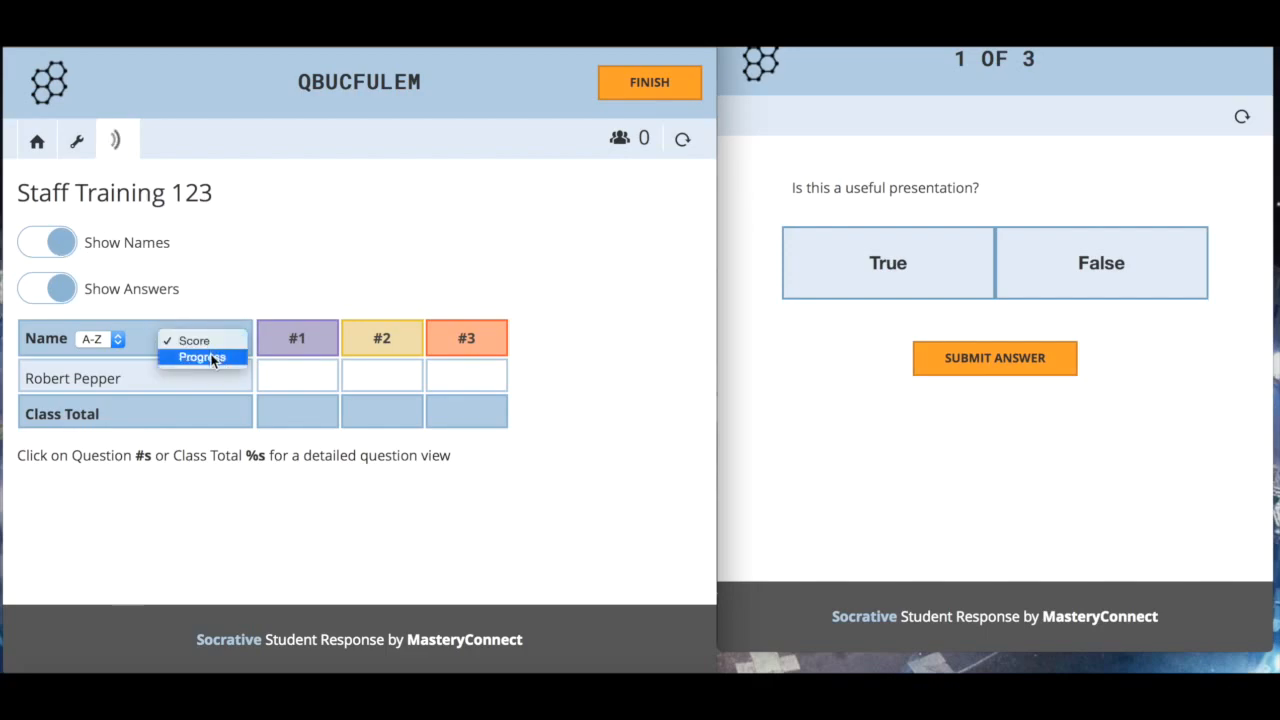
pyautogui.click(201, 357)
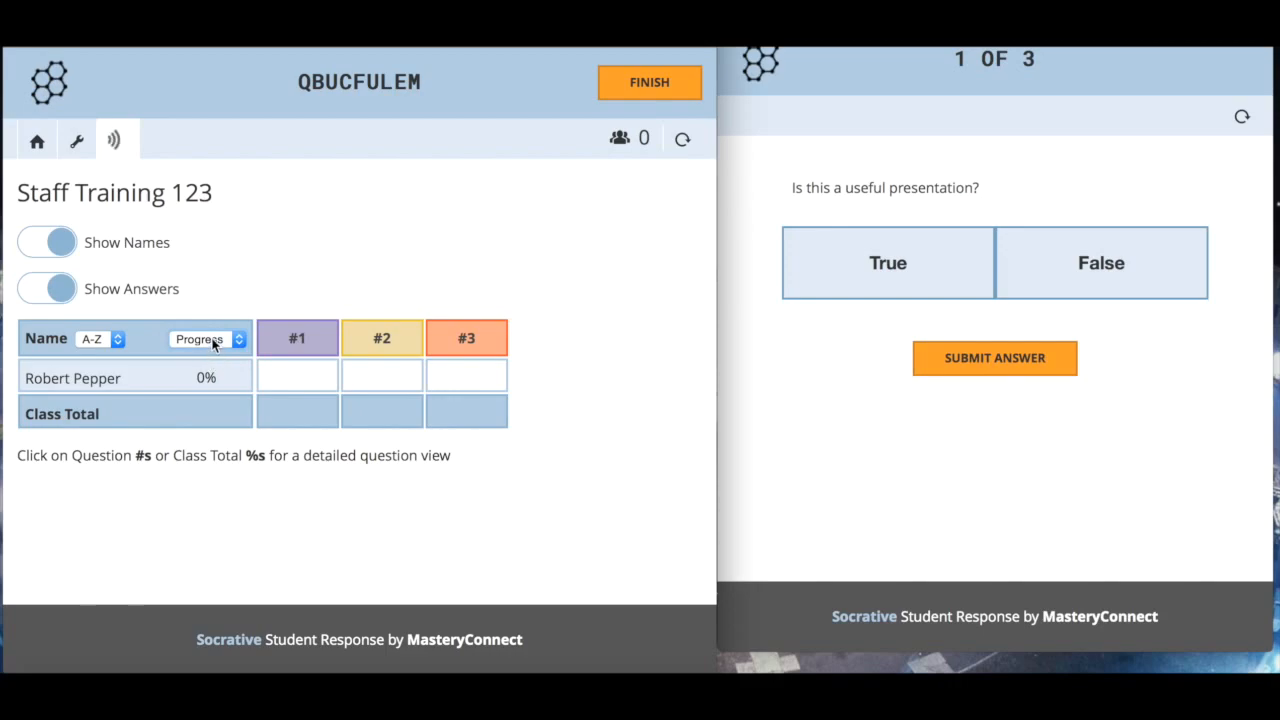
pyautogui.click(205, 339)
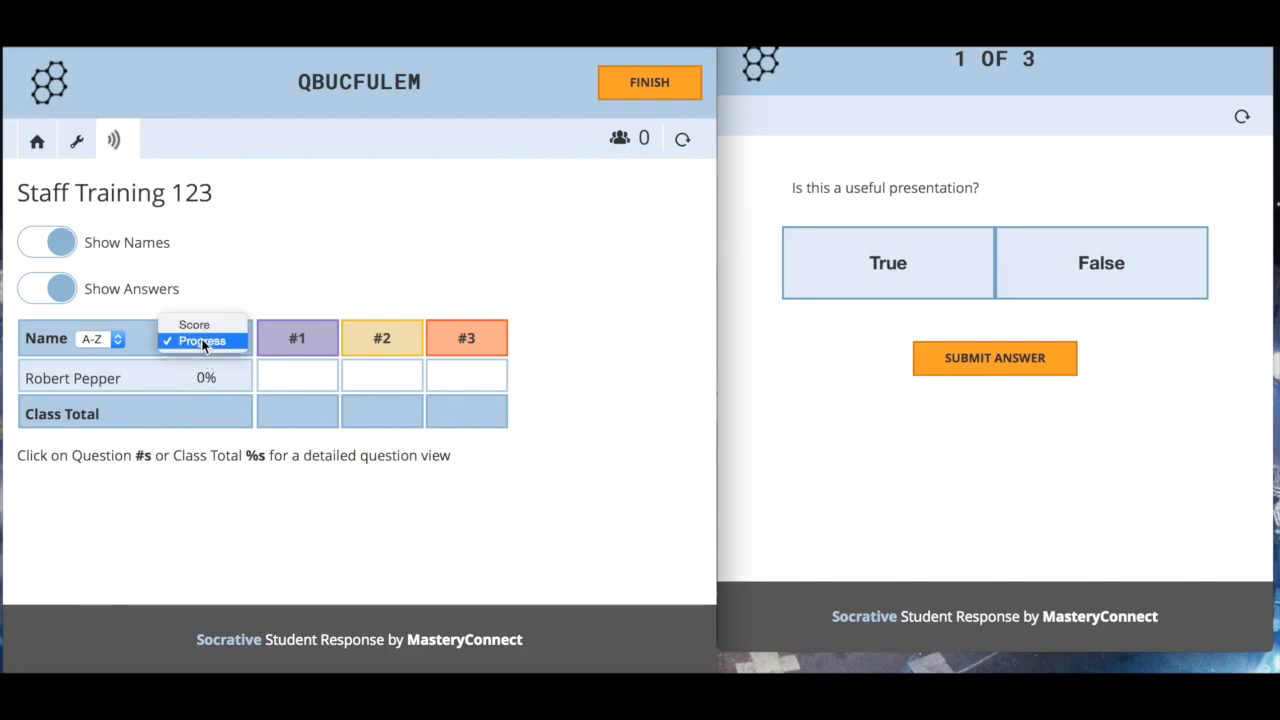
pyautogui.click(194, 324)
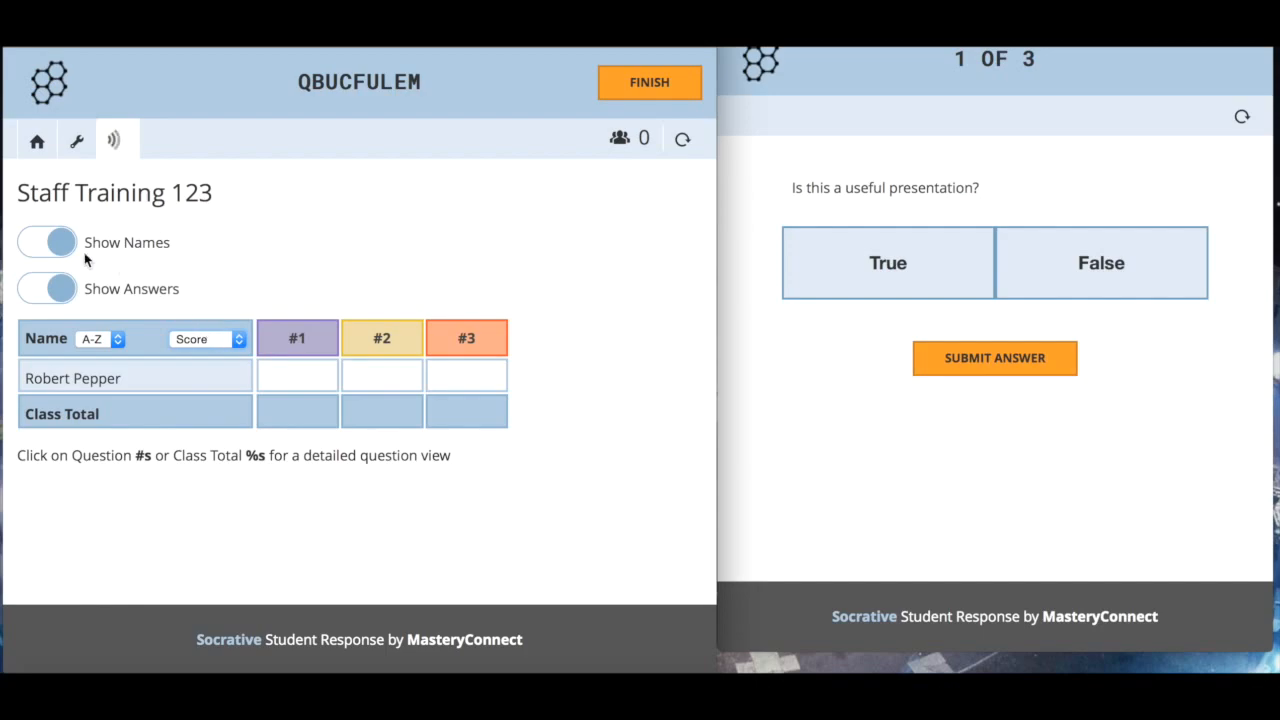
# Hide and re-show student names, then pick True for question 1
pyautogui.click(46, 242)
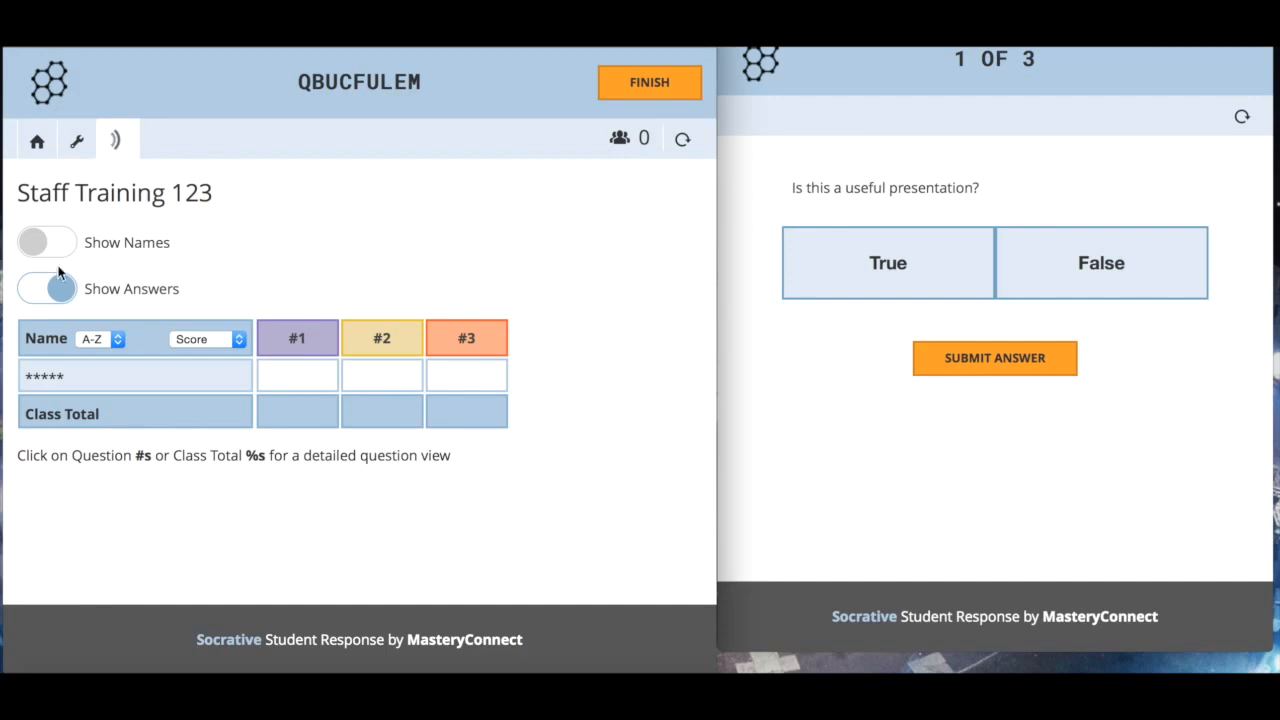
pyautogui.click(46, 242)
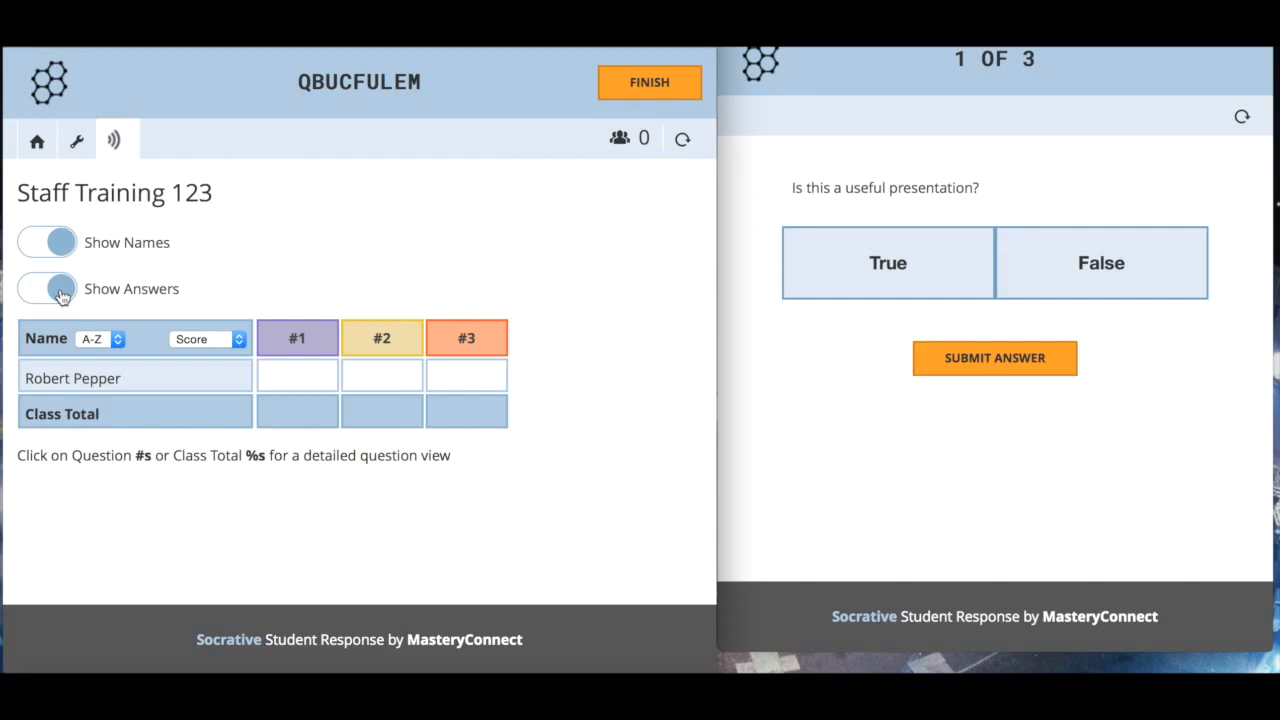
pyautogui.click(47, 288)
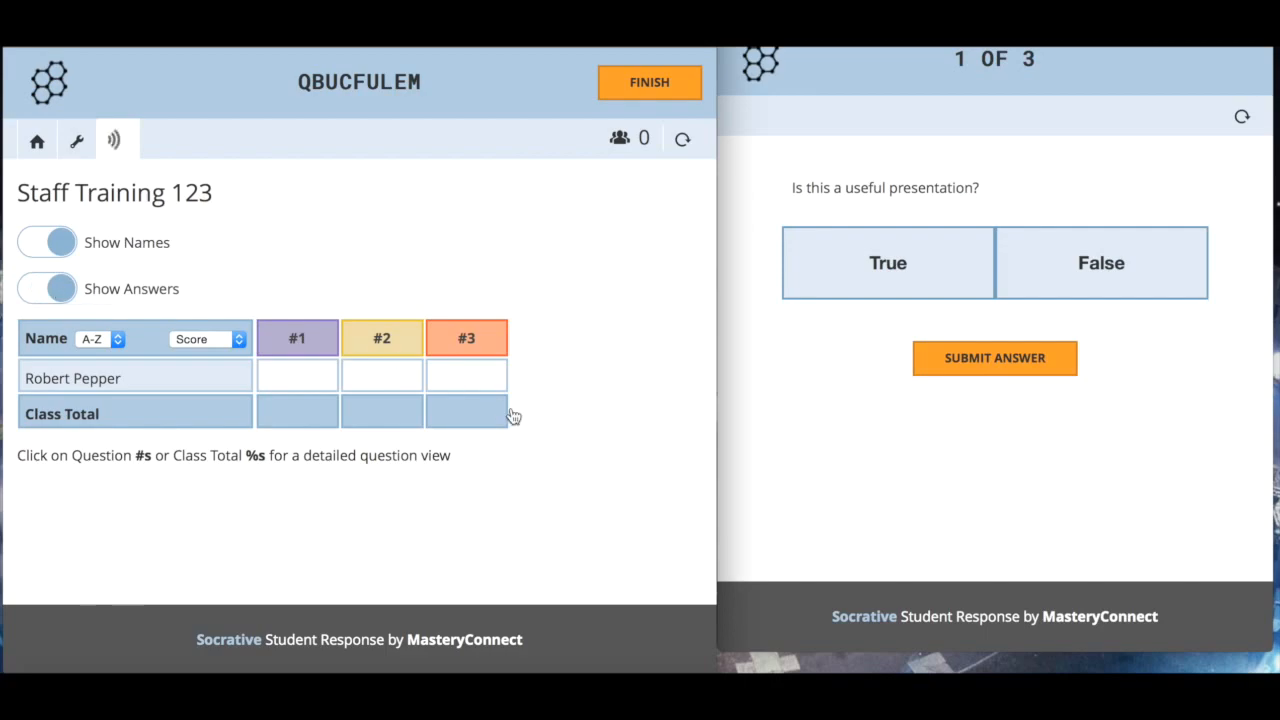
pyautogui.moveTo(650, 428)
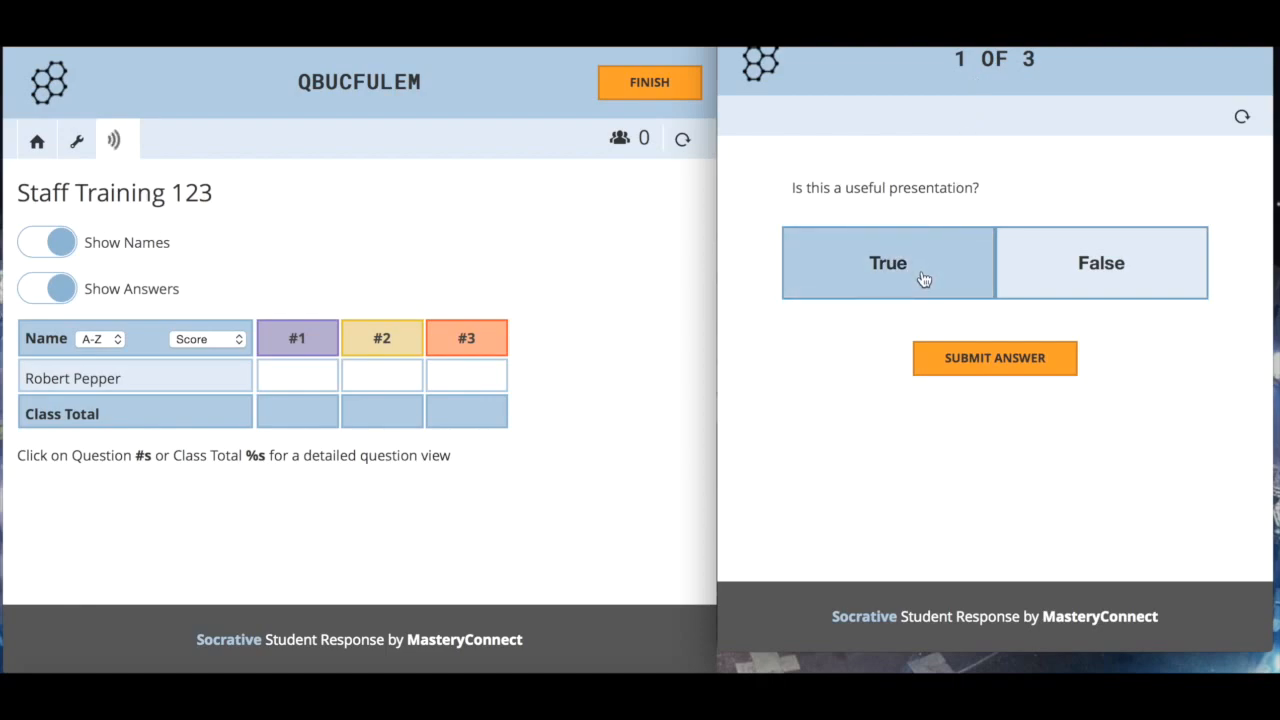
pyautogui.moveTo(936, 290)
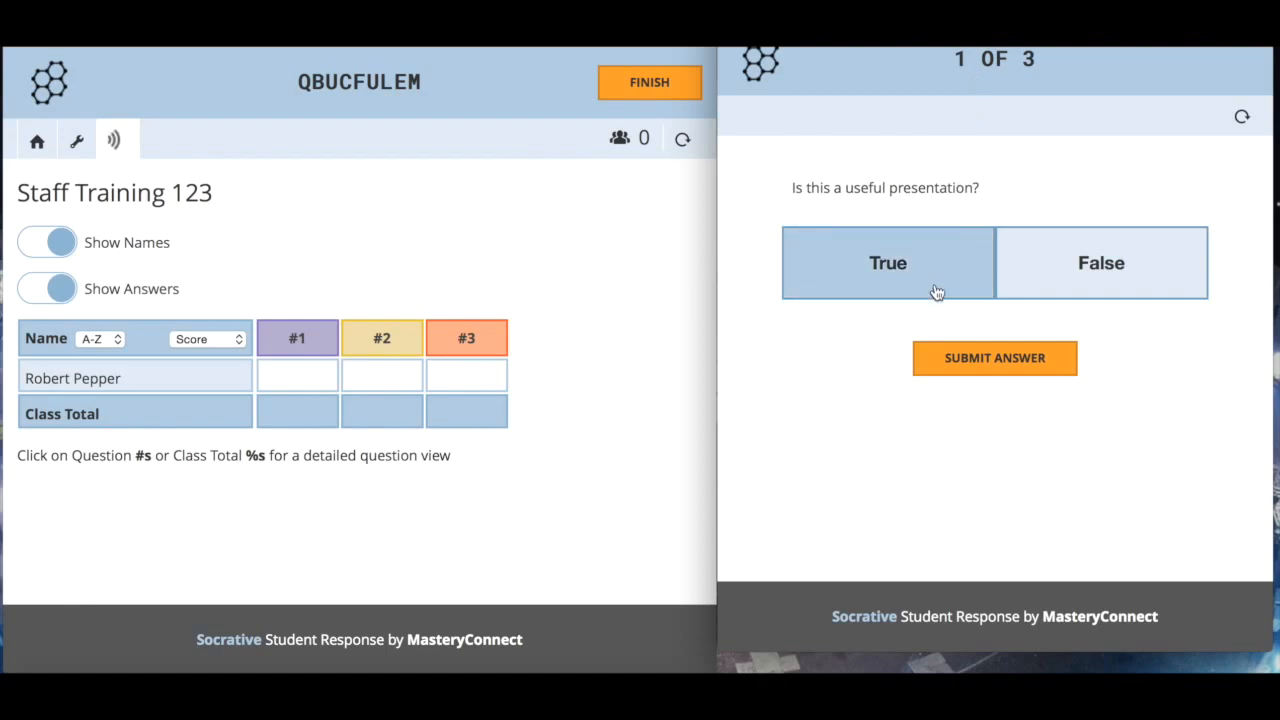
pyautogui.moveTo(994, 358)
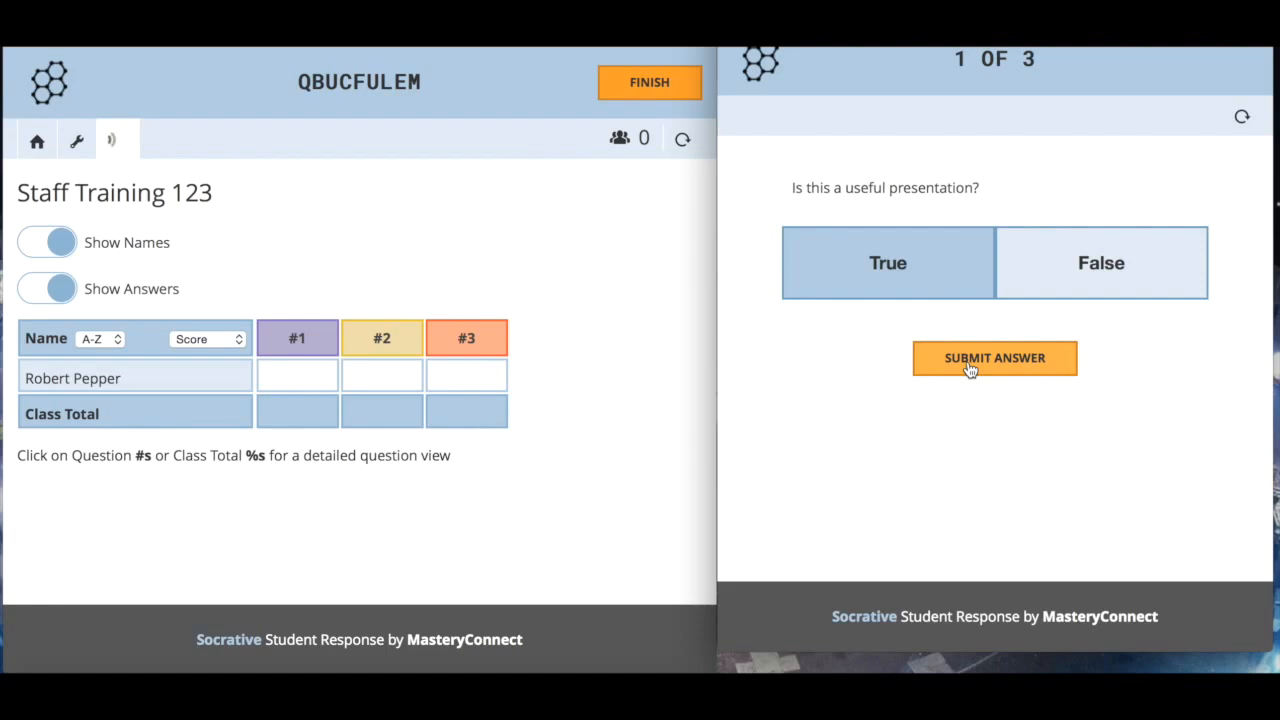
# Submit True for question 1 and sort the results by score
pyautogui.click(994, 358)
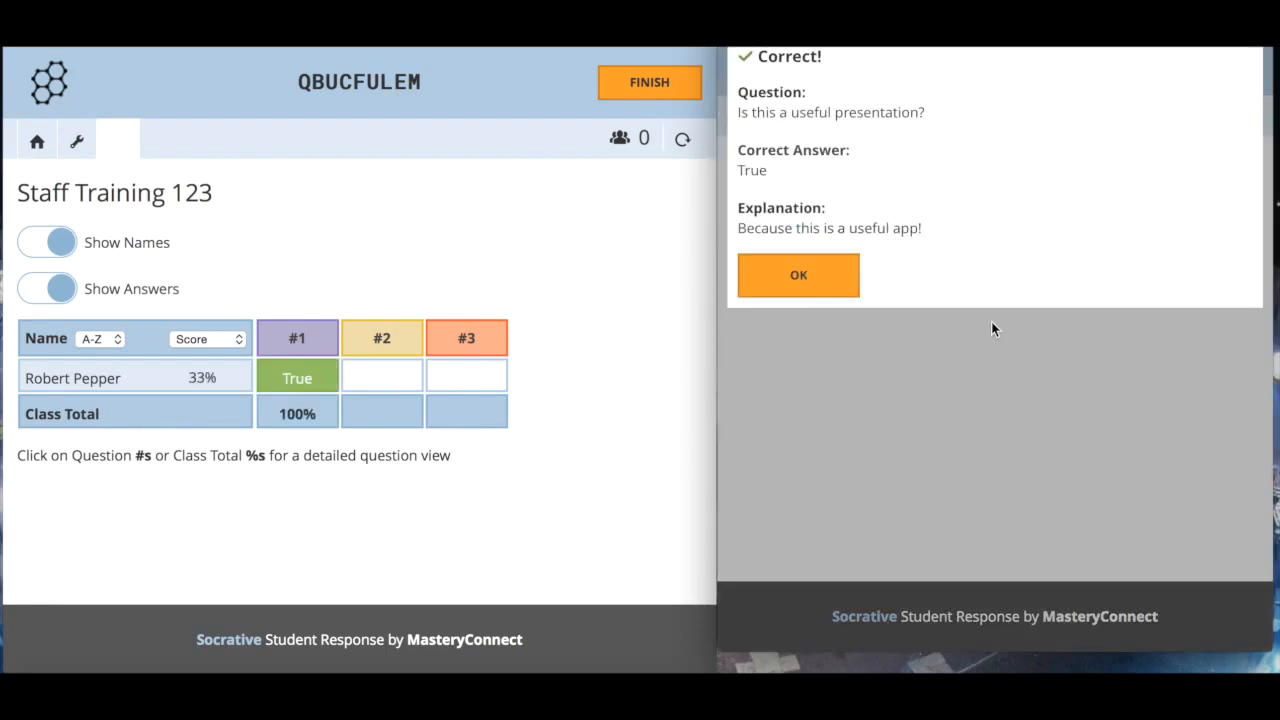
pyautogui.moveTo(930, 262)
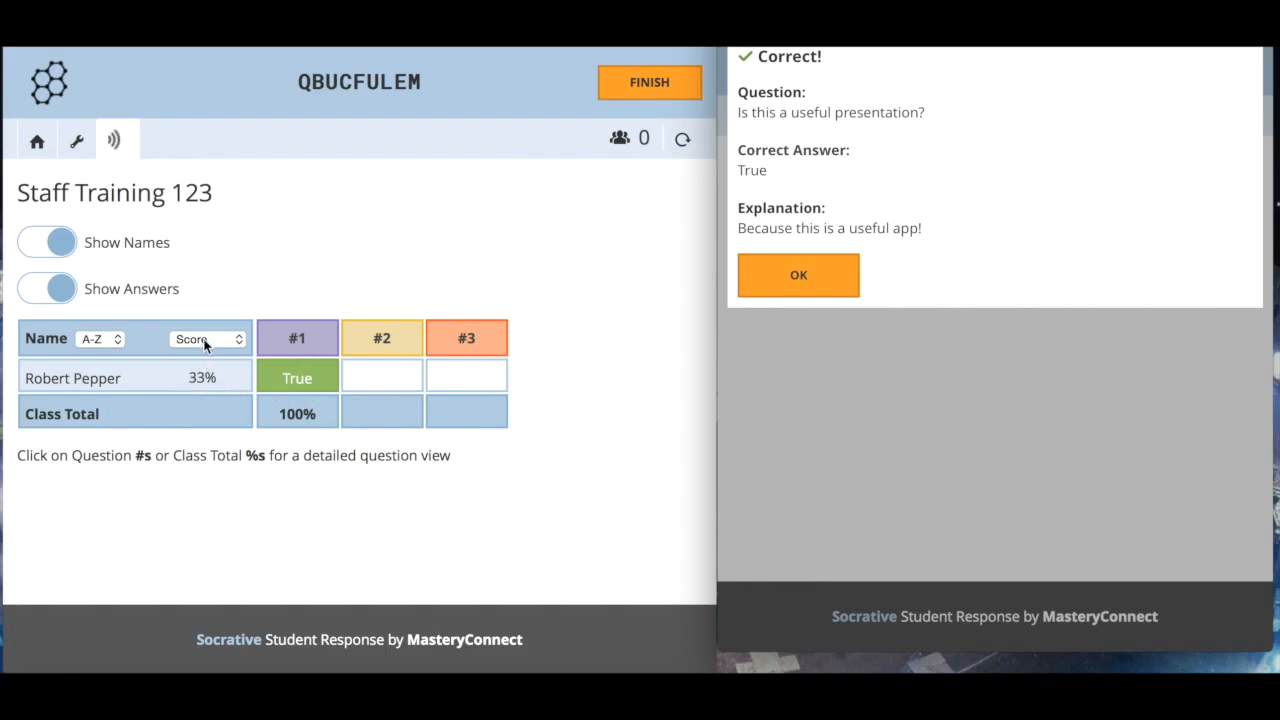
pyautogui.click(205, 339)
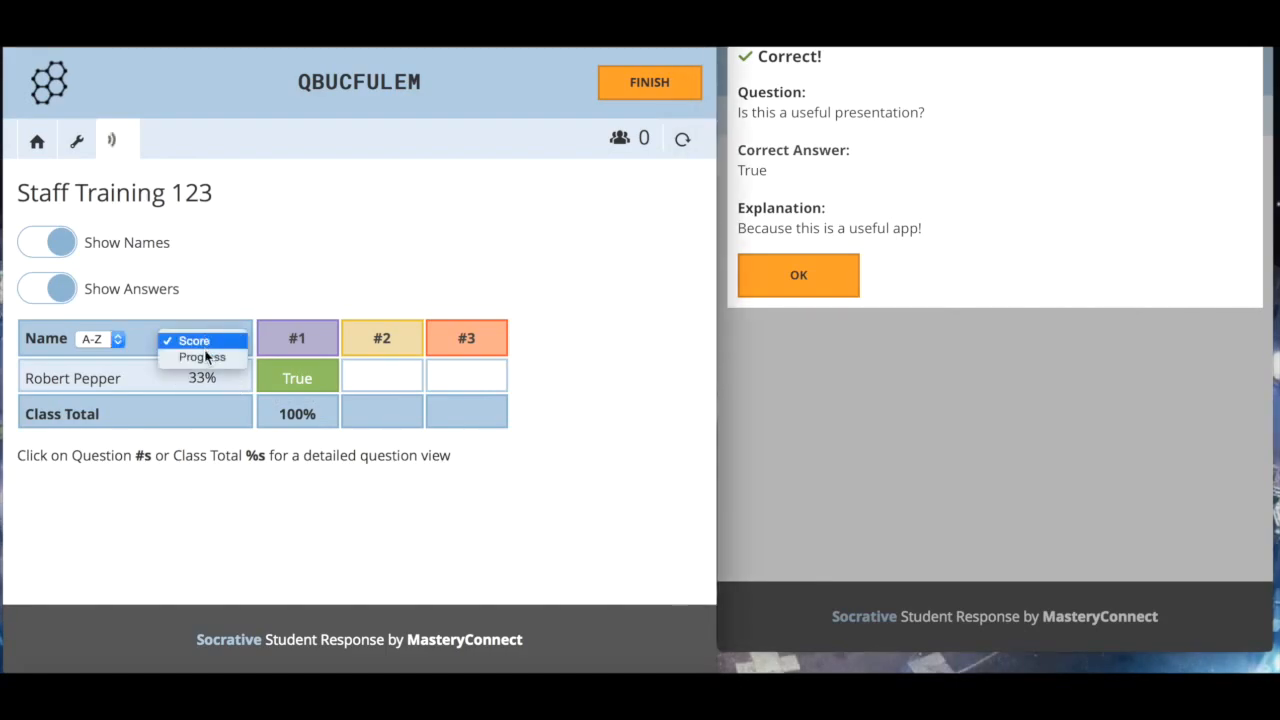
pyautogui.click(202, 341)
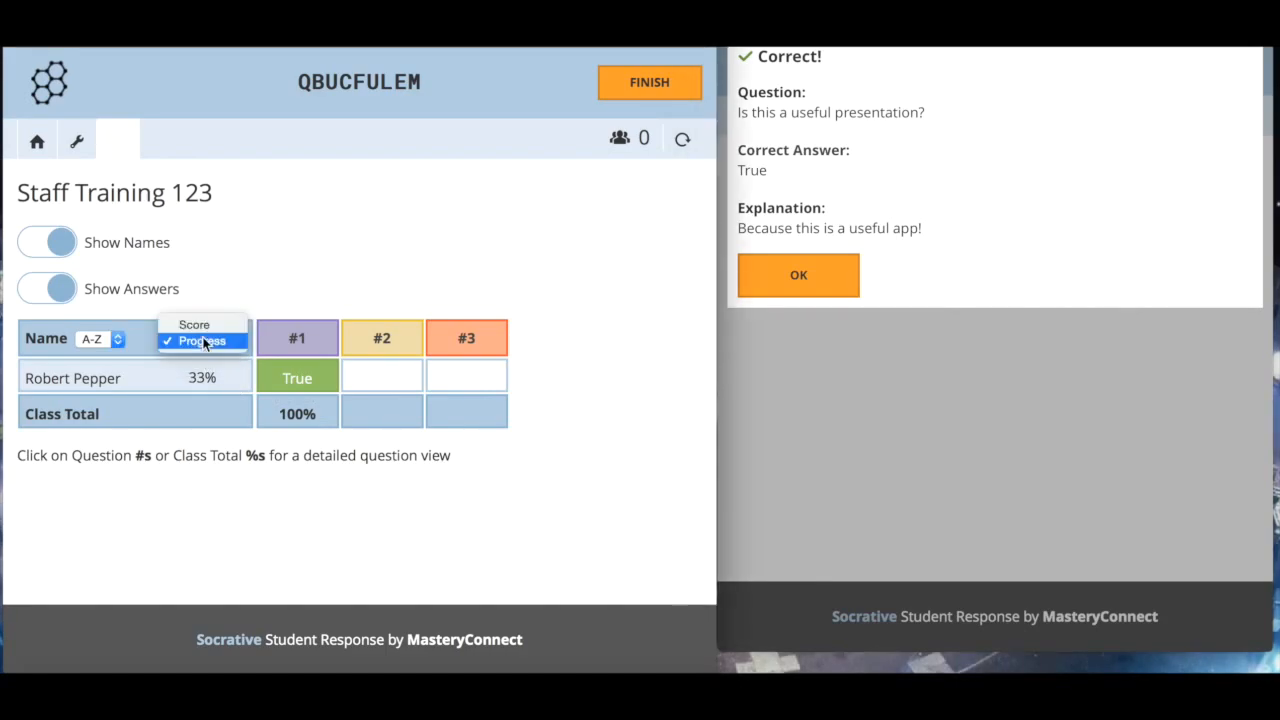
pyautogui.click(194, 340)
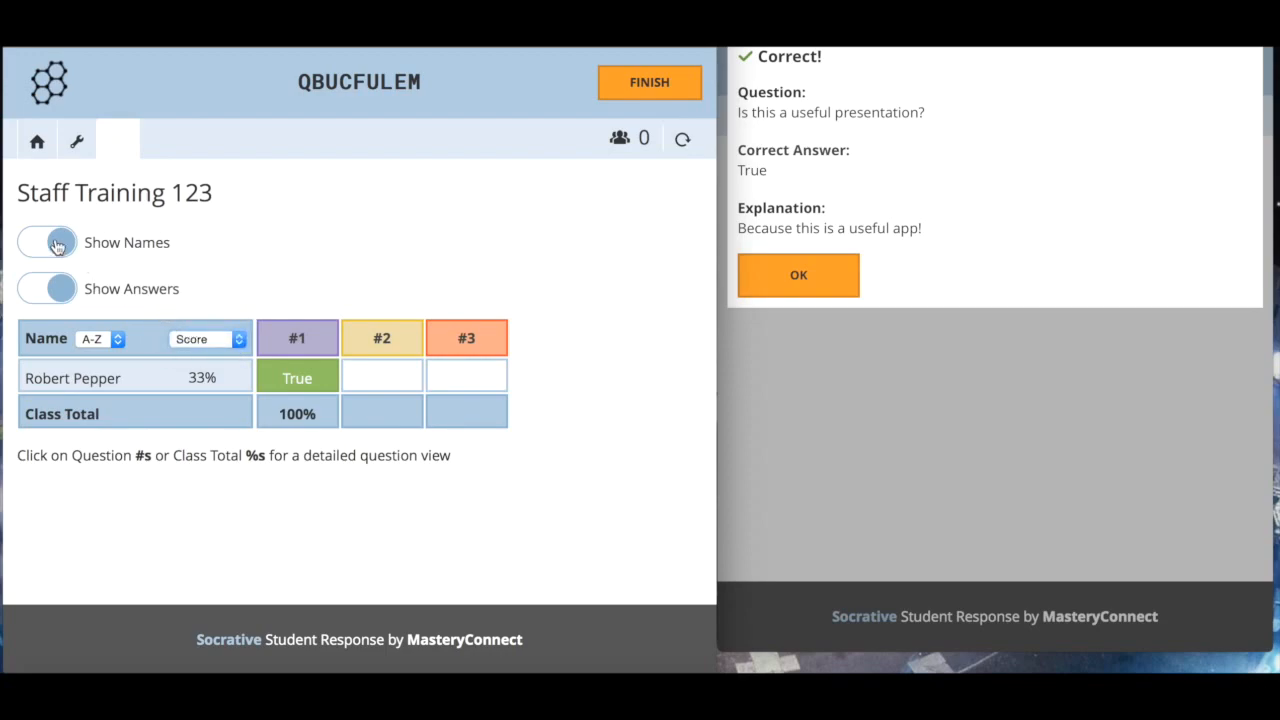
# Return the ordering to progress and toggle Show Answers off and on
pyautogui.click(46, 242)
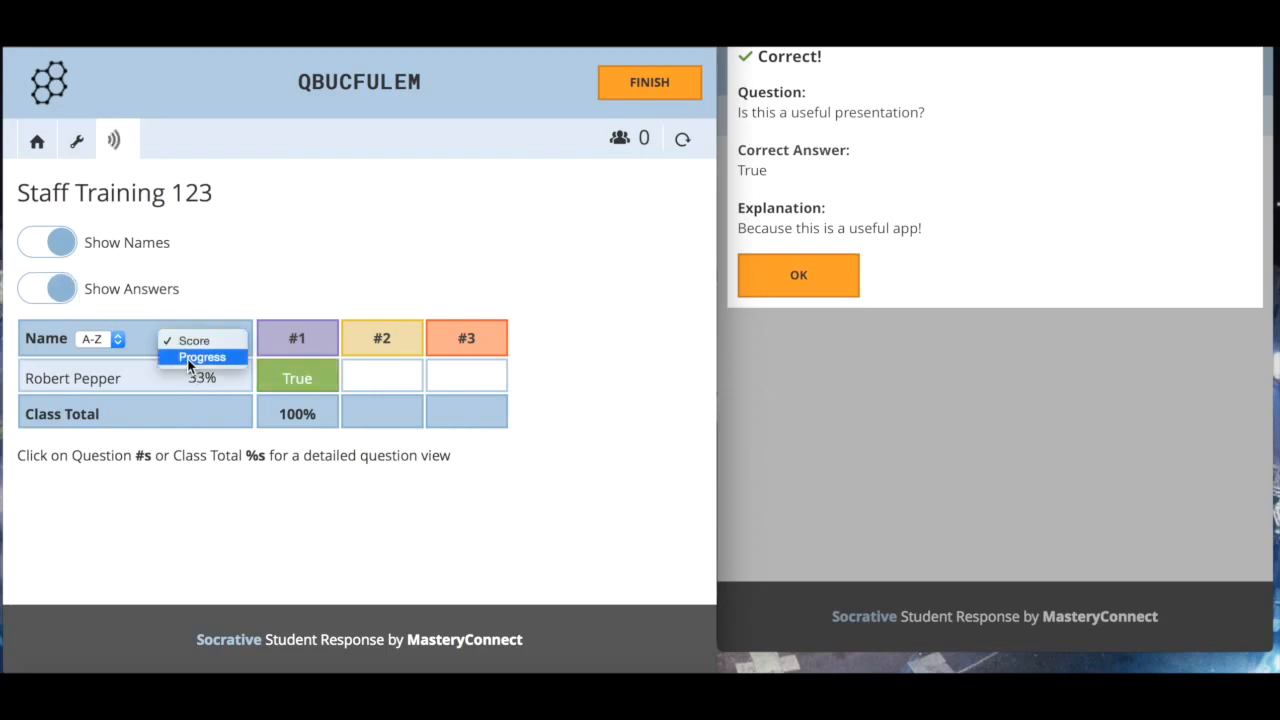
pyautogui.click(201, 357)
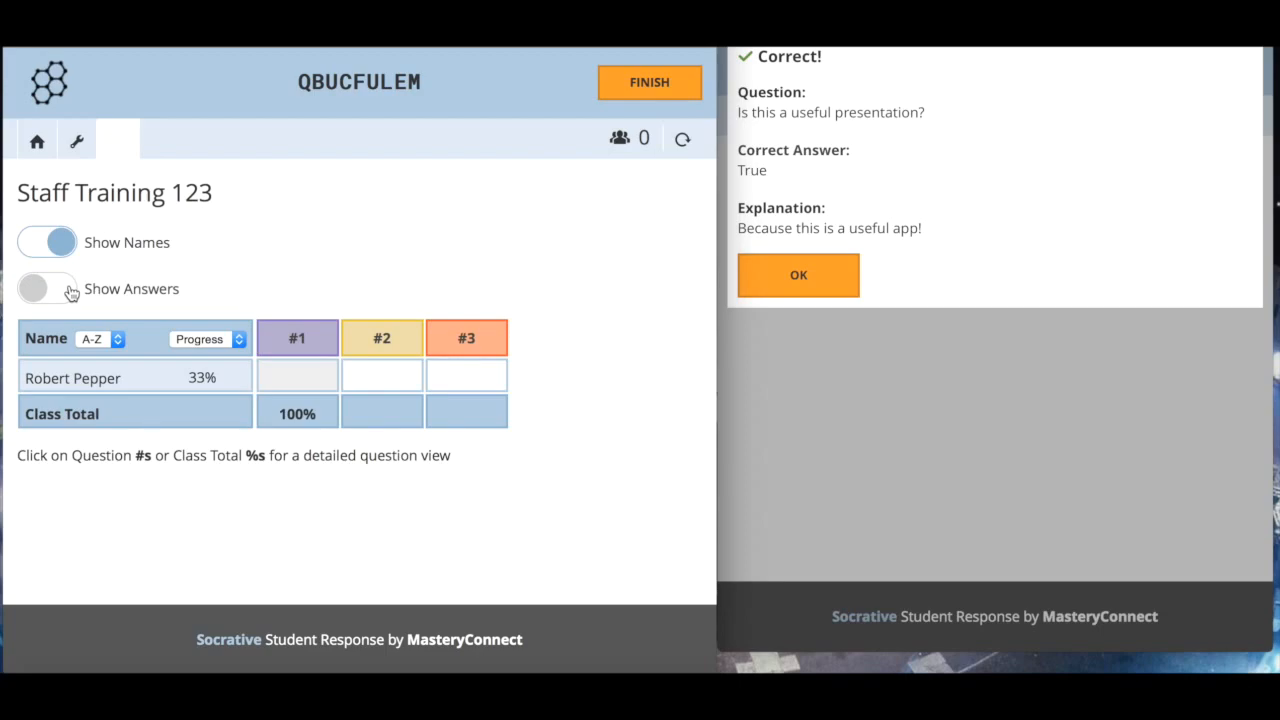
pyautogui.click(46, 288)
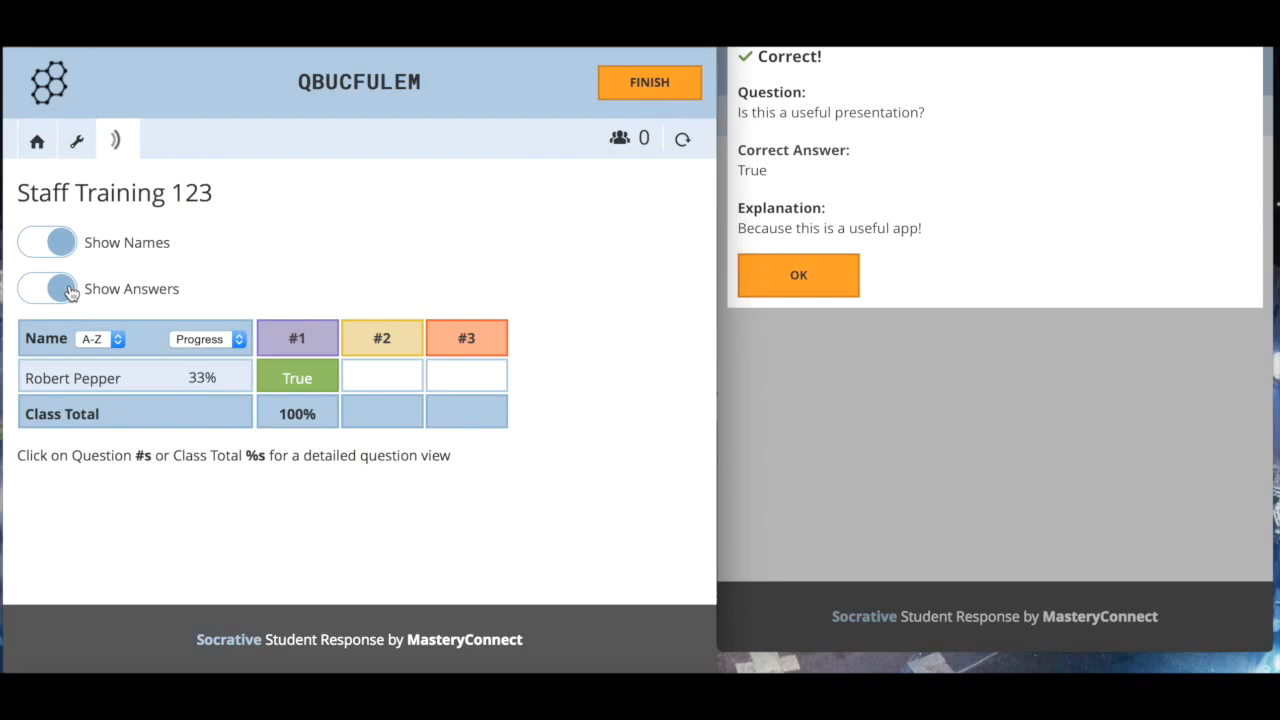
pyautogui.click(798, 275)
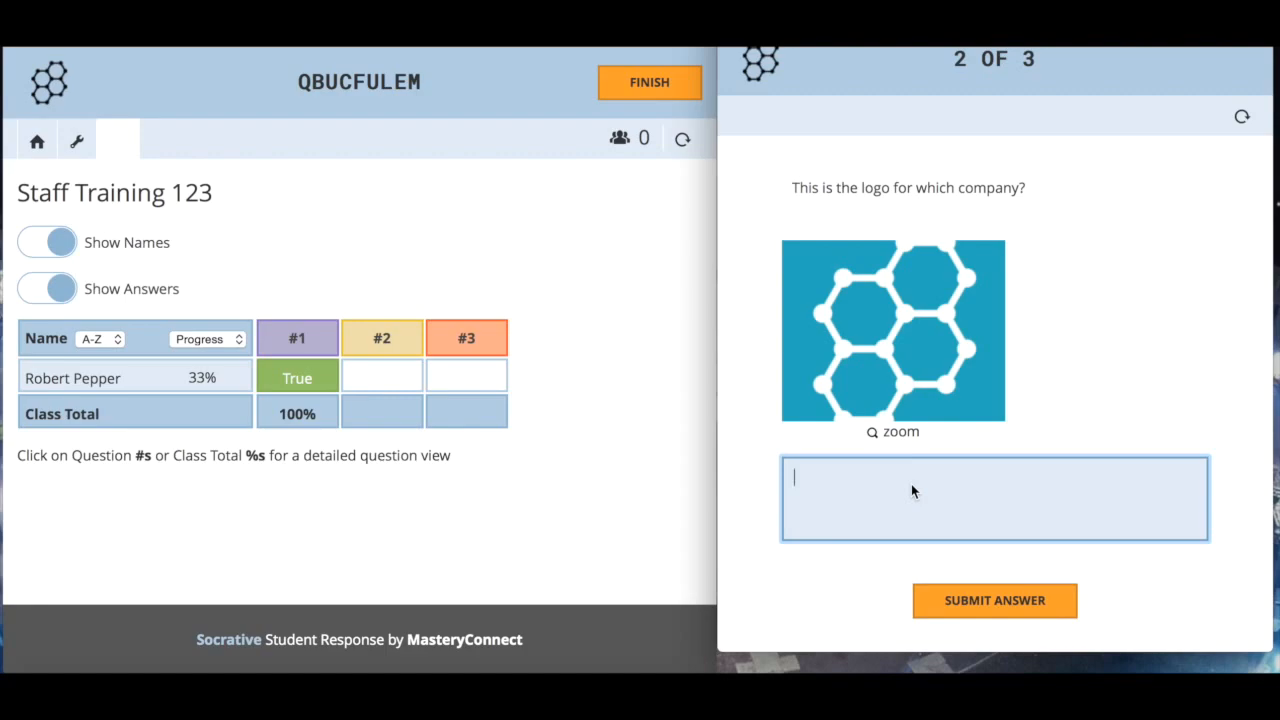
# Type 'Socrative', replace it with 'Twitter', and submit it for the logo question
pyautogui.write('Soc')
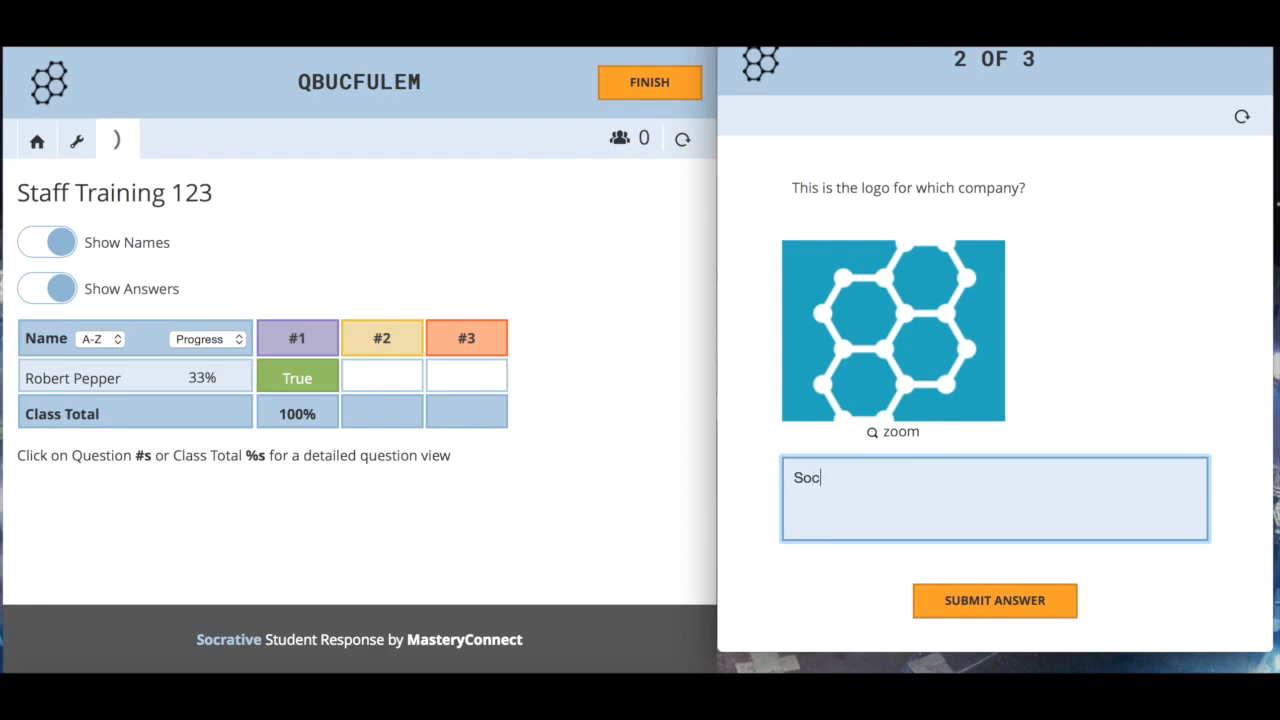
pyautogui.write('r')
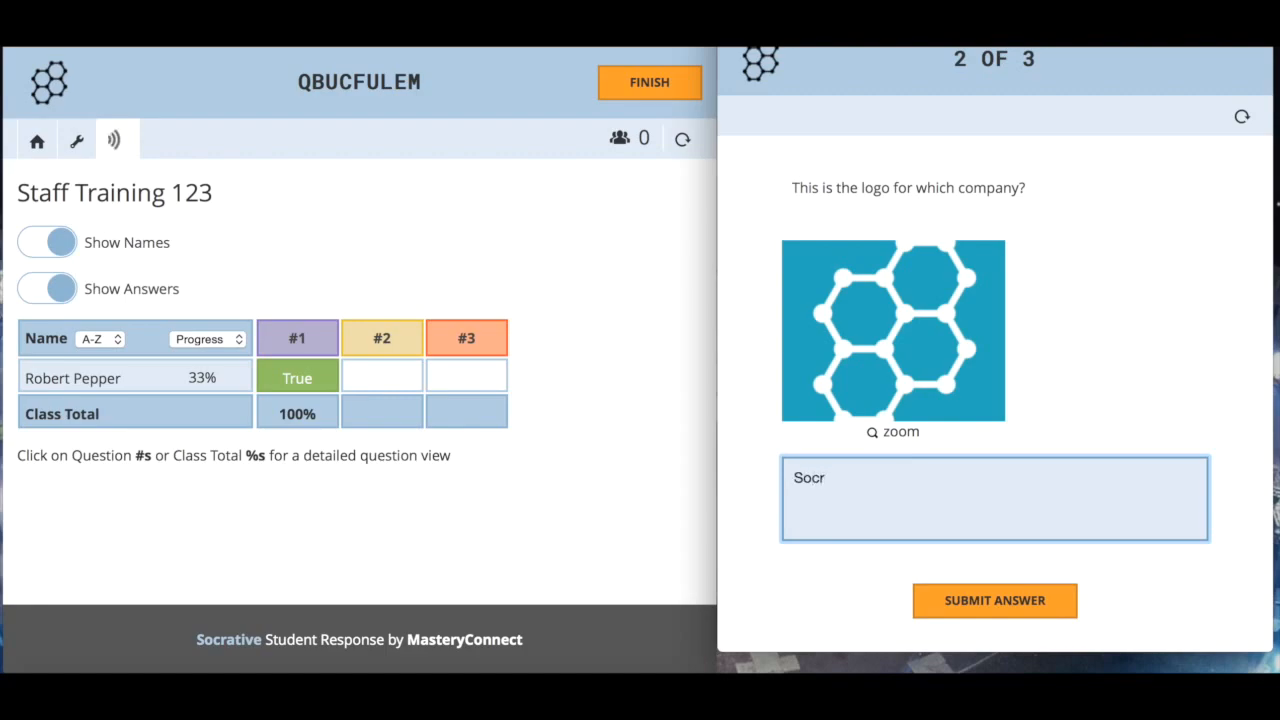
pyautogui.write('ative')
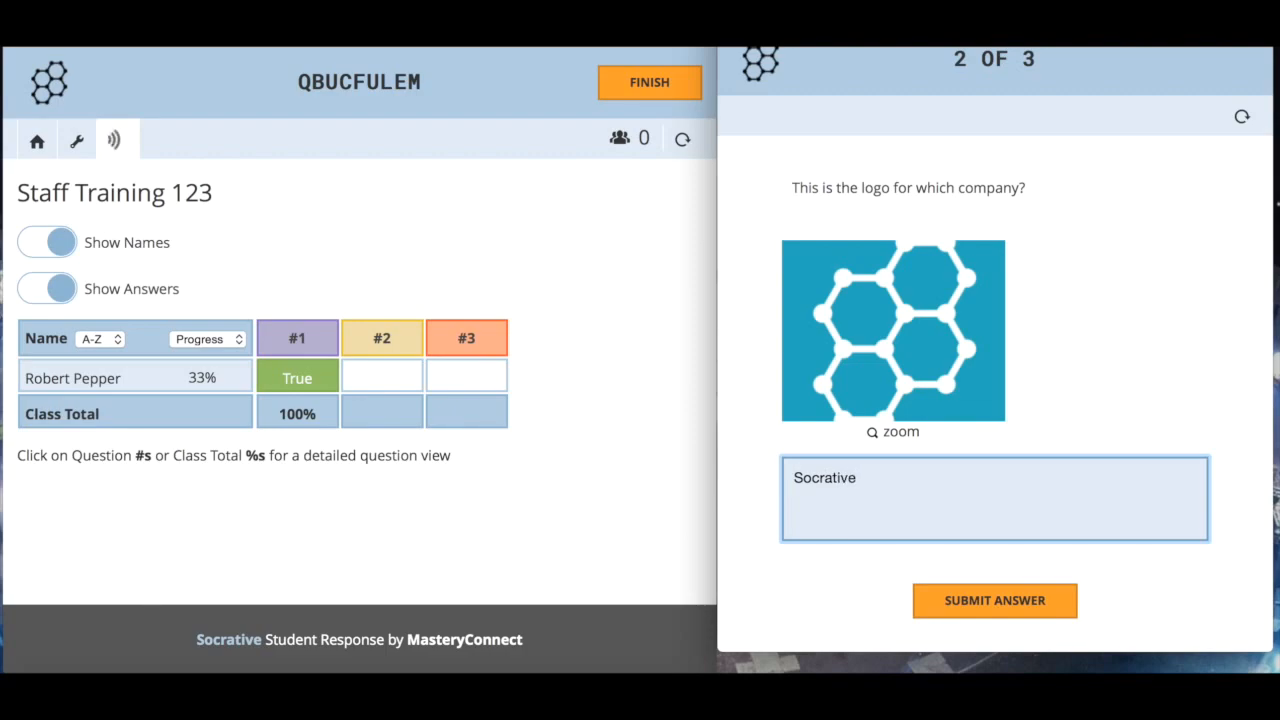
pyautogui.write('Tw')
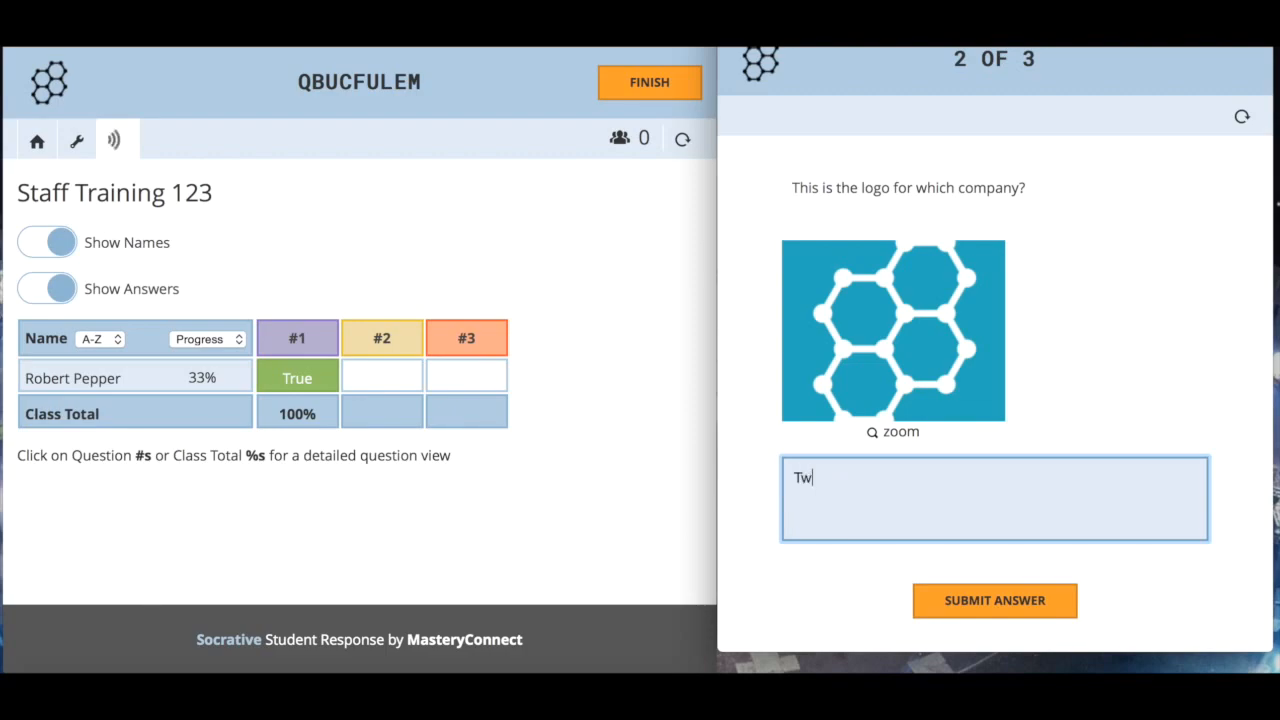
pyautogui.write('itter')
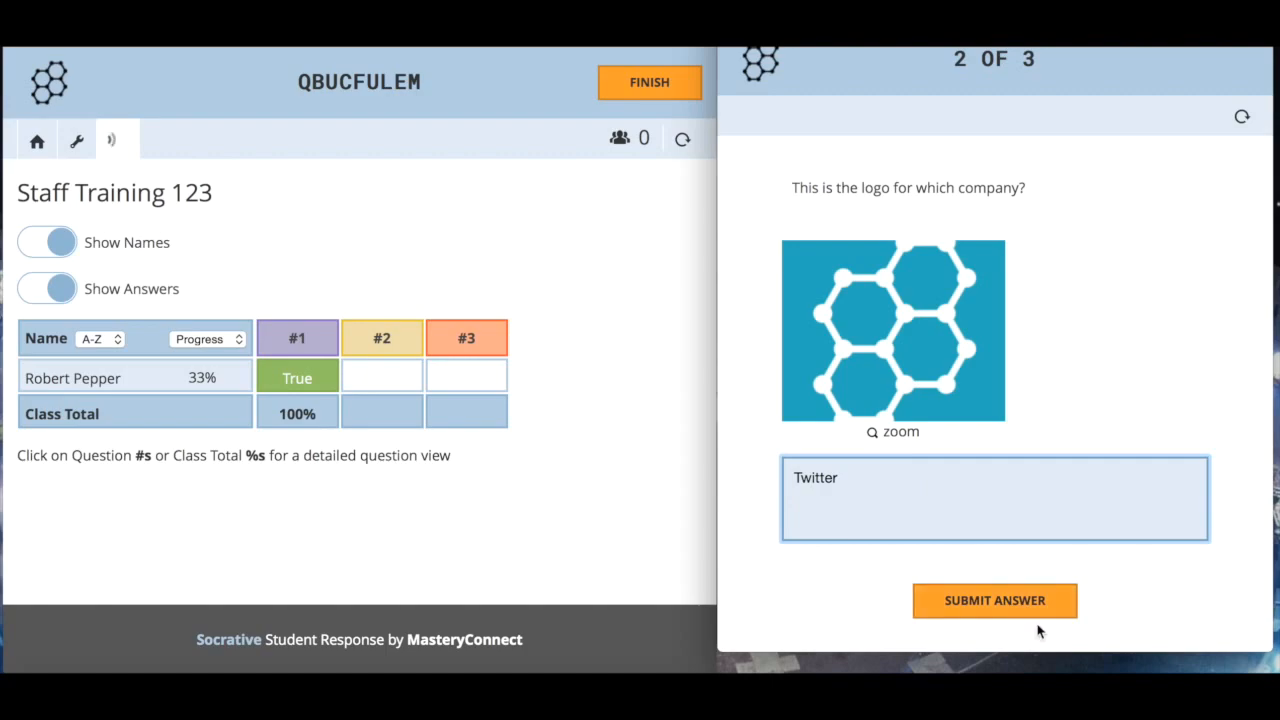
pyautogui.click(994, 600)
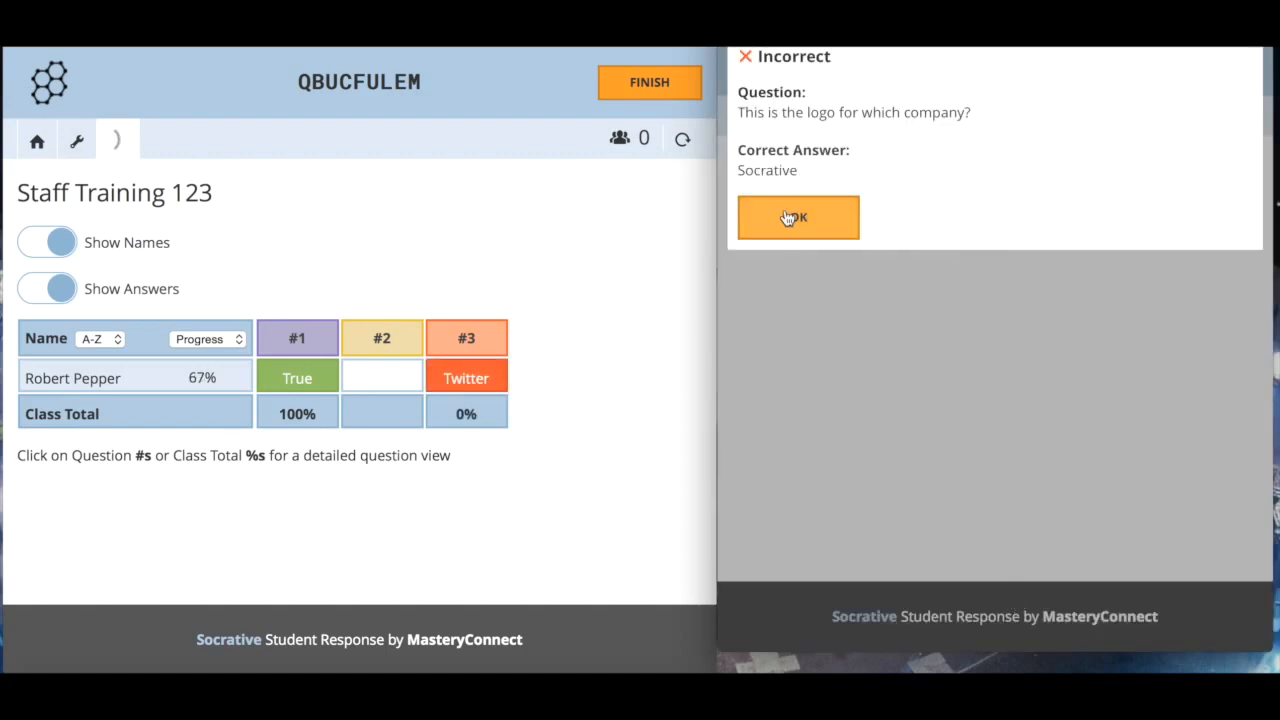
pyautogui.moveTo(545, 351)
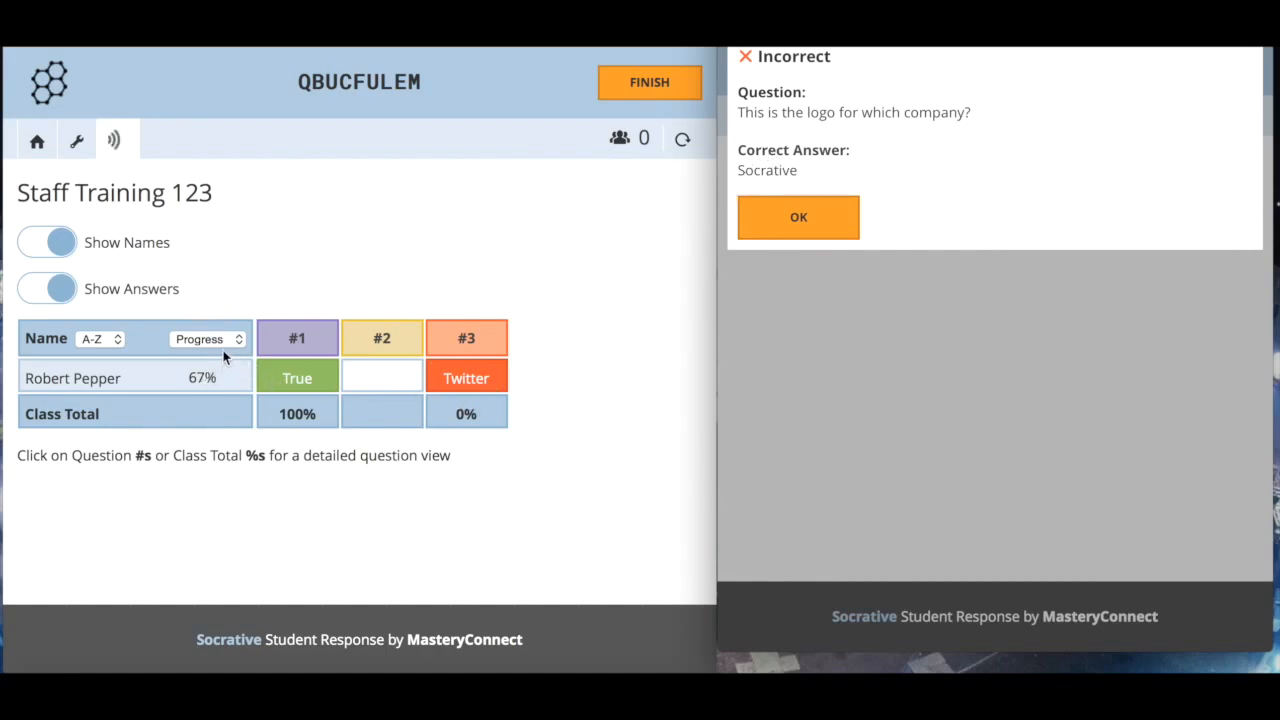
# Sort results by Score, giving the test student 33%, and click the names and answers toggles
pyautogui.click(207, 339)
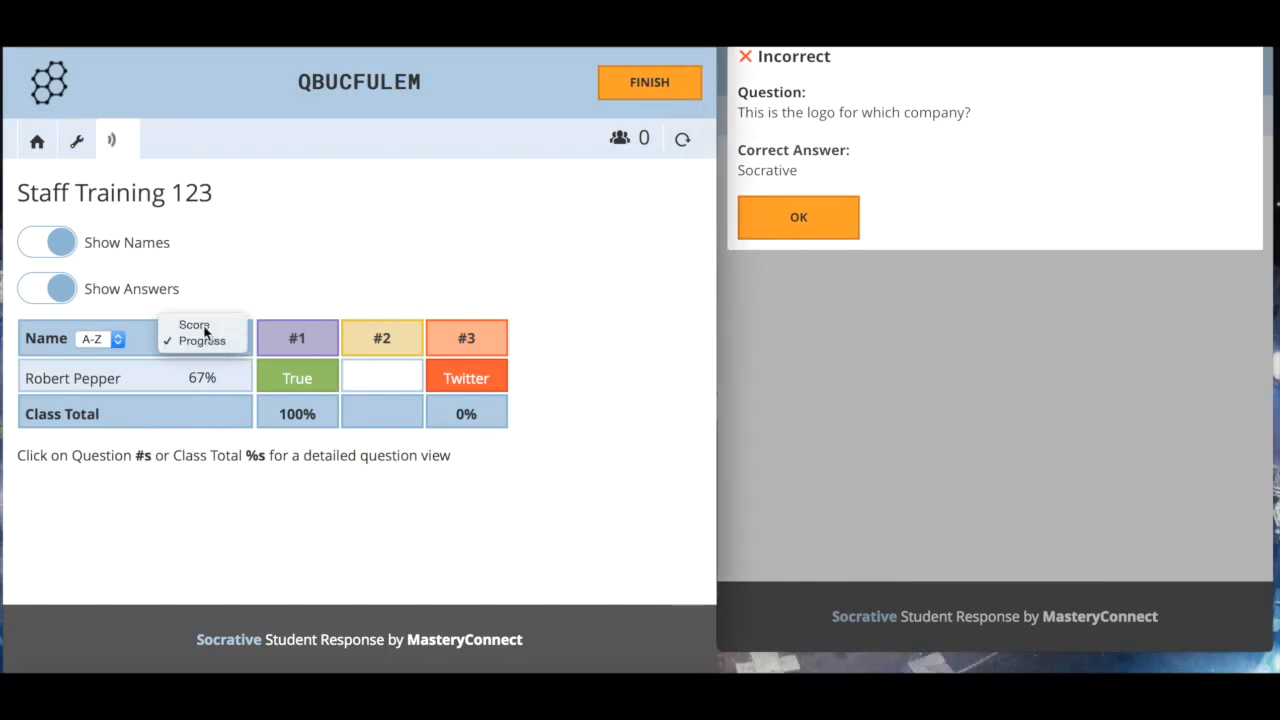
pyautogui.click(193, 324)
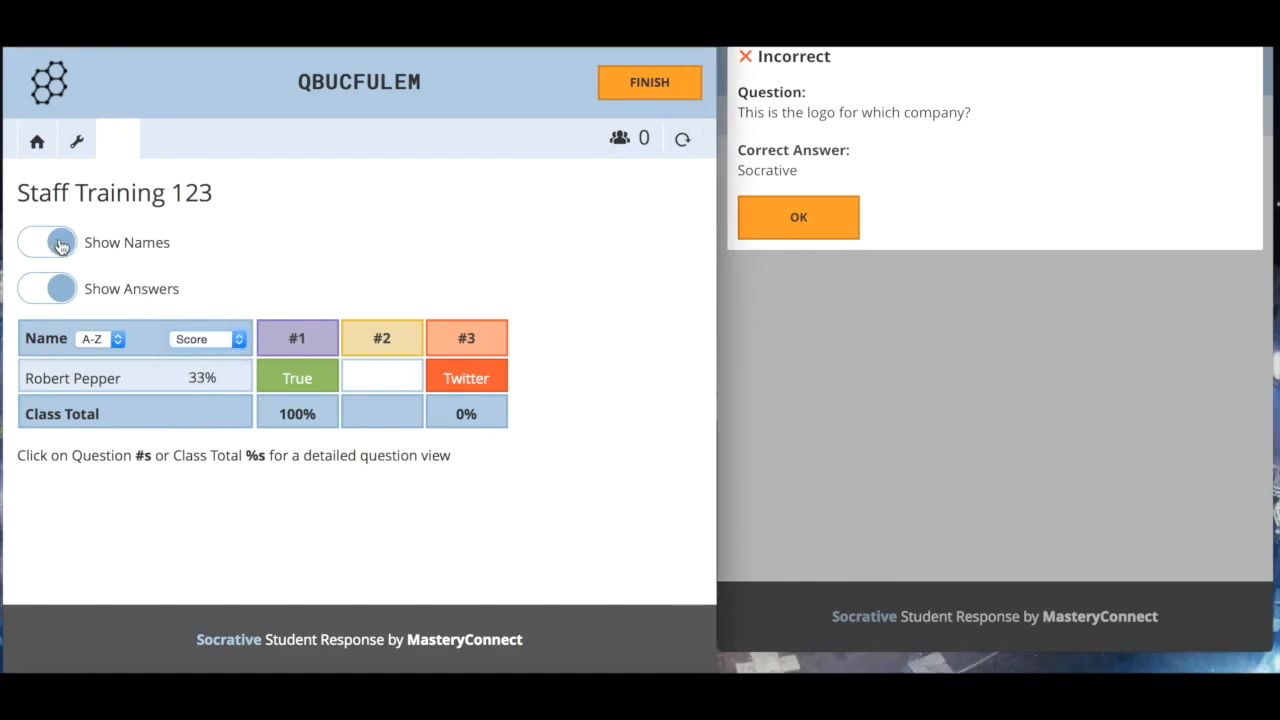
pyautogui.click(46, 242)
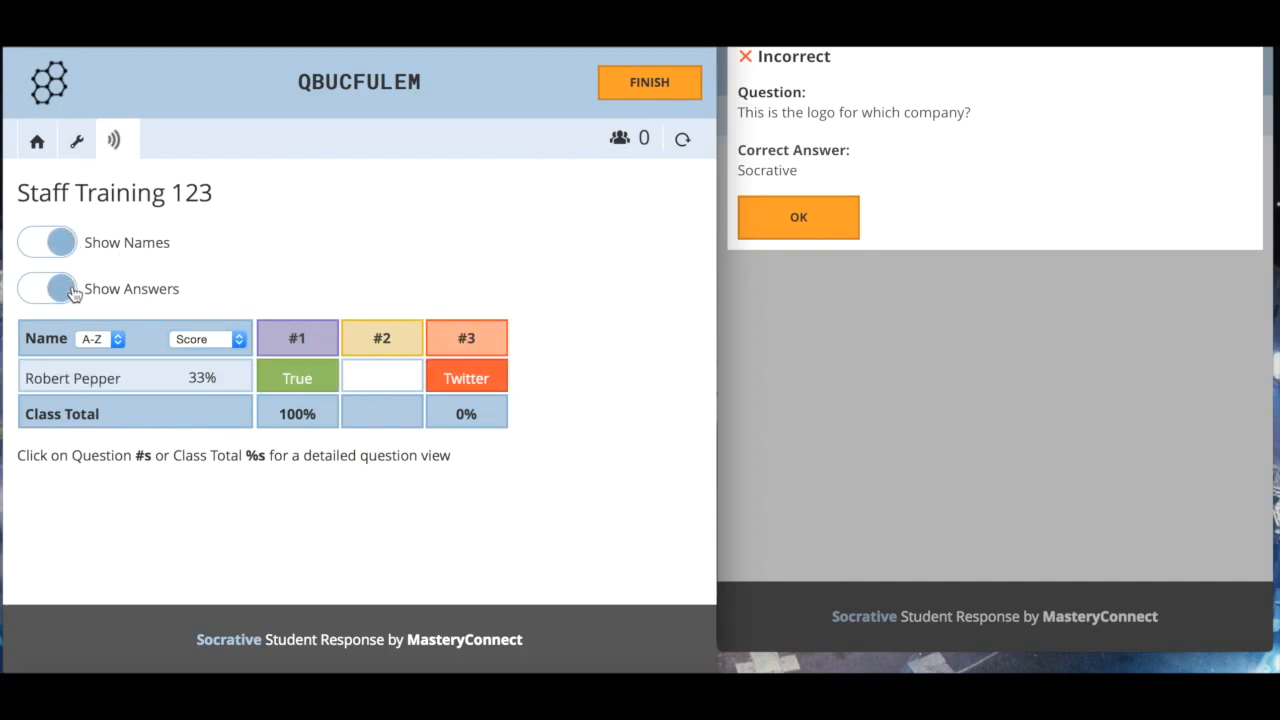
pyautogui.click(47, 288)
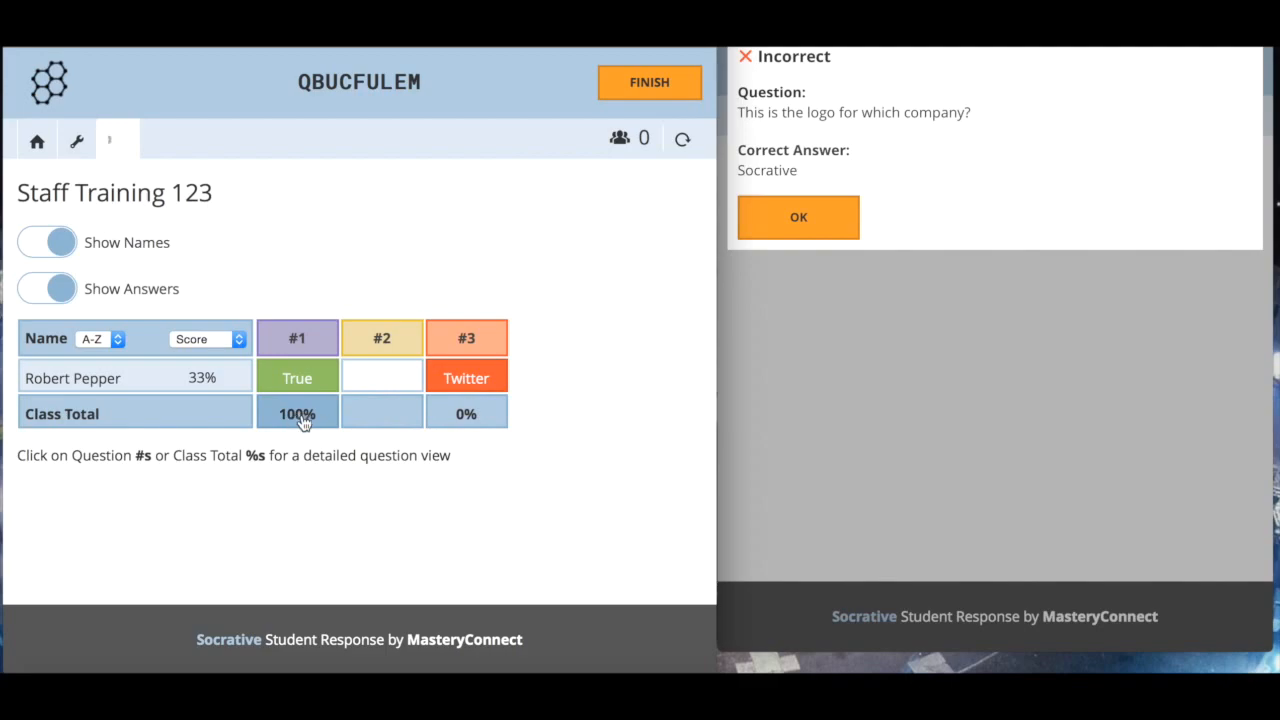
pyautogui.moveTo(338, 422)
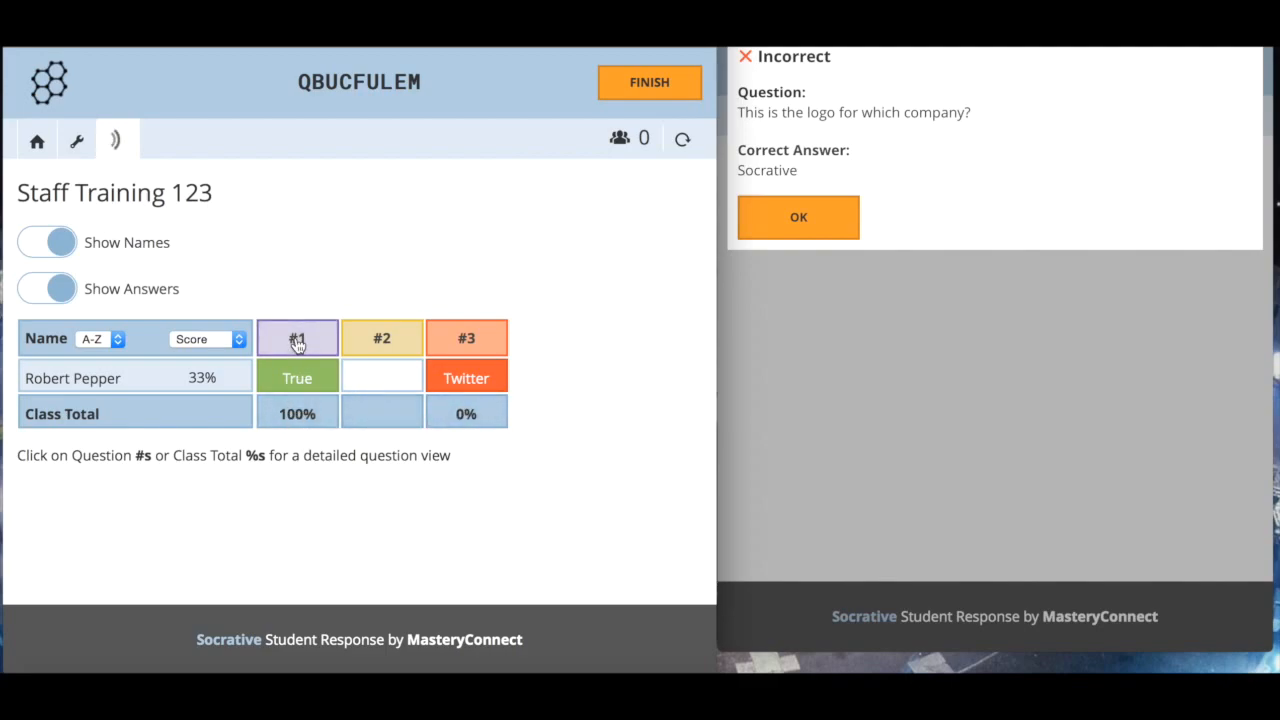
# View question #1's How'd We Do? results, then #3 with answers hidden, then return to the table
pyautogui.click(297, 338)
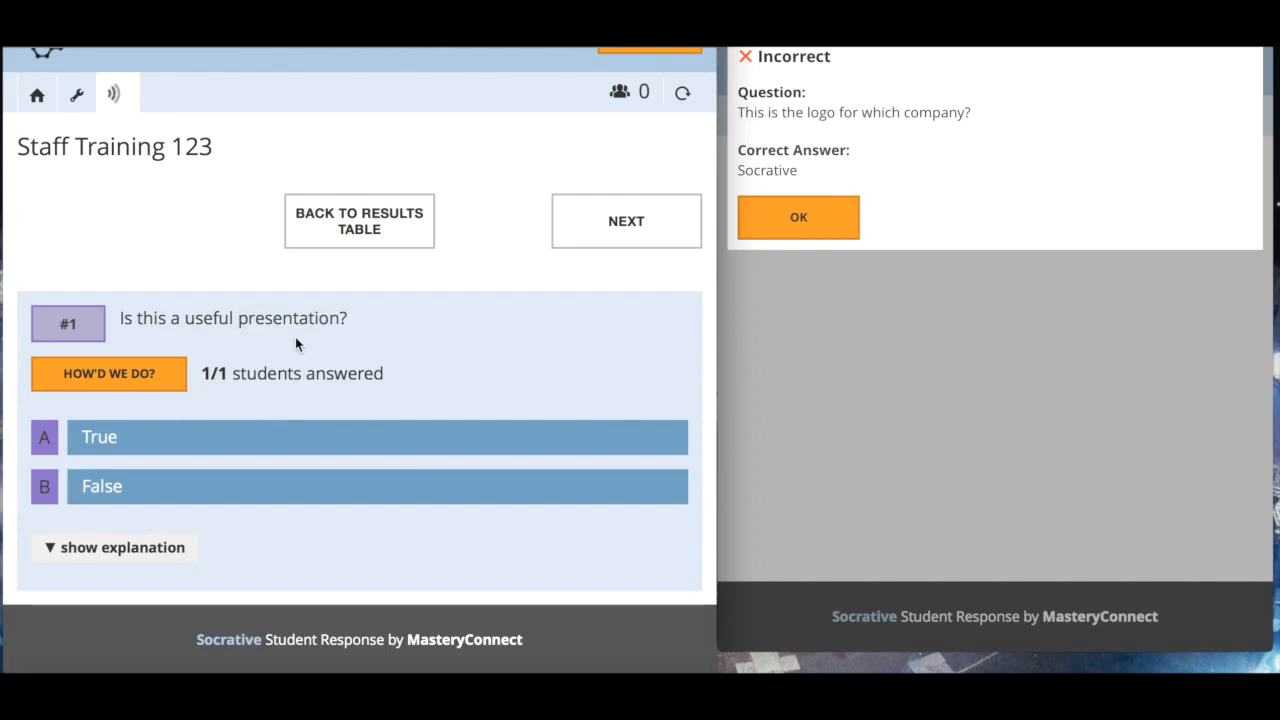
pyautogui.moveTo(198, 451)
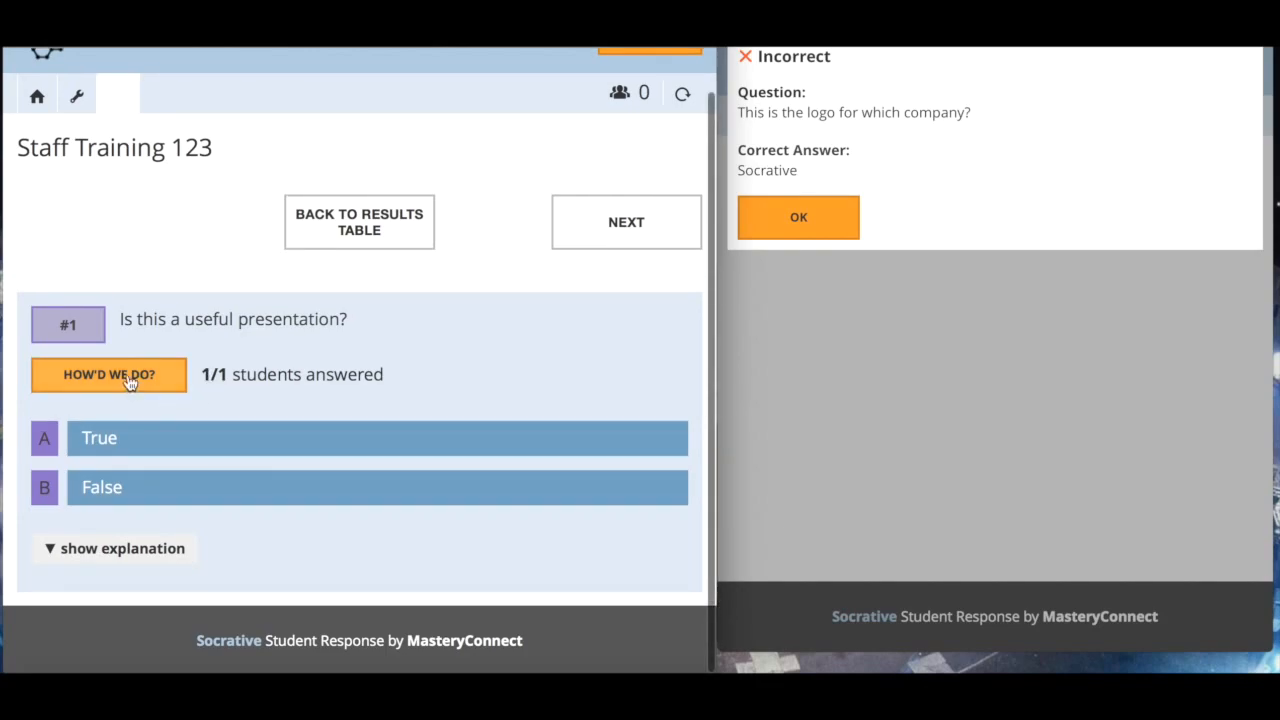
pyautogui.click(108, 374)
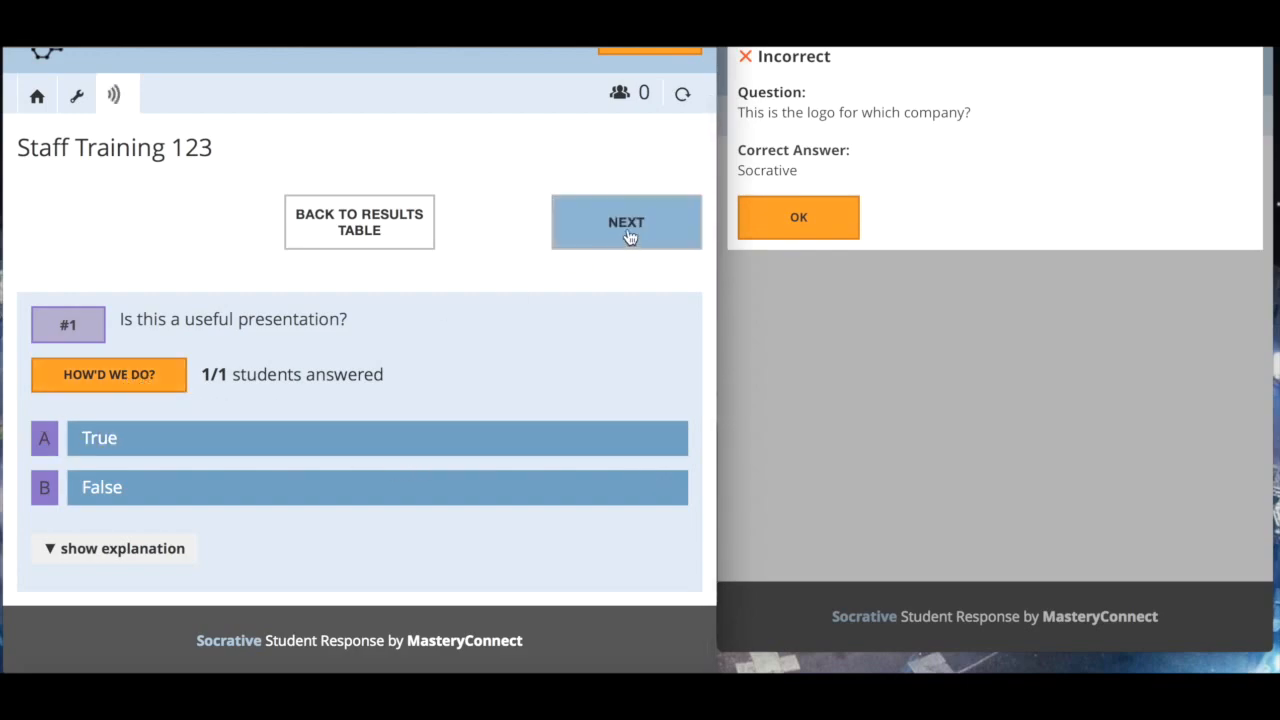
pyautogui.click(626, 221)
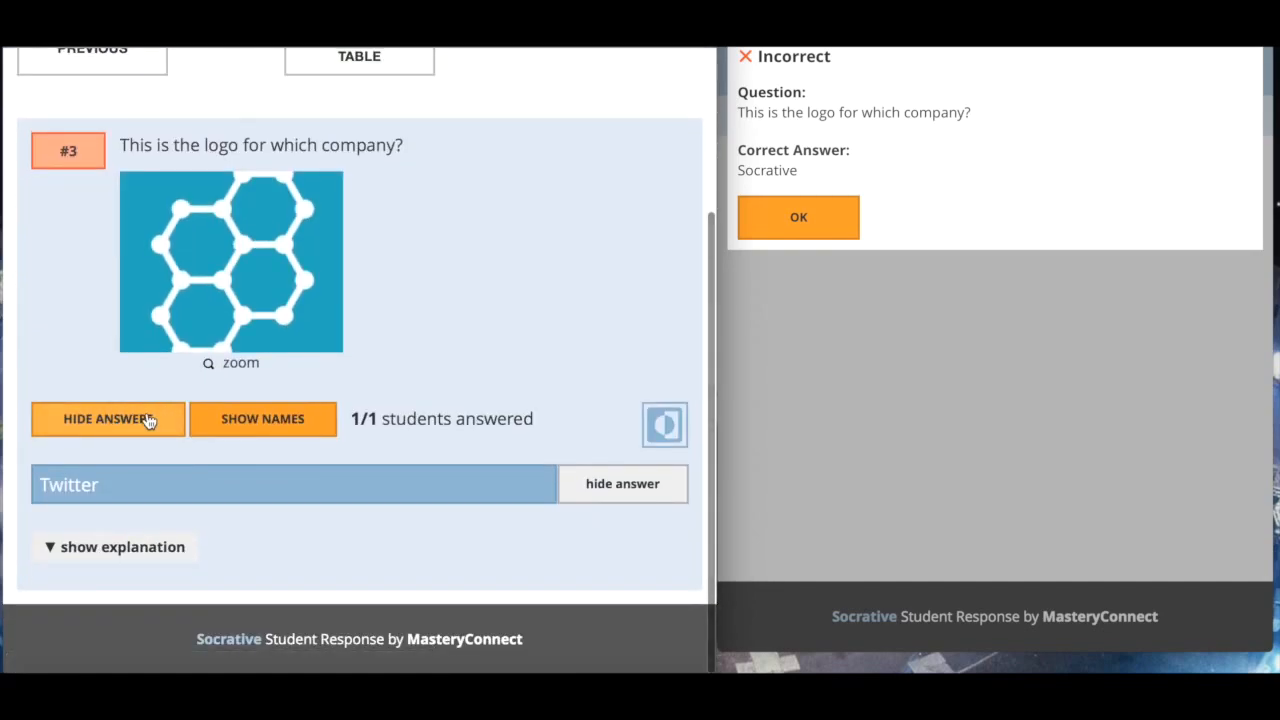
pyautogui.click(107, 418)
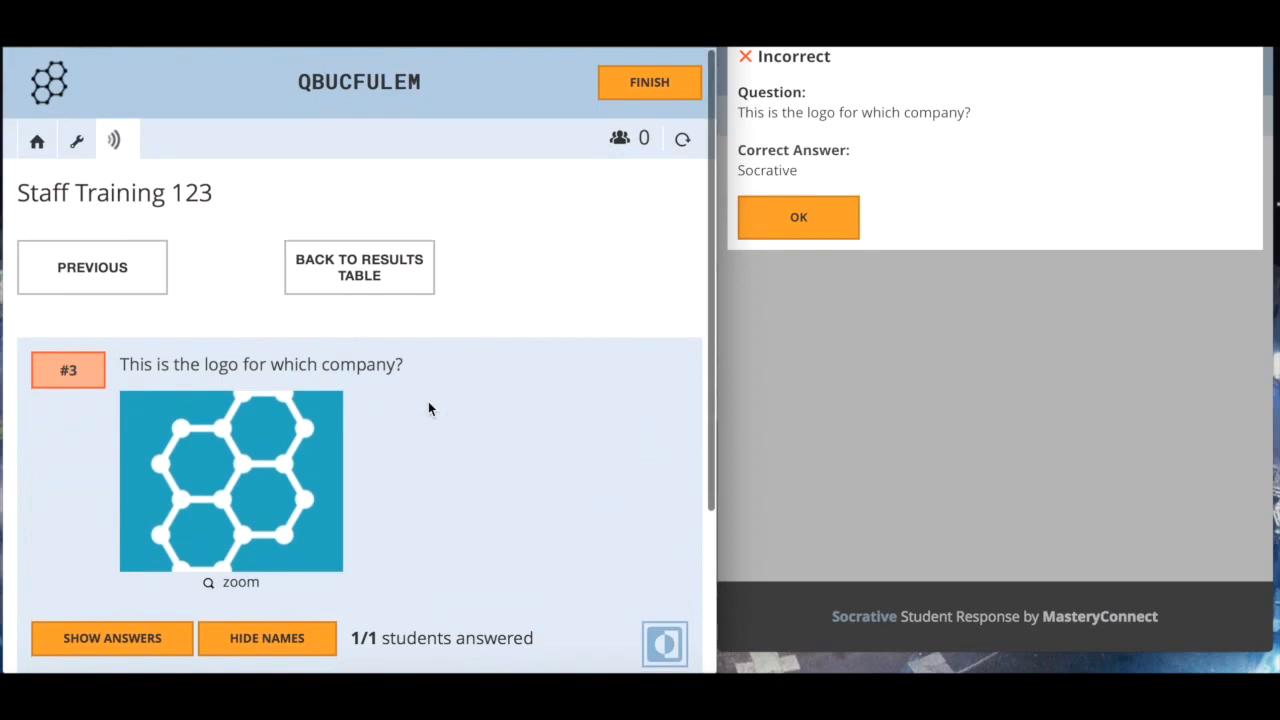
pyautogui.click(92, 267)
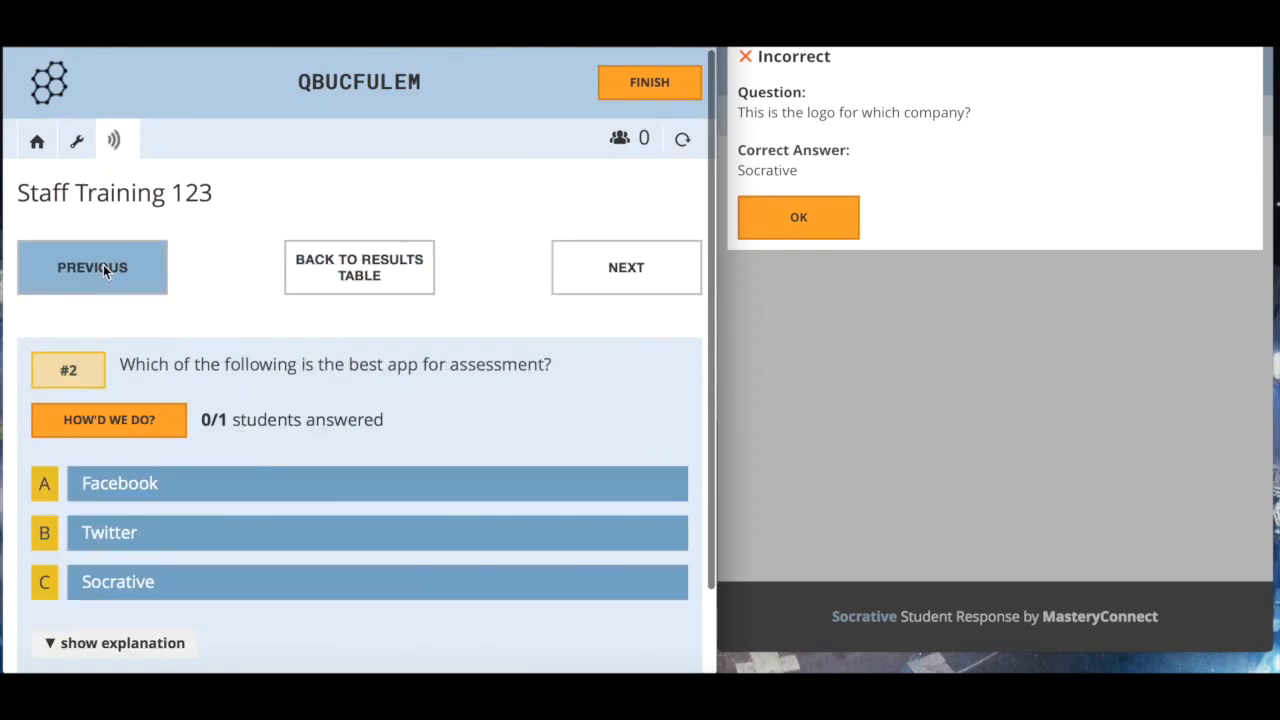
pyautogui.click(92, 267)
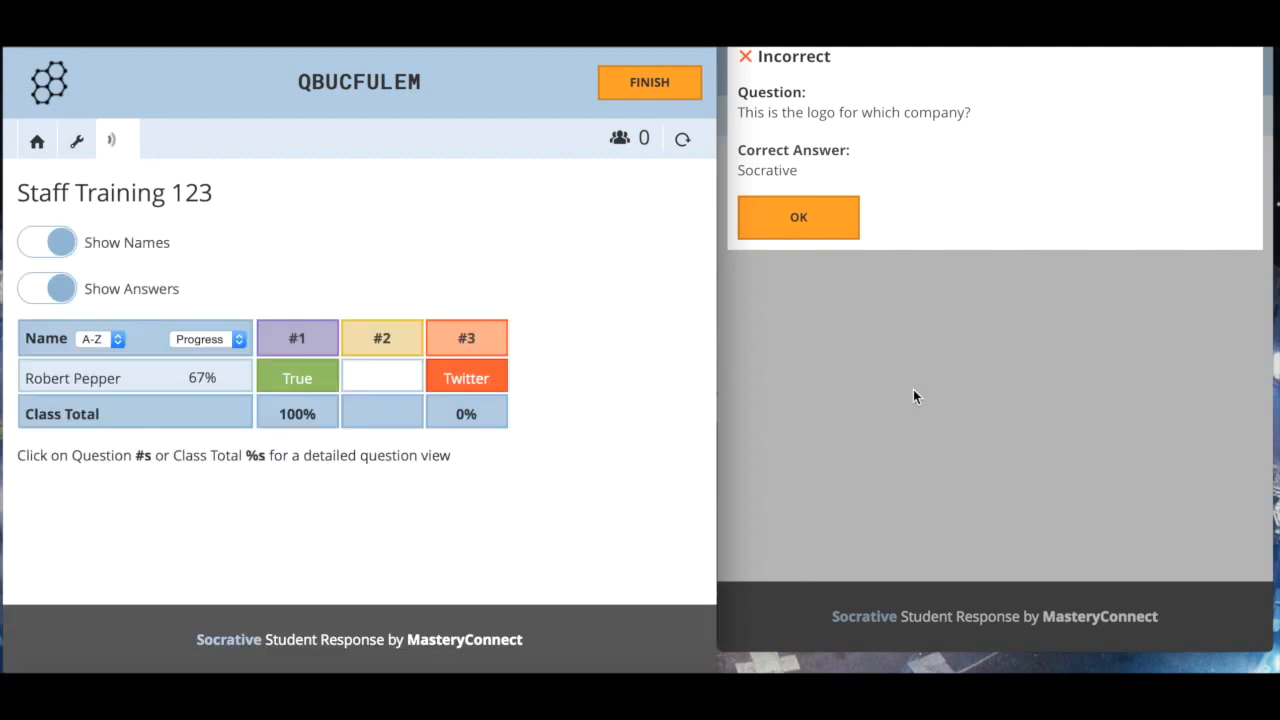
# Dismiss feedback, submit the final assessment answer, and close the student's 2/3 summary
pyautogui.click(798, 217)
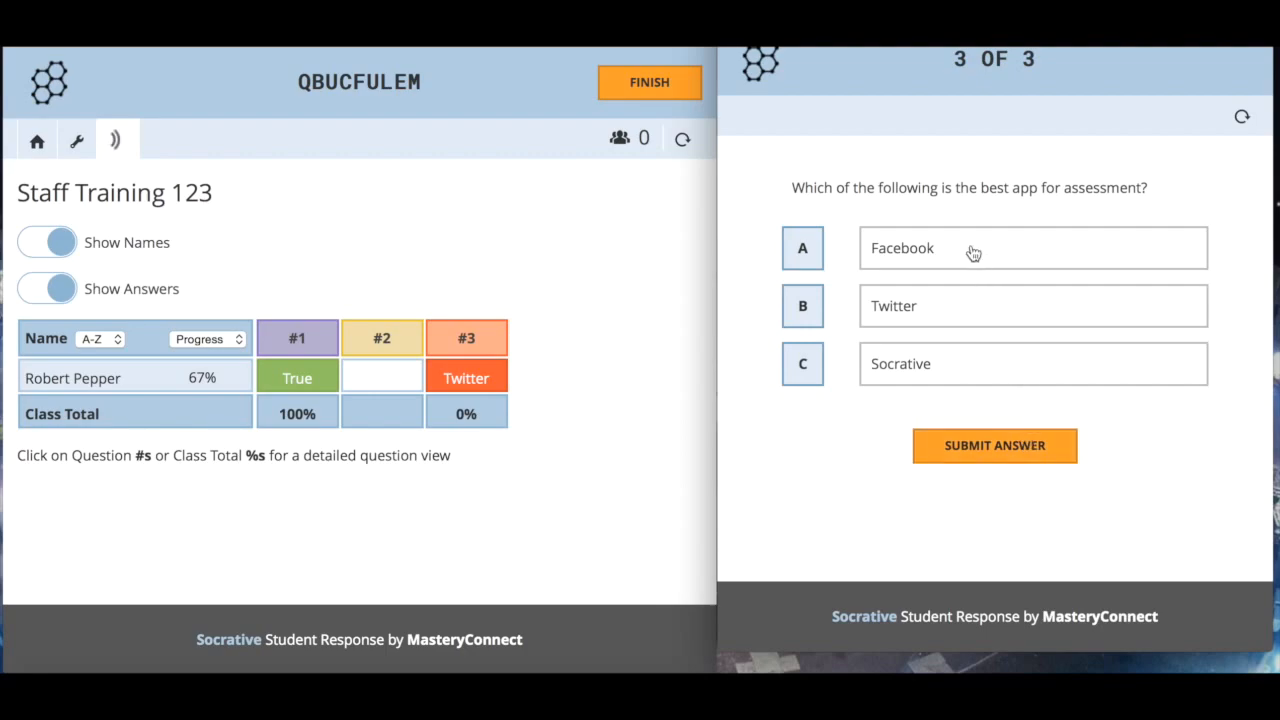
pyautogui.moveTo(903, 367)
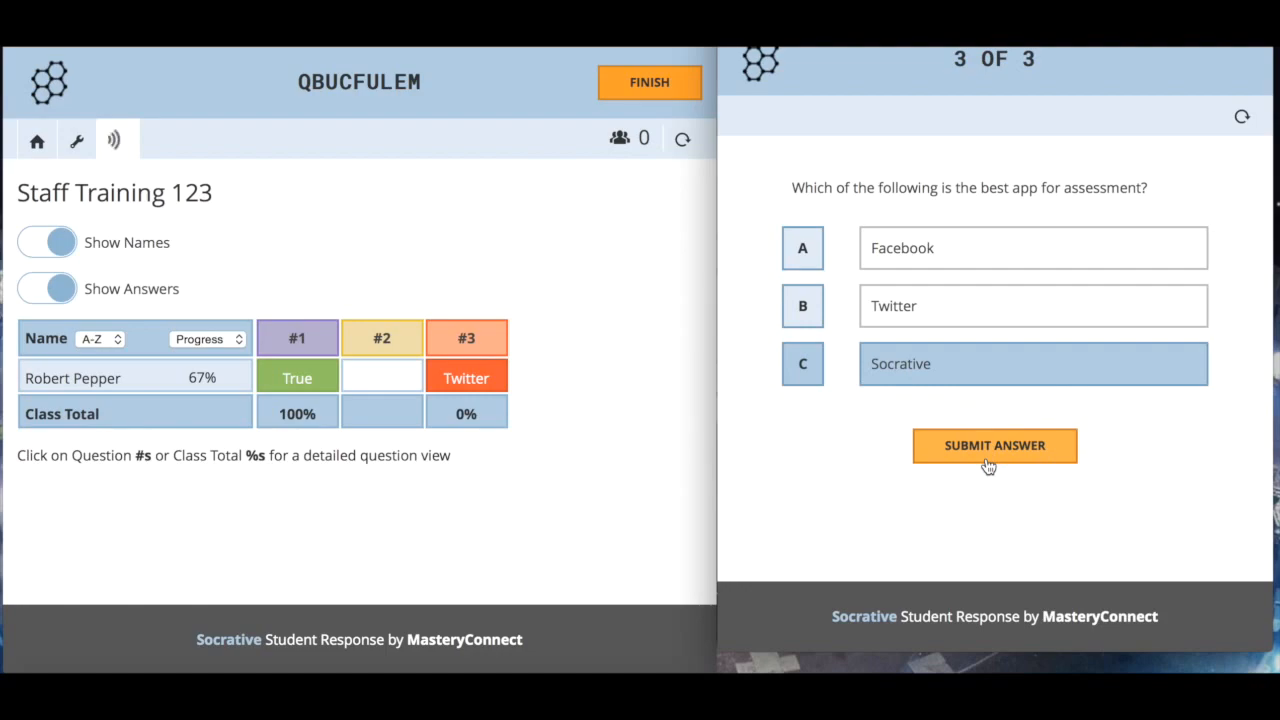
pyautogui.click(994, 445)
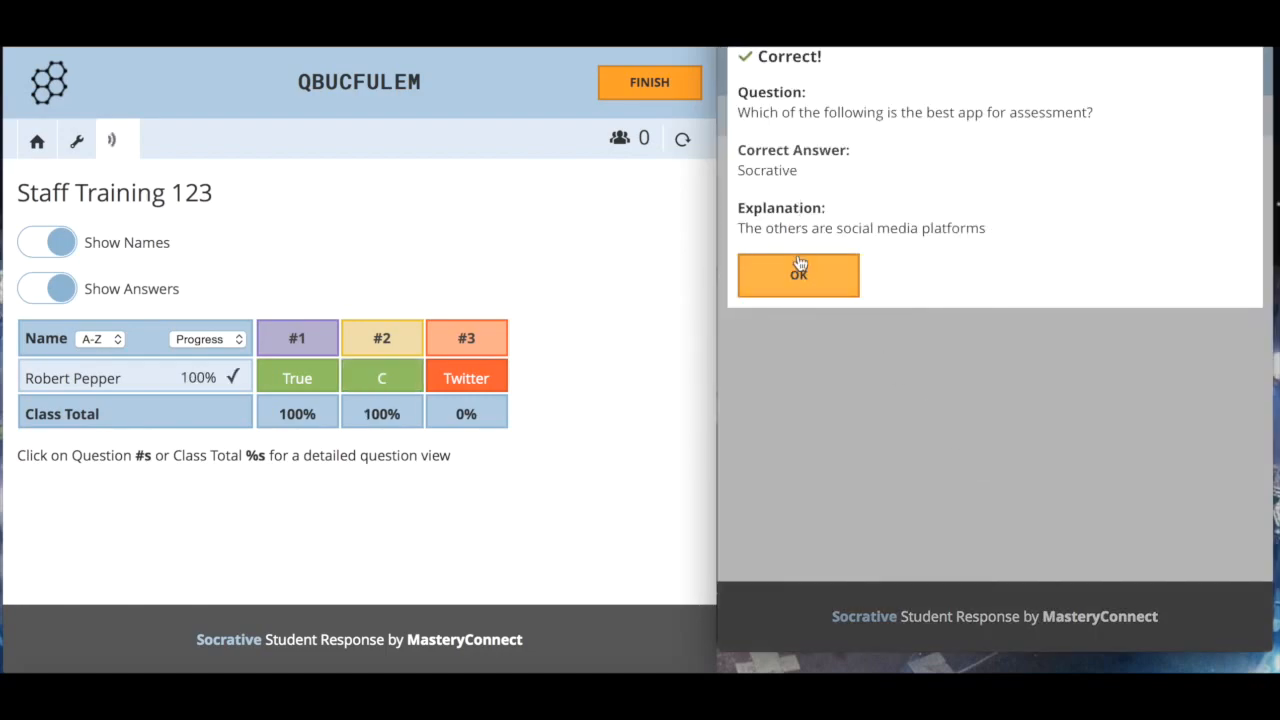
pyautogui.click(798, 275)
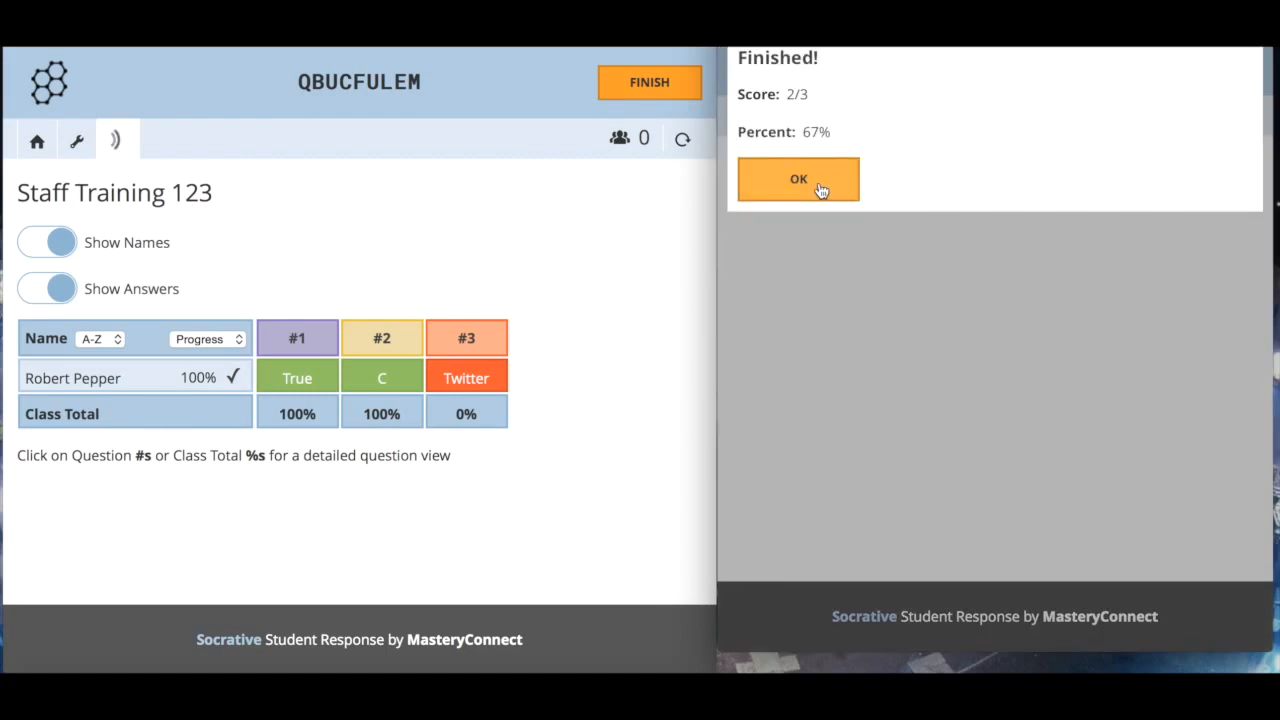
pyautogui.click(798, 179)
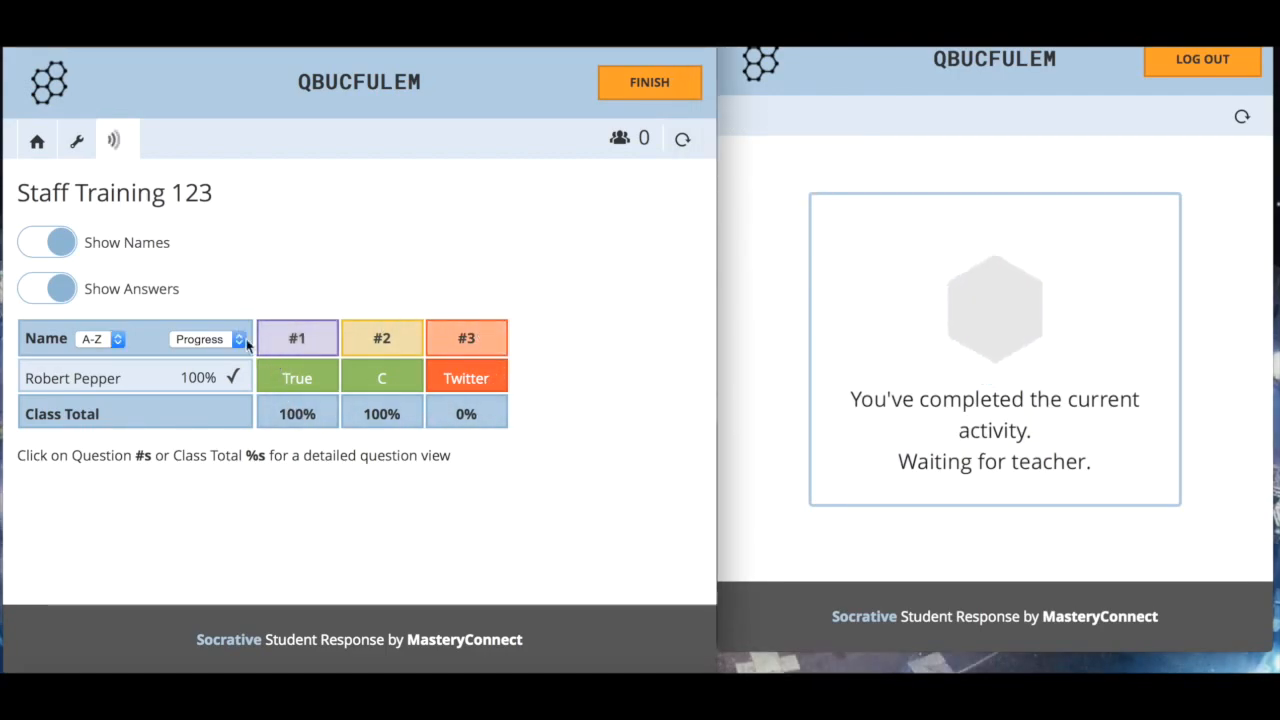
# Hide and re-show student names, keeping Show Answers on
pyautogui.click(46, 242)
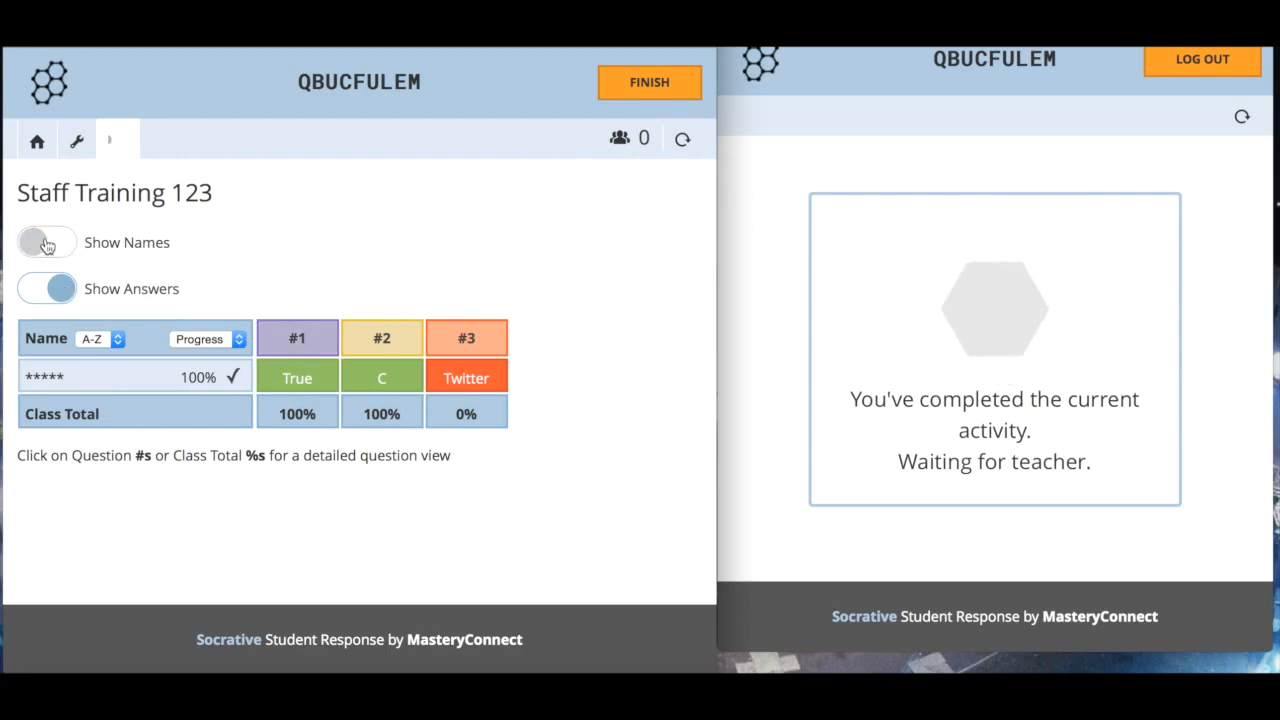
pyautogui.click(46, 242)
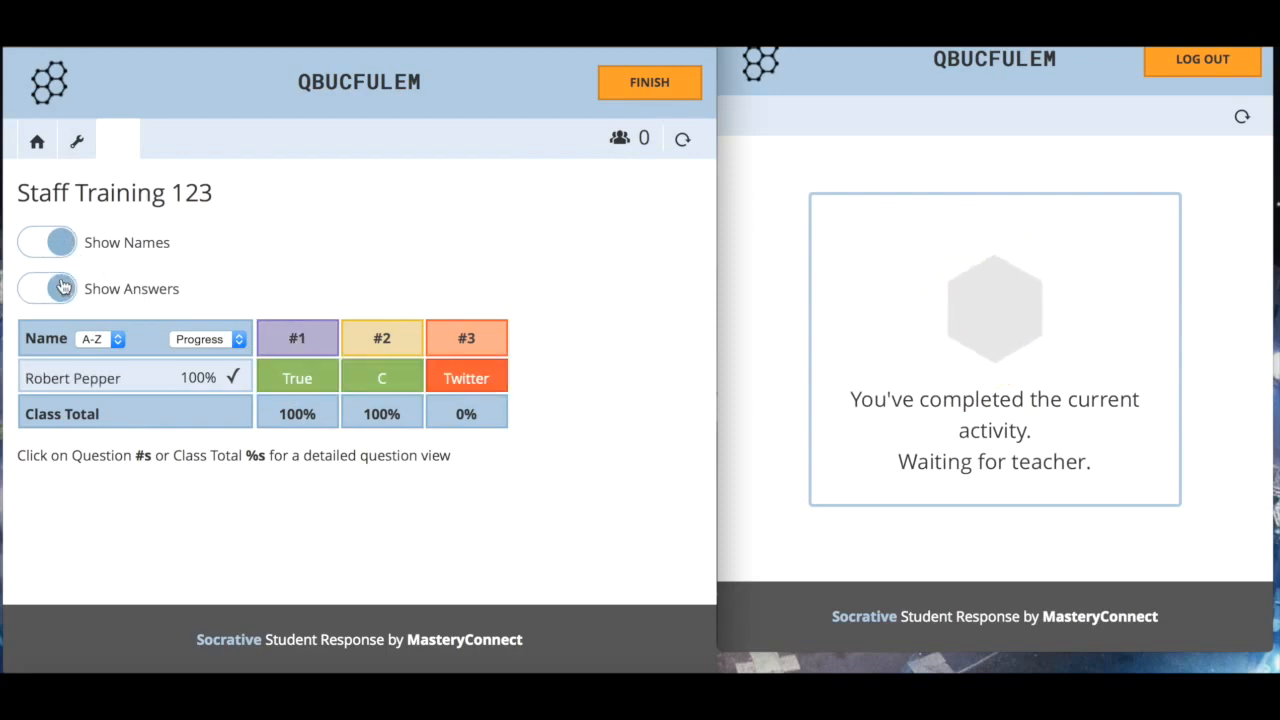
pyautogui.click(46, 288)
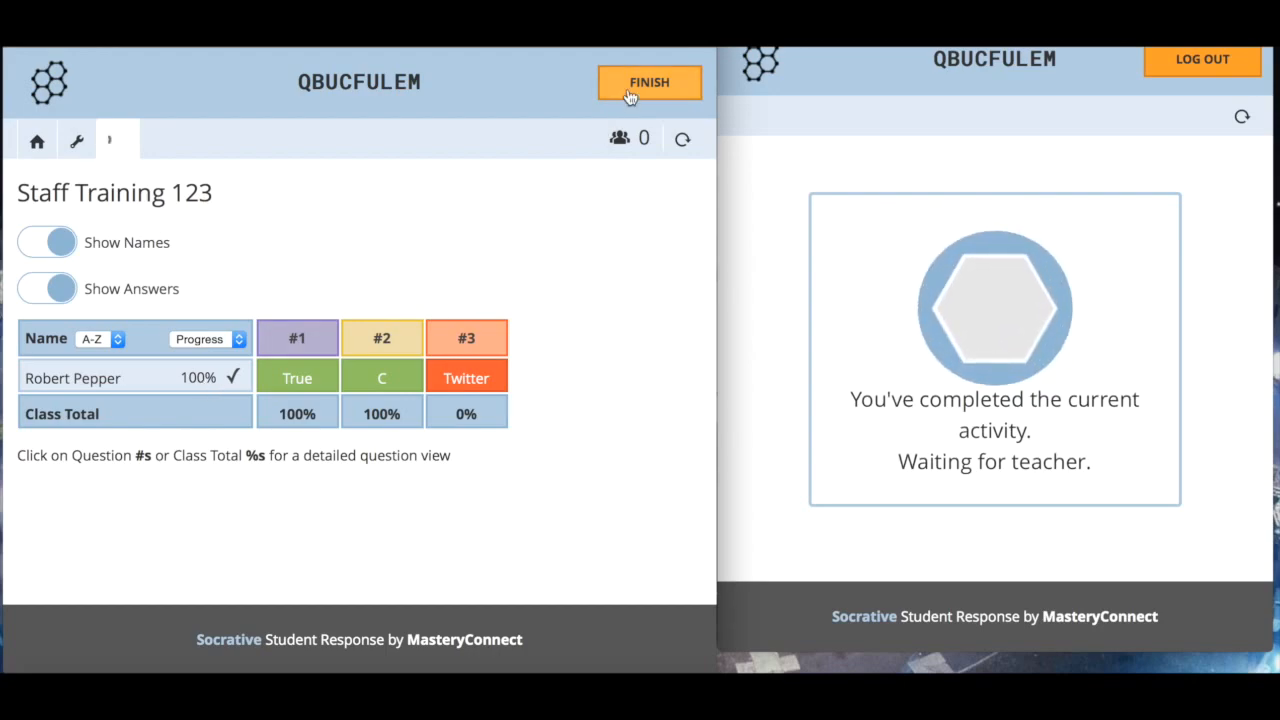
# Finish the quiz via Get Reports, enabling individual student and question-specific PDFs, and download
pyautogui.click(649, 82)
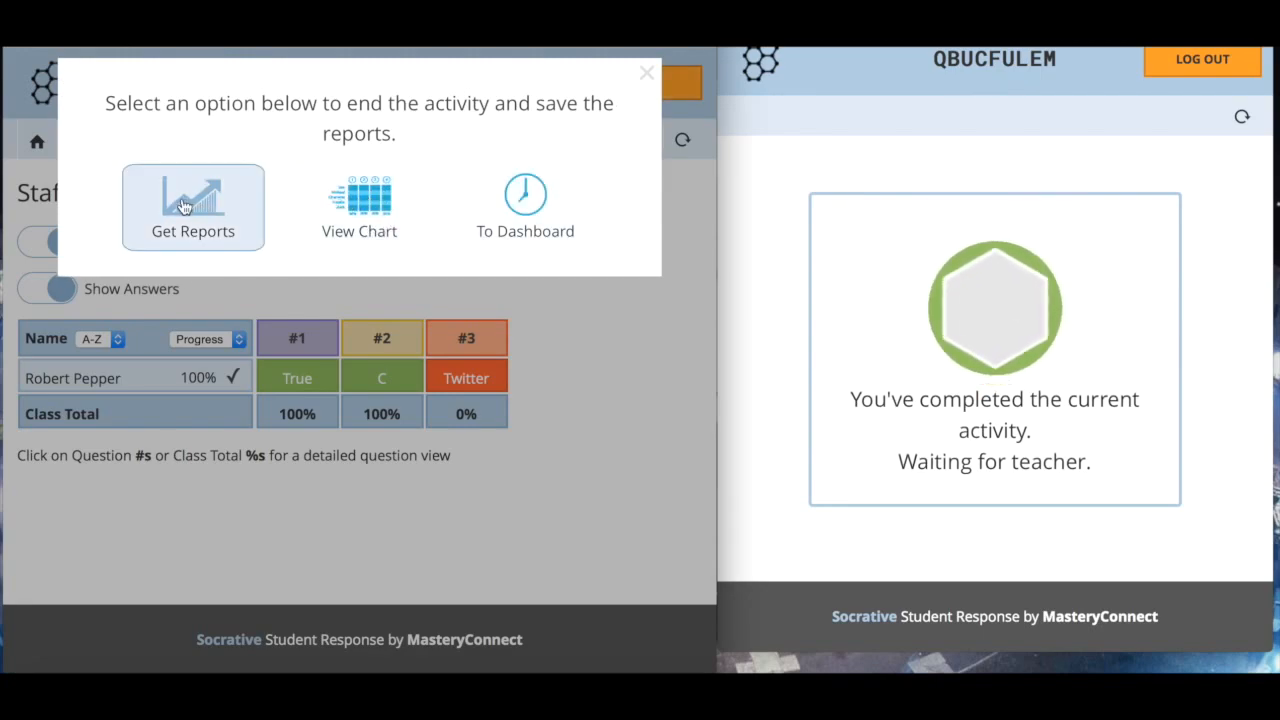
pyautogui.click(193, 200)
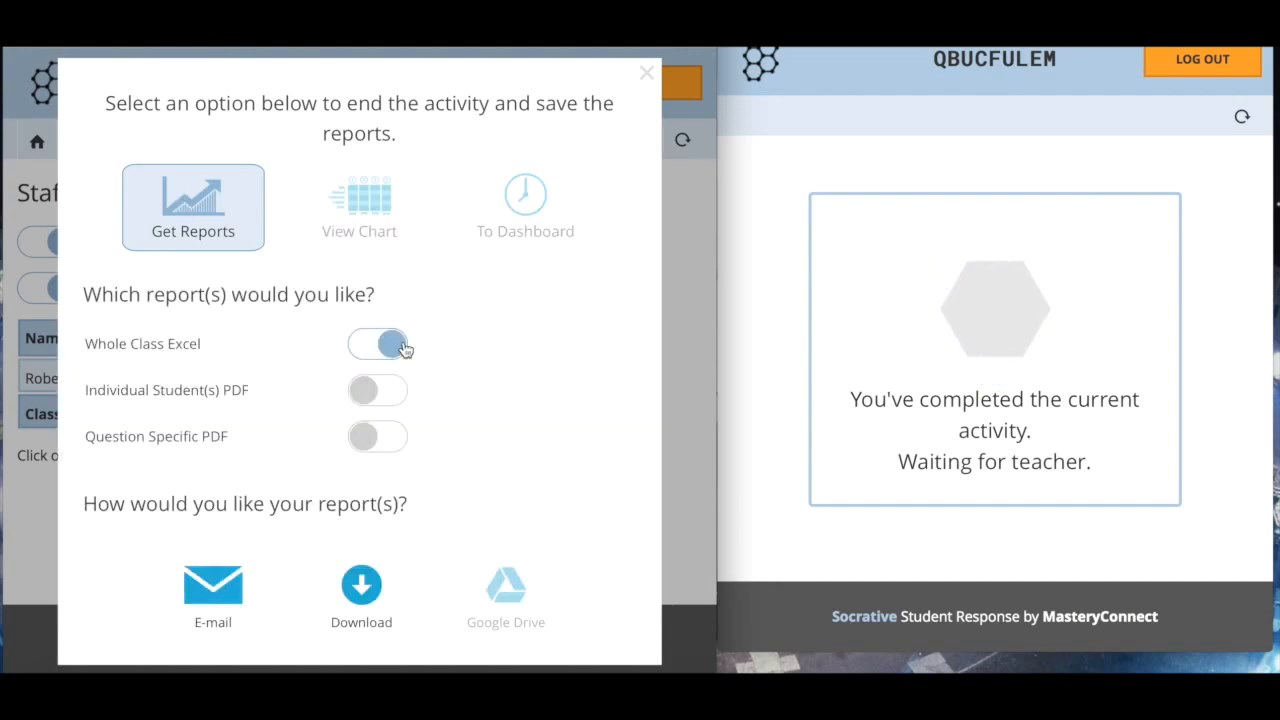
pyautogui.click(377, 390)
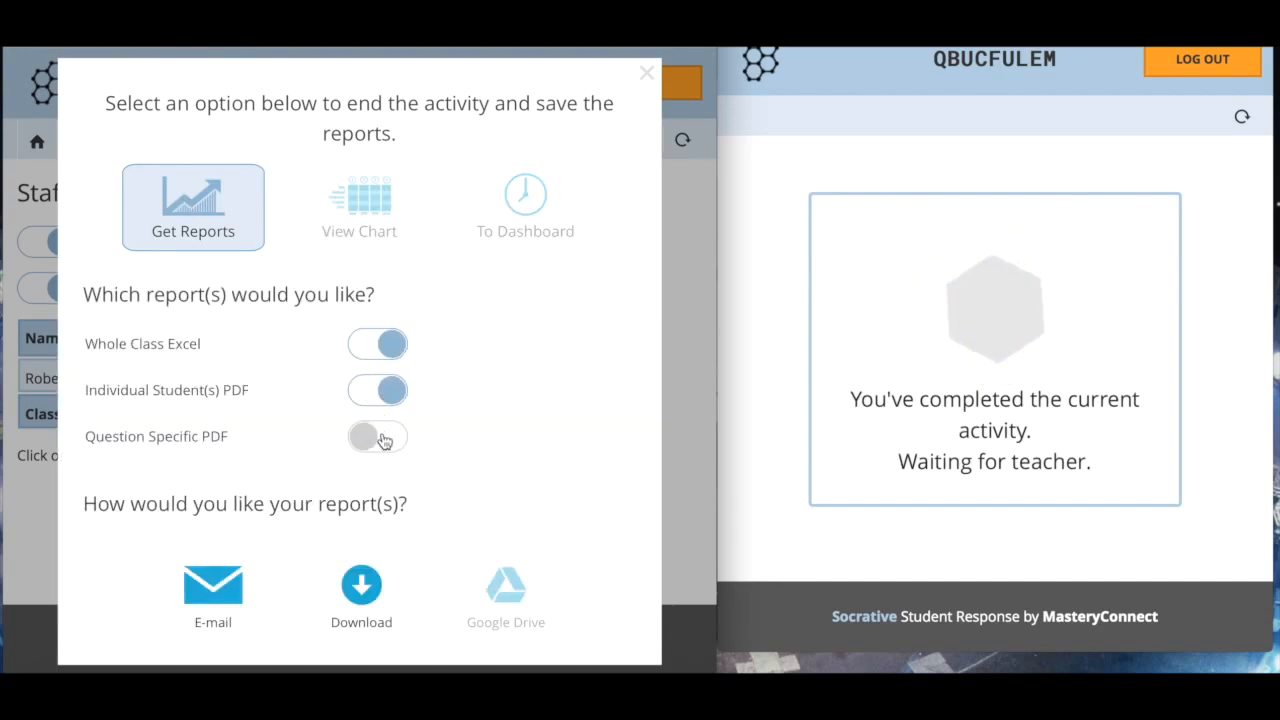
pyautogui.click(377, 436)
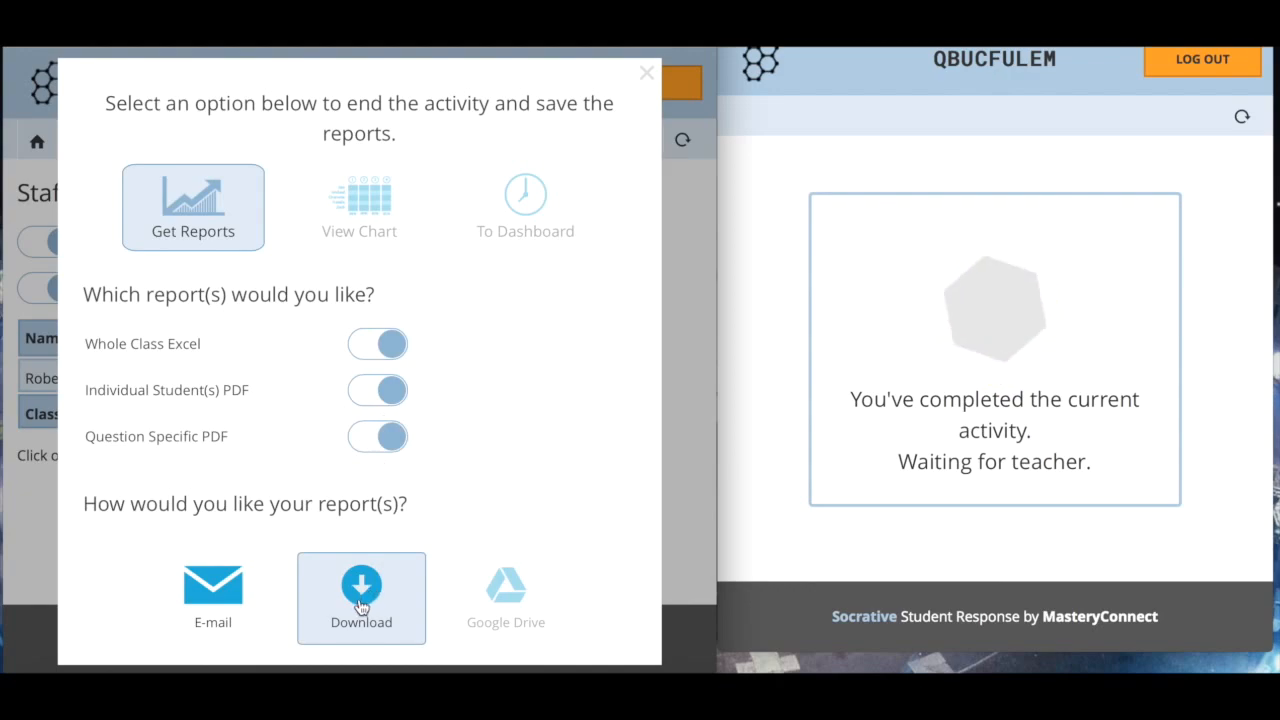
pyautogui.click(361, 597)
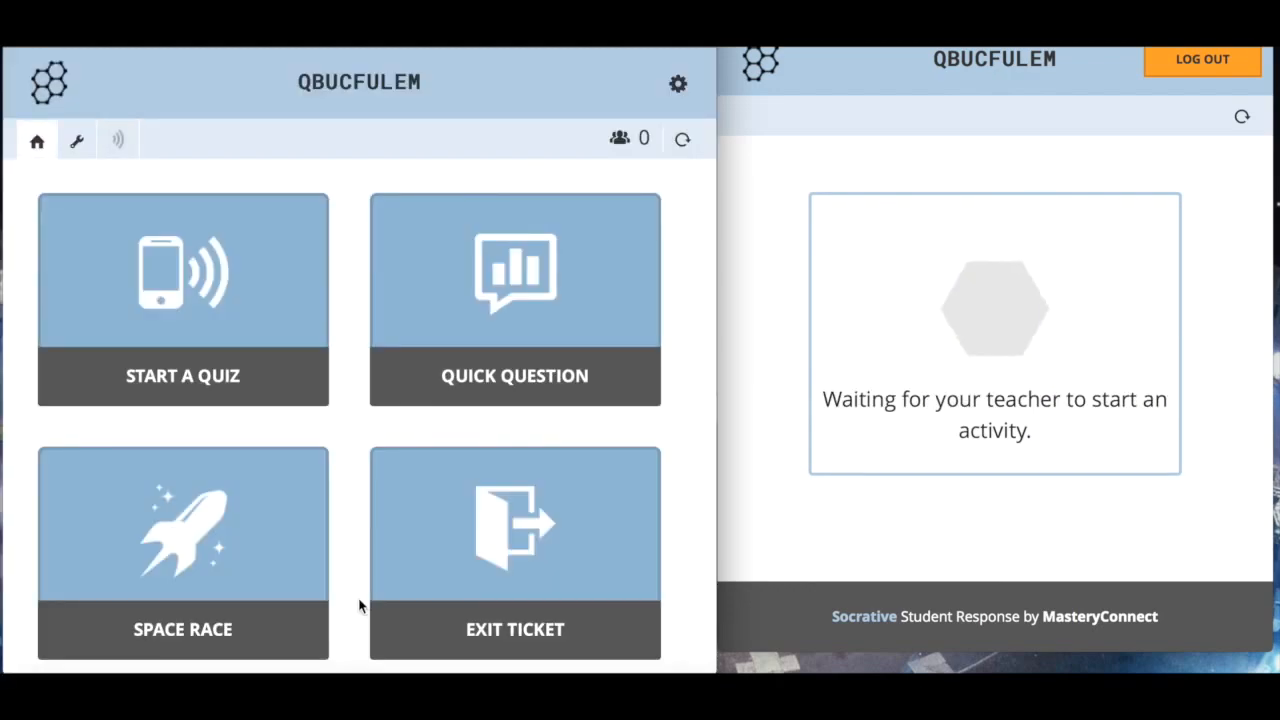
pyautogui.moveTo(405, 348)
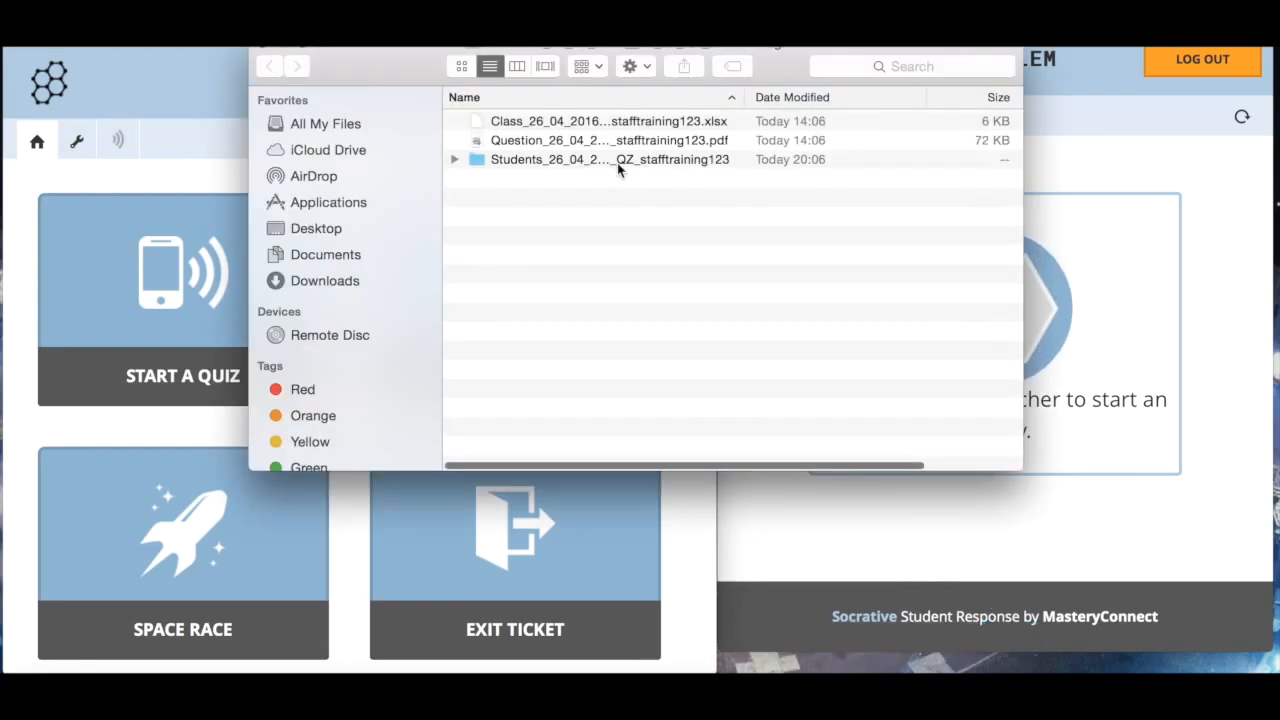
pyautogui.moveTo(615, 128)
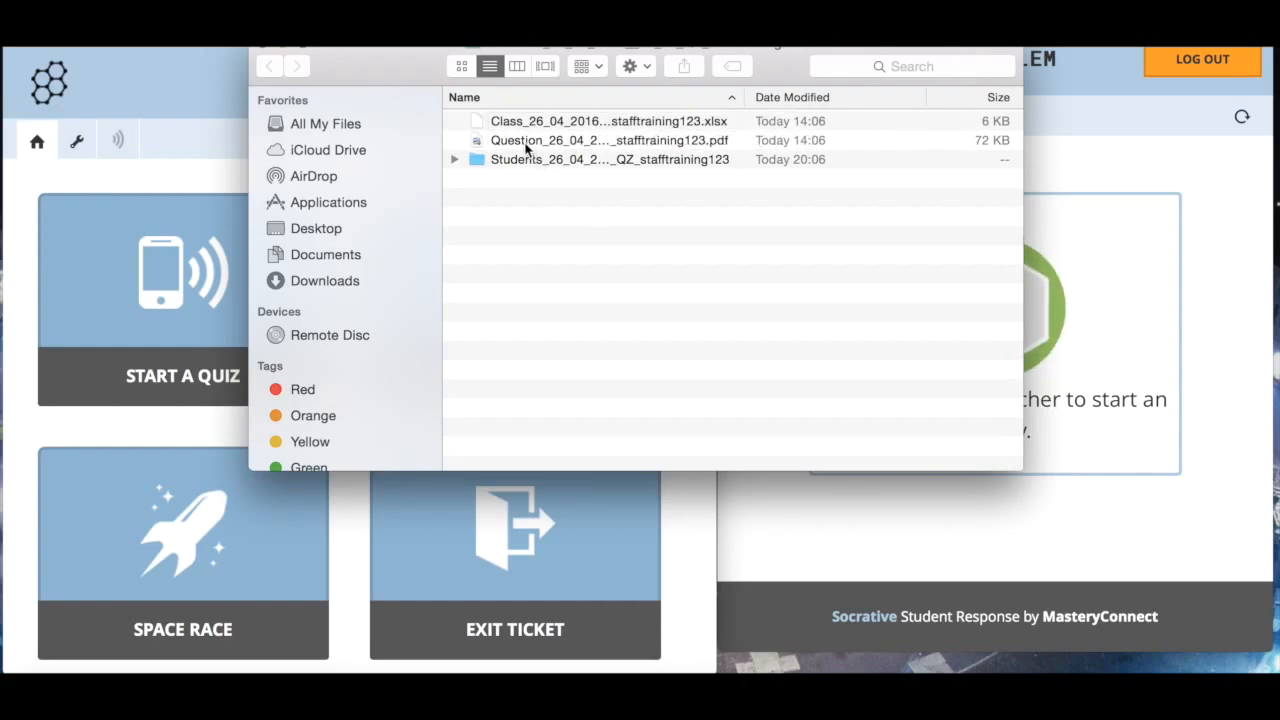
# Open the Question_…pdf in Preview and scroll through the three questions' answer tallies
pyautogui.doubleClick(609, 140)
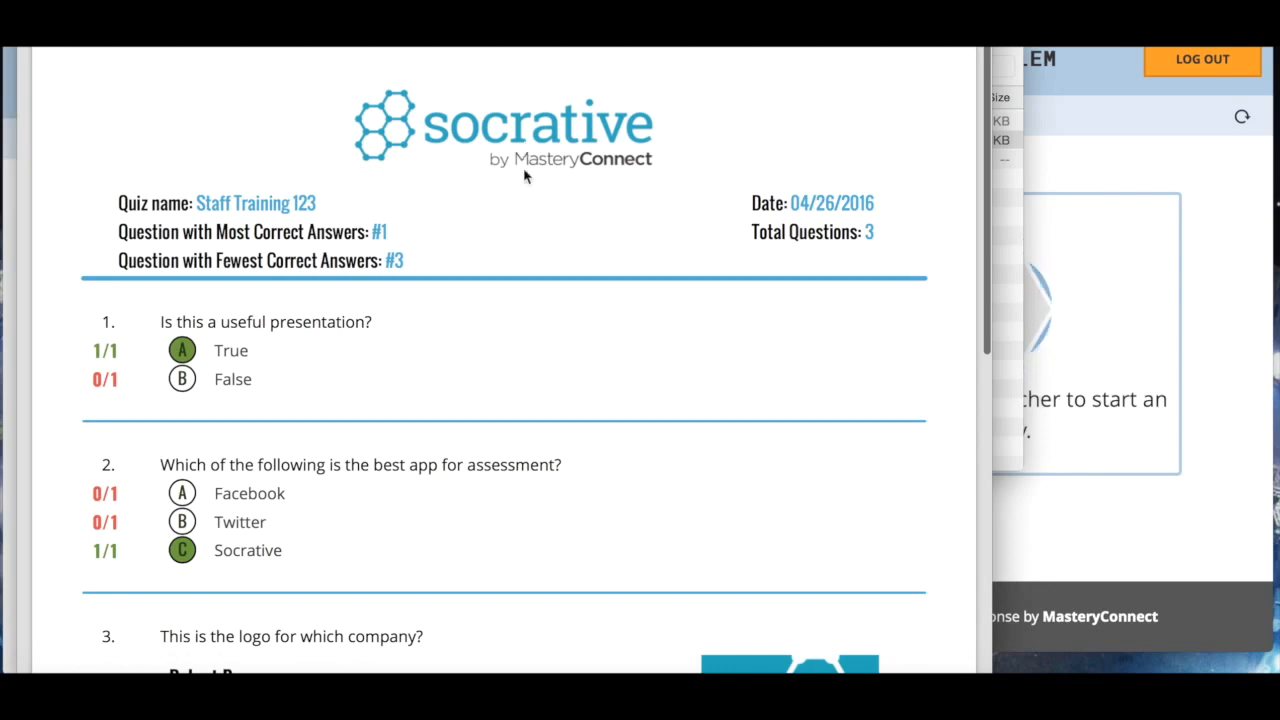
pyautogui.scroll(3)
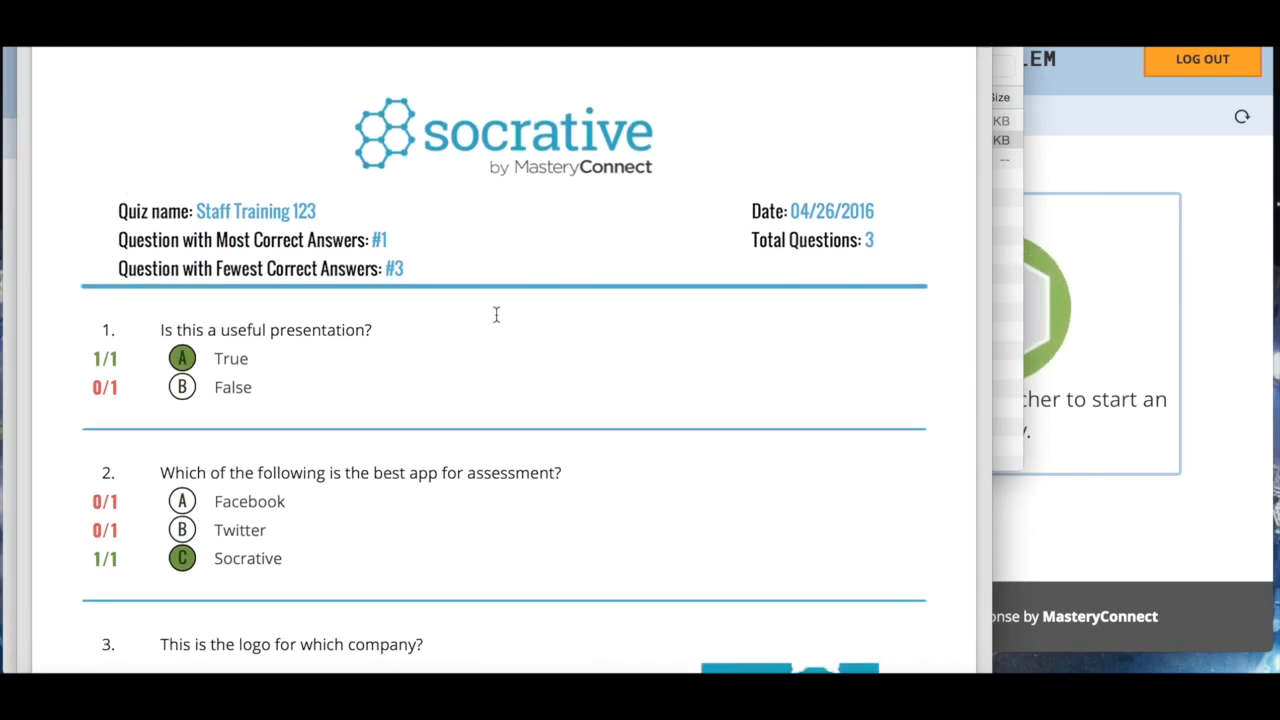
pyautogui.scroll(-3)
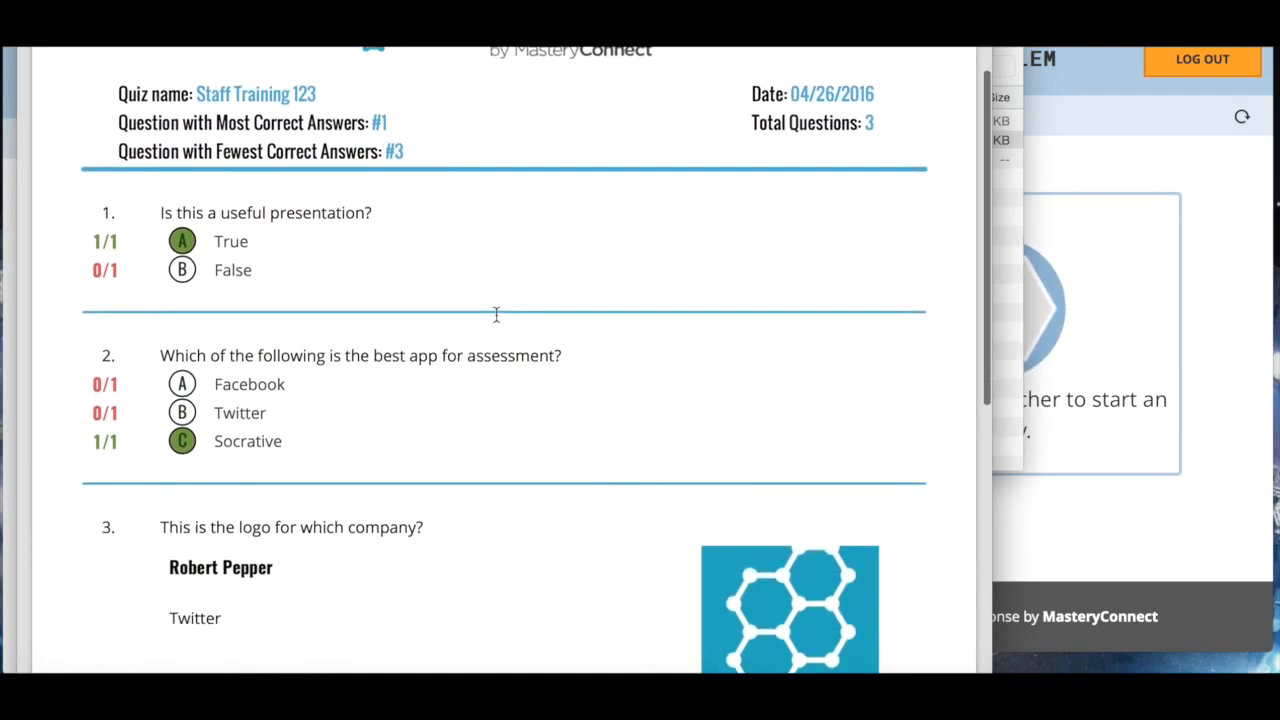
pyautogui.scroll(-3)
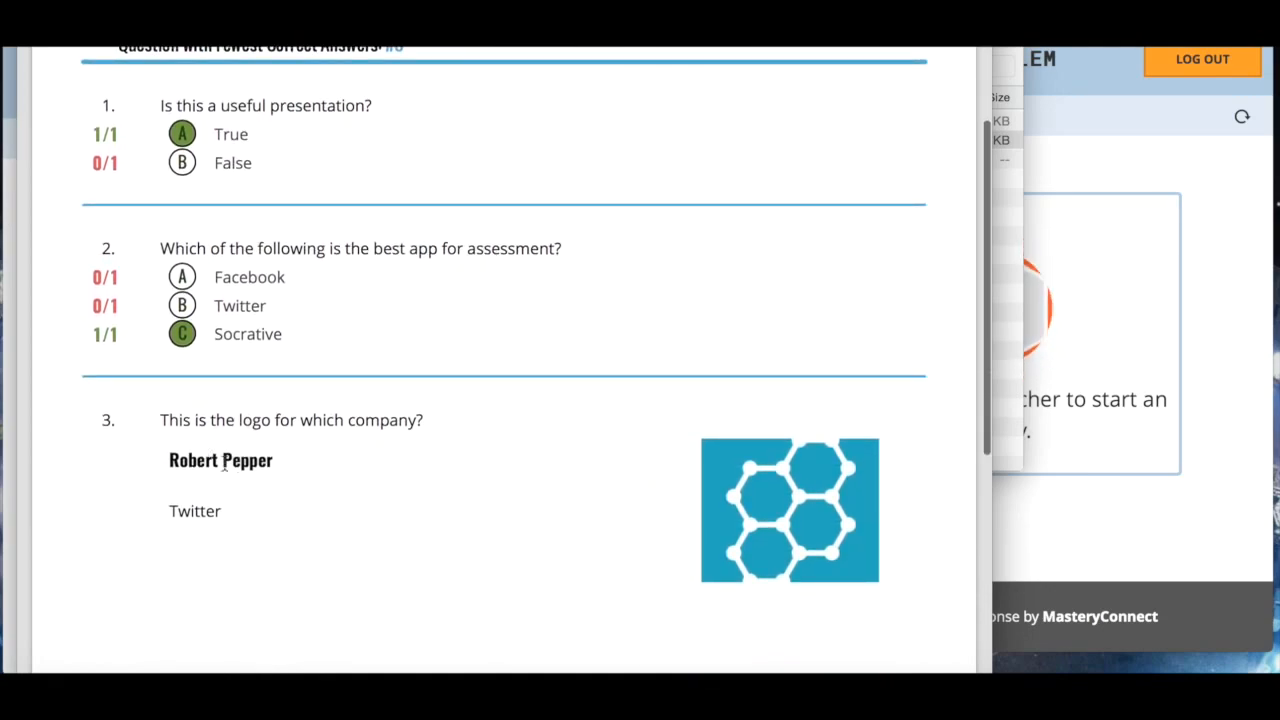
pyautogui.moveTo(240, 580)
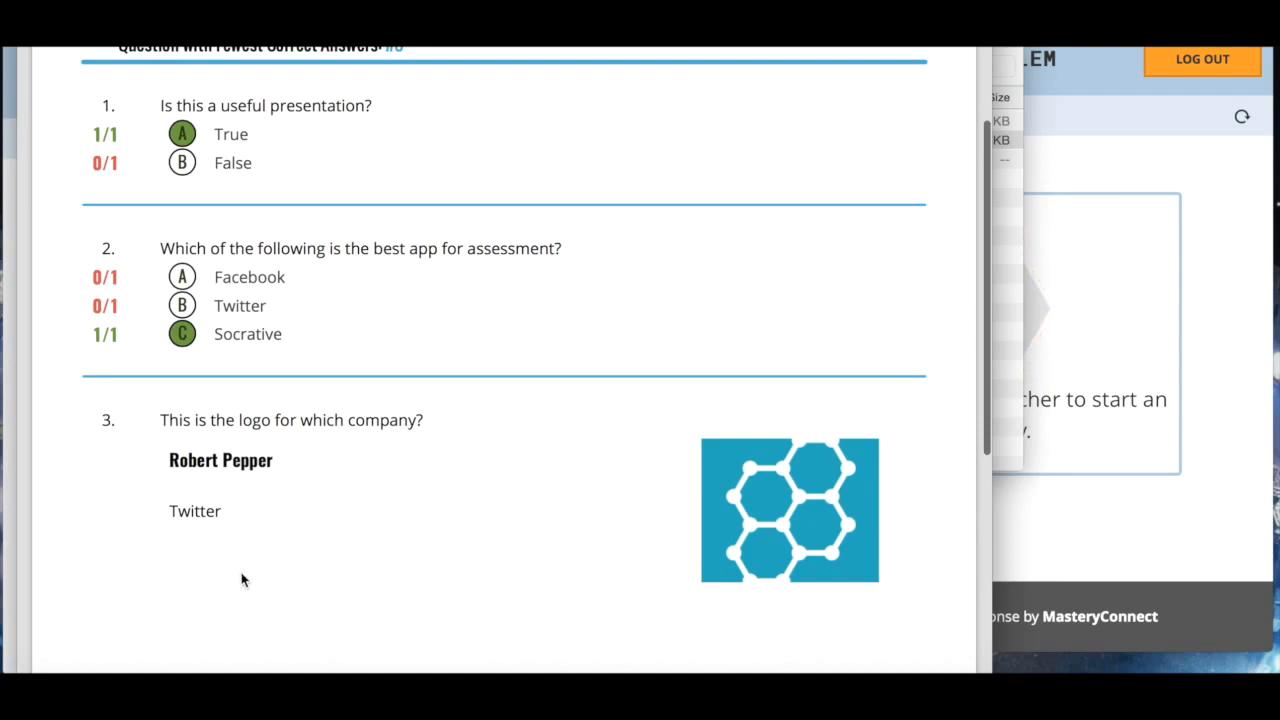
pyautogui.scroll(3)
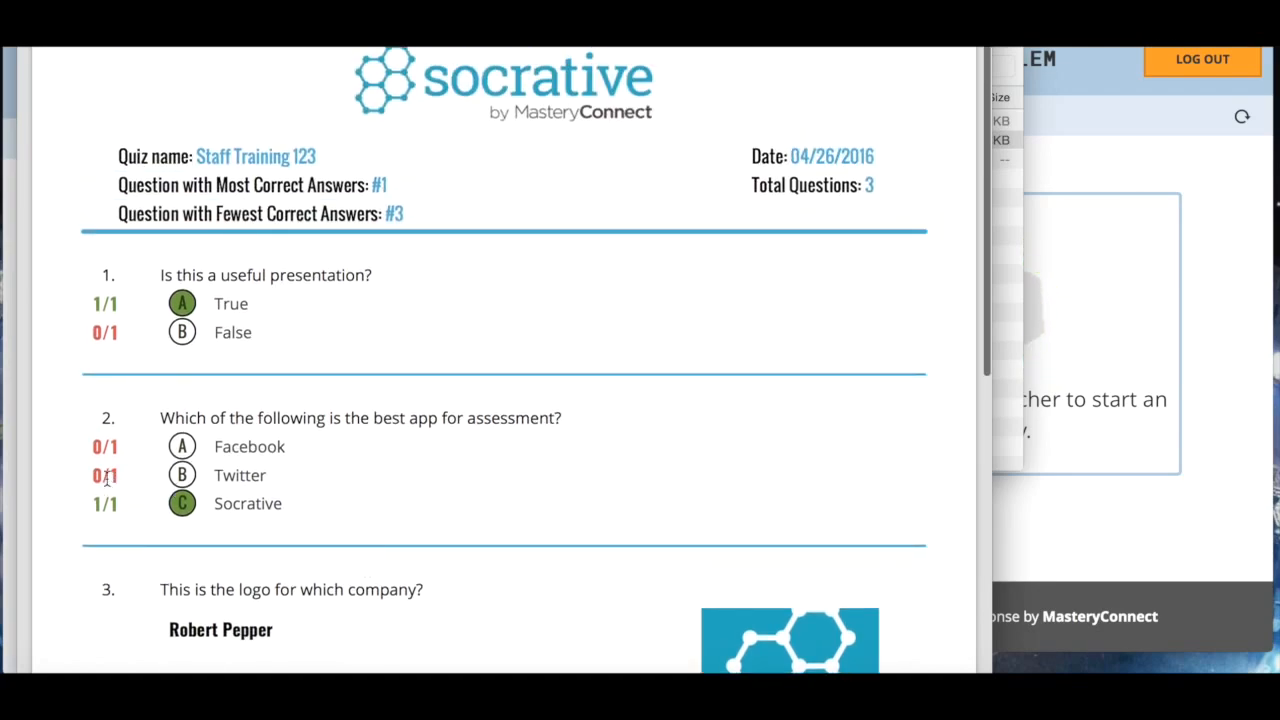
pyautogui.scroll(3)
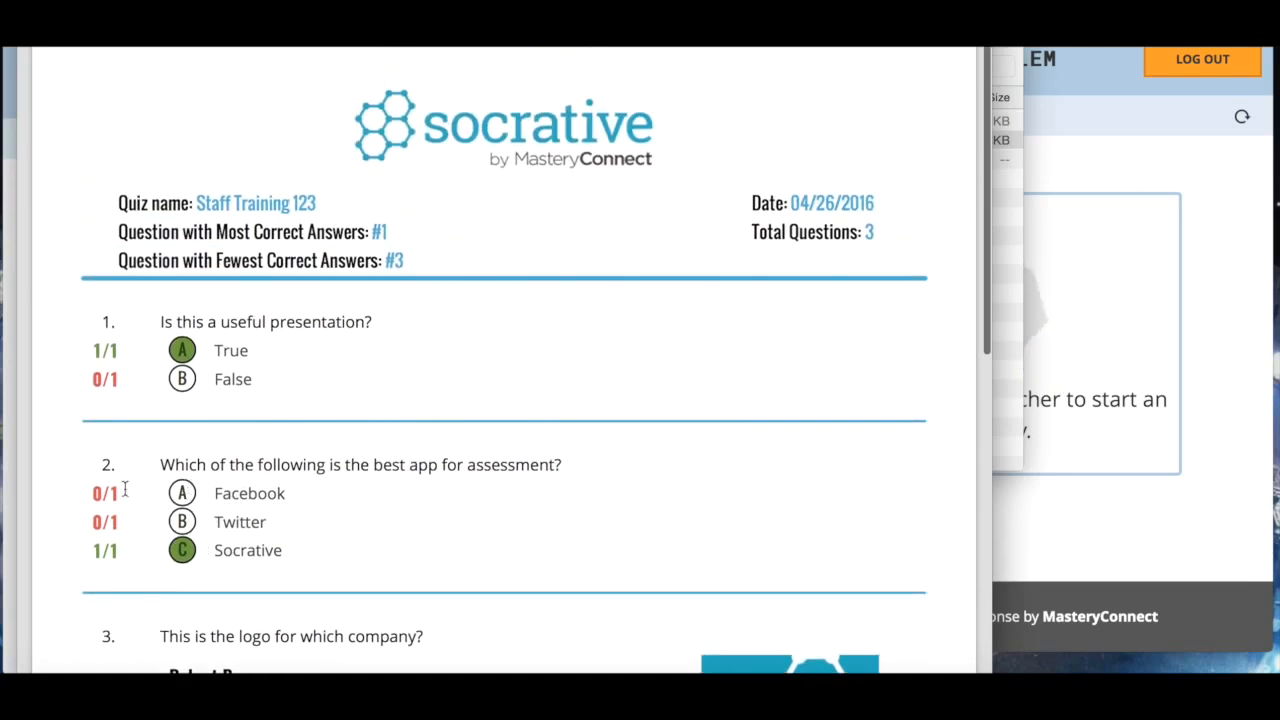
pyautogui.scroll(3)
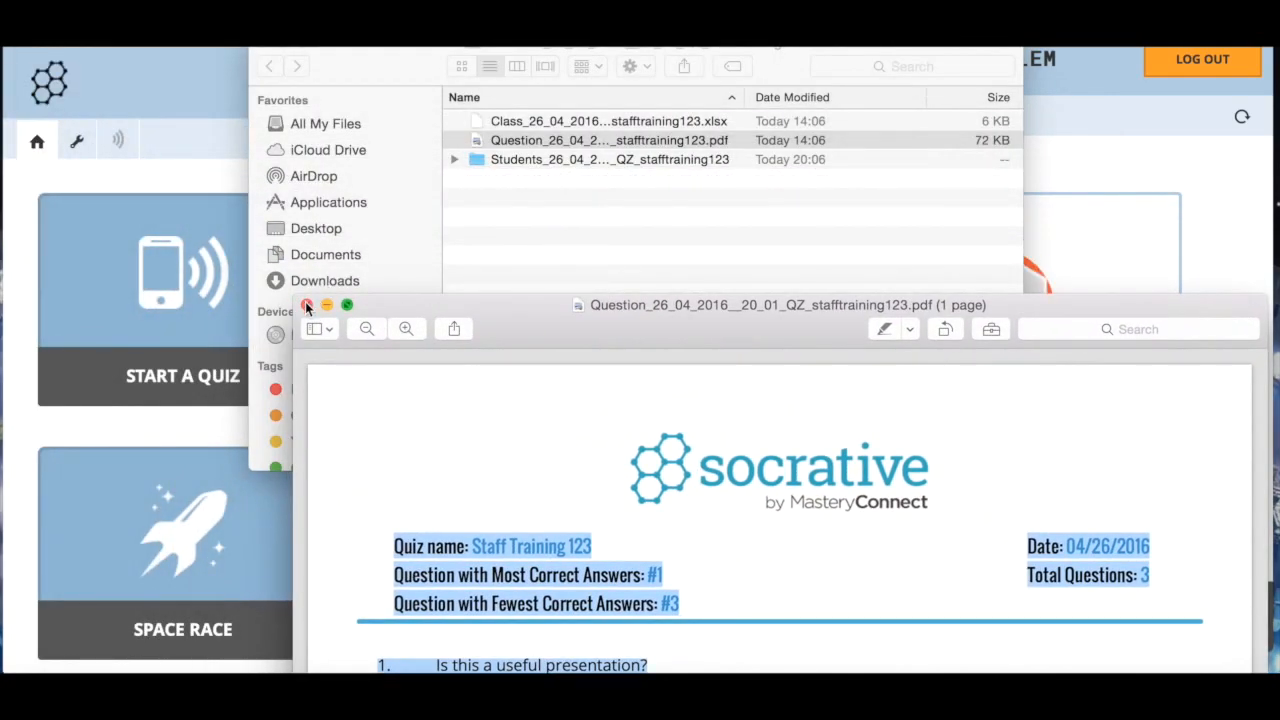
pyautogui.click(307, 305)
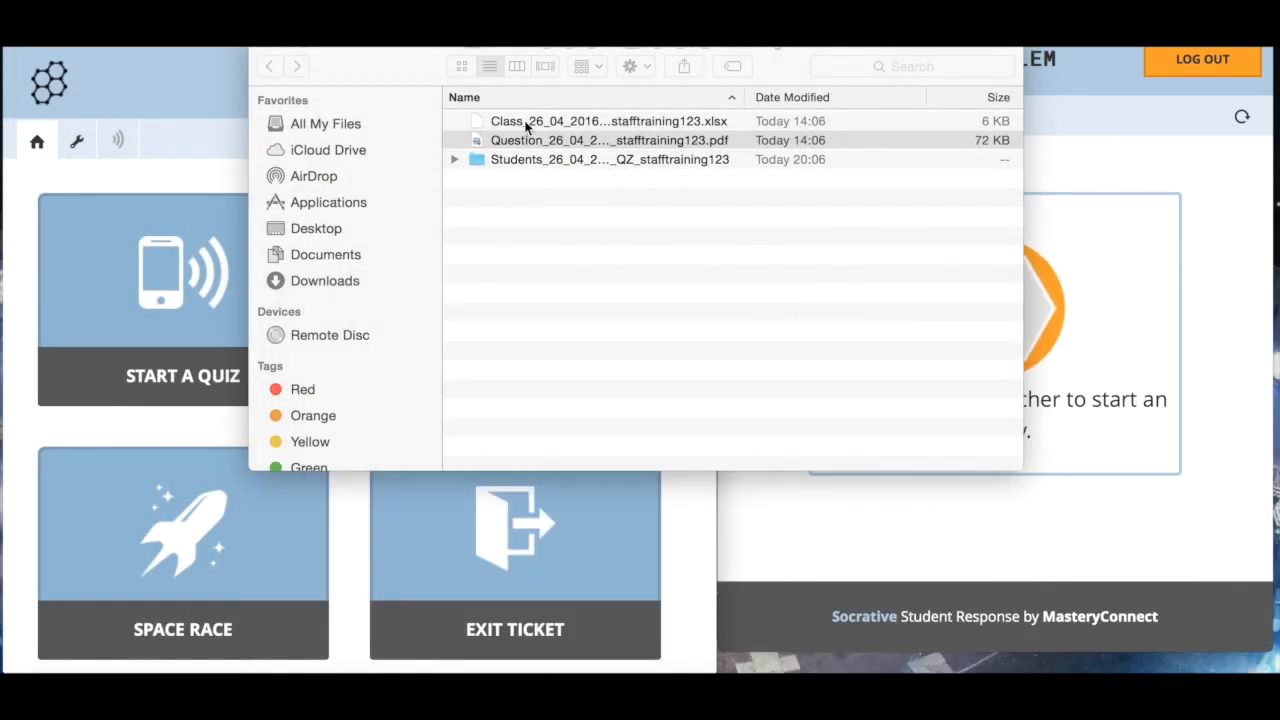
pyautogui.click(608, 120)
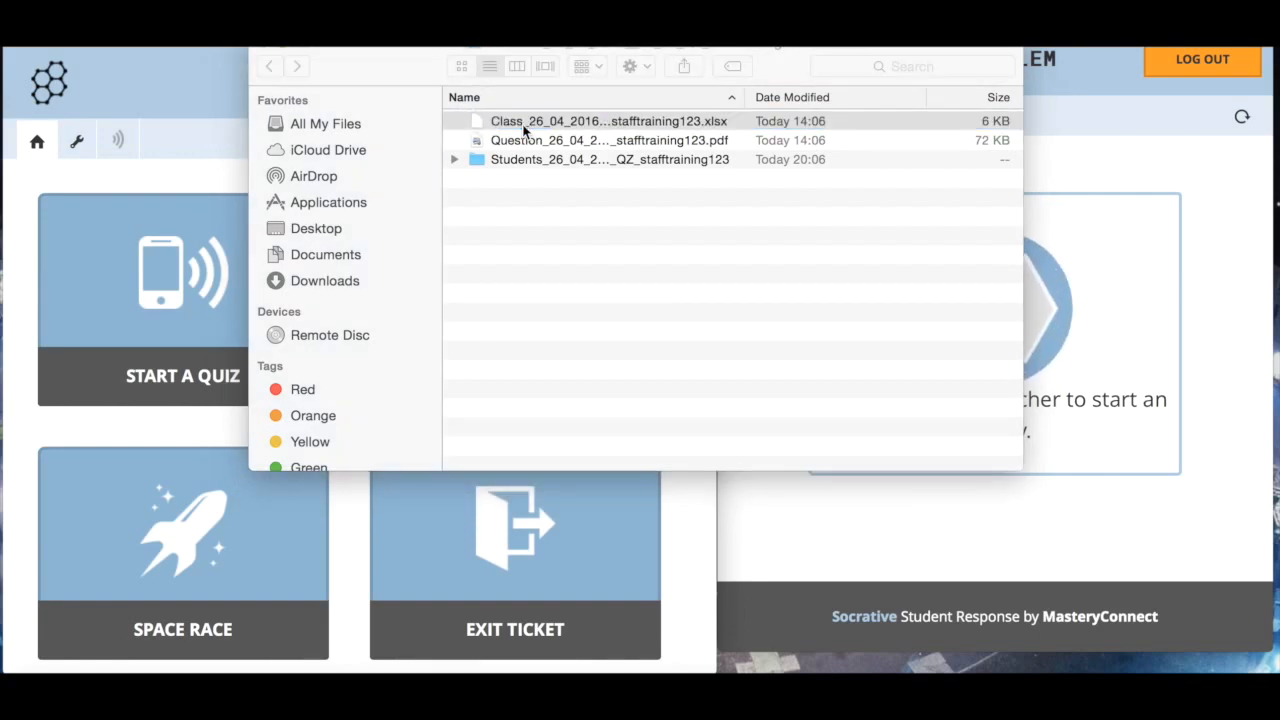
pyautogui.doubleClick(609, 120)
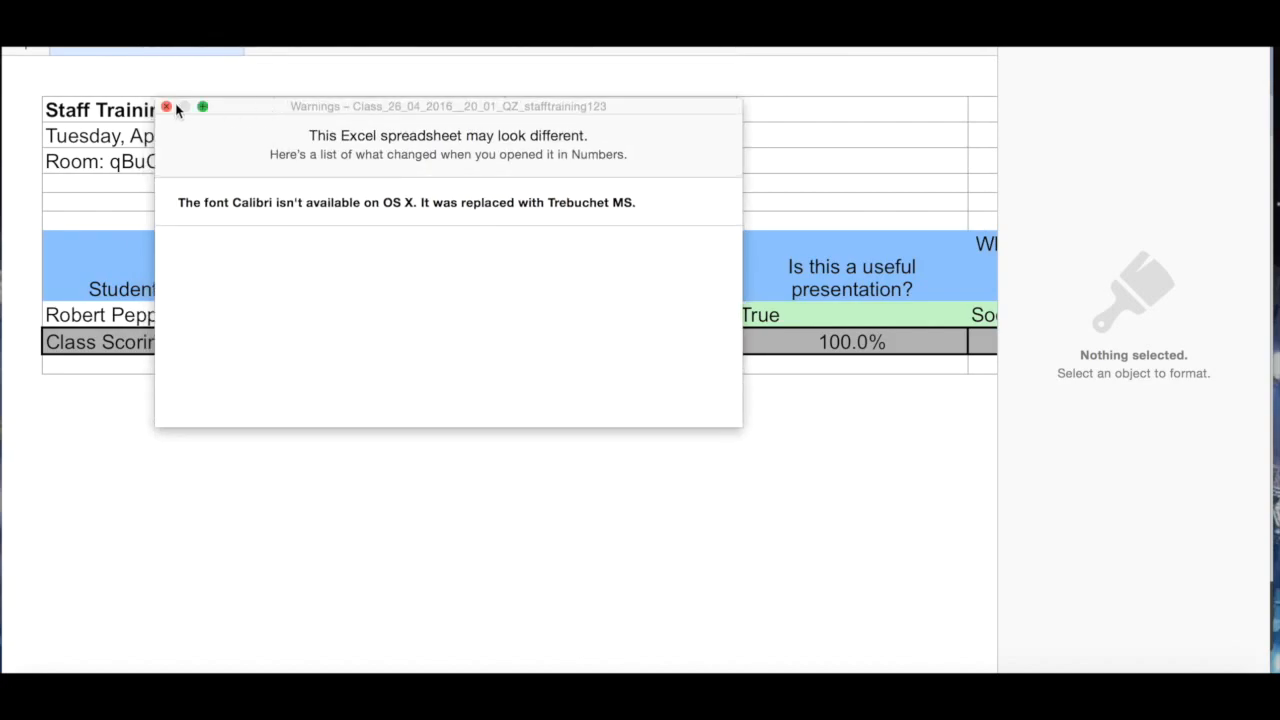
pyautogui.click(167, 107)
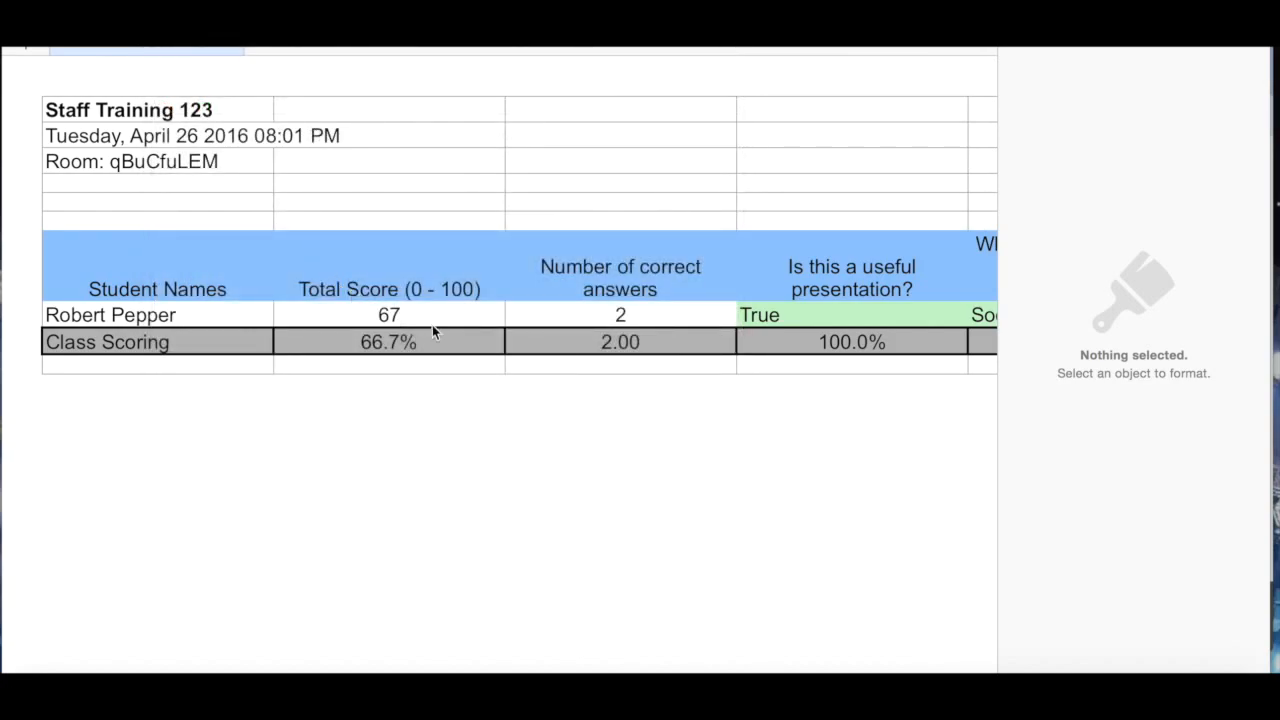
pyautogui.hscroll(3)
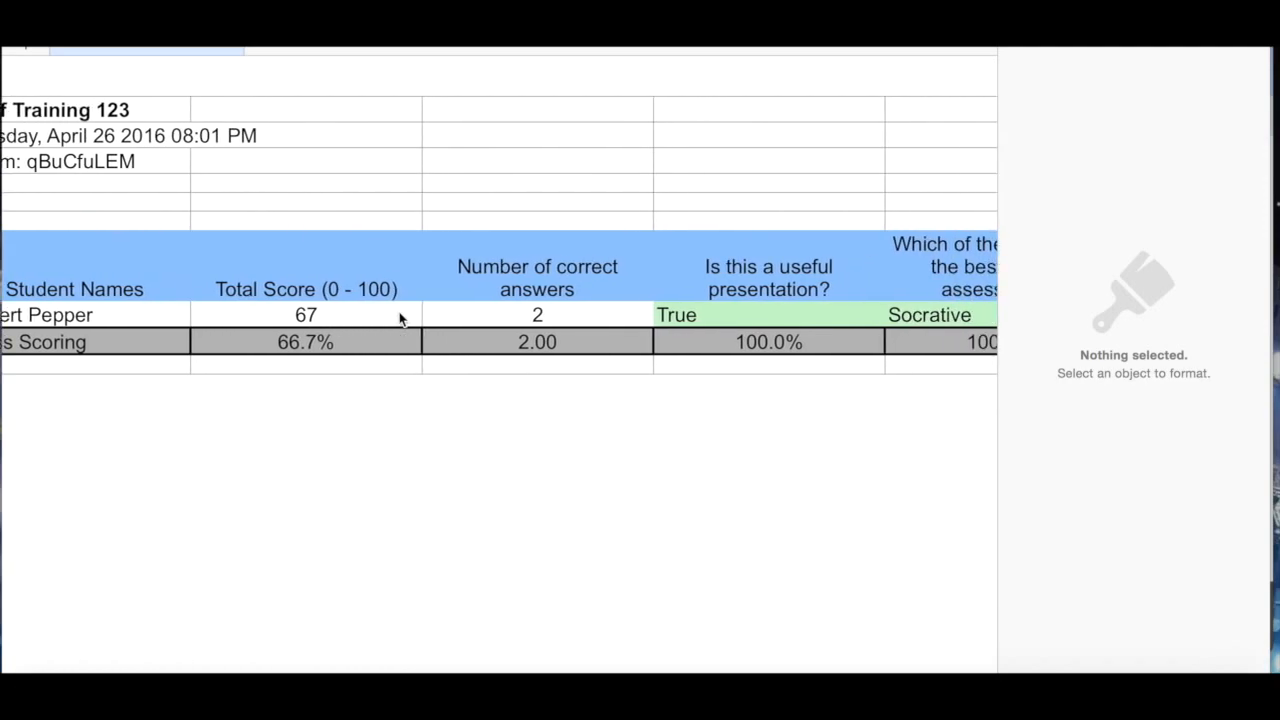
pyautogui.hscroll(3)
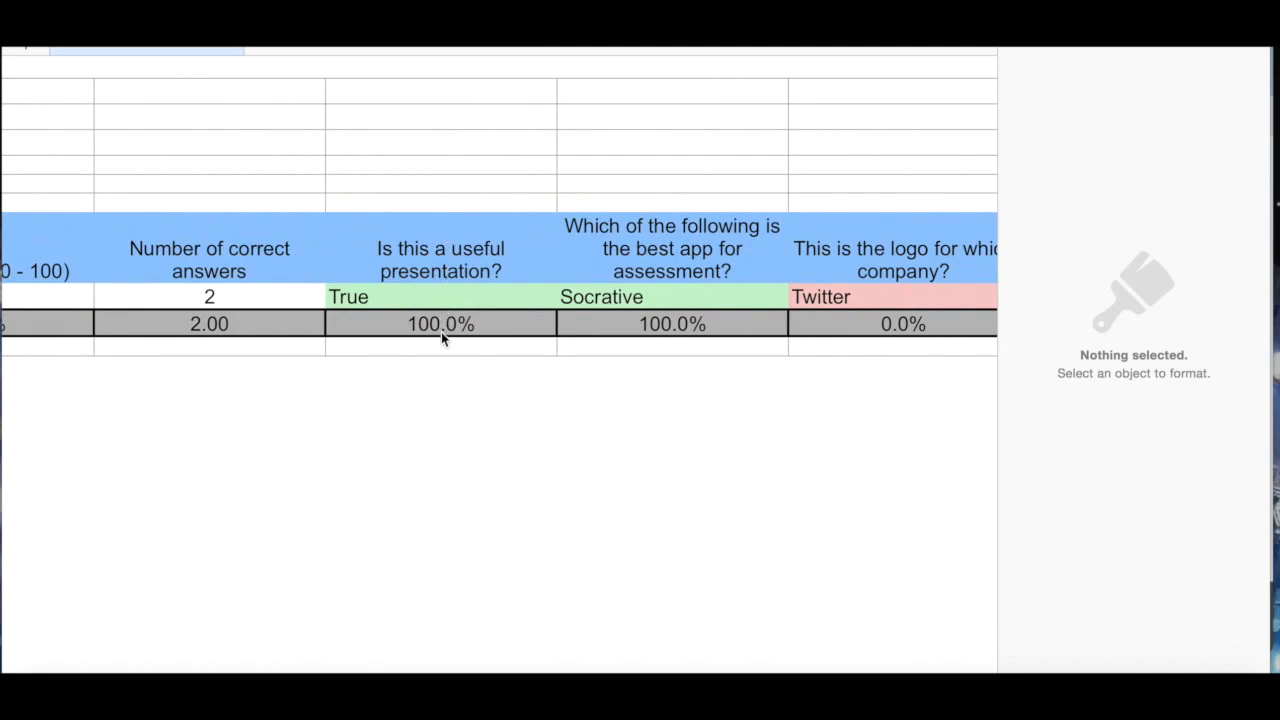
pyautogui.hscroll(-3)
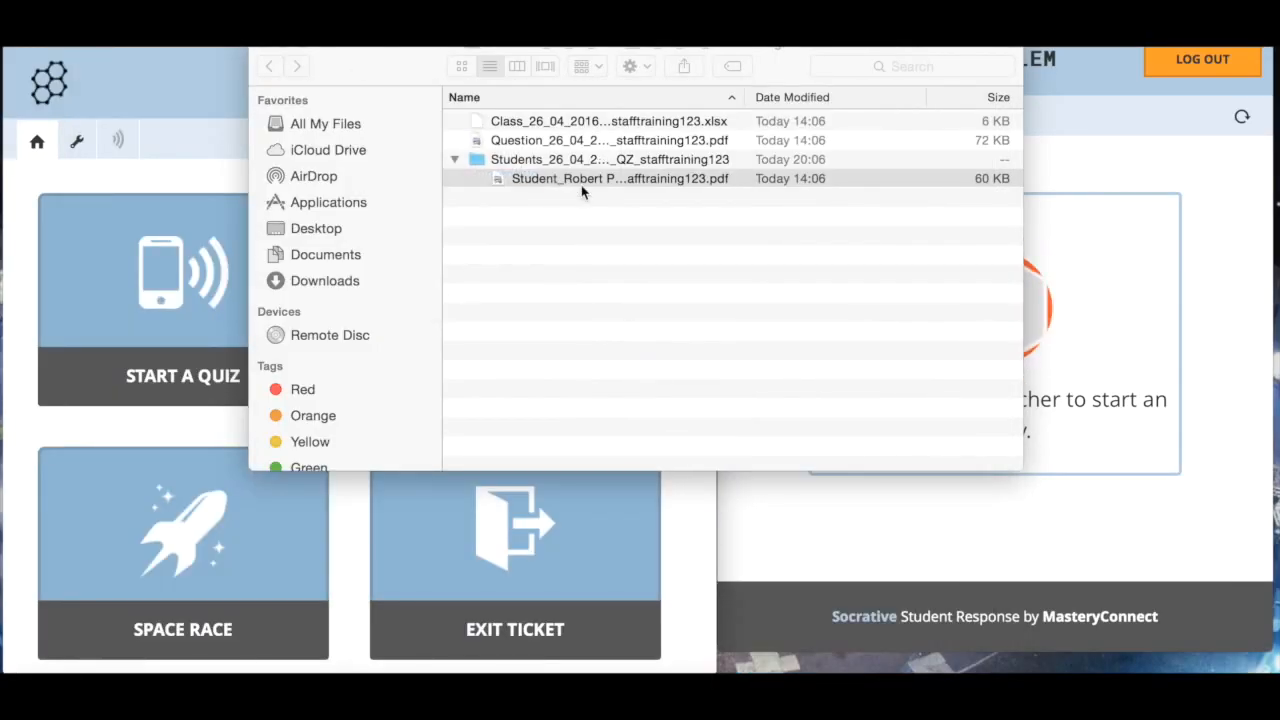
pyautogui.doubleClick(620, 178)
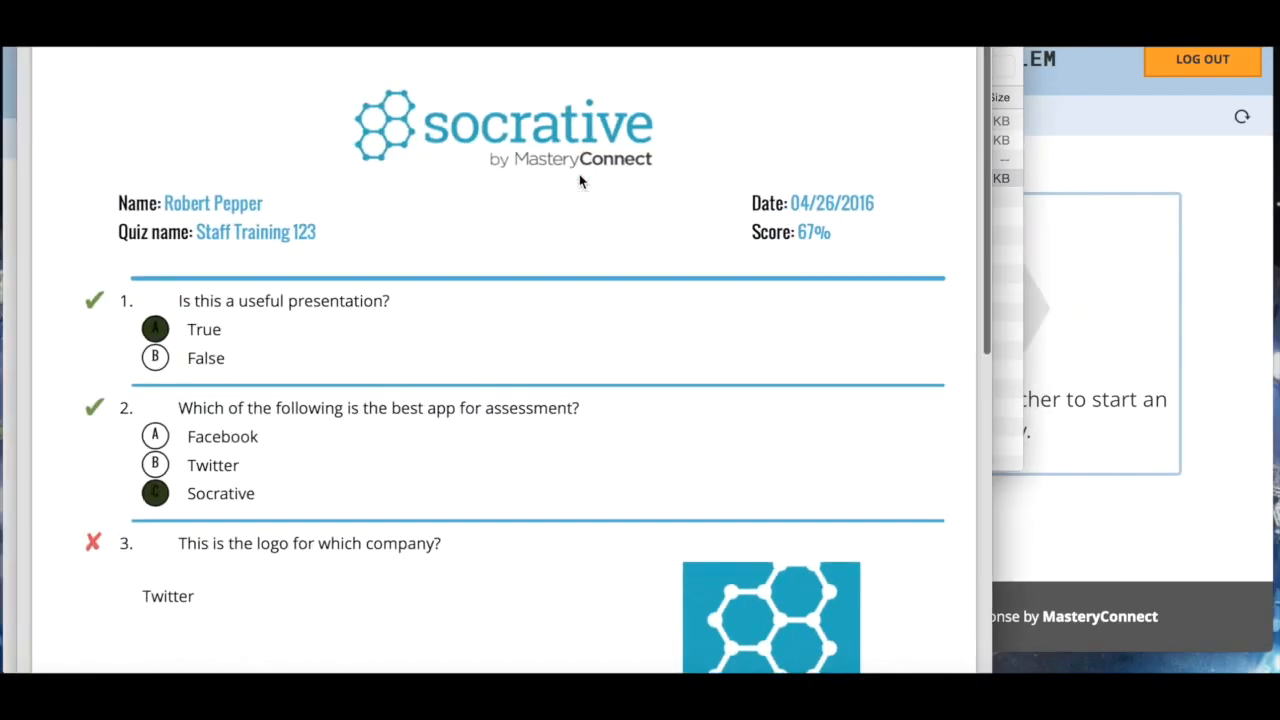
pyautogui.moveTo(547, 294)
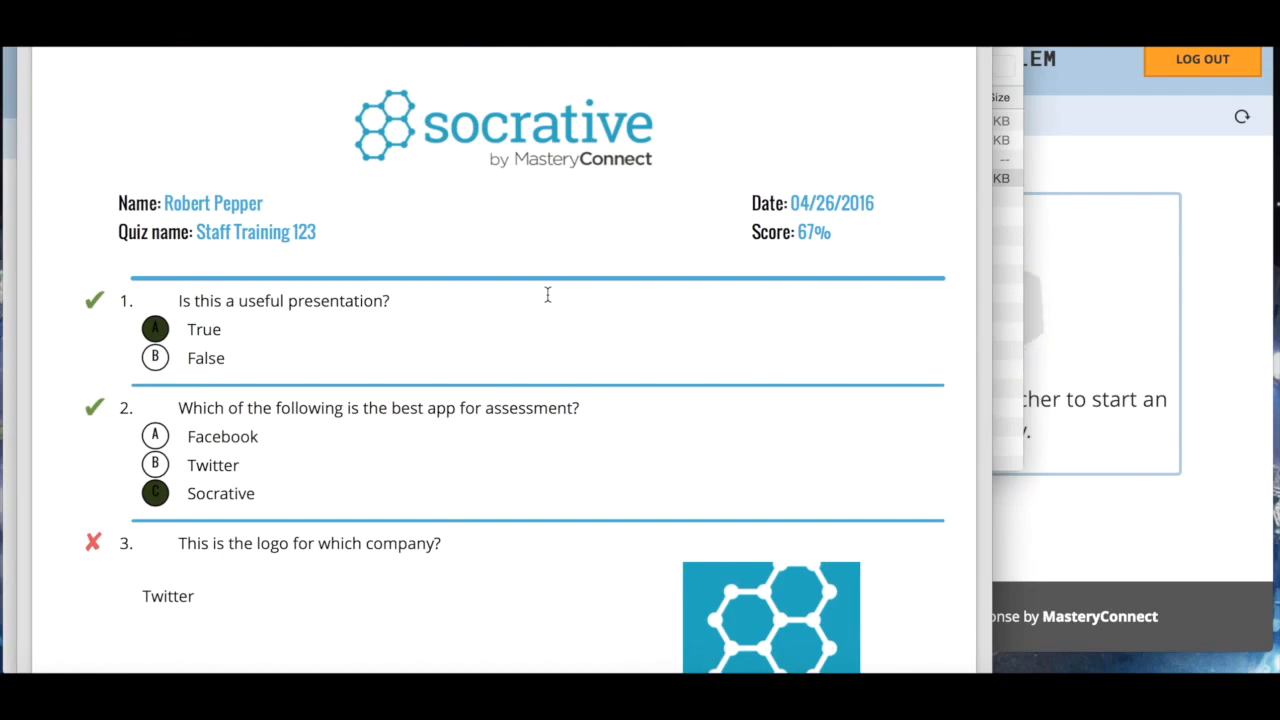
pyautogui.scroll(-3)
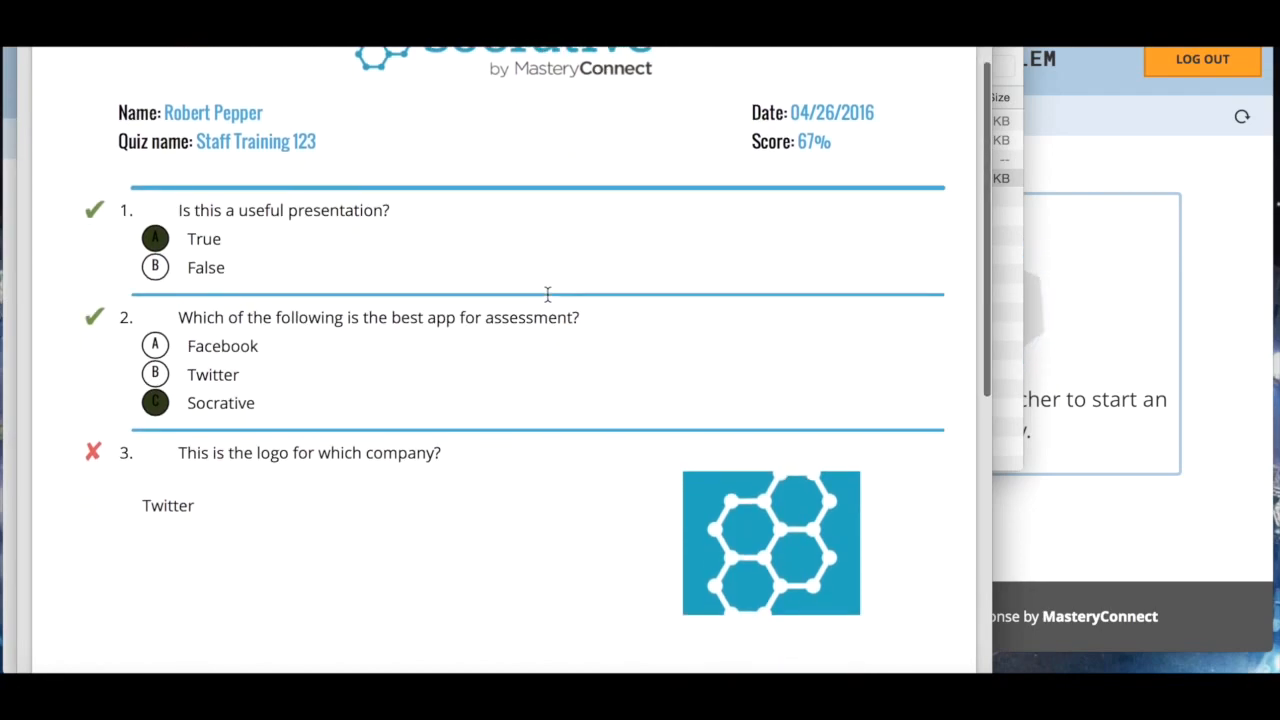
pyautogui.scroll(-3)
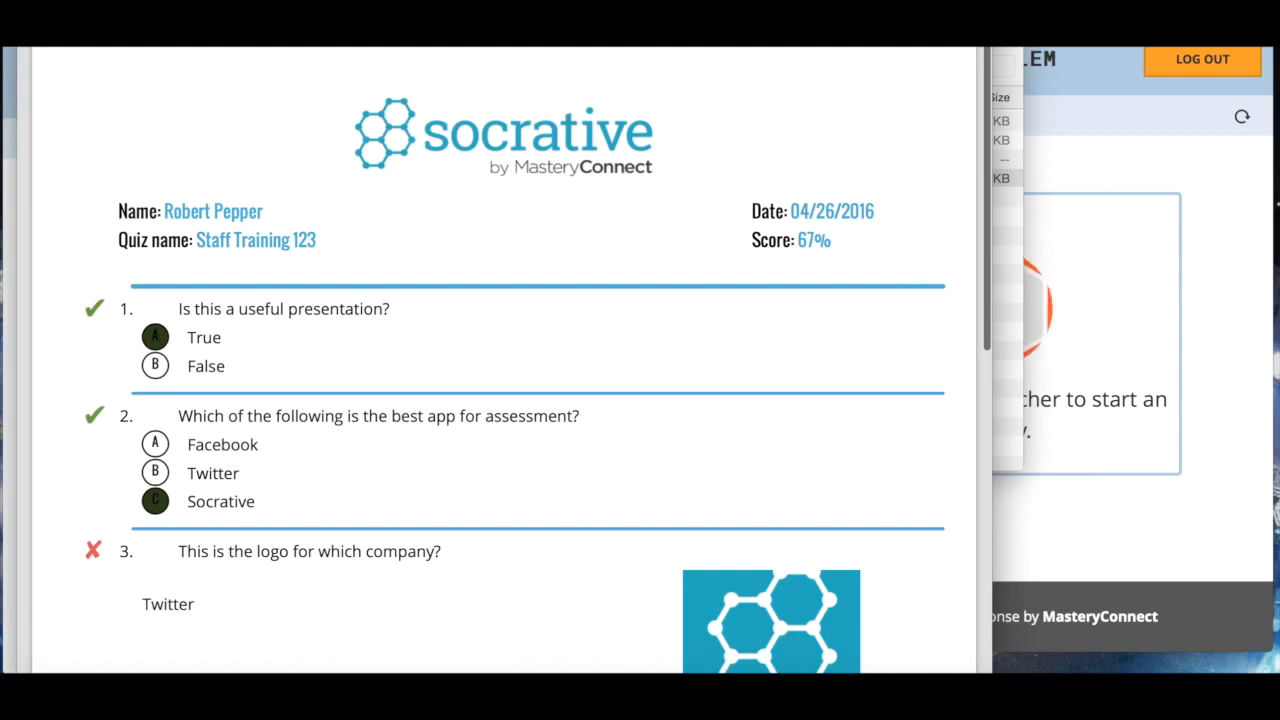
pyautogui.scroll(-3)
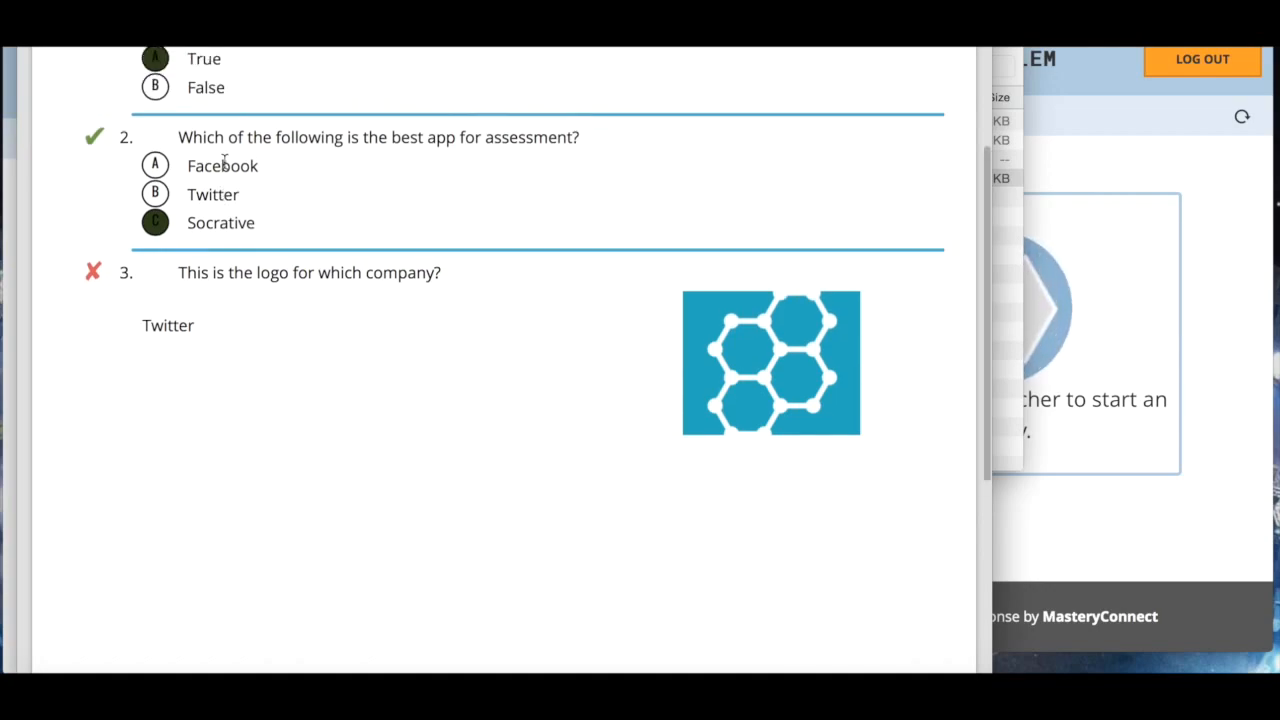
pyautogui.scroll(3)
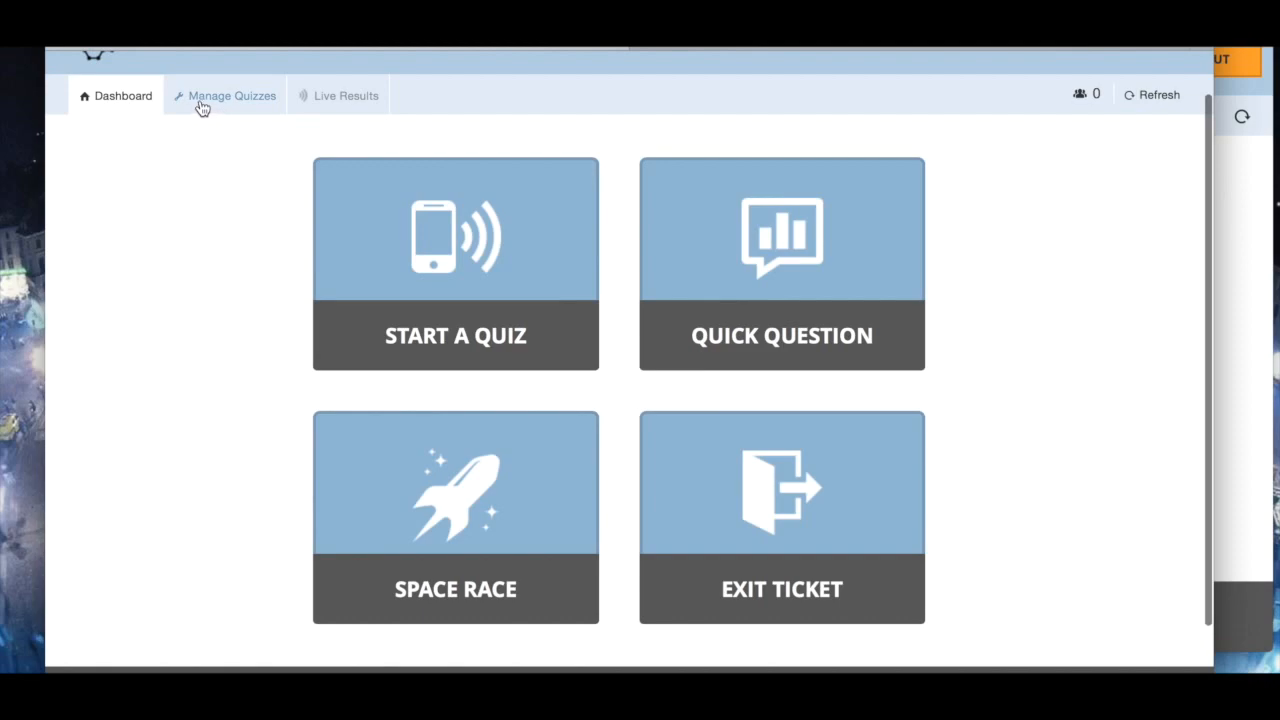
# Download the Whole Class Excel and Individual Student PDF reports for the past OCR GCSE Unit 2 quiz
pyautogui.click(231, 95)
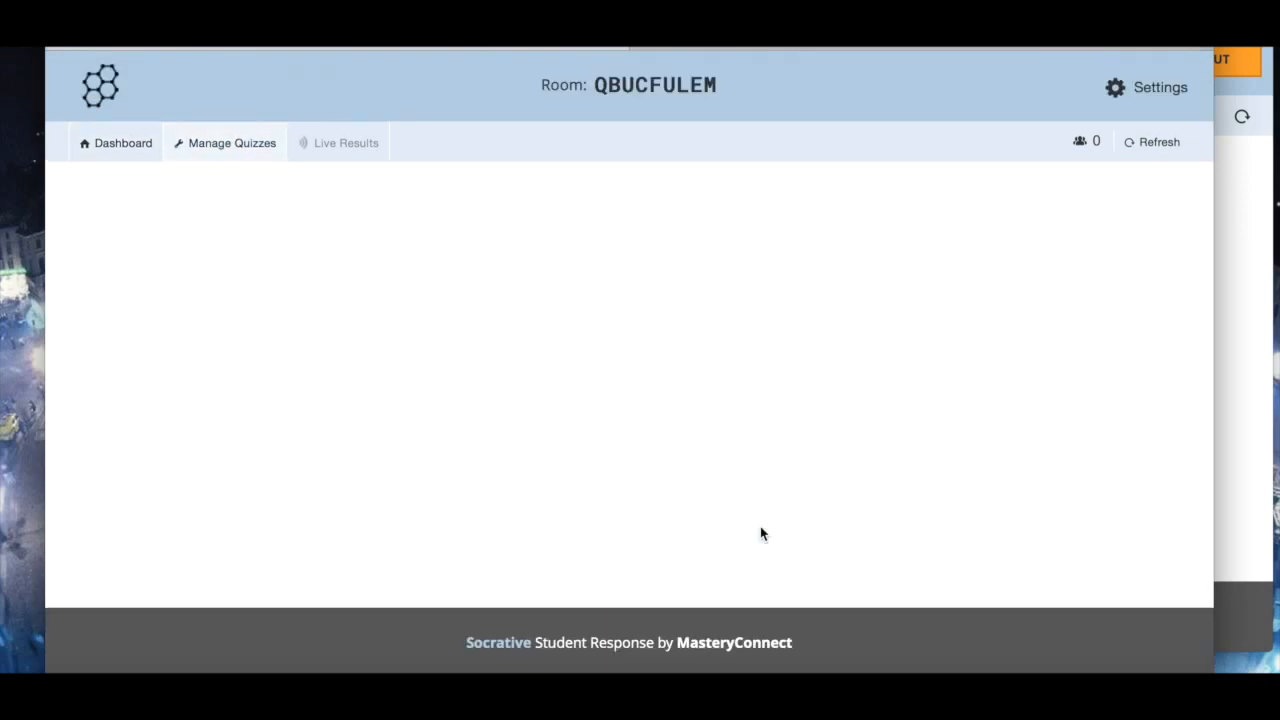
pyautogui.click(231, 142)
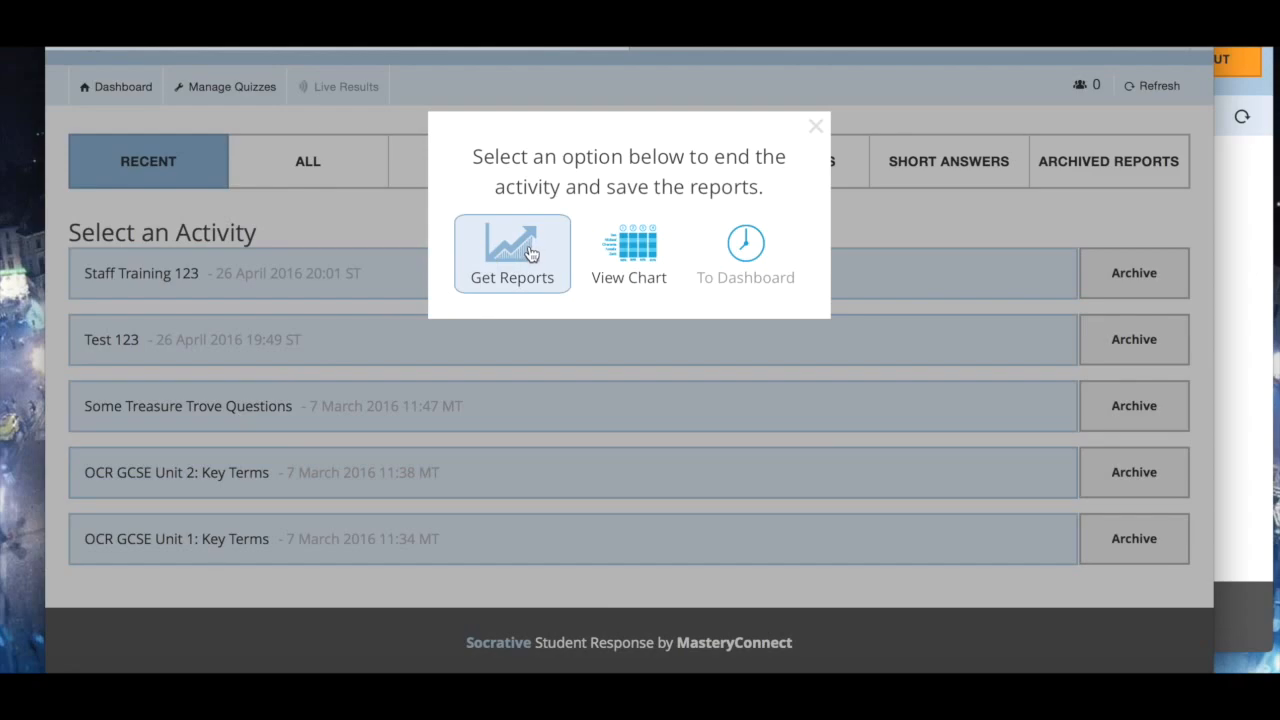
pyautogui.click(511, 253)
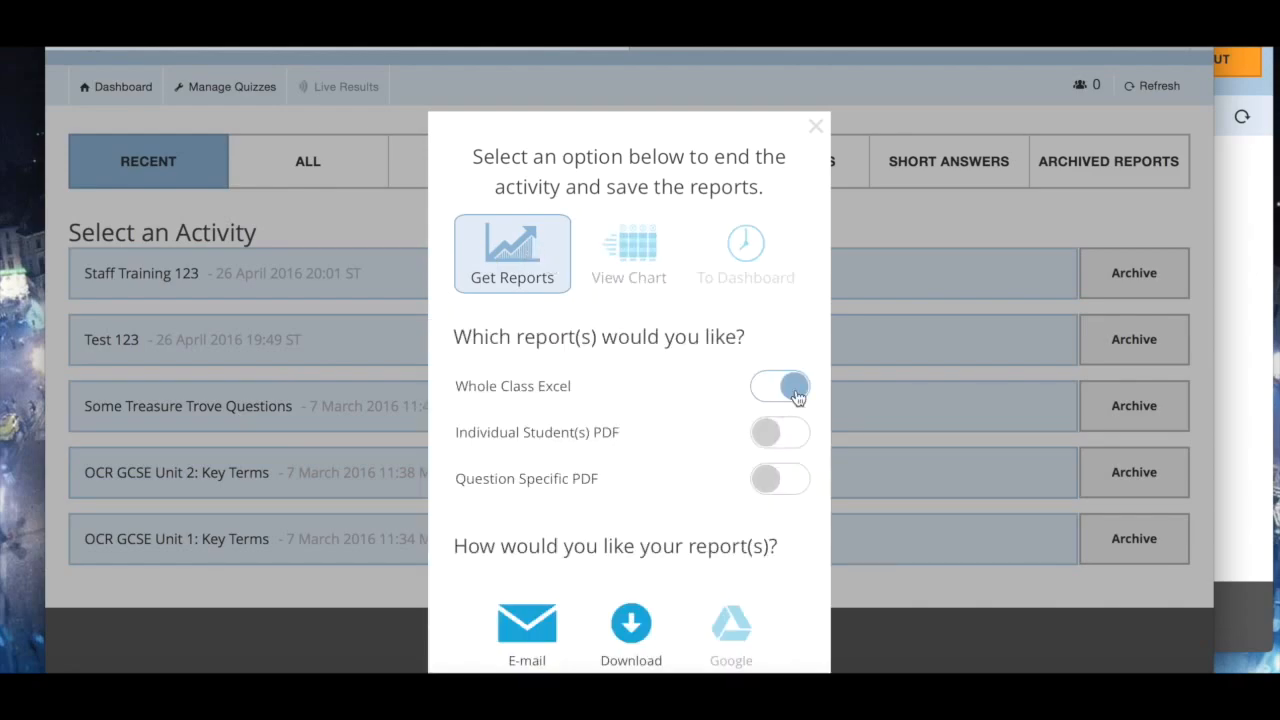
pyautogui.click(780, 386)
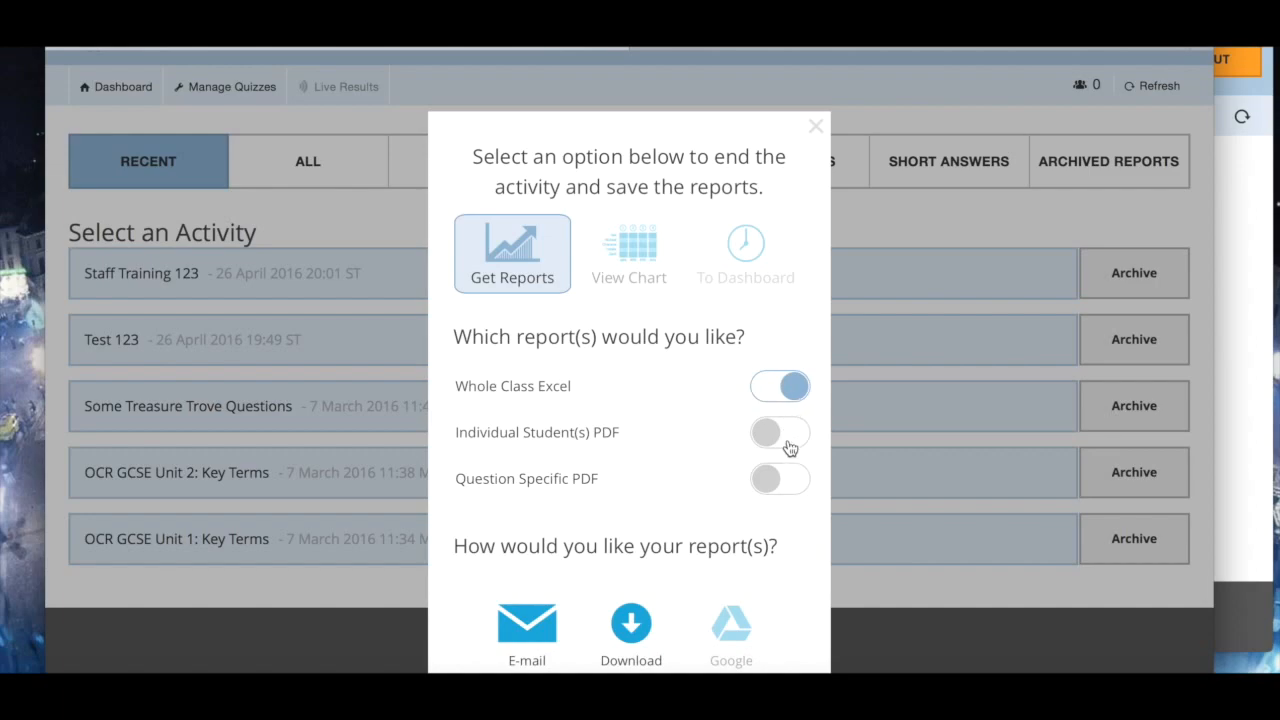
pyautogui.click(780, 432)
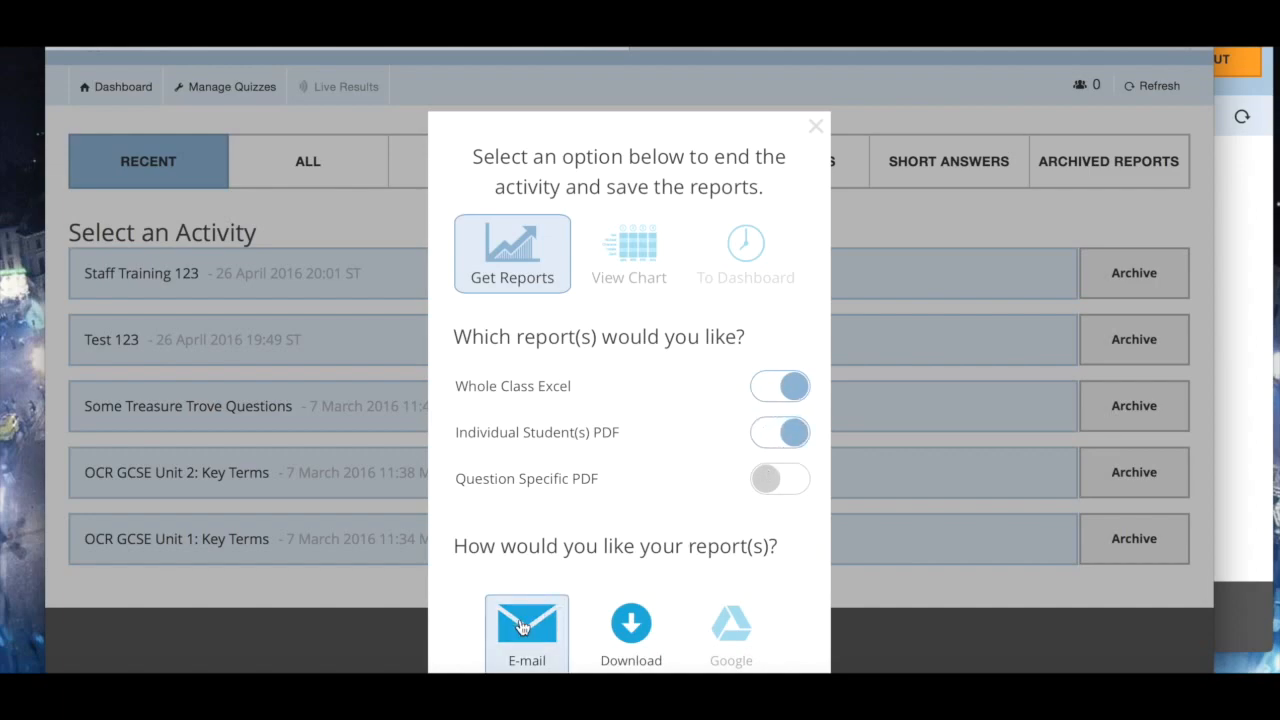
pyautogui.click(815, 125)
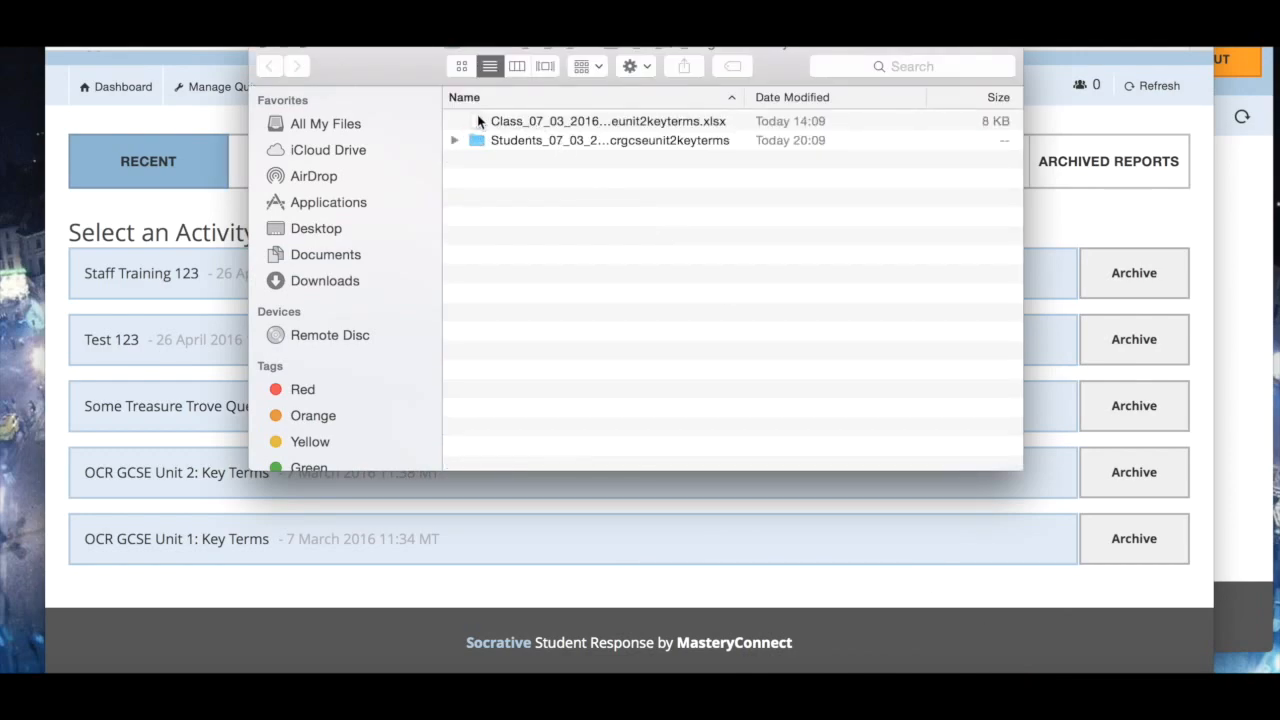
# Open the OCR GCSE Unit 2 class .xlsx and scroll to per-question percentages like 92.9%
pyautogui.doubleClick(607, 120)
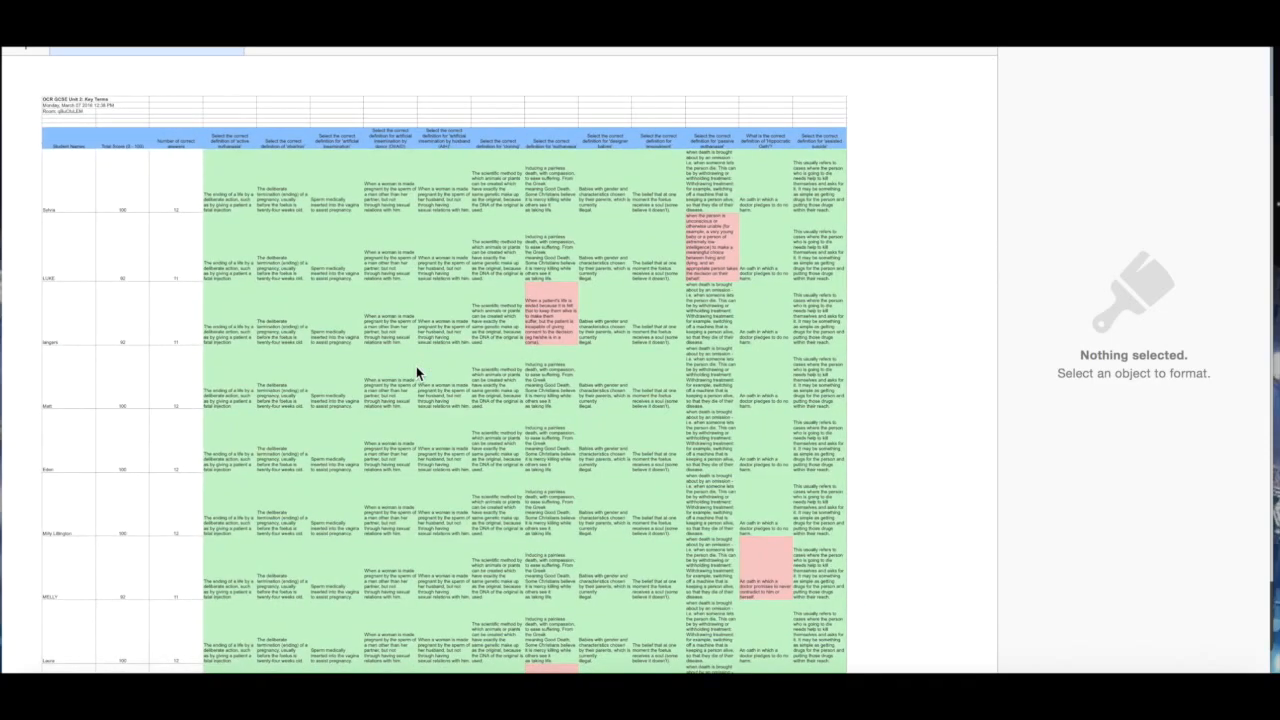
pyautogui.scroll(-3)
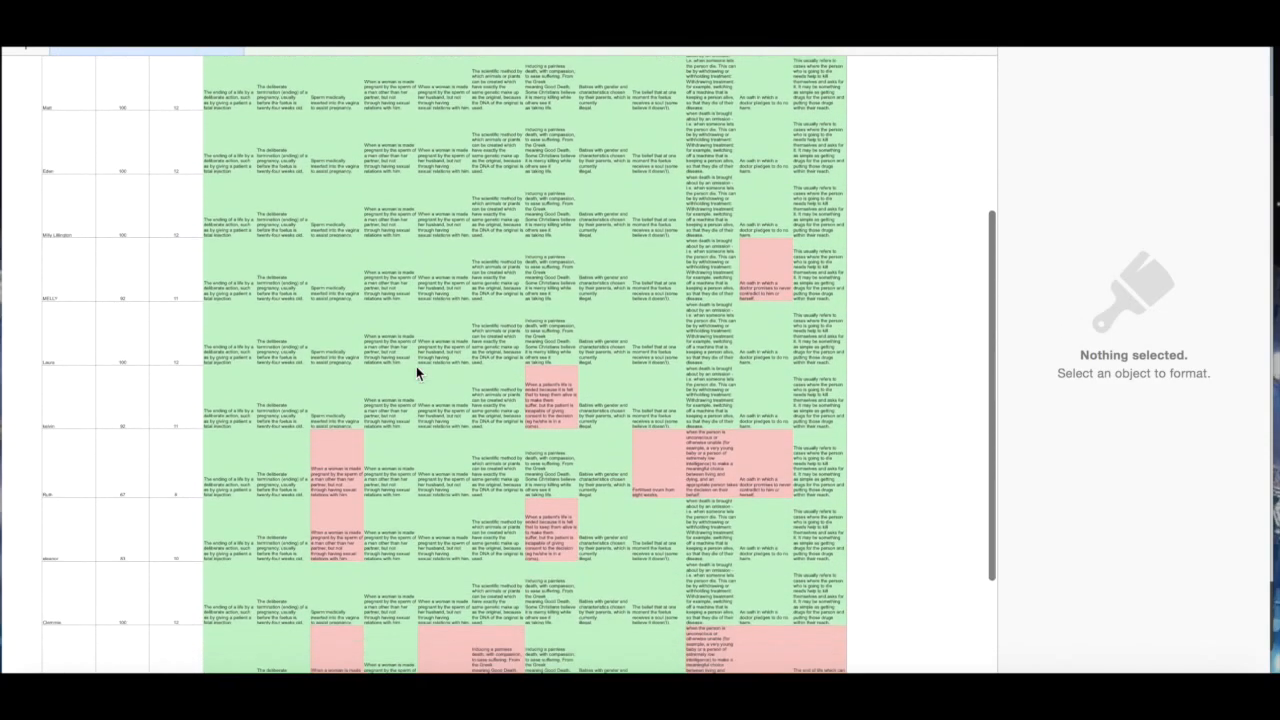
pyautogui.scroll(3)
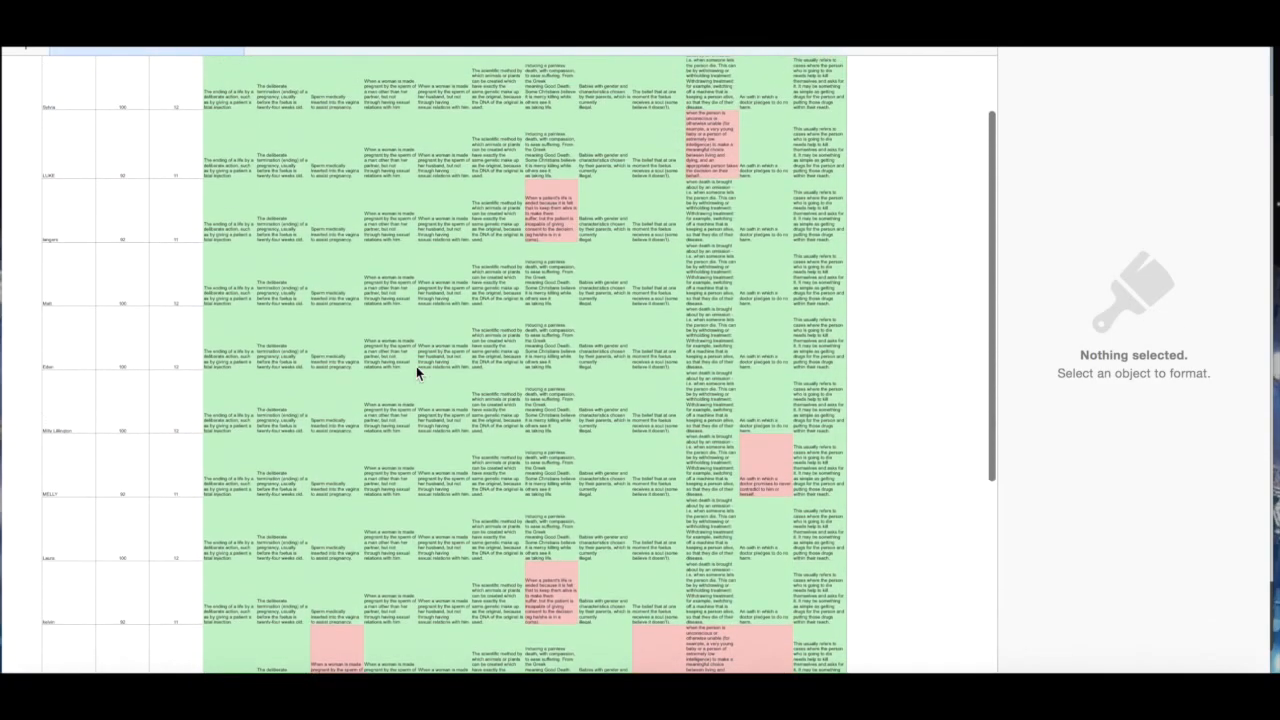
pyautogui.scroll(-3)
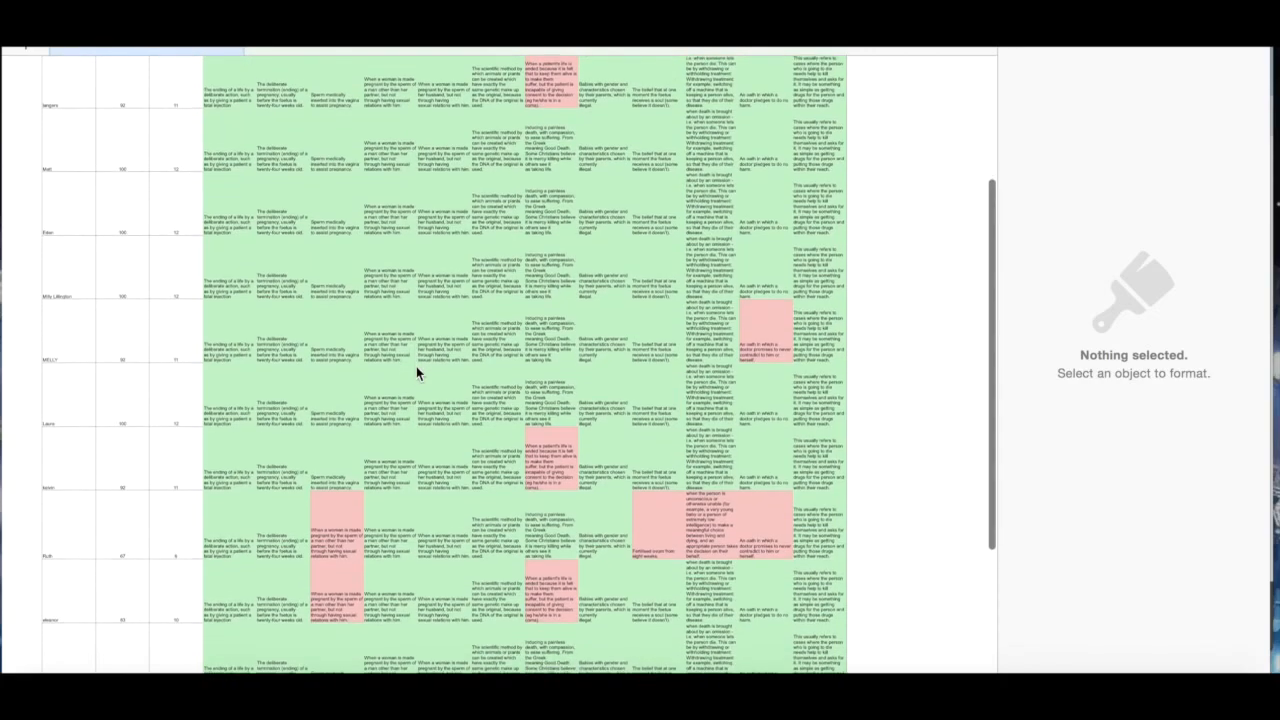
pyautogui.scroll(-3)
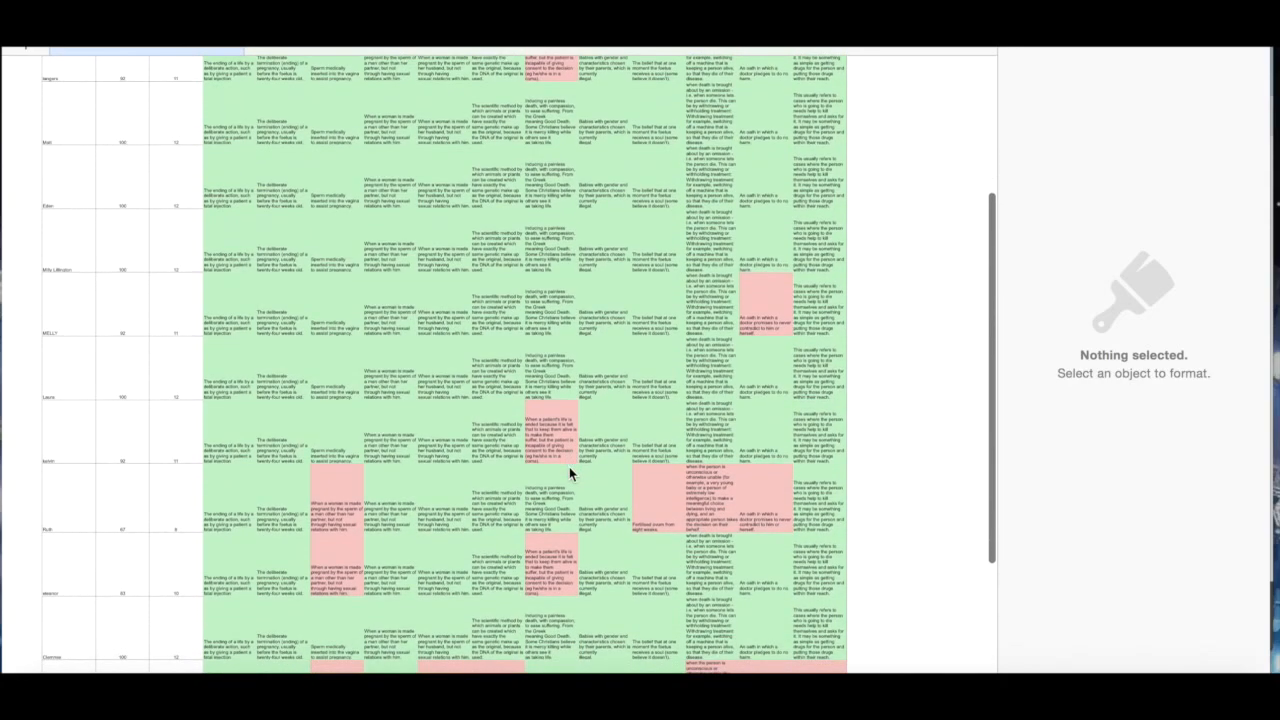
pyautogui.scroll(-3)
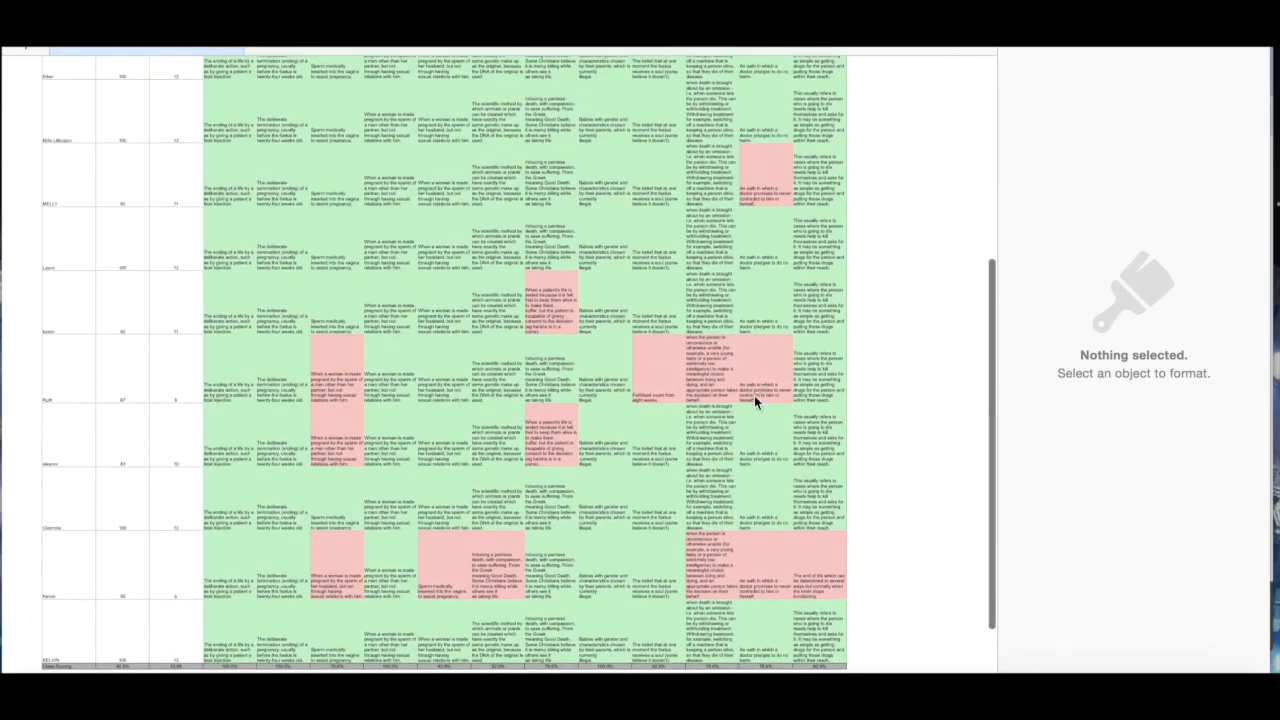
pyautogui.scroll(3)
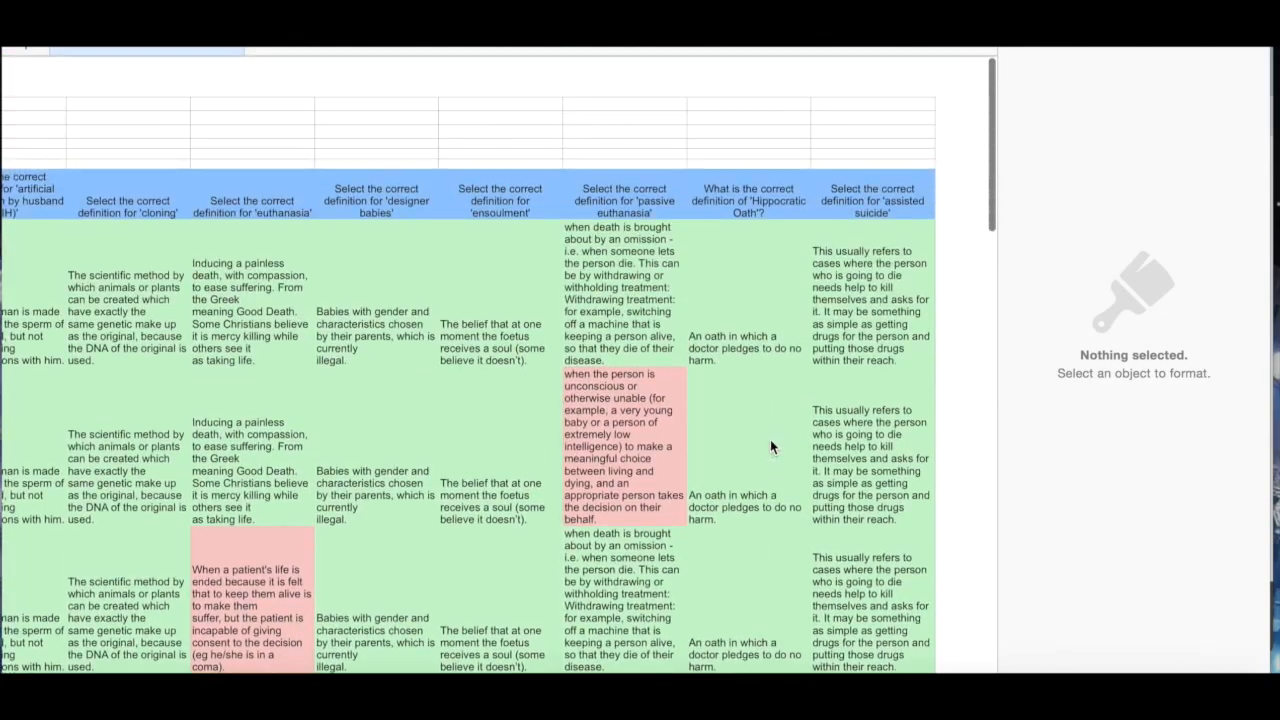
pyautogui.scroll(-3)
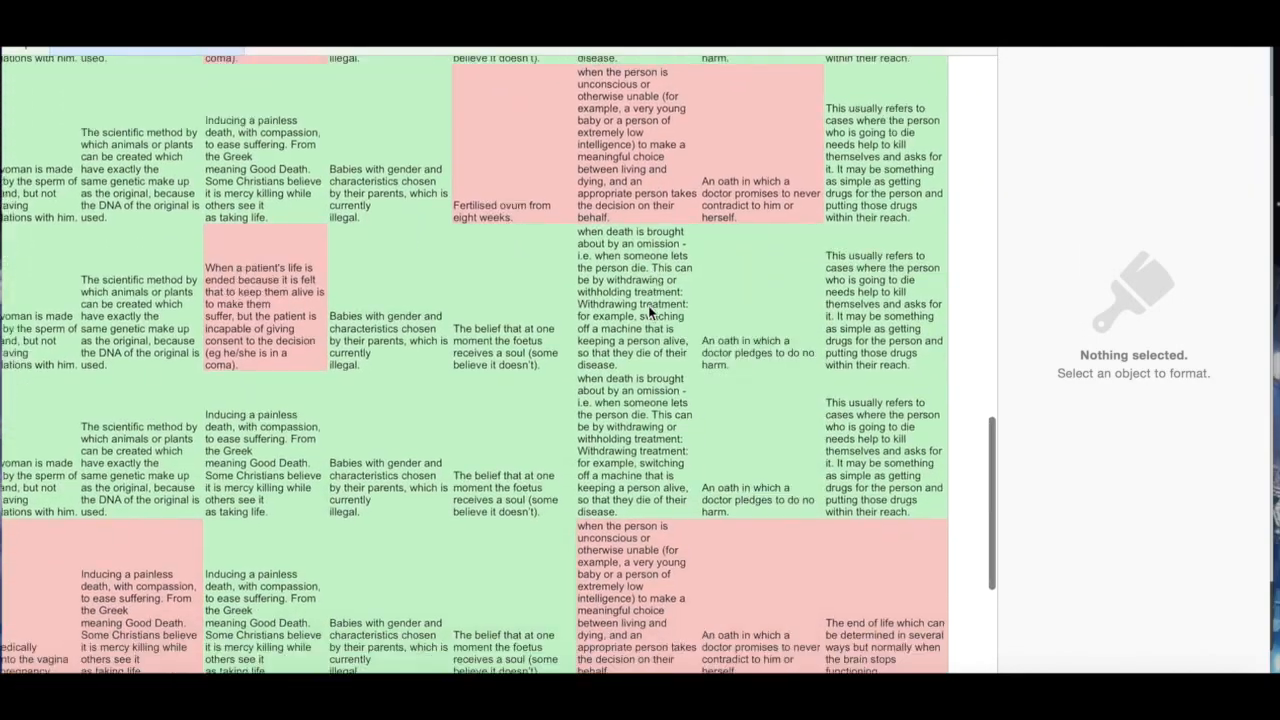
pyautogui.scroll(-3)
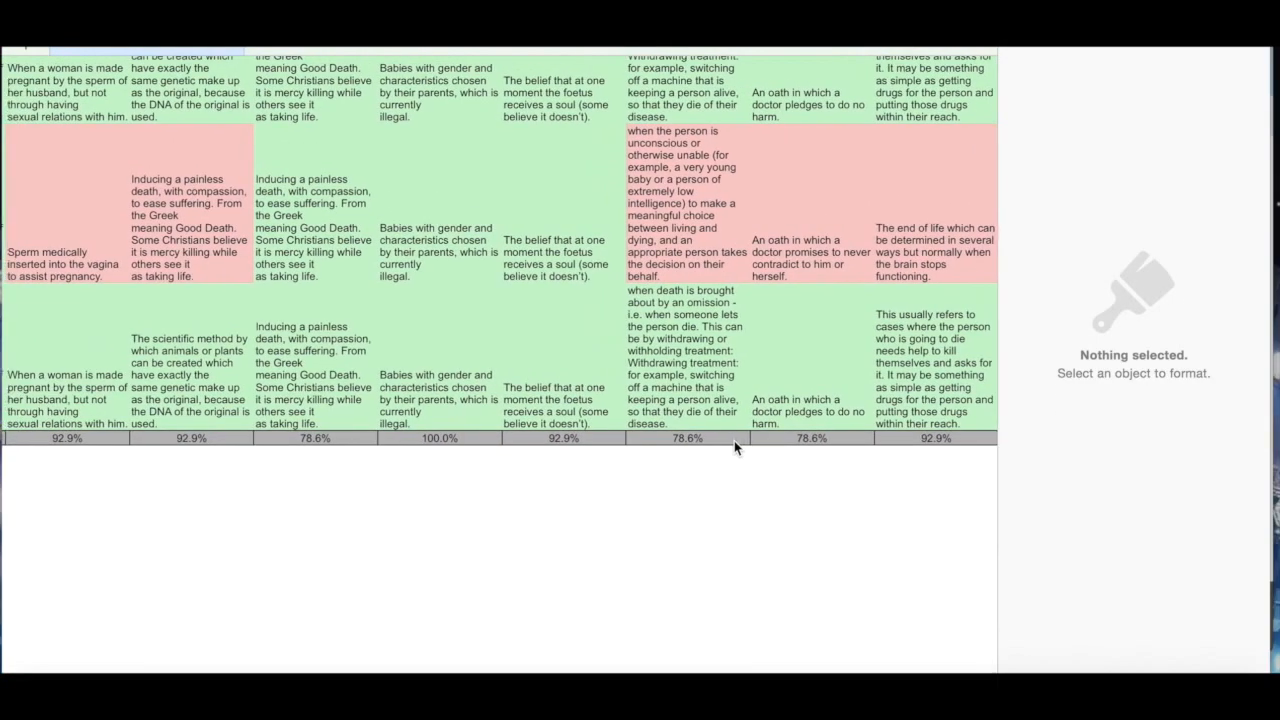
pyautogui.hscroll(3)
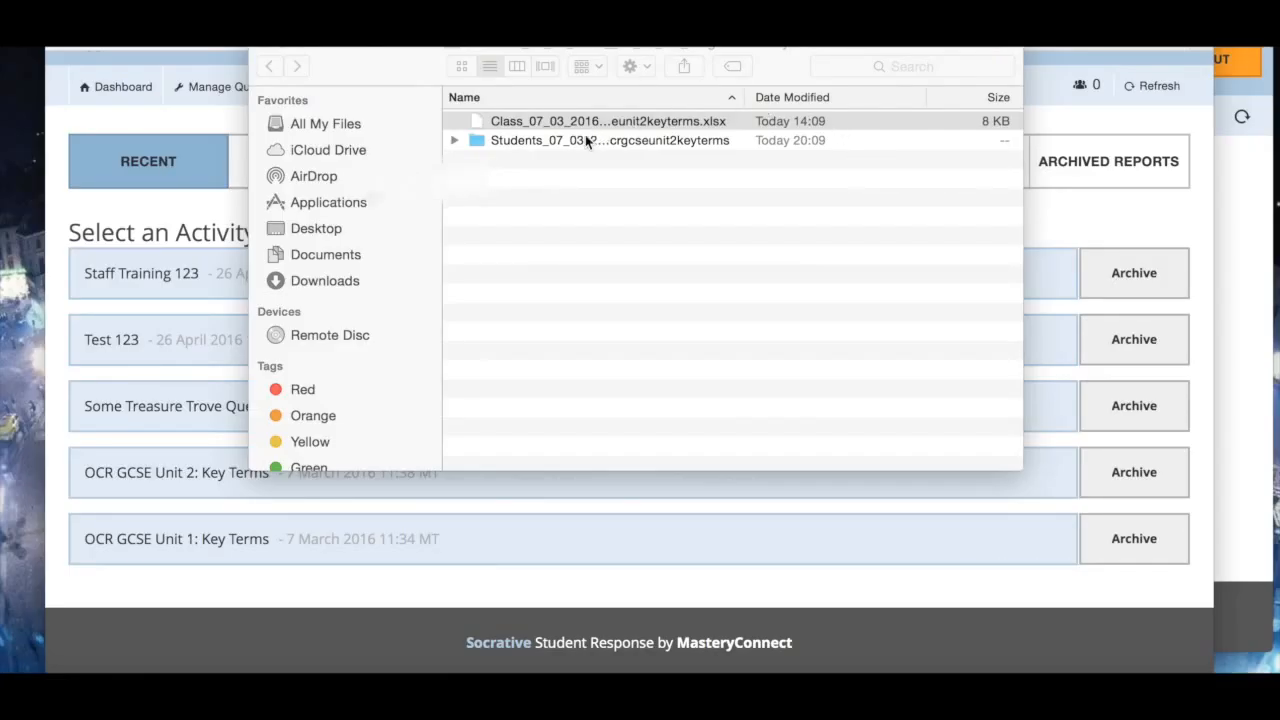
# Open Eden's PDF from the Students folder in Preview and scroll through the 100% report
pyautogui.click(607, 120)
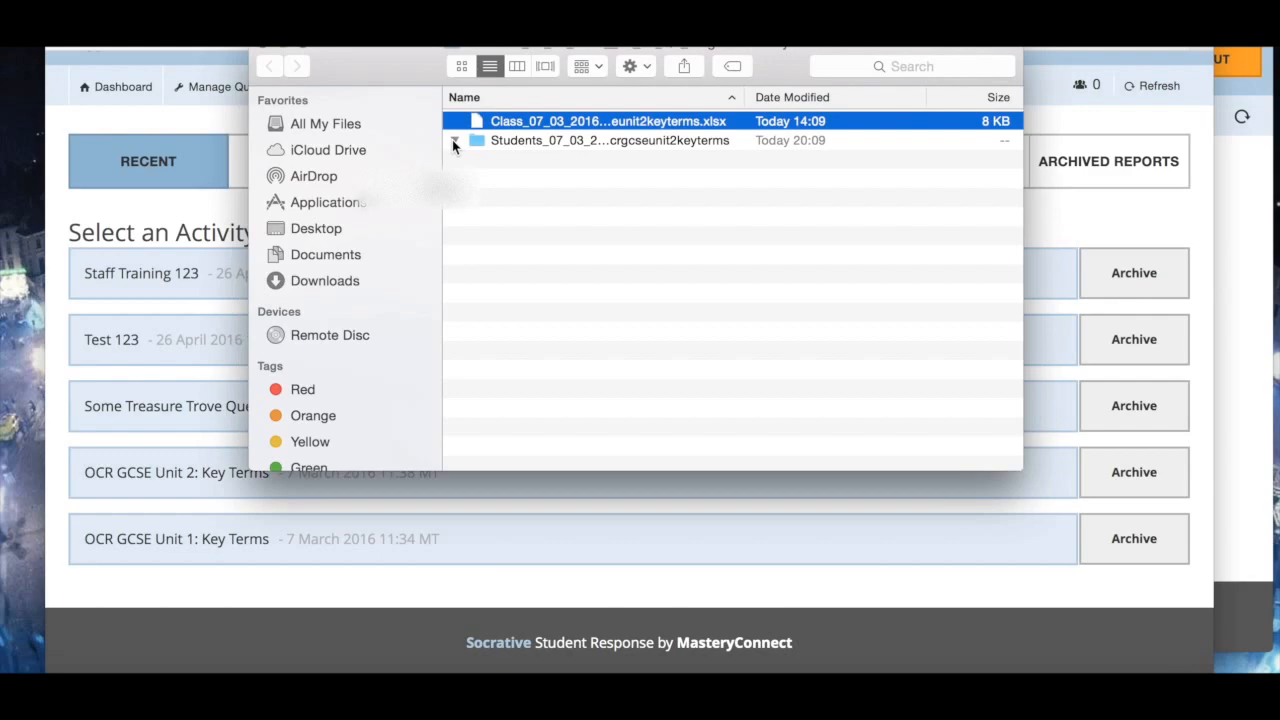
pyautogui.click(455, 140)
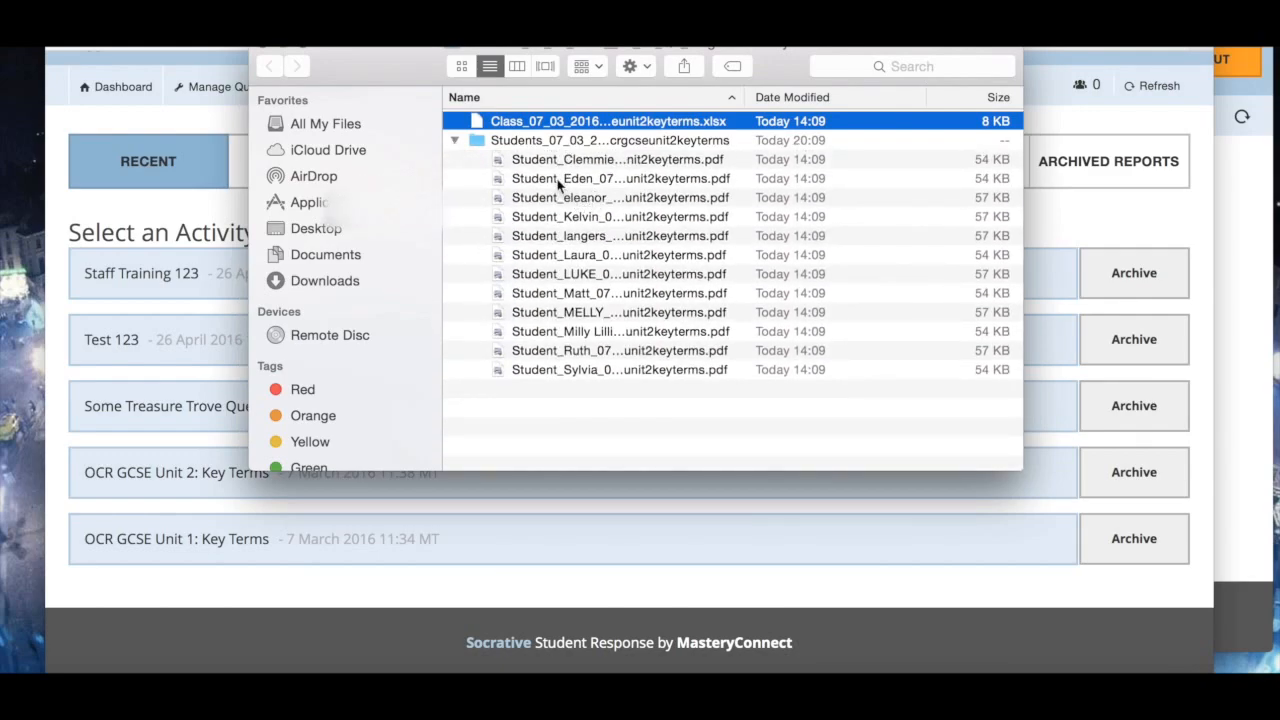
pyautogui.click(620, 178)
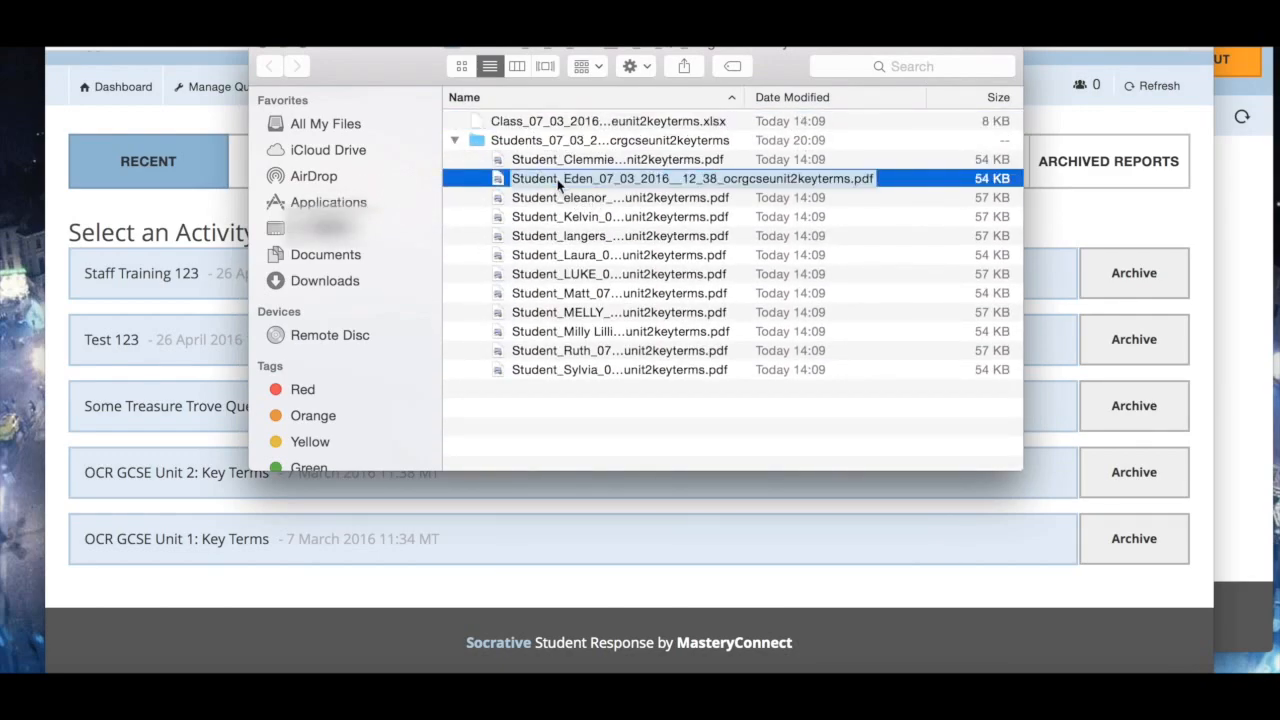
pyautogui.doubleClick(691, 178)
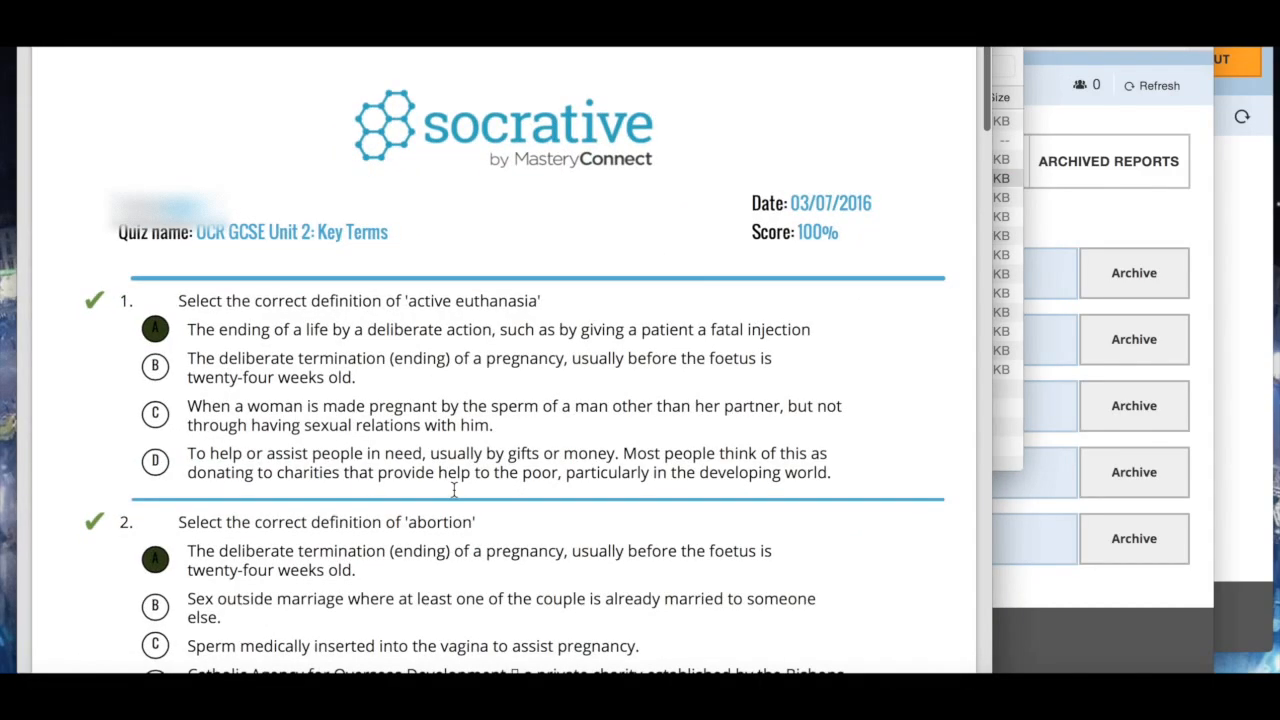
pyautogui.scroll(-3)
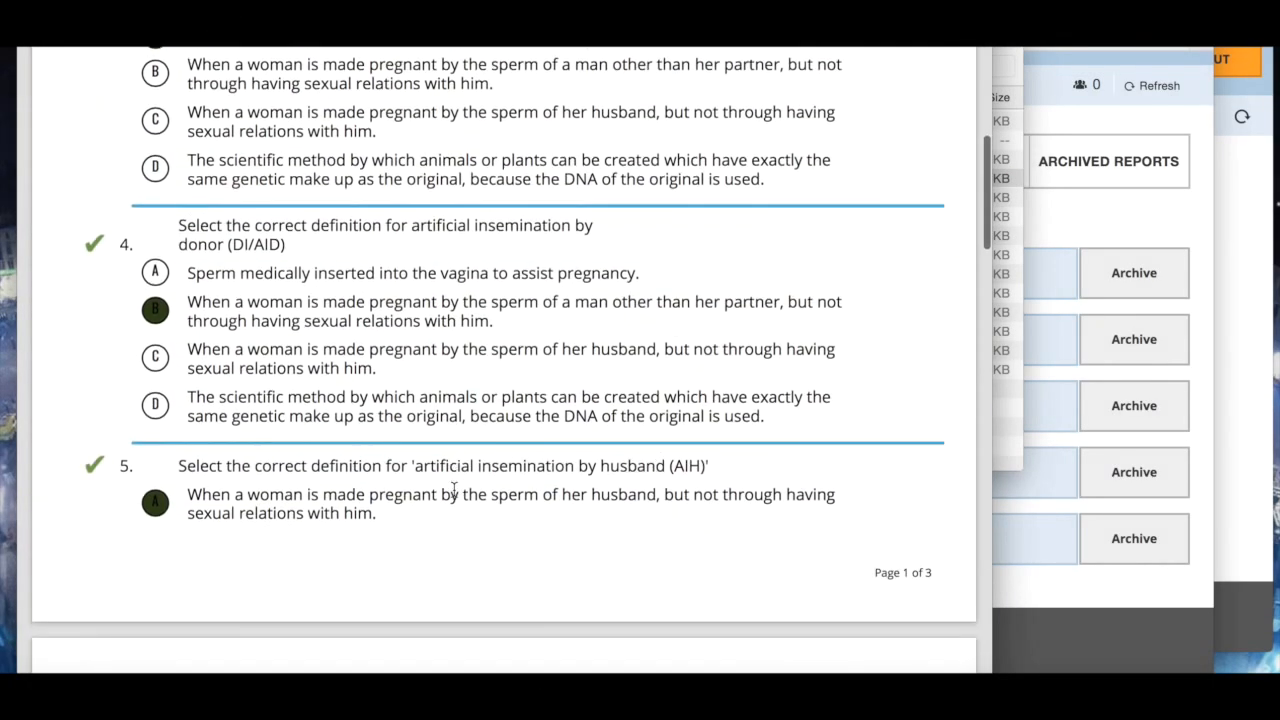
pyautogui.scroll(-3)
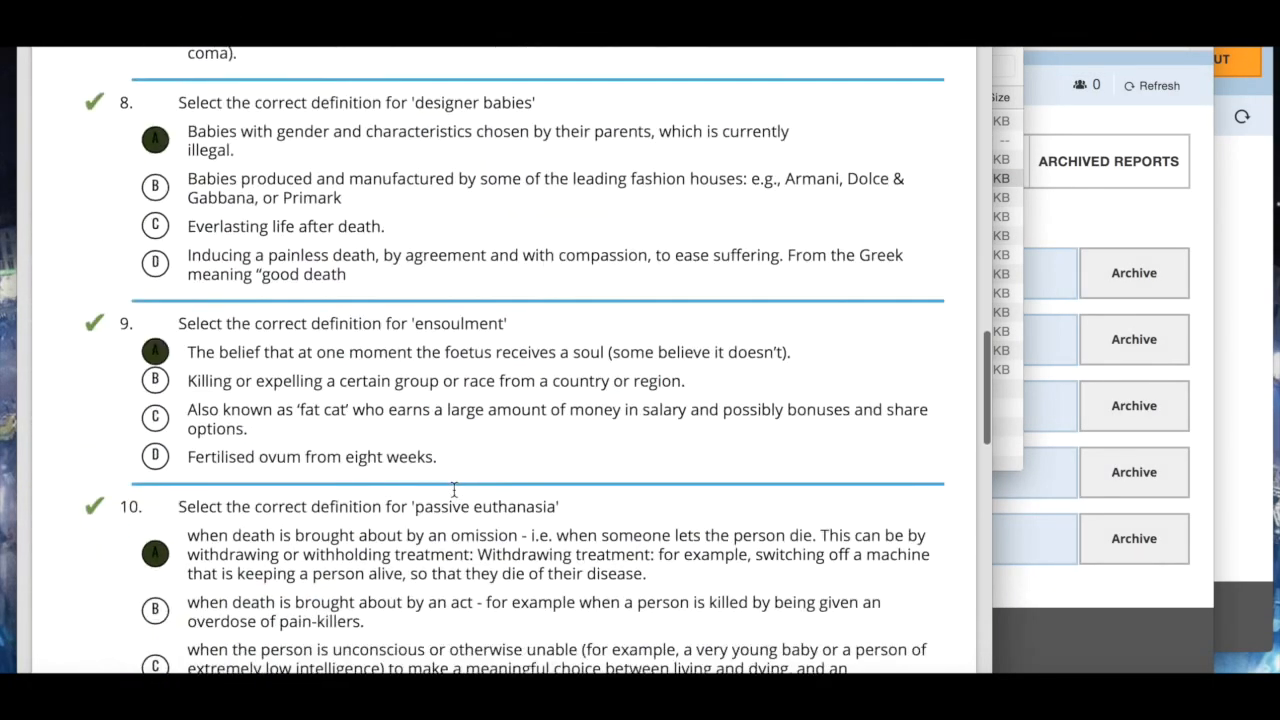
pyautogui.scroll(-3)
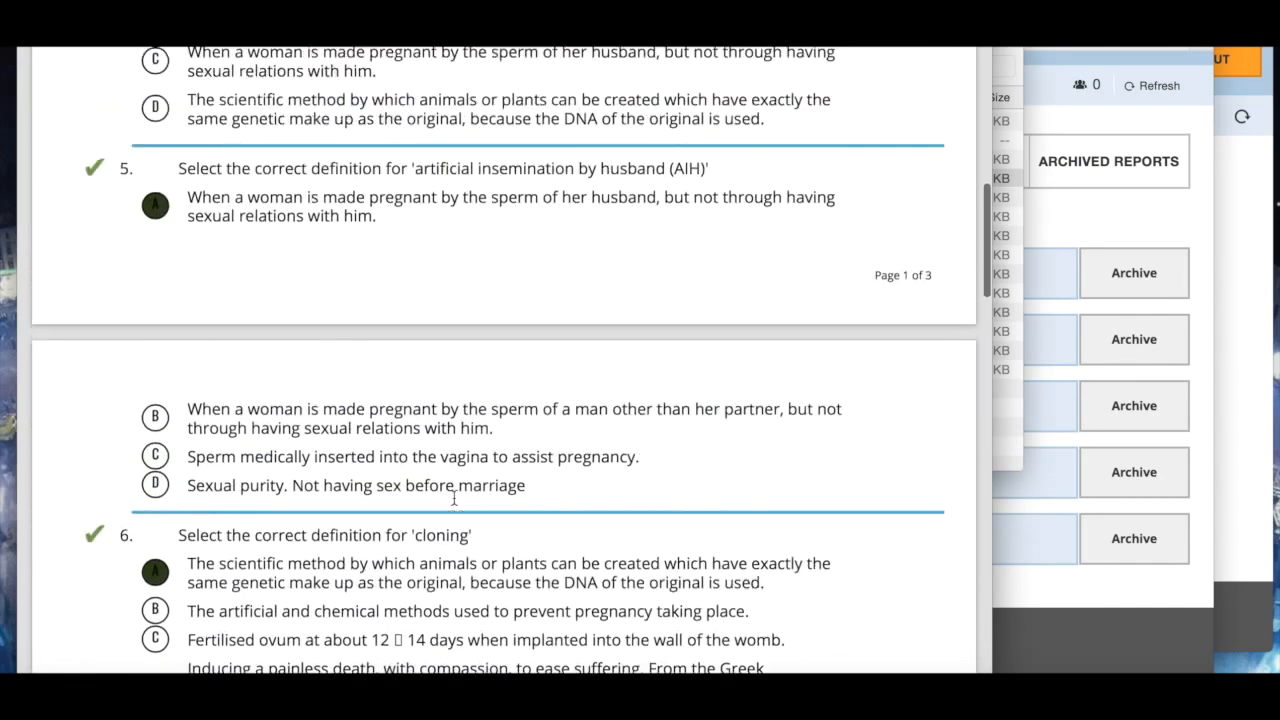
pyautogui.scroll(3)
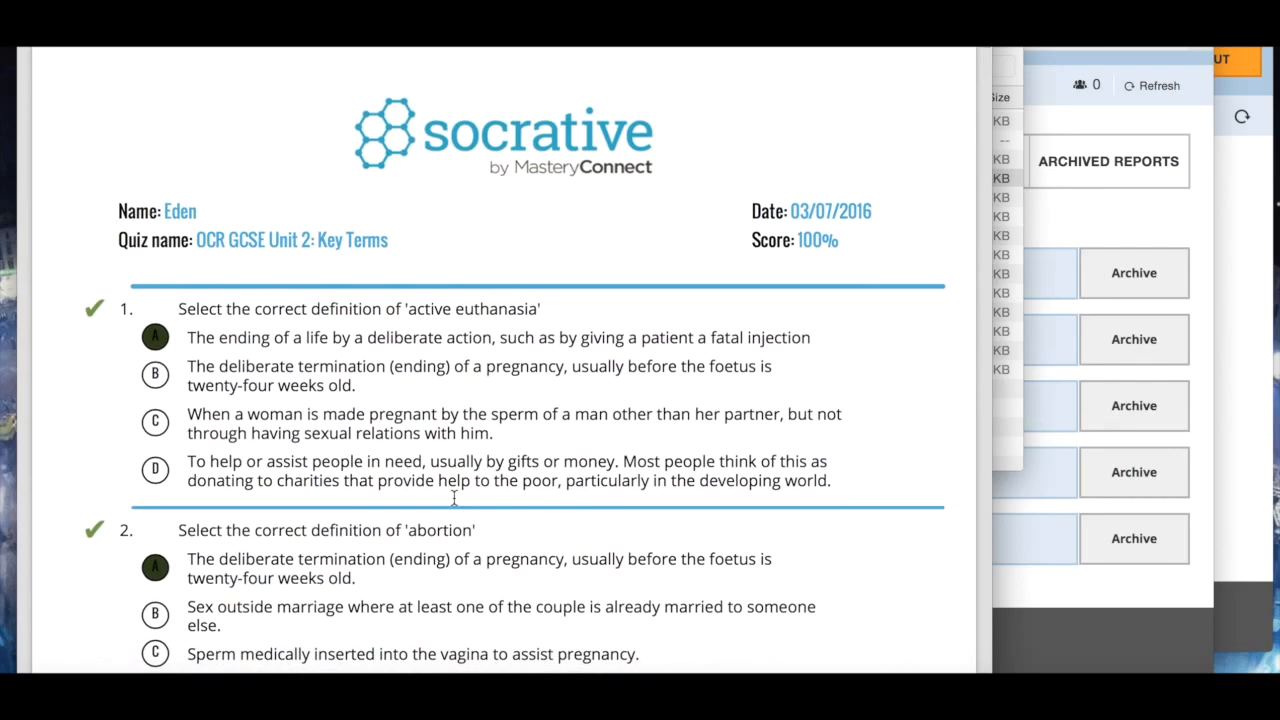
pyautogui.scroll(-3)
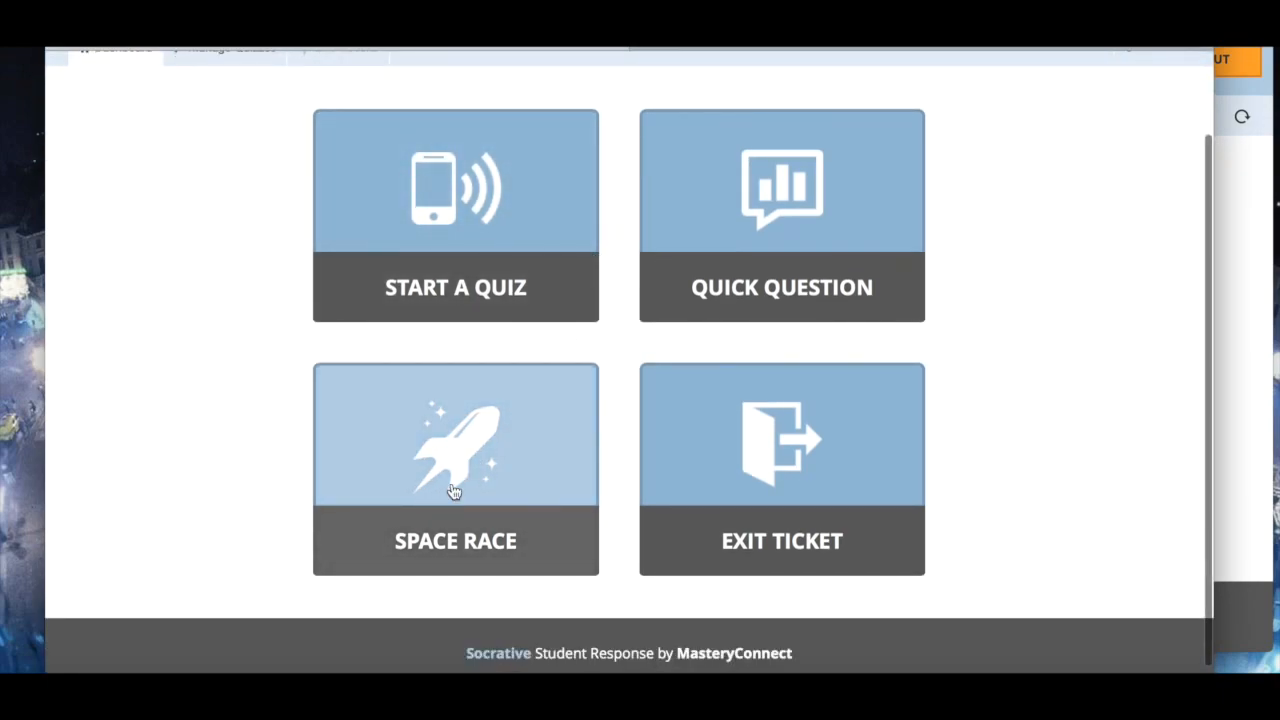
pyautogui.moveTo(812, 390)
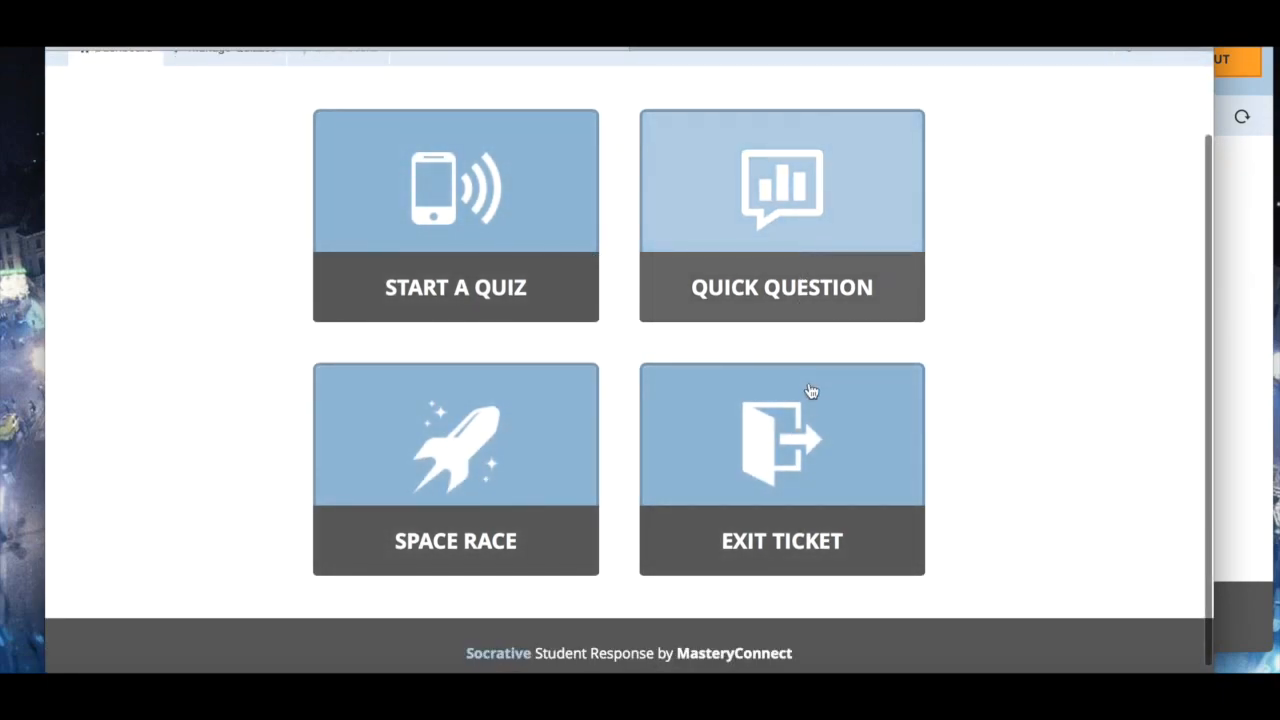
pyautogui.scroll(3)
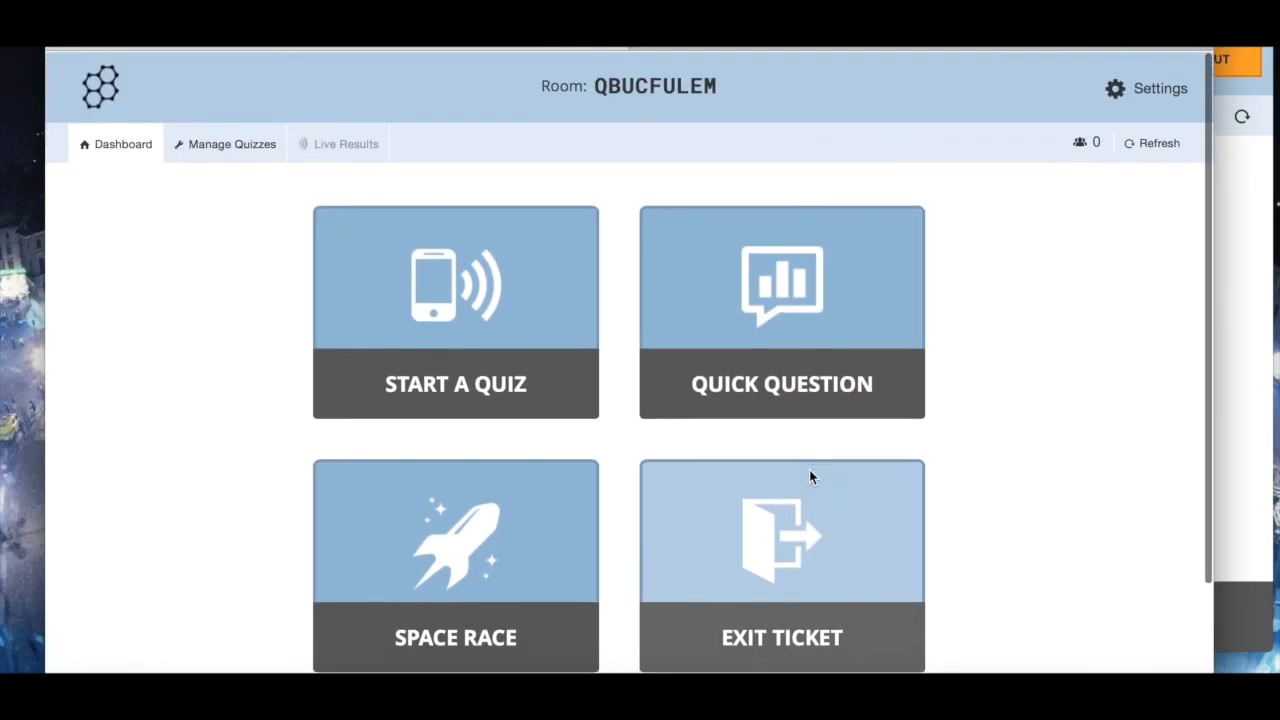